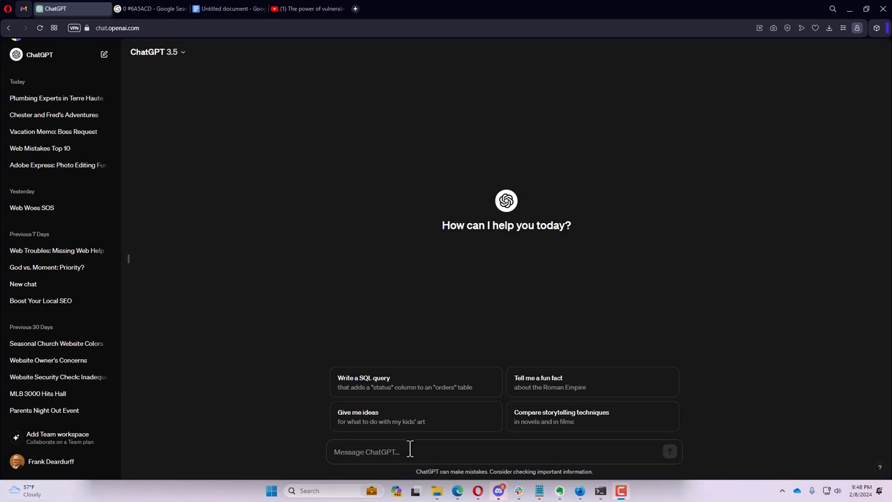
- Ask ChatGPT to 'write an article on SEO' and read the reply down to its conclusion
{"action": "type", "text": "write an article o"}
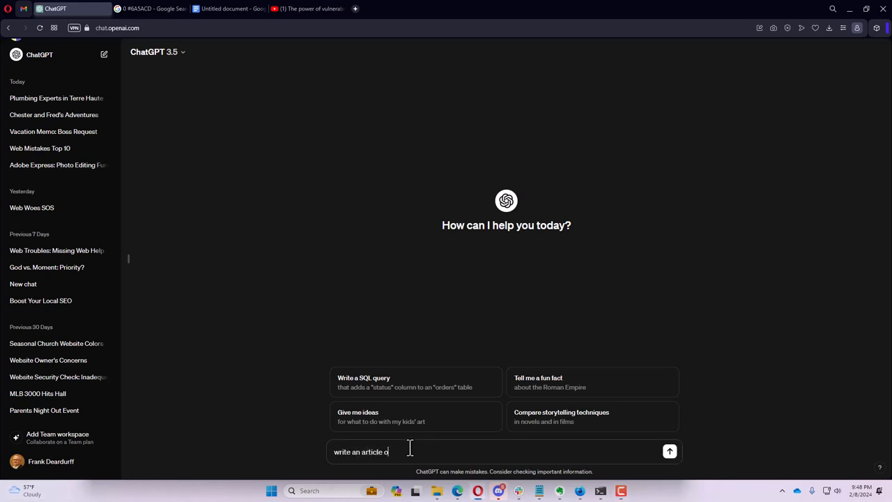
{"action": "type", "text": "n SEO"}
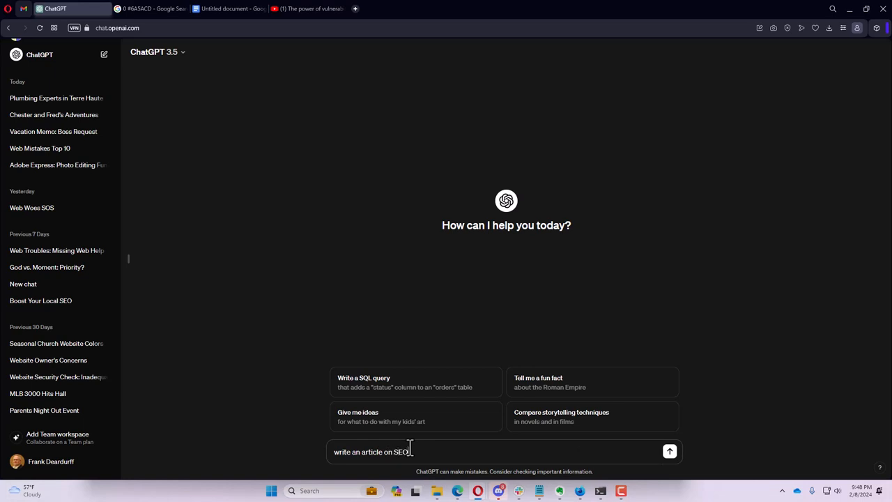
{"action": "left_click", "coordinate": [669, 452]}
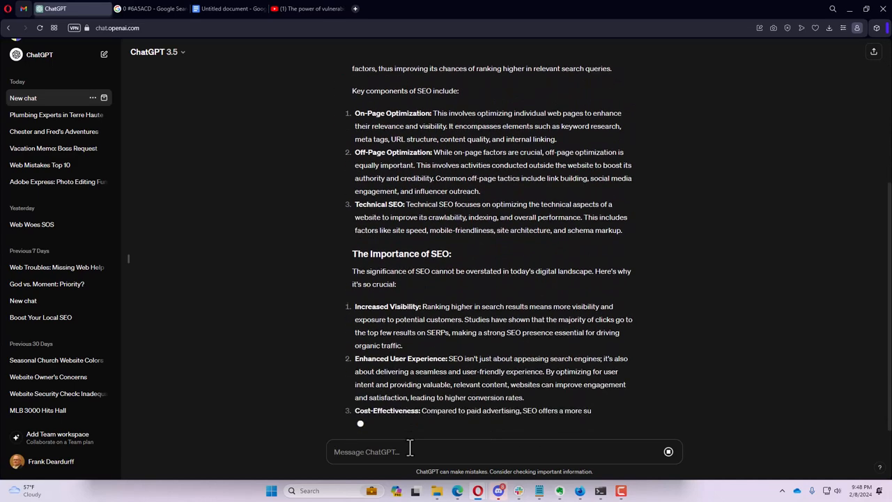
{"action": "scroll", "scroll_direction": "down", "scroll_amount": 3}
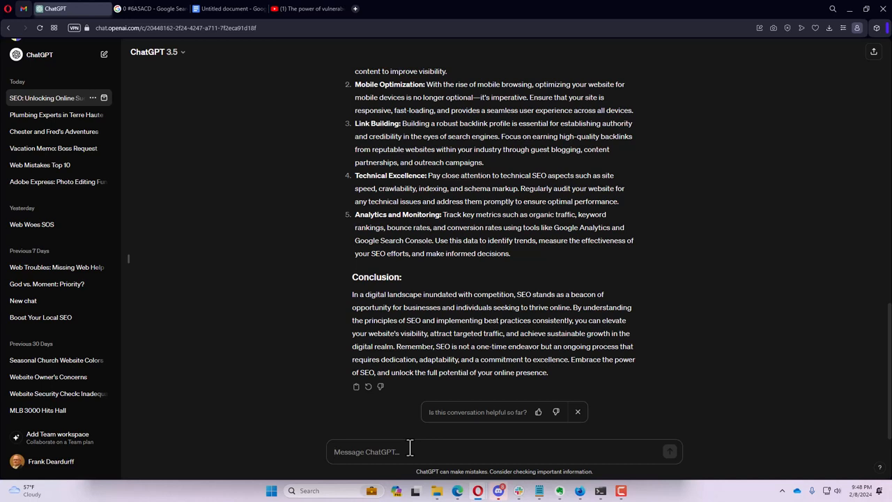
{"action": "left_click", "coordinate": [410, 452]}
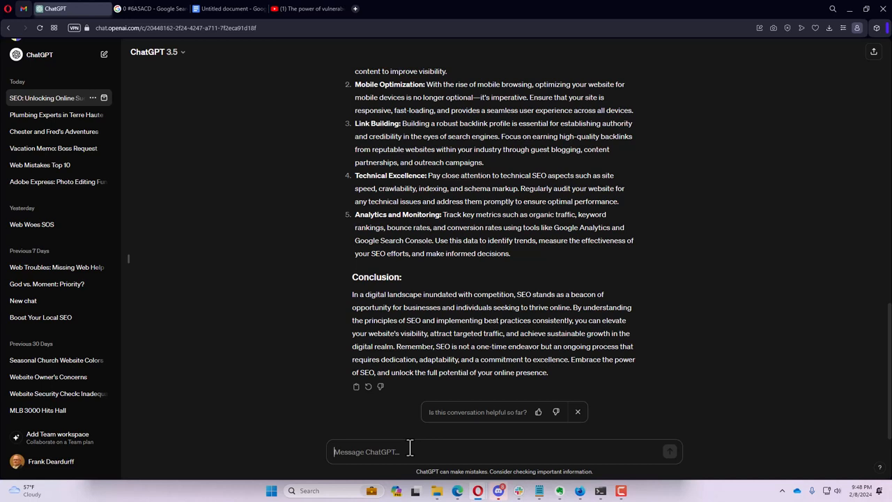
- Ask 'How would a small business owner specializing in plumbing utilize SEO'
{"action": "type", "text": "How would a small bus"}
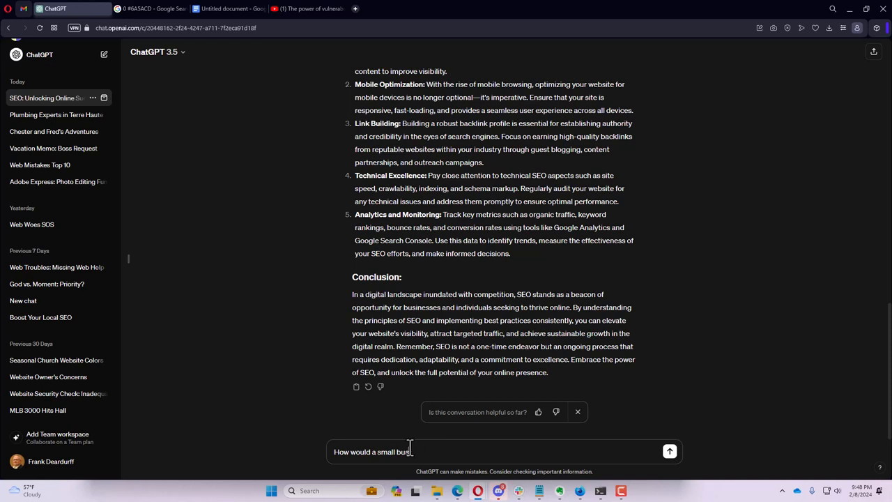
{"action": "type", "text": "iness owner"}
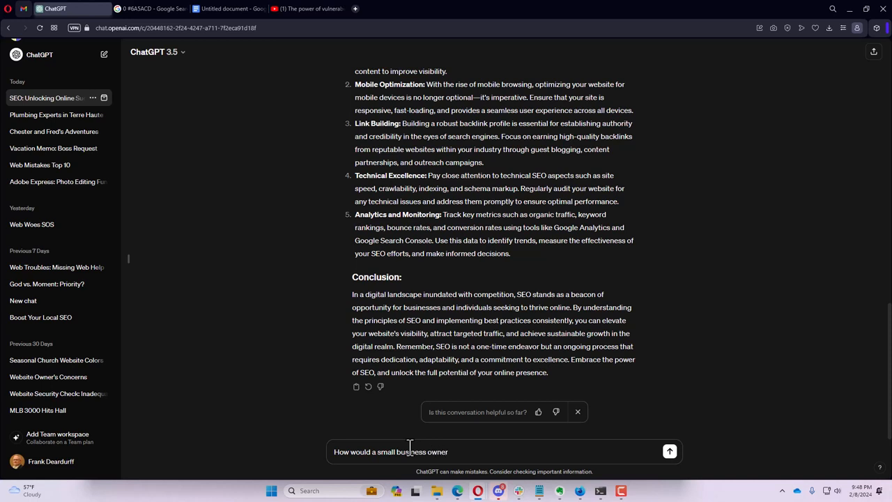
{"action": "type", "text": "specializing in plumbing"}
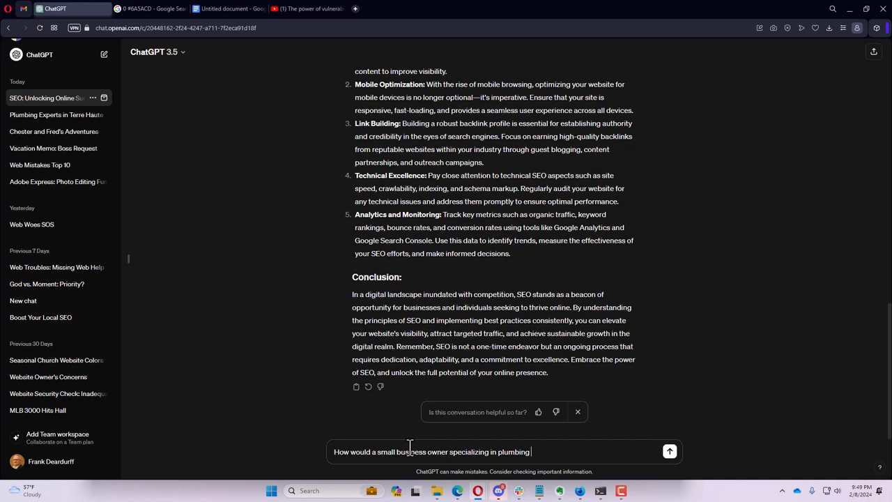
{"action": "type", "text": "utilize SEO"}
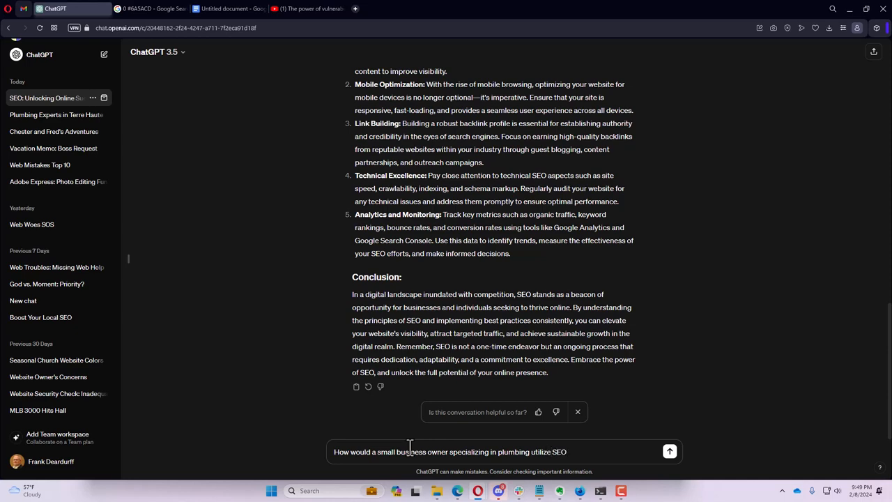
{"action": "left_click", "coordinate": [670, 452]}
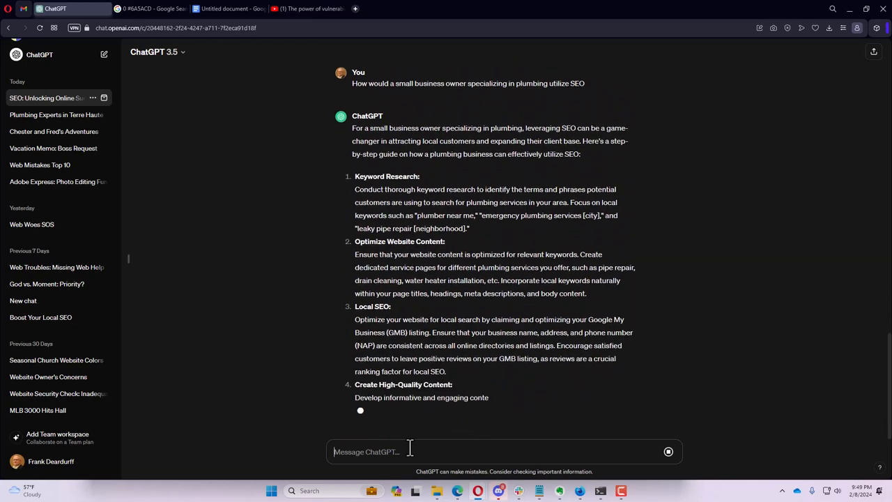
{"action": "scroll", "scroll_direction": "down", "scroll_amount": 3}
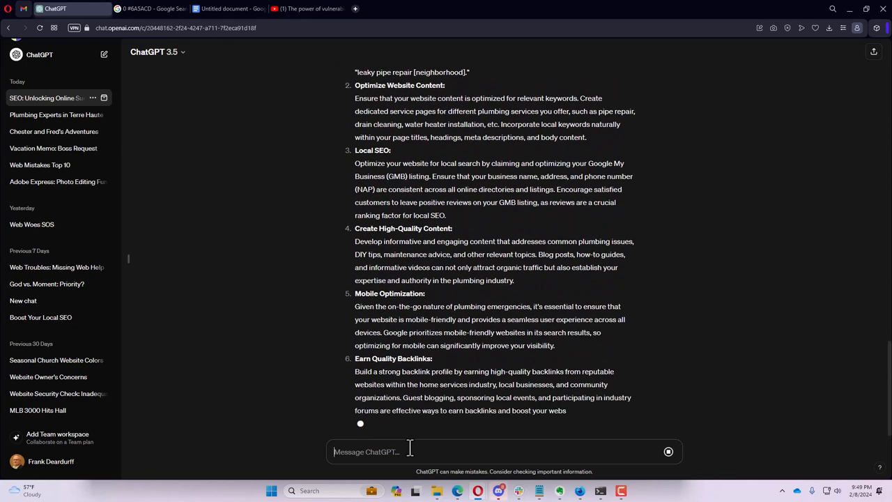
{"action": "scroll", "scroll_direction": "down", "scroll_amount": 3}
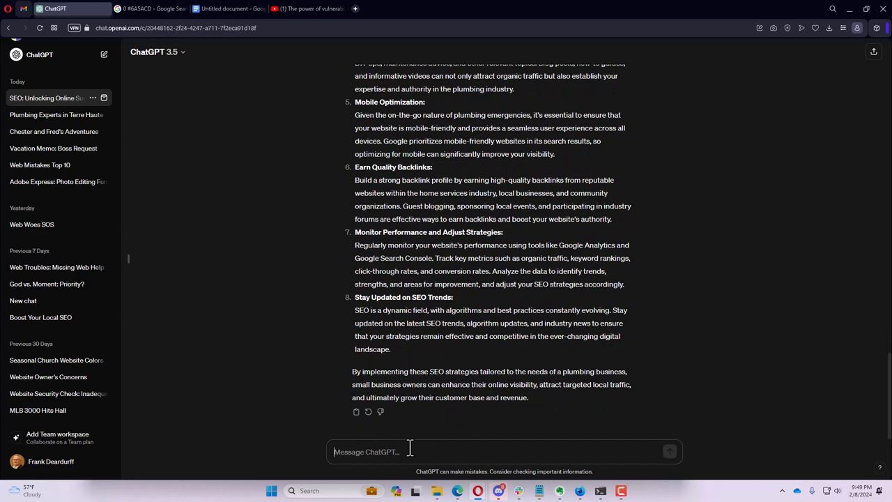
{"action": "scroll", "scroll_direction": "up", "scroll_amount": 3}
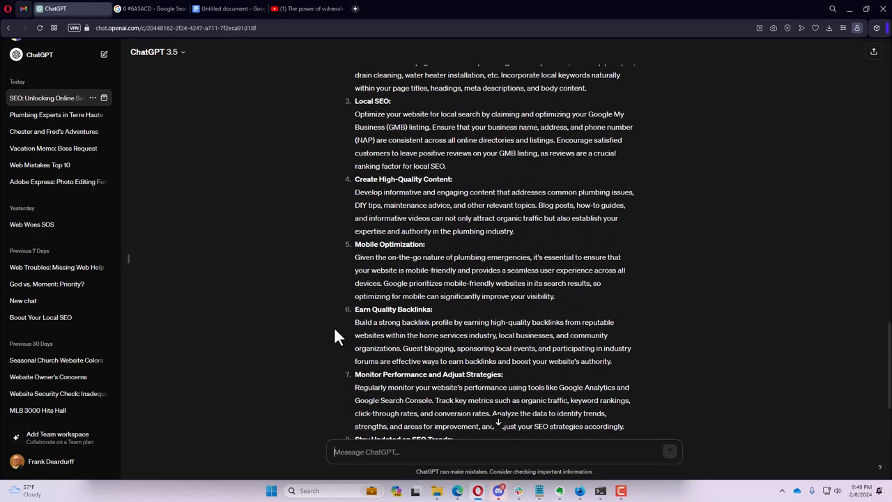
{"action": "scroll", "scroll_direction": "up", "scroll_amount": 3}
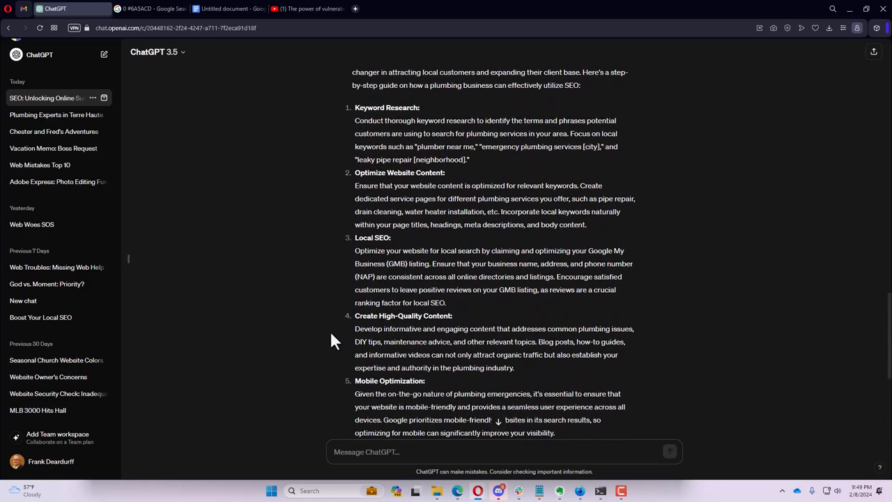
{"action": "mouse_move", "coordinate": [446, 267]}
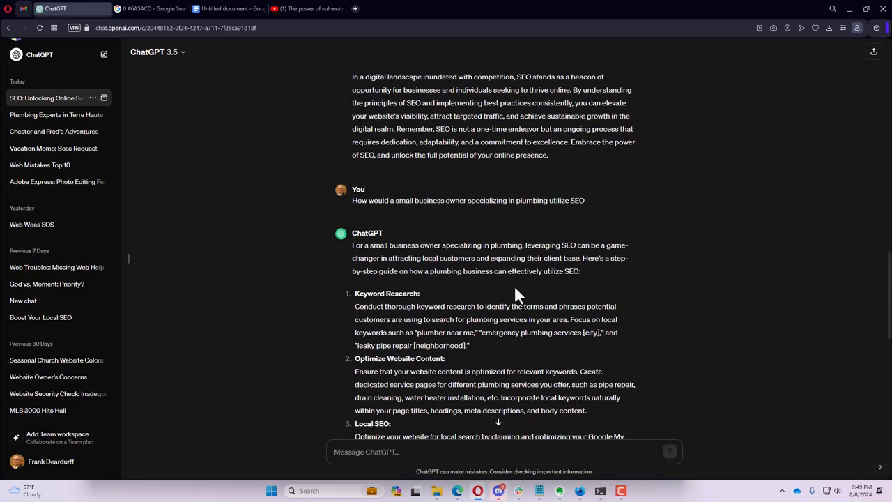
{"action": "scroll", "scroll_direction": "down", "scroll_amount": 3}
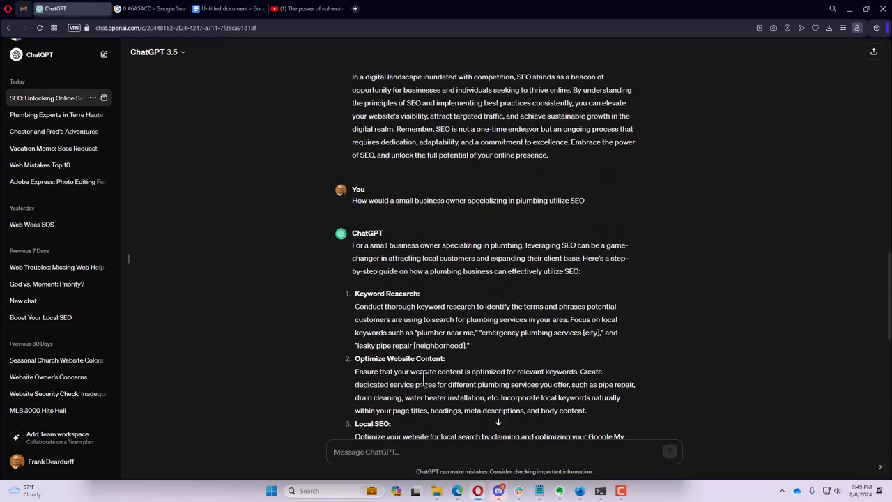
{"action": "mouse_move", "coordinate": [474, 248]}
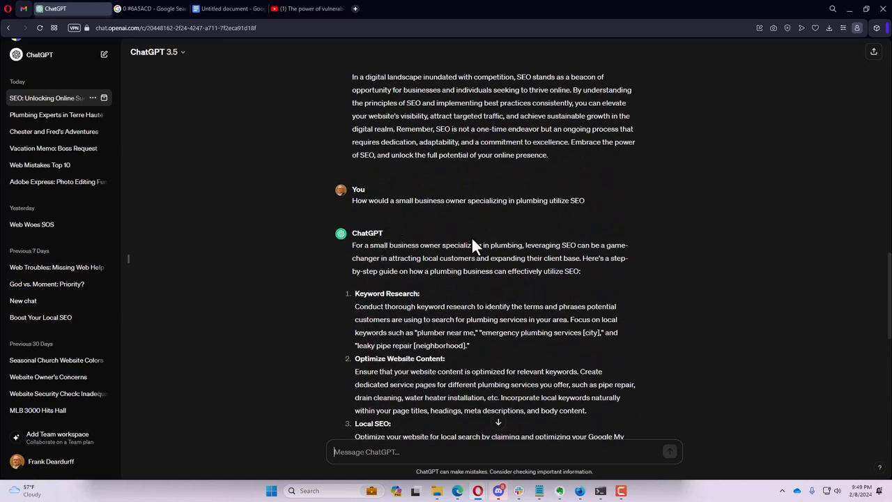
{"action": "scroll", "scroll_direction": "up", "scroll_amount": 3}
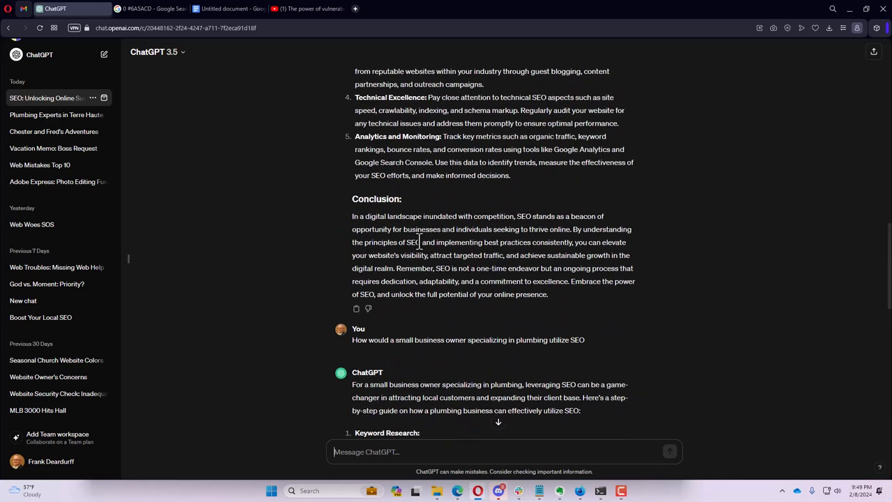
{"action": "scroll", "scroll_direction": "down", "scroll_amount": 3}
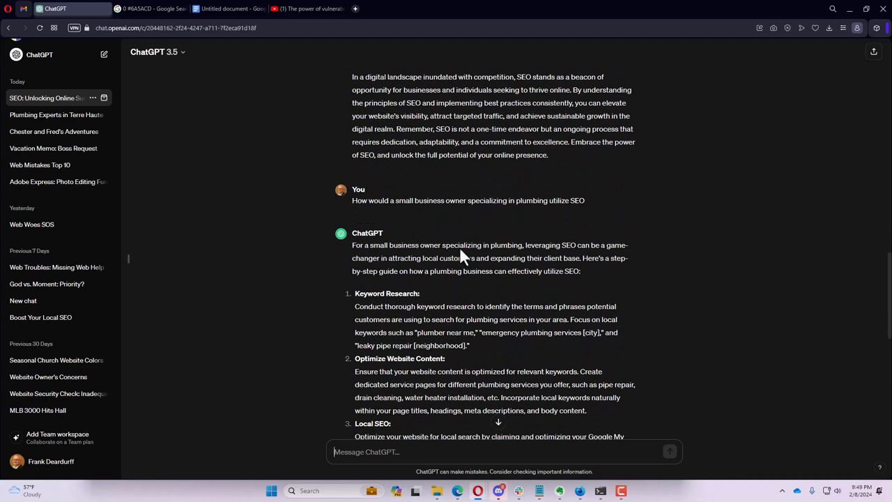
- Request 'write article for Small Business owners that own plumbing stores about SEO'
{"action": "type", "text": "w"}
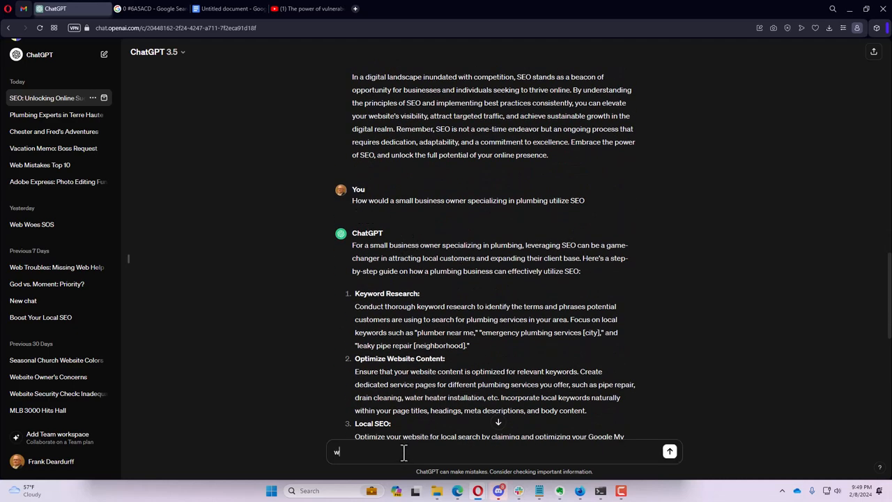
{"action": "type", "text": "rite"}
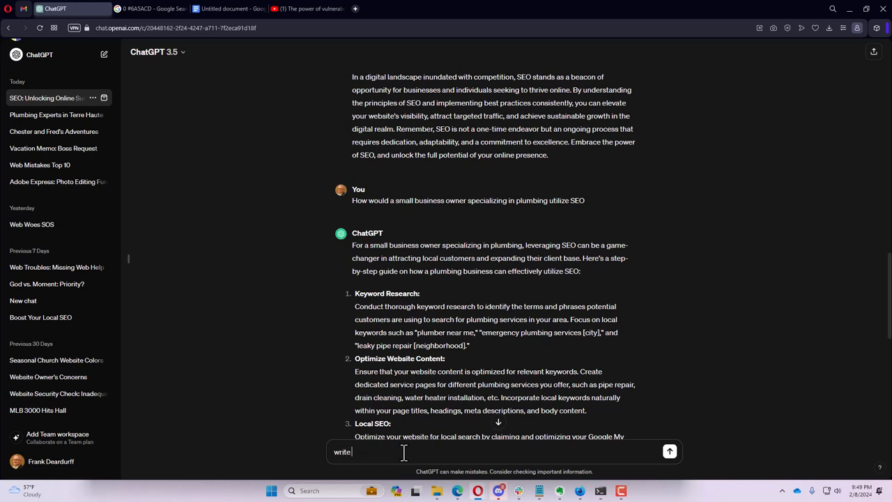
{"action": "type", "text": "article for Small Business owners that o"}
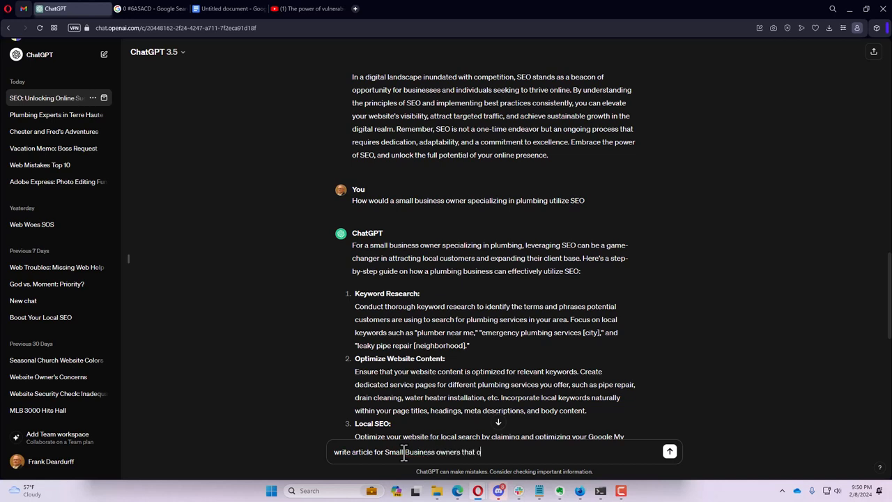
{"action": "type", "text": "wn plumbi"}
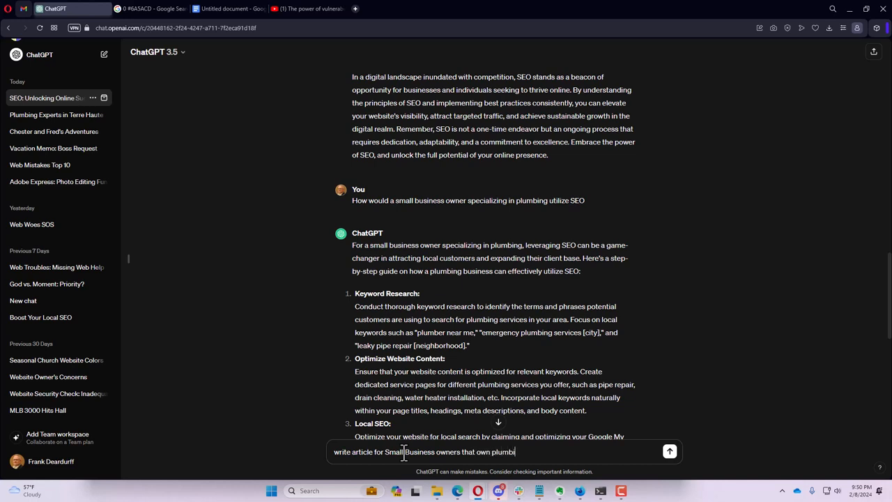
{"action": "type", "text": "ng stores"}
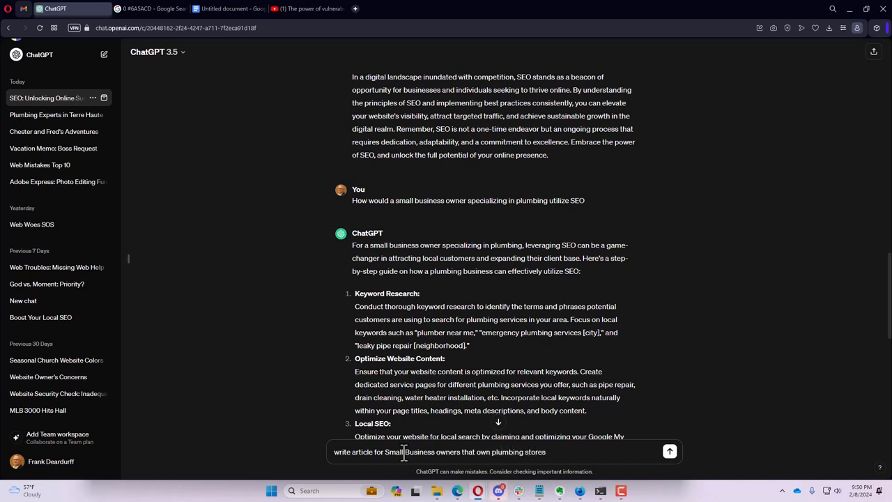
{"action": "type", "text": "about SEO"}
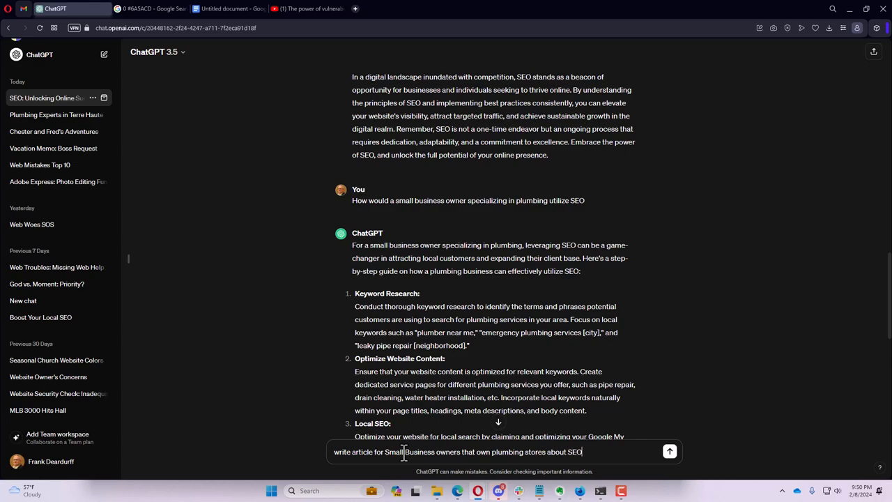
{"action": "left_click", "coordinate": [669, 452]}
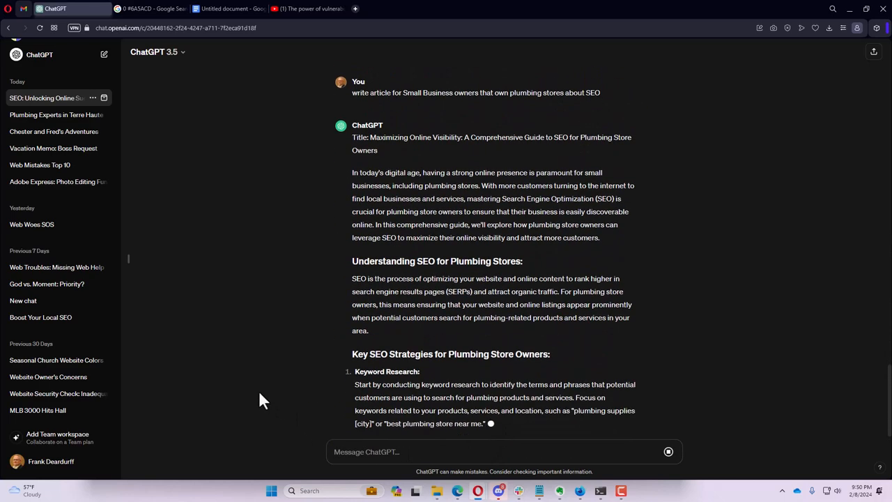
{"action": "scroll", "scroll_direction": "down", "scroll_amount": 3}
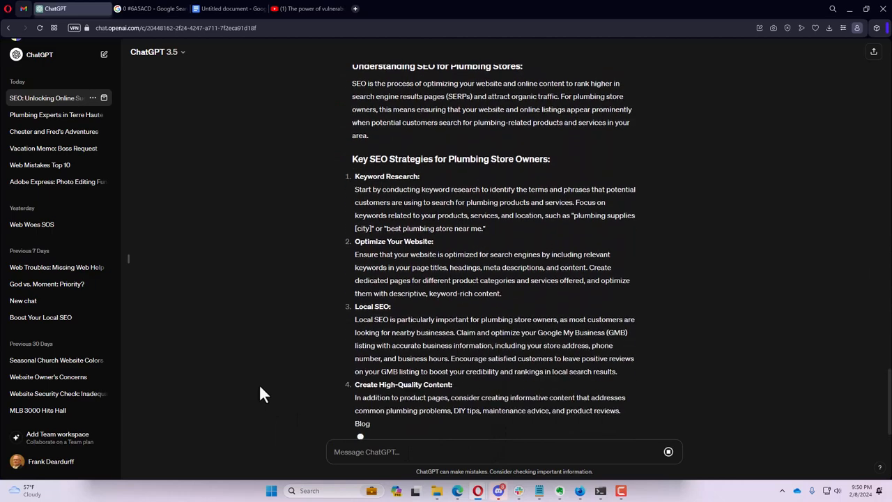
{"action": "scroll", "scroll_direction": "down", "scroll_amount": 3}
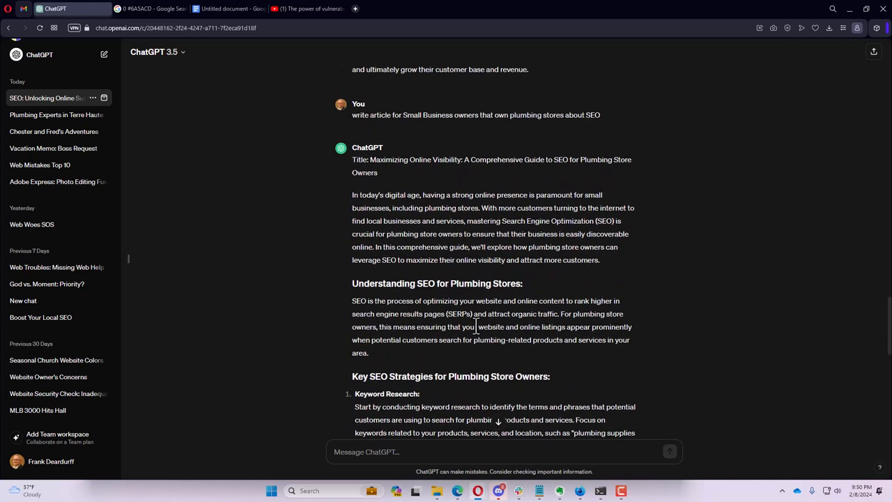
{"action": "mouse_move", "coordinate": [474, 326]}
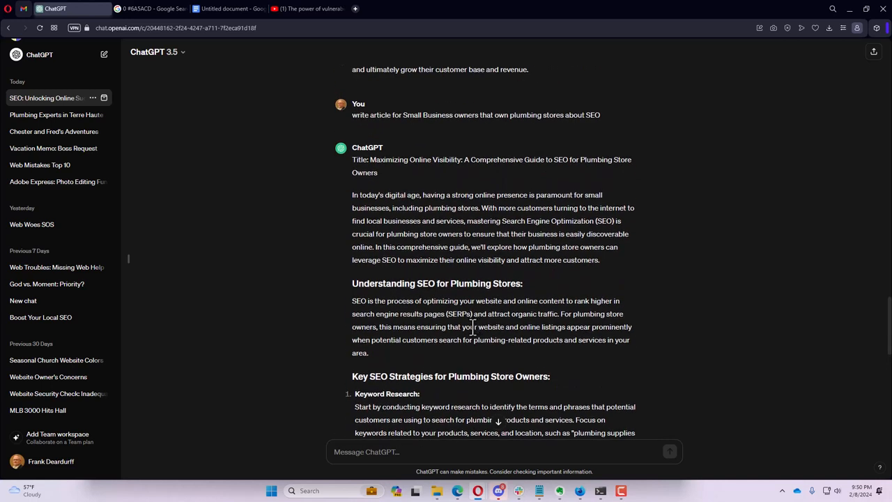
{"action": "scroll", "scroll_direction": "down", "scroll_amount": 3}
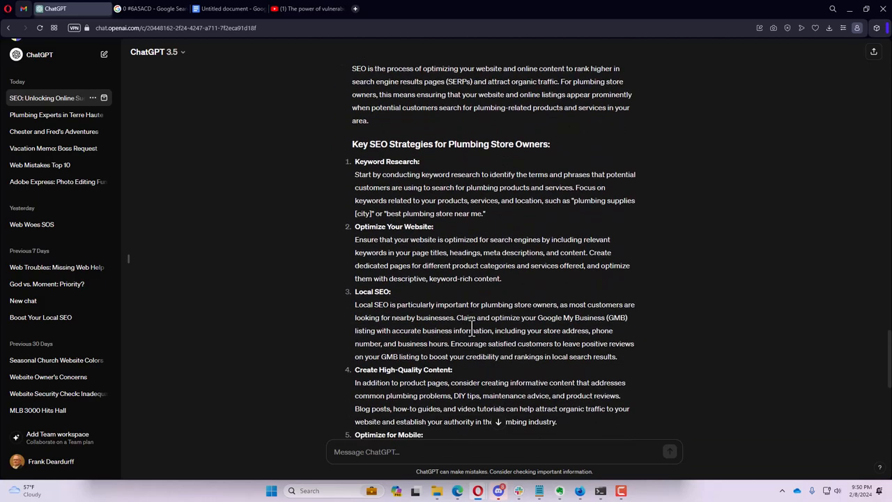
{"action": "scroll", "scroll_direction": "down", "scroll_amount": 3}
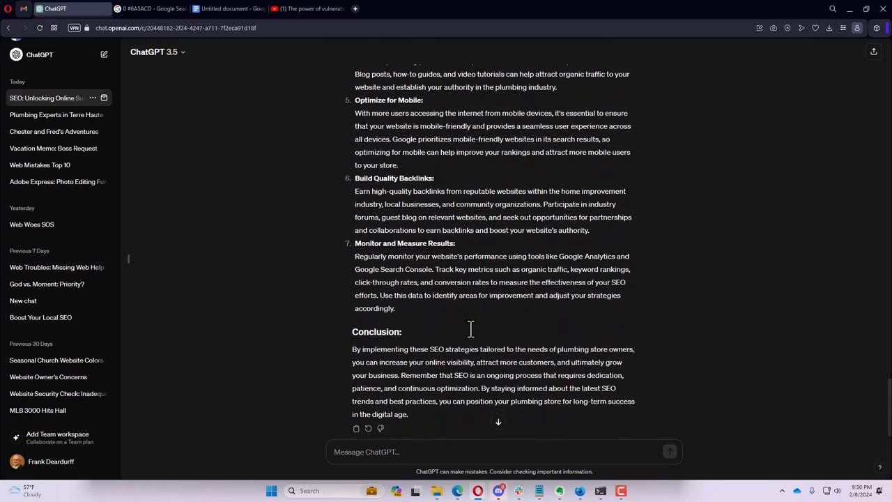
{"action": "scroll", "scroll_direction": "down", "scroll_amount": 3}
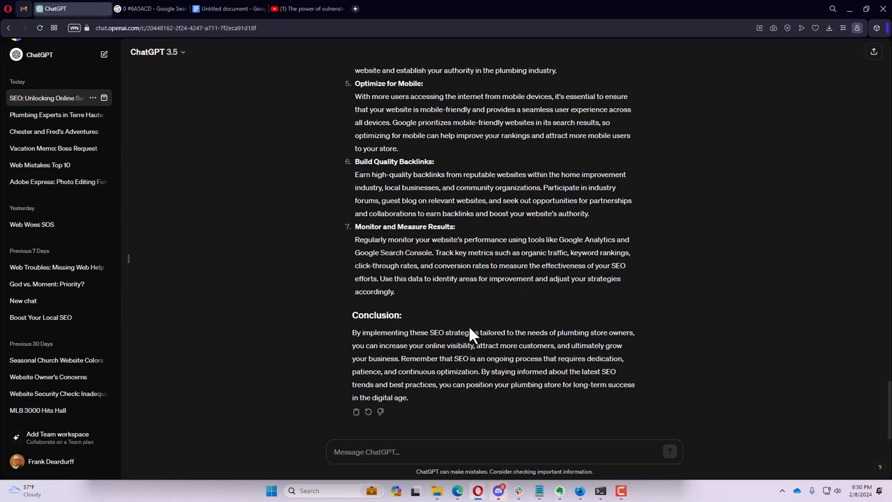
{"action": "mouse_move", "coordinate": [474, 336]}
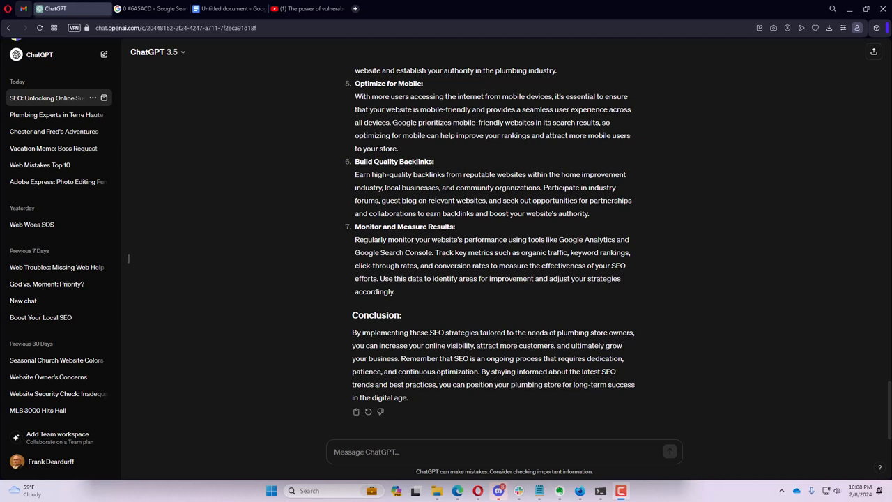
{"action": "mouse_move", "coordinate": [123, 286]}
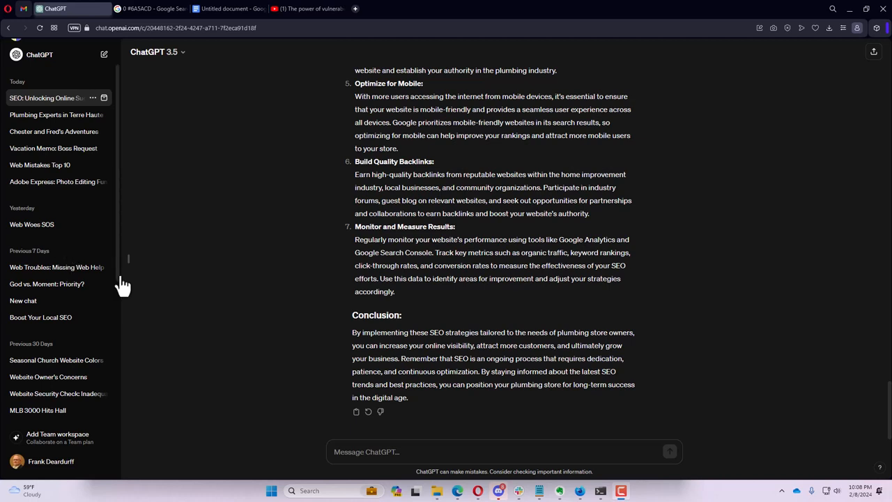
- Ask how to write an effective memo requesting vacation time
{"action": "left_click", "coordinate": [362, 452]}
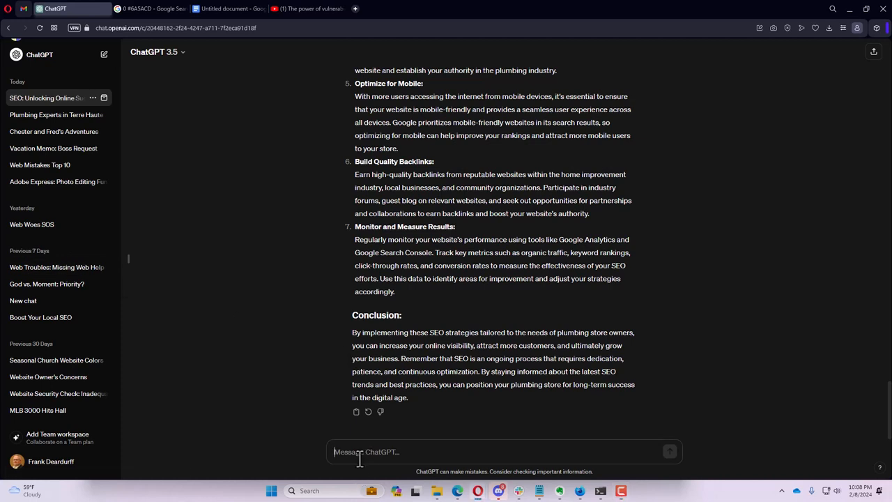
{"action": "left_click", "coordinate": [366, 452]}
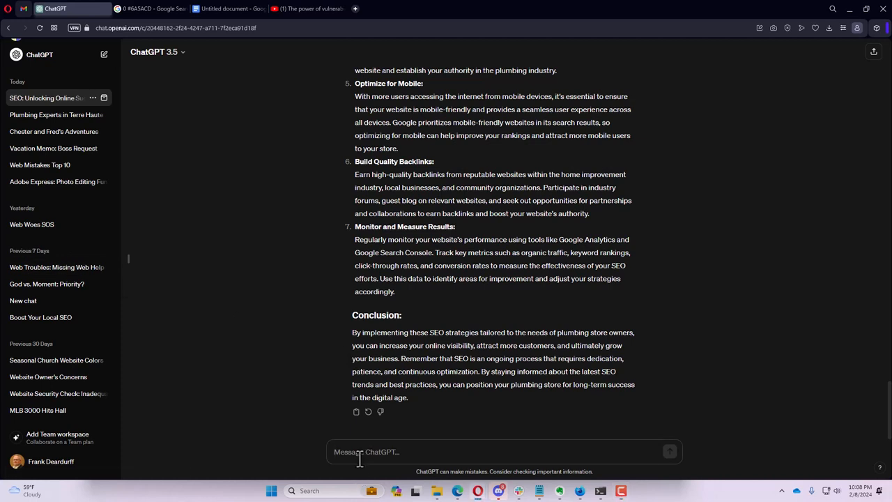
{"action": "type", "text": "How to write an"}
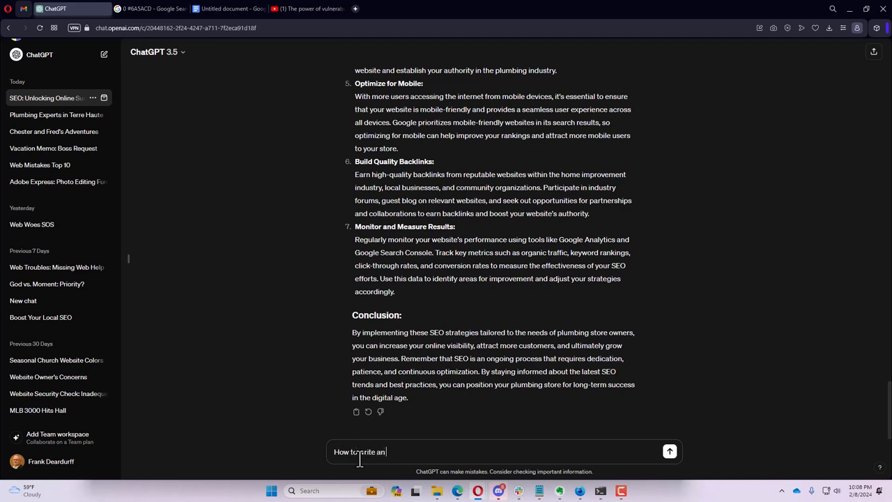
{"action": "type", "text": "e"}
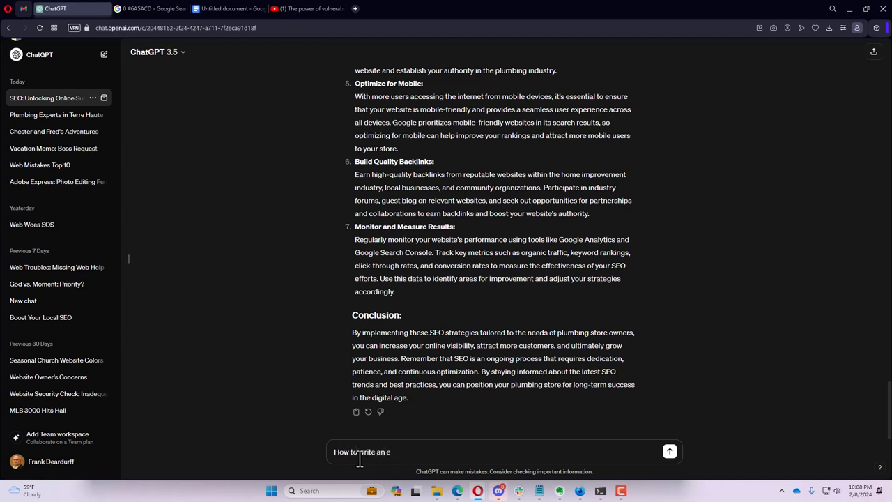
{"action": "type", "text": "ffective"}
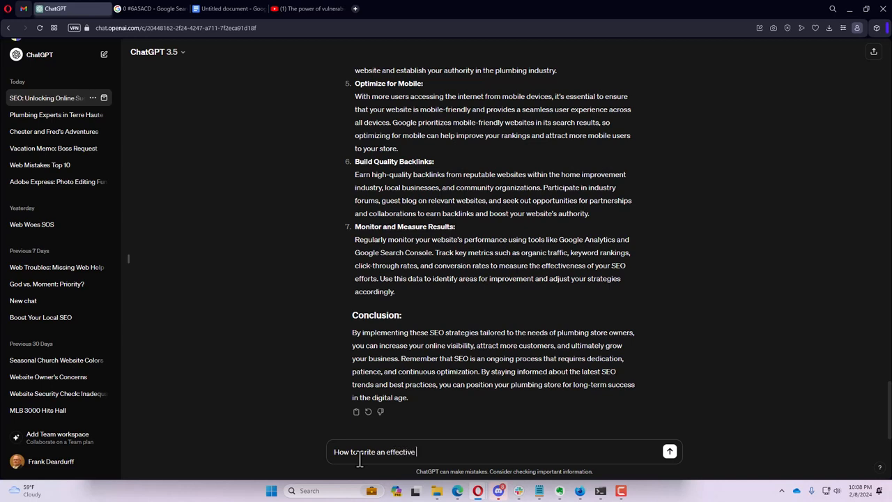
{"action": "type", "text": "memo"}
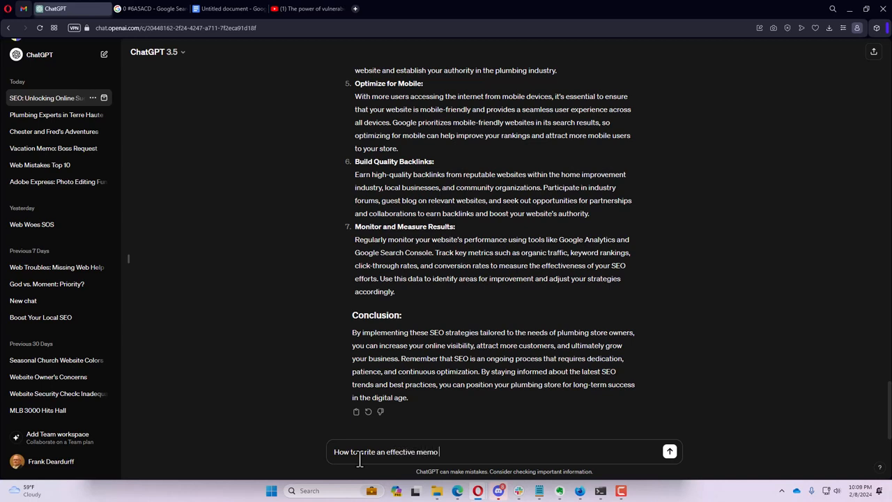
{"action": "type", "text": "requestion"}
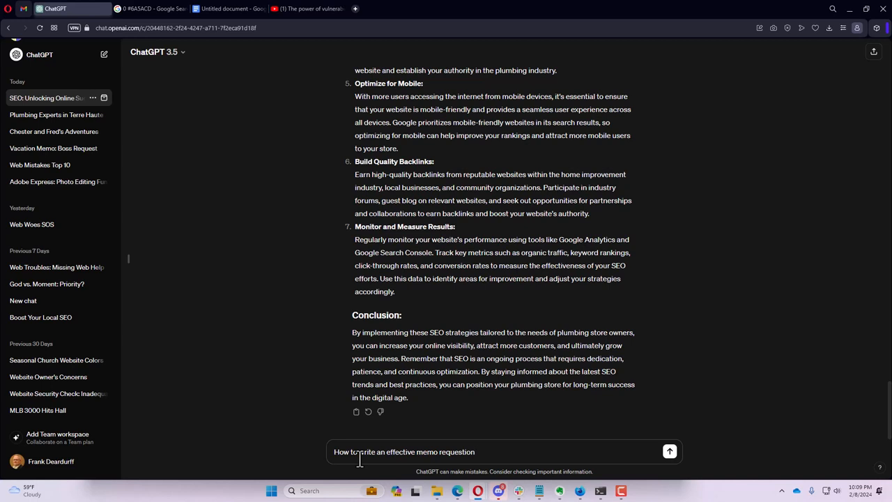
{"action": "type", "text": "i"}
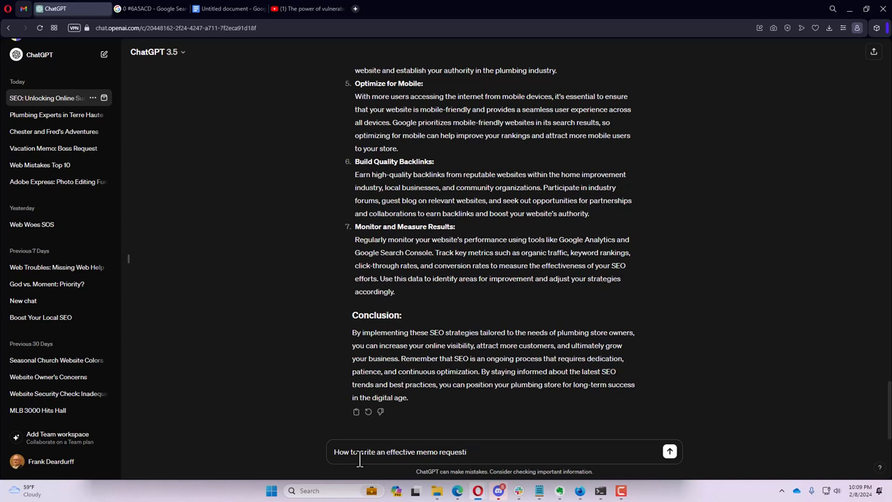
{"action": "type", "text": "ng"}
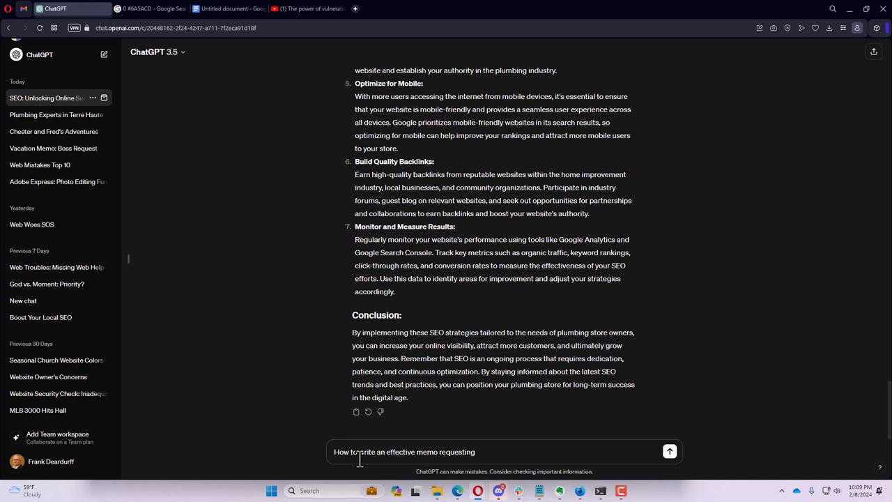
{"action": "type", "text": "vacatio"}
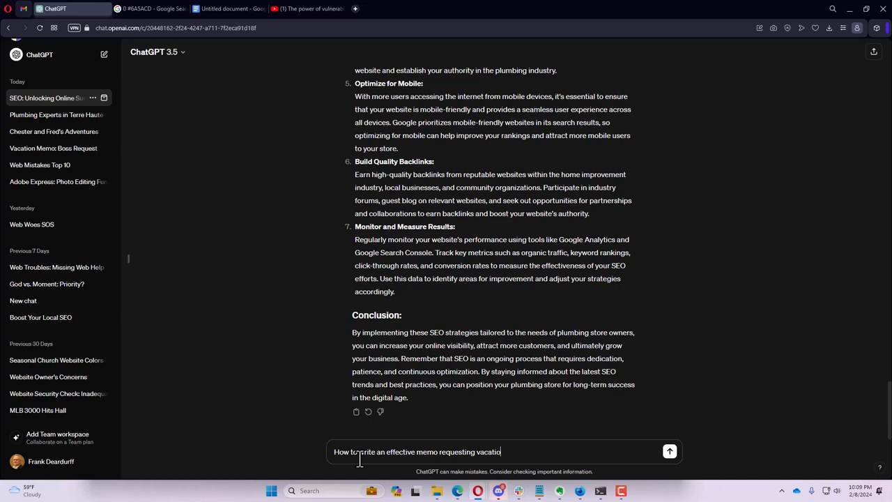
{"action": "left_click", "coordinate": [669, 452]}
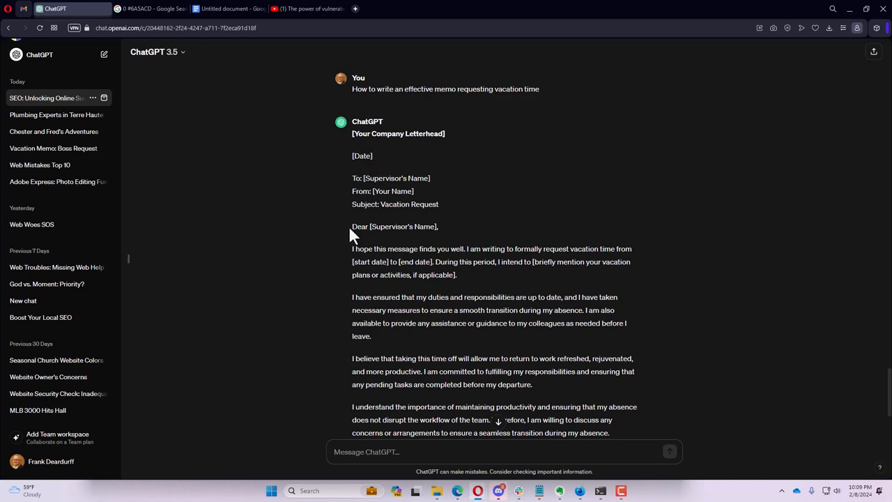
- Request a casual email to my boss asking for vacation time and read the draft
{"action": "scroll", "scroll_direction": "down", "scroll_amount": 3}
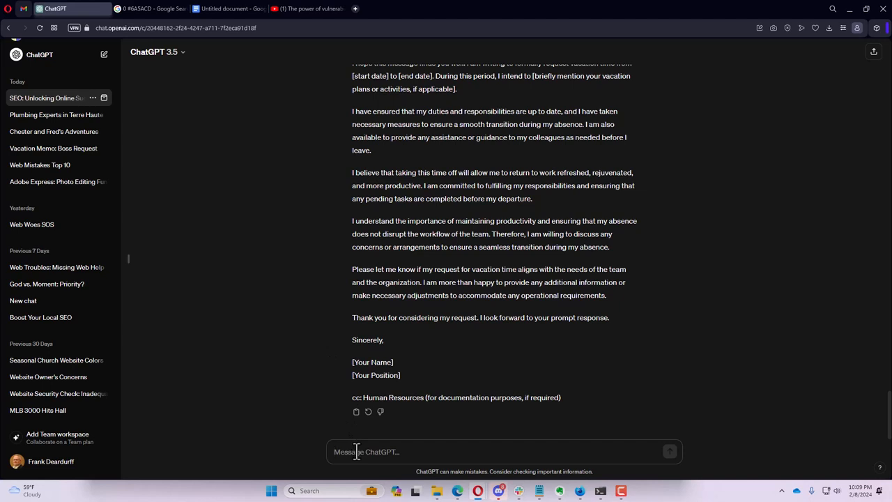
{"action": "type", "text": "Write a casual email"}
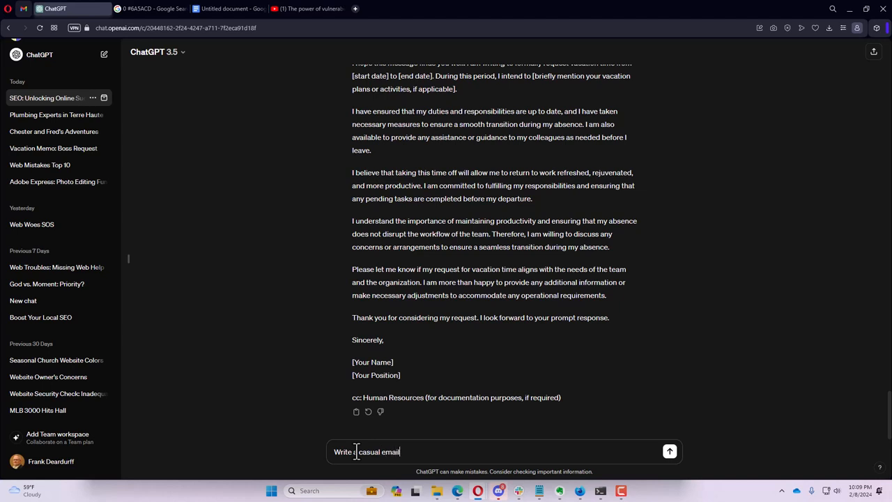
{"action": "type", "text": "to"}
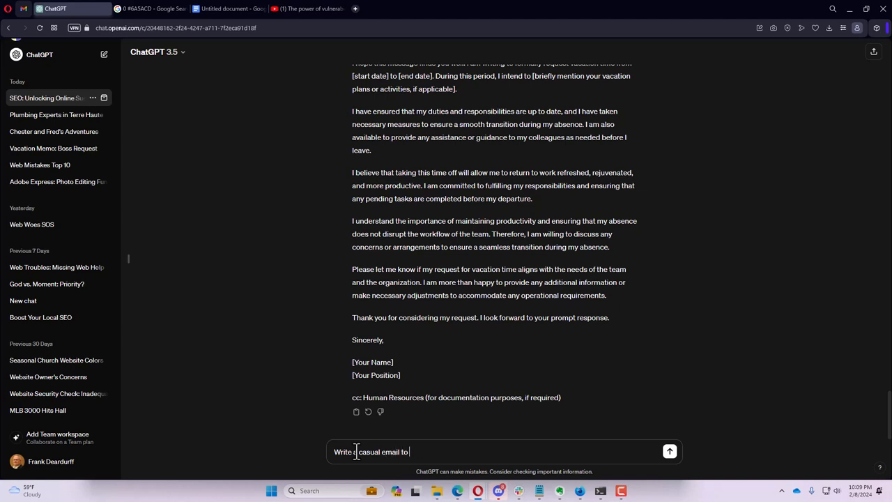
{"action": "type", "text": "my boss asking for"}
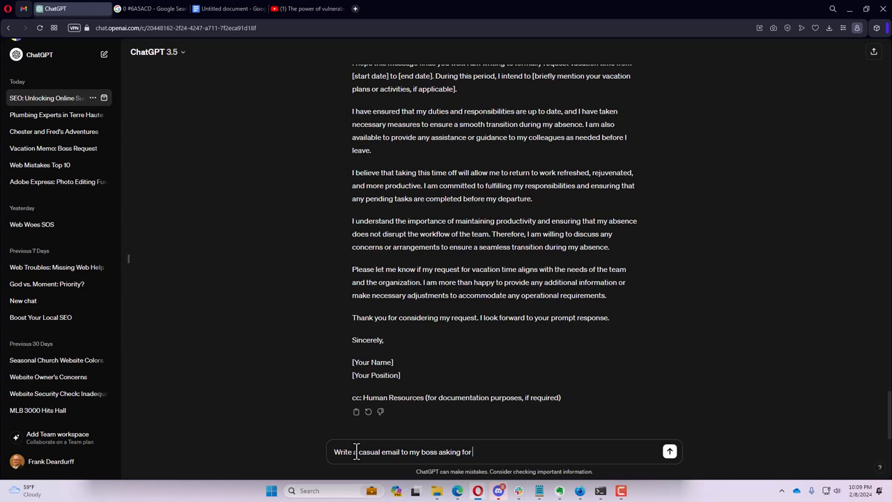
{"action": "type", "text": "vacation time."}
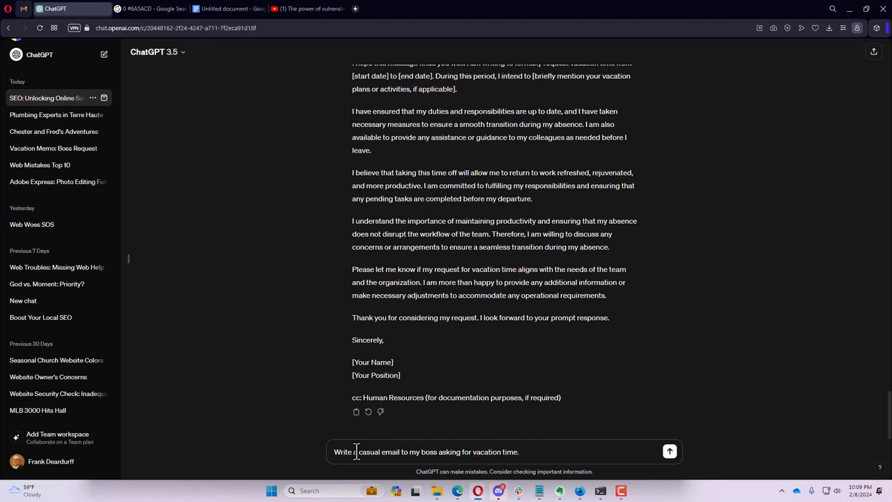
{"action": "left_click", "coordinate": [669, 452]}
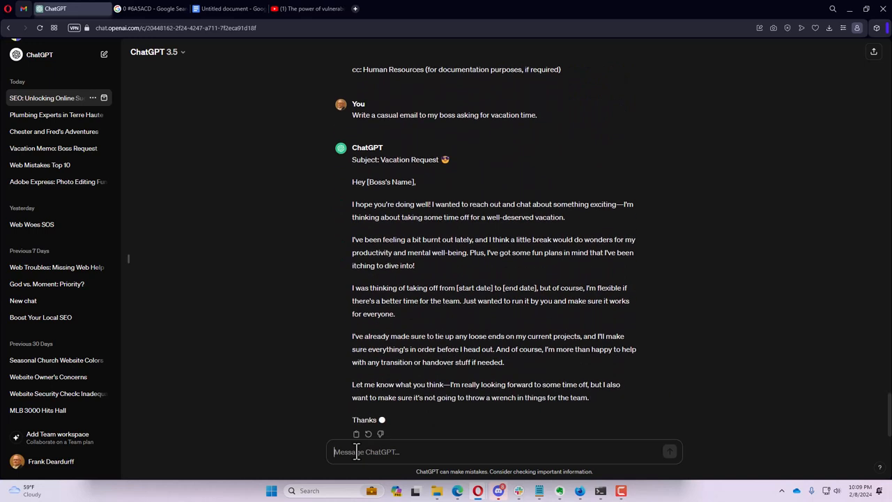
{"action": "scroll", "scroll_direction": "down", "scroll_amount": 3}
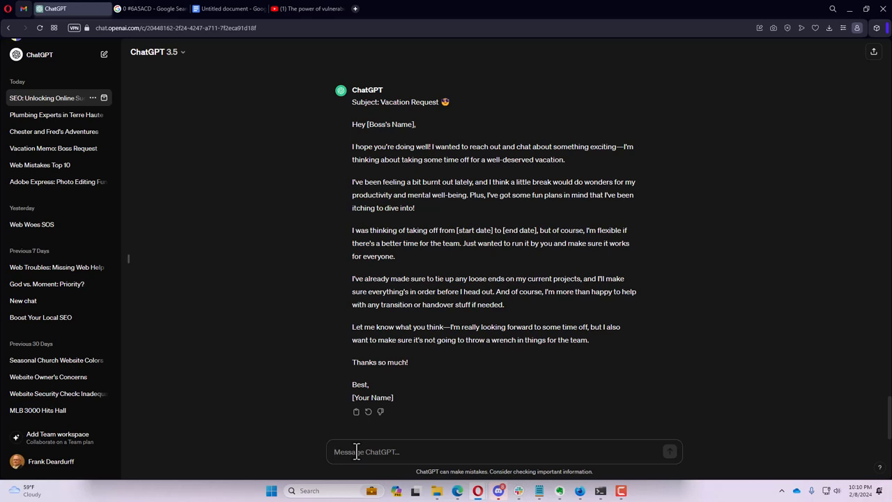
- Request a quick, funny email asking to use vacation time, fixing typos along the way
{"action": "type", "text": "w"}
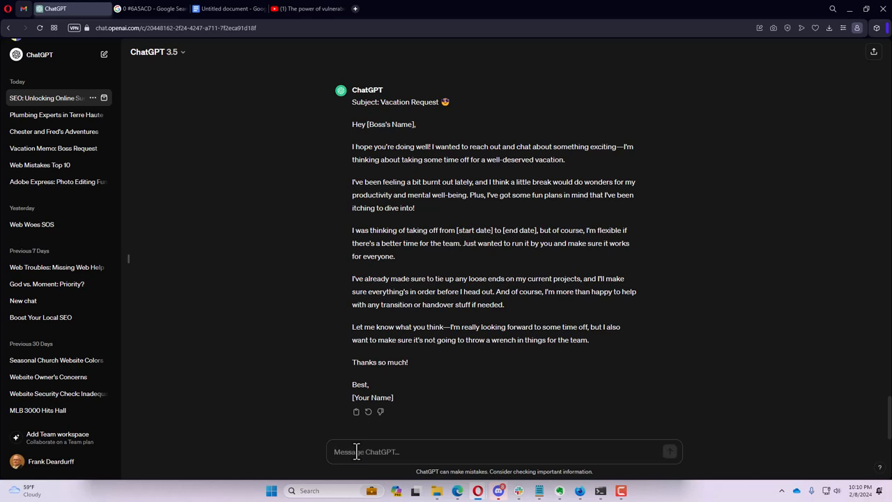
{"action": "type", "text": "write a"}
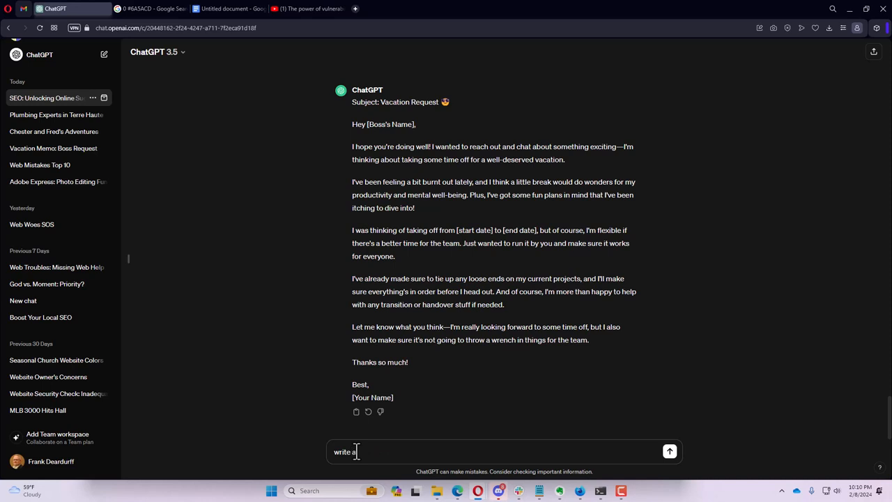
{"action": "type", "text": "qucik"}
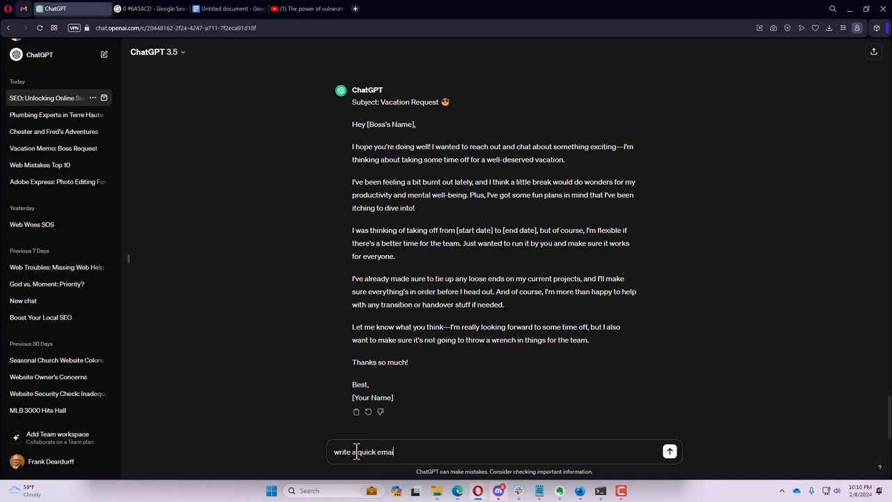
{"action": "key", "text": "Backspace"}
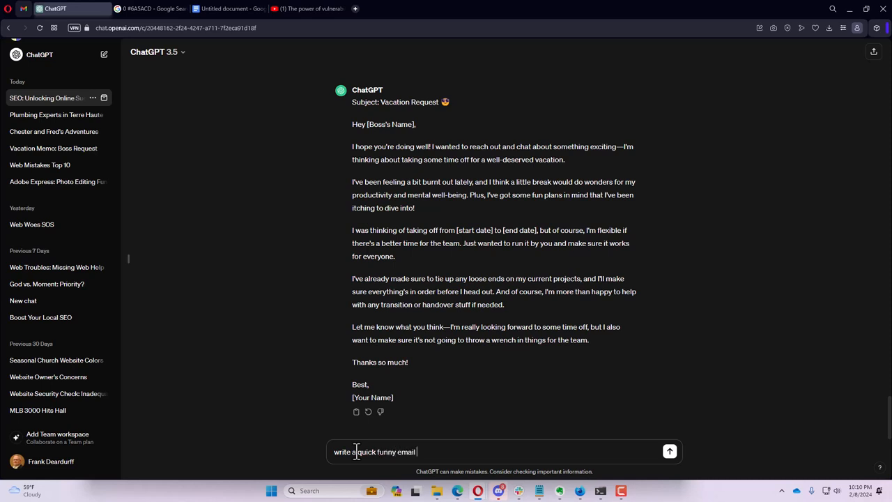
{"action": "type", "text": "asking for time"}
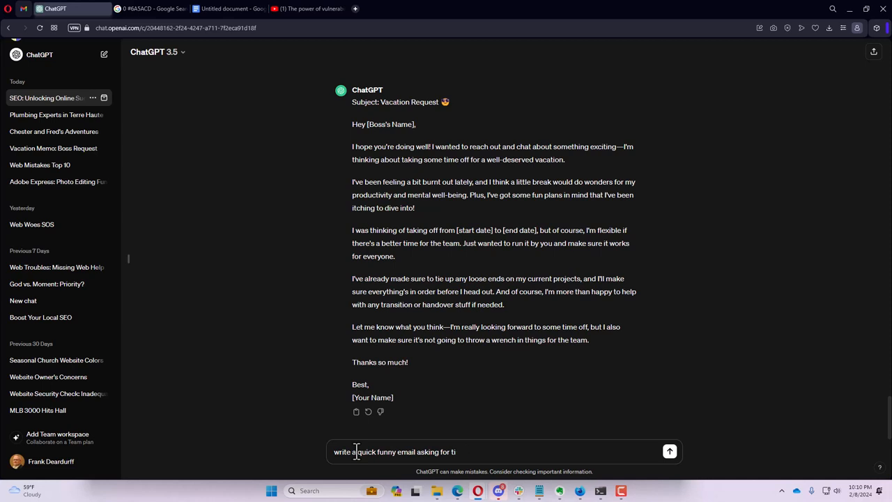
{"action": "key", "text": "Backspace"}
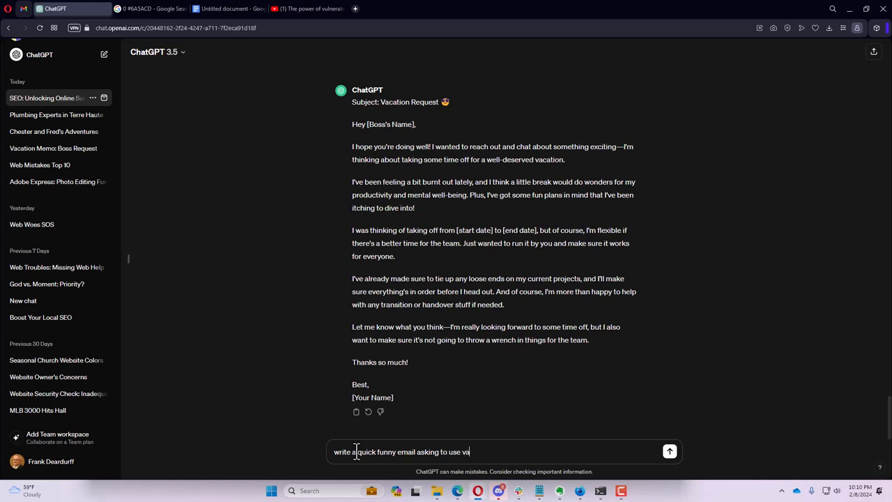
{"action": "type", "text": "cation time."}
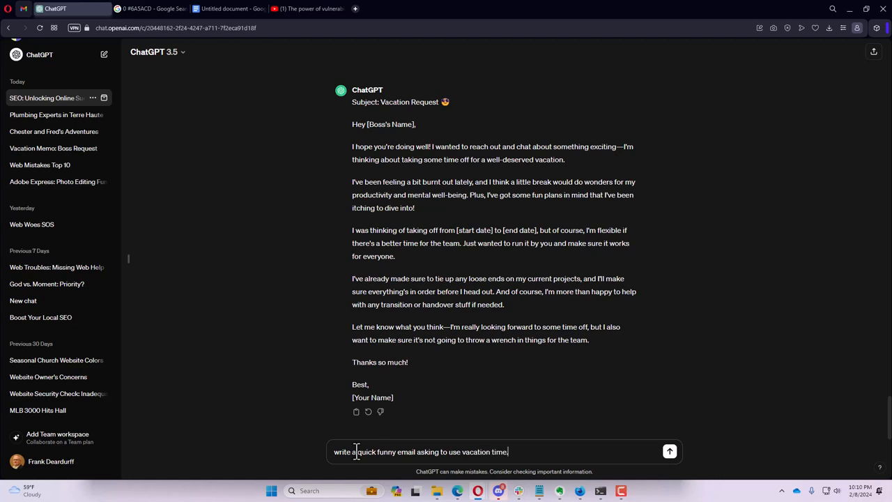
{"action": "left_click", "coordinate": [670, 451]}
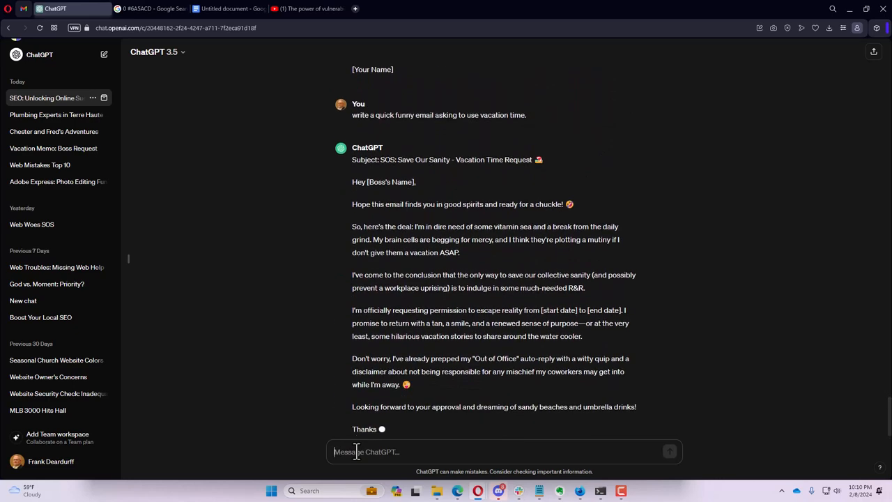
{"action": "scroll", "scroll_direction": "down", "scroll_amount": 3}
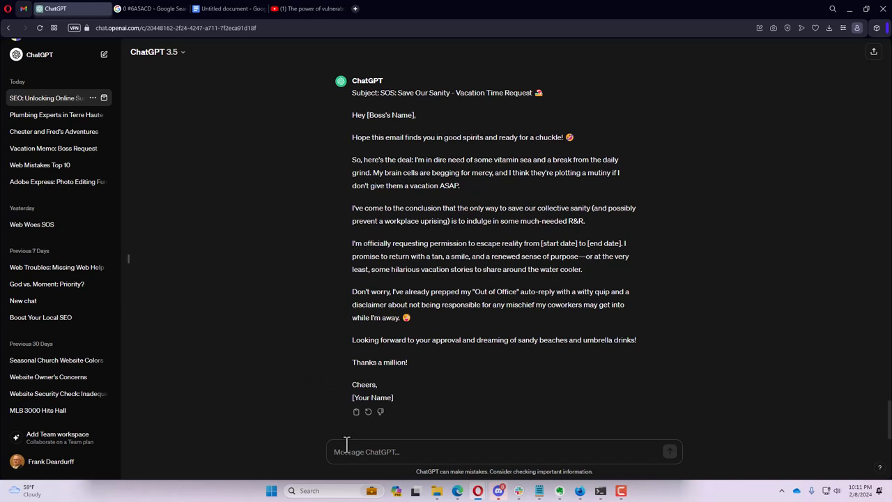
- Ask for a short About Us page for an art store in Terre Haute, Indiana
{"action": "type", "text": "W"}
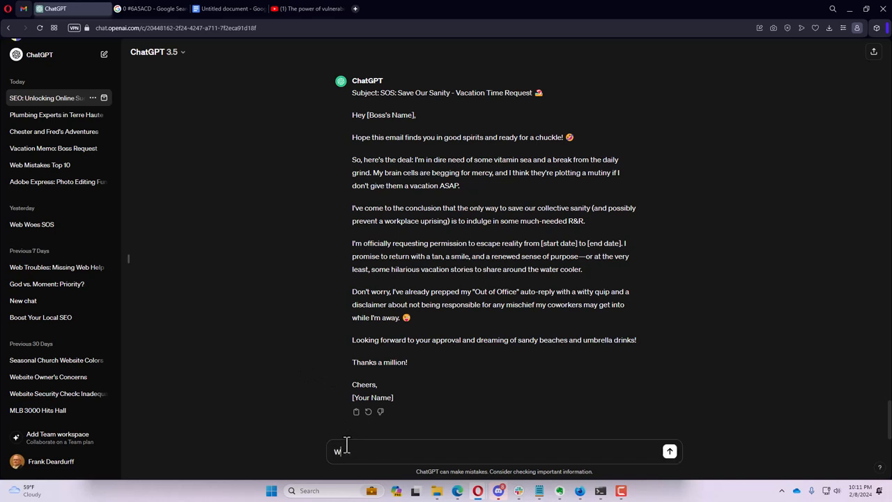
{"action": "key", "text": "Backspace"}
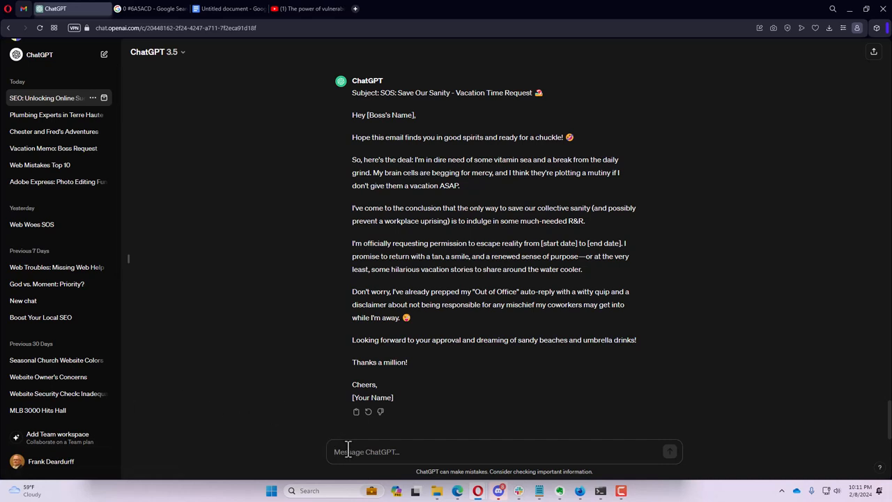
{"action": "type", "text": "Write a short"}
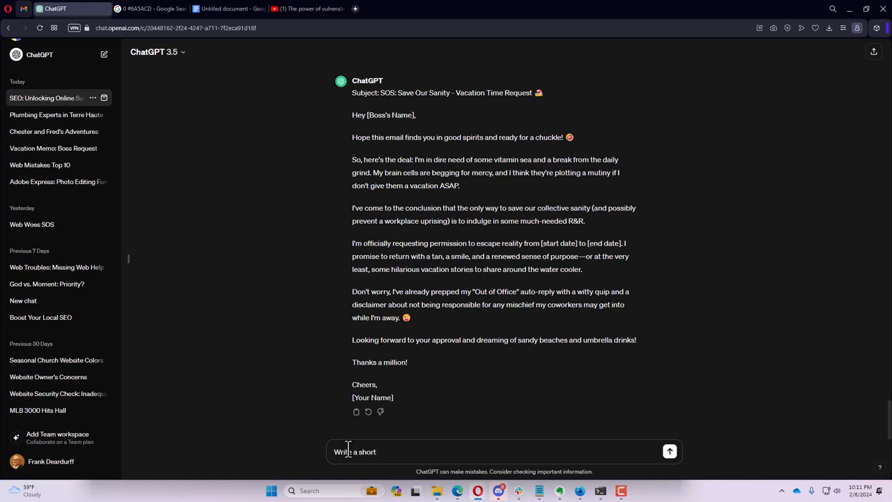
{"action": "type", "text": "about us page for"}
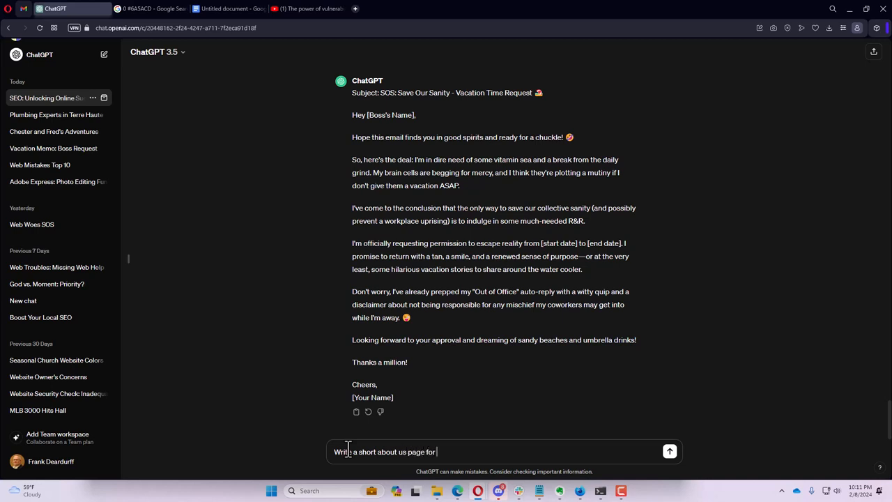
{"action": "type", "text": "a"}
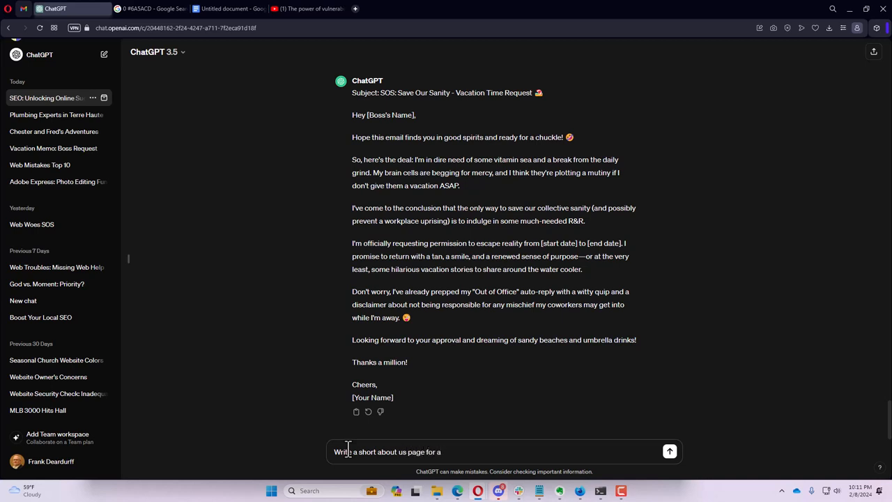
{"action": "type", "text": "n art store in Terre"}
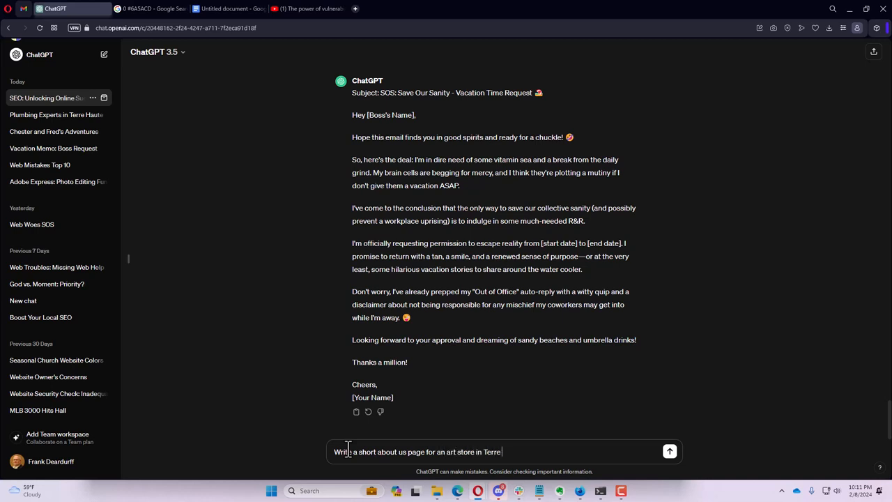
{"action": "type", "text": "Haute, Indian"}
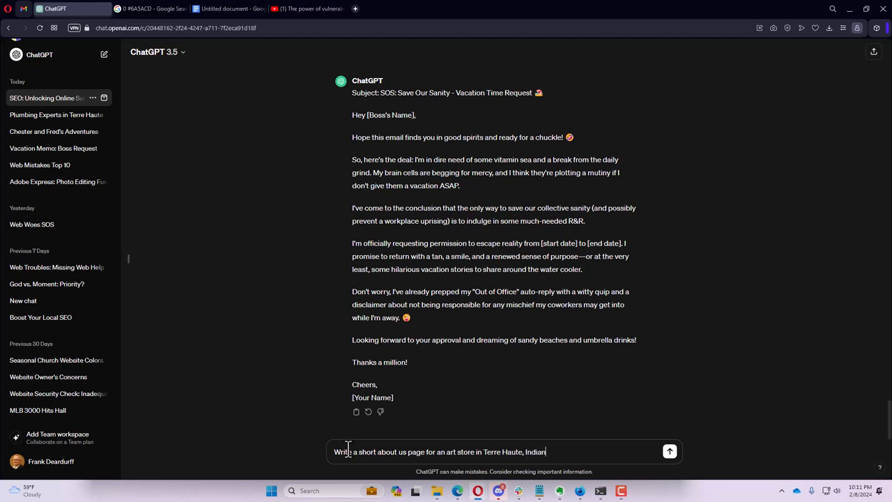
{"action": "type", "text": "a"}
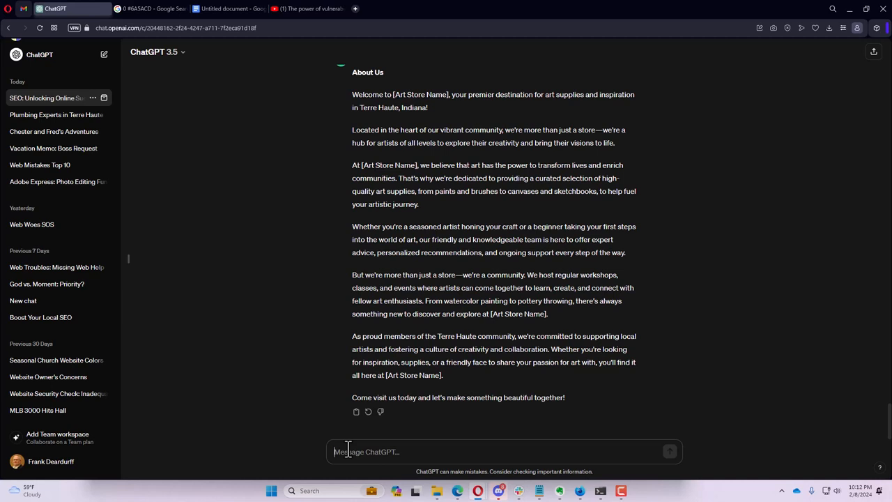
{"action": "mouse_move", "coordinate": [390, 220]}
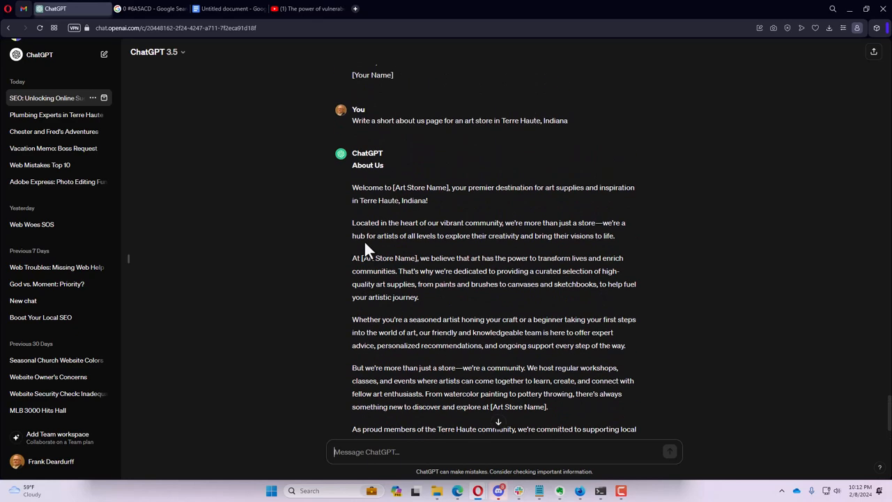
{"action": "scroll", "scroll_direction": "down", "scroll_amount": 3}
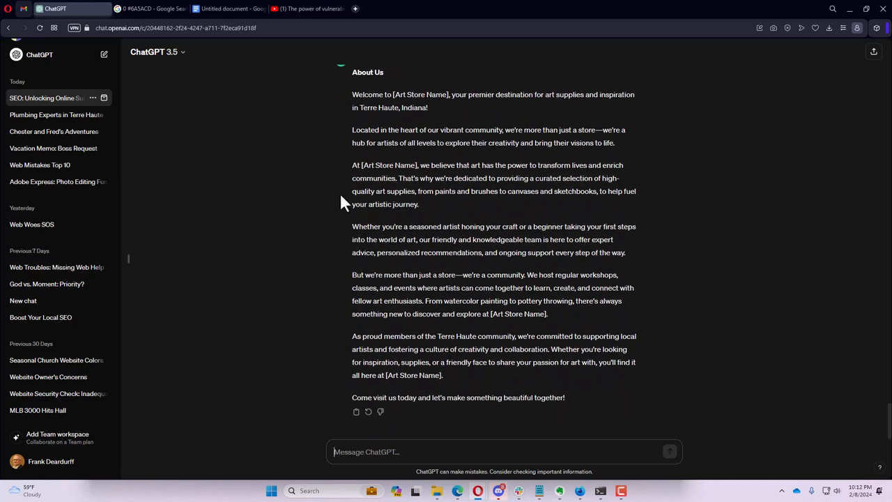
{"action": "mouse_move", "coordinate": [435, 147]}
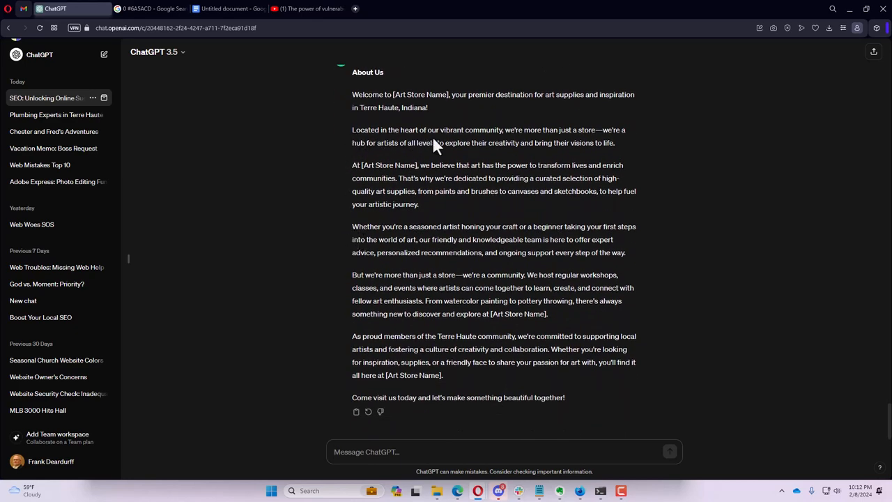
{"action": "mouse_move", "coordinate": [458, 164]}
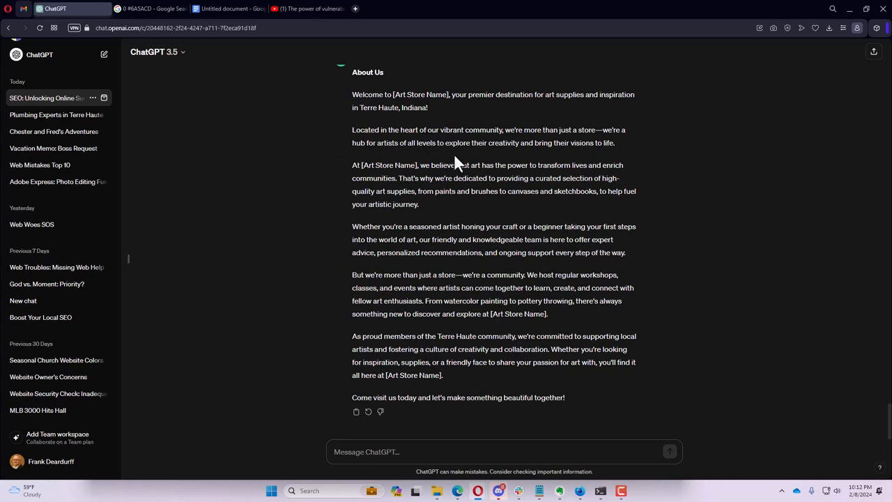
{"action": "mouse_move", "coordinate": [421, 304]}
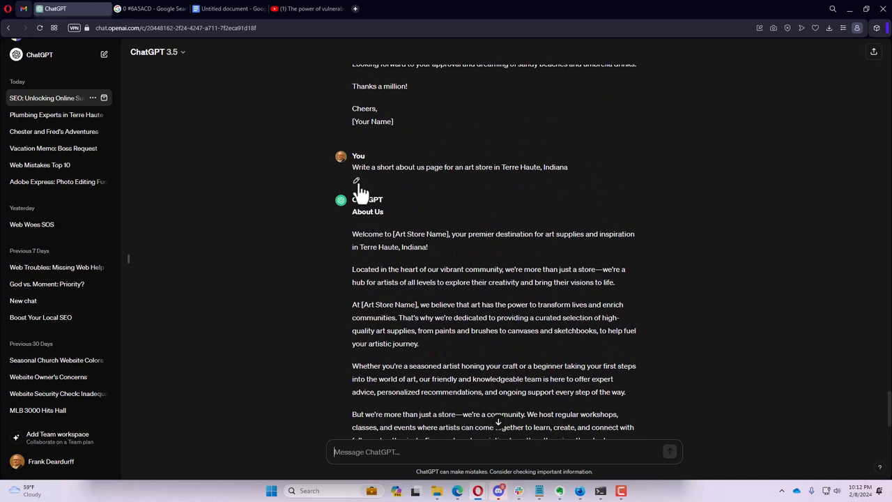
- Reuse the art-store prompt and append '6th grade reading level, keep it short, one or two paragraphs'
{"action": "left_click", "coordinate": [357, 181]}
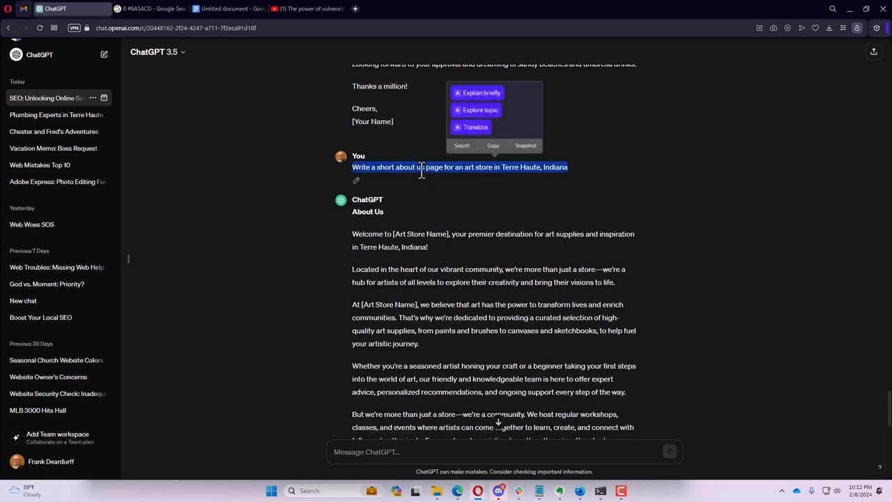
{"action": "scroll", "scroll_direction": "down", "scroll_amount": 3}
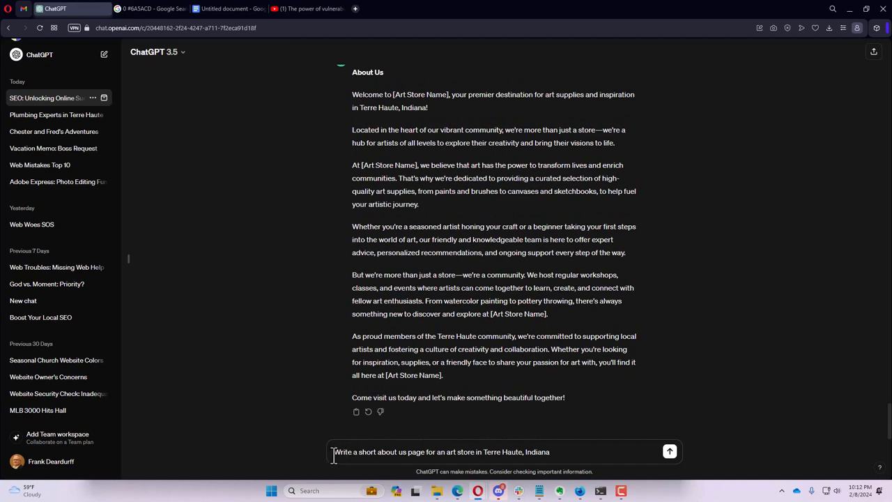
{"action": "type", "text": "as a copy"}
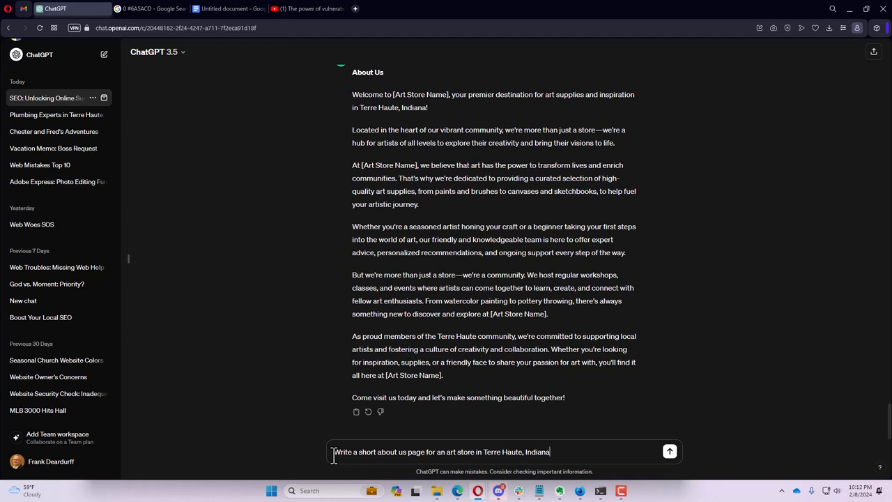
{"action": "type", "text": "write to a 6th"}
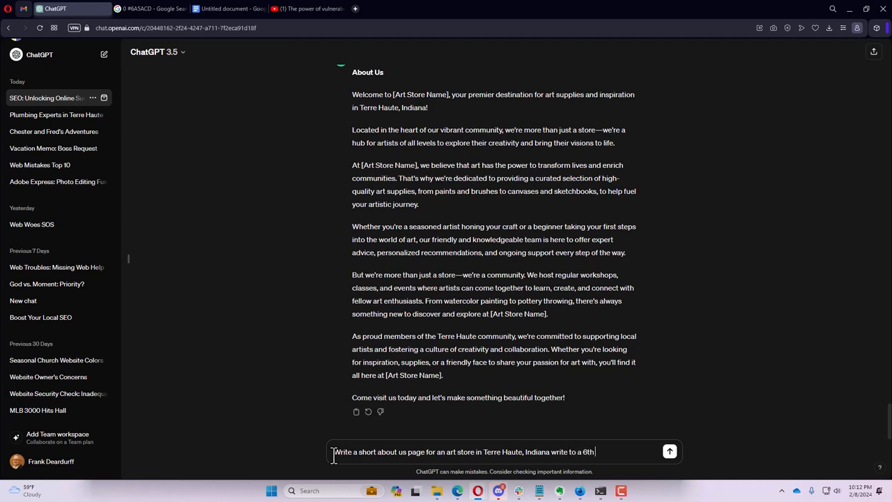
{"action": "type", "text": "grade reading"}
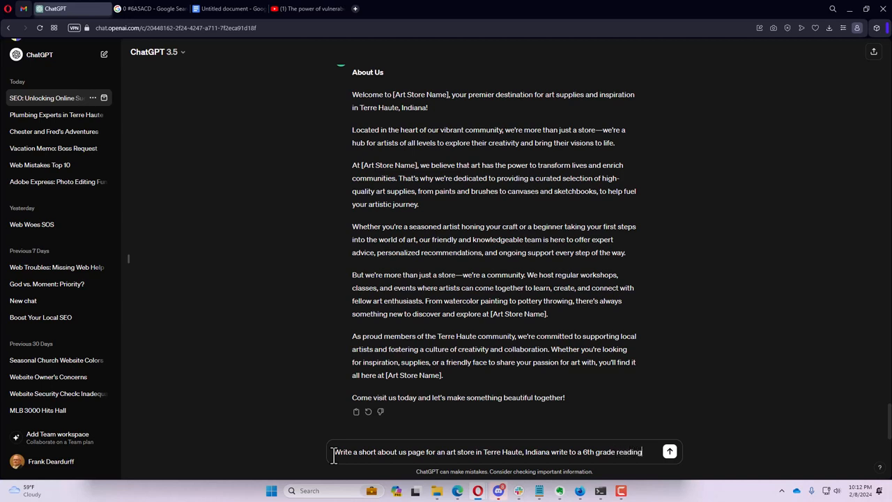
{"action": "type", "text": "level"}
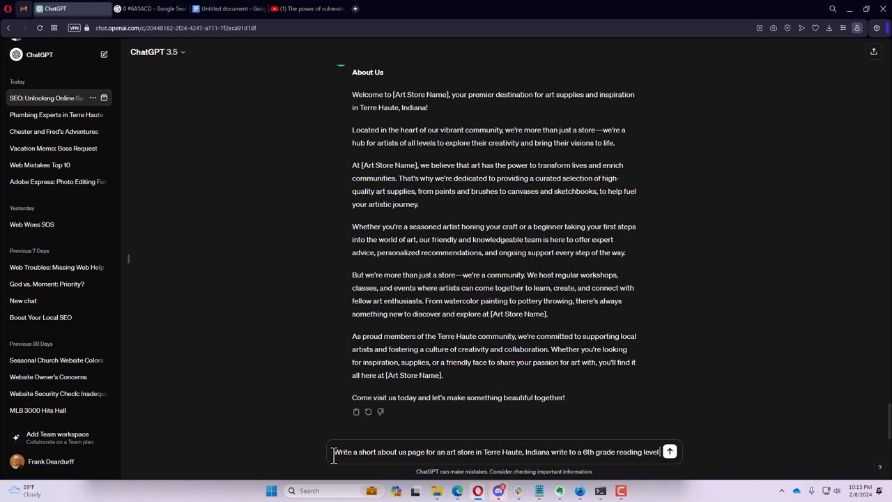
{"action": "type", "text": "keep it short"}
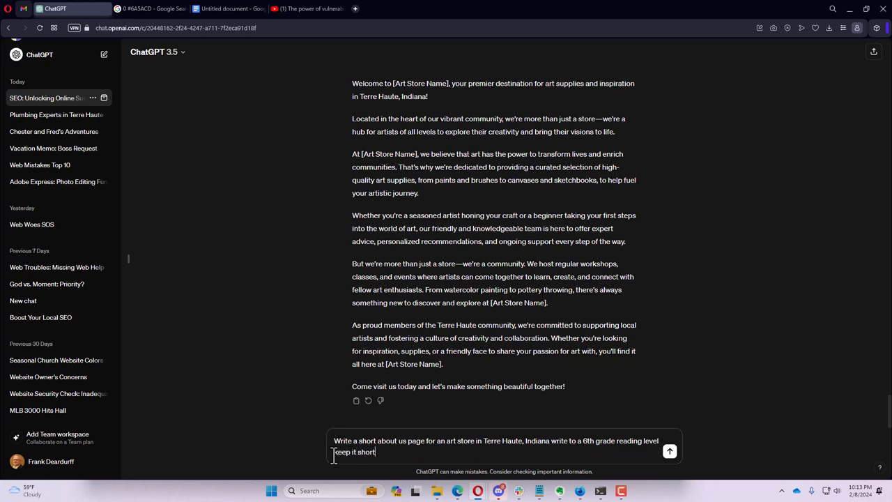
{"action": "type", "text": "to"}
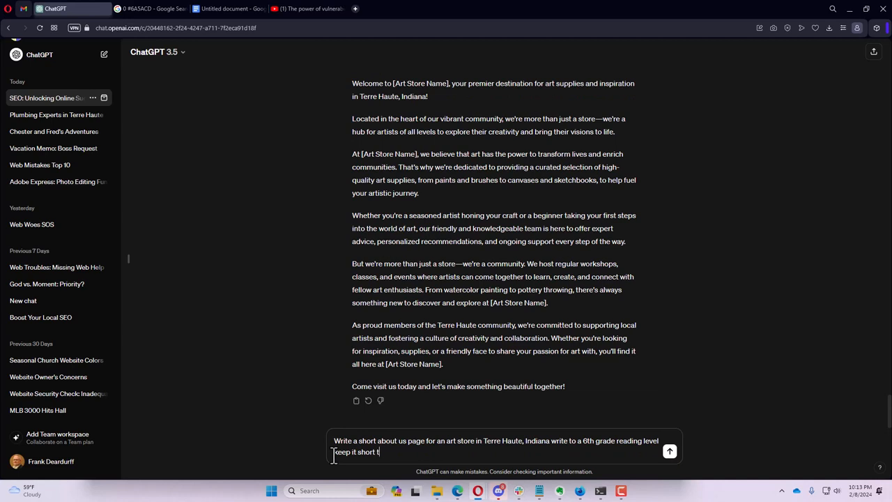
{"action": "type", "text": "one or"}
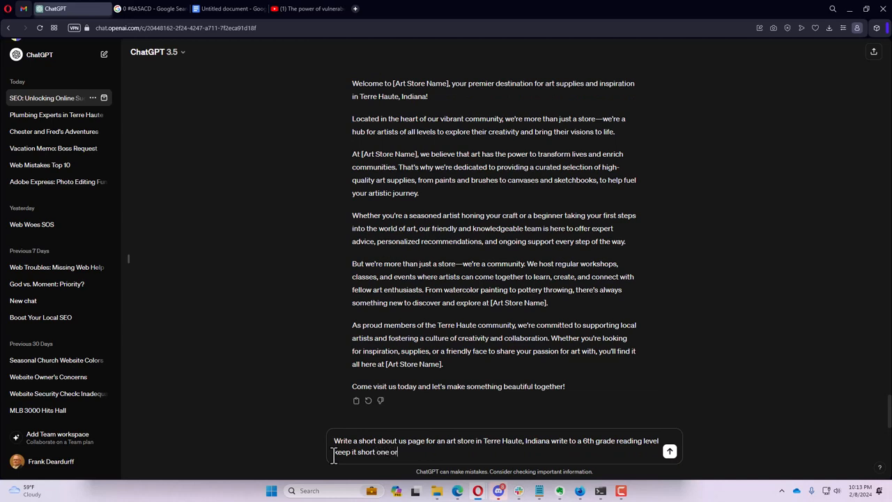
{"action": "type", "text": "two paraga"}
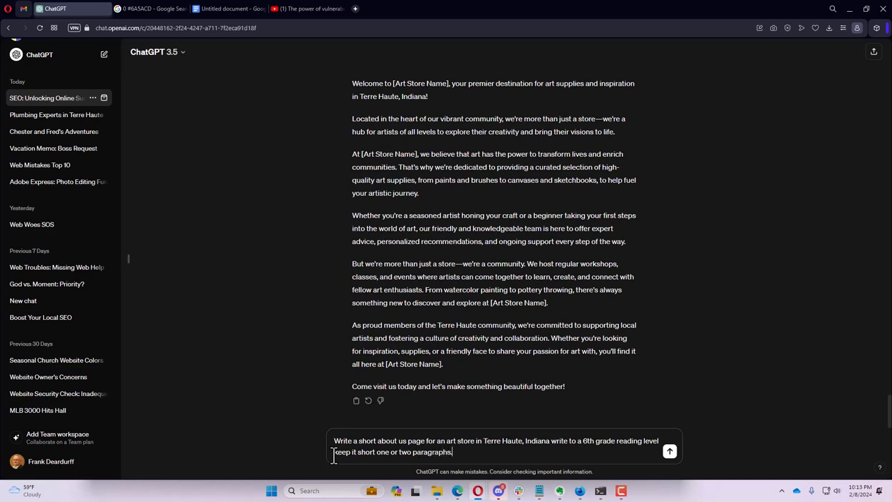
{"action": "left_click", "coordinate": [669, 452]}
{"action": "type", "text": "want you to"}
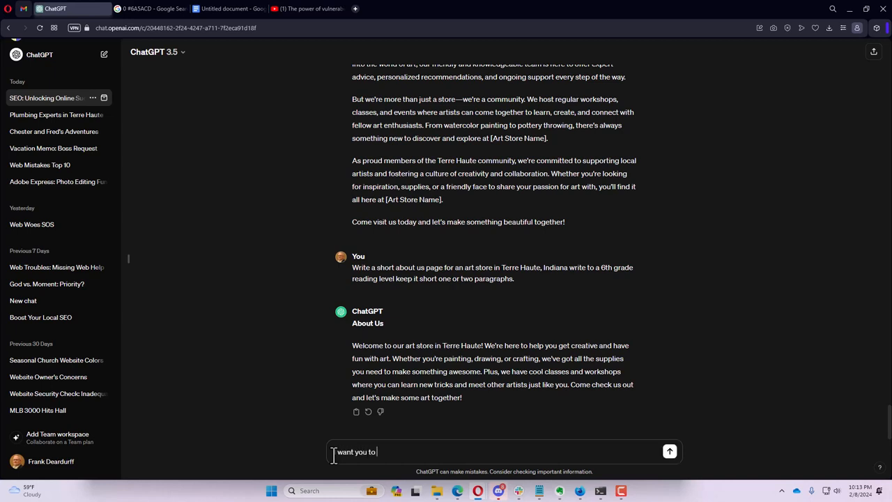
- Compose an 'act as online copywriter' art-store prompt, pasting in the earlier reading-level instructions
{"action": "type", "text": "act as"}
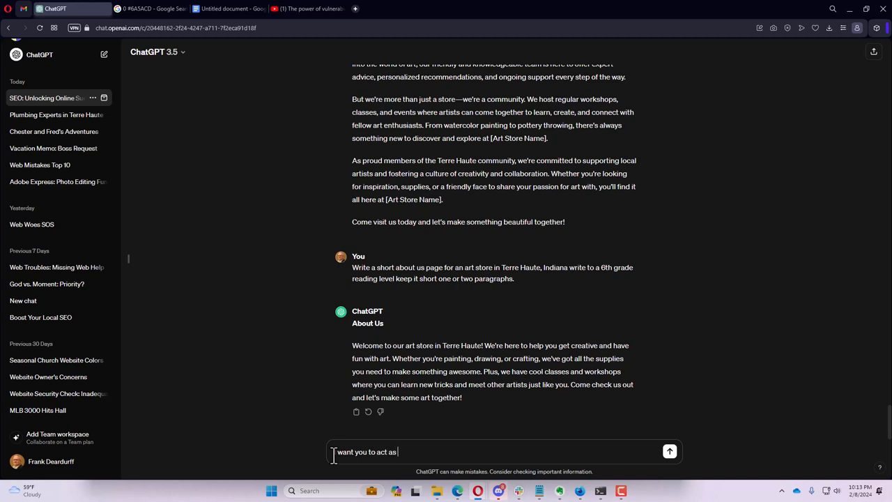
{"action": "type", "text": "online copywriter"}
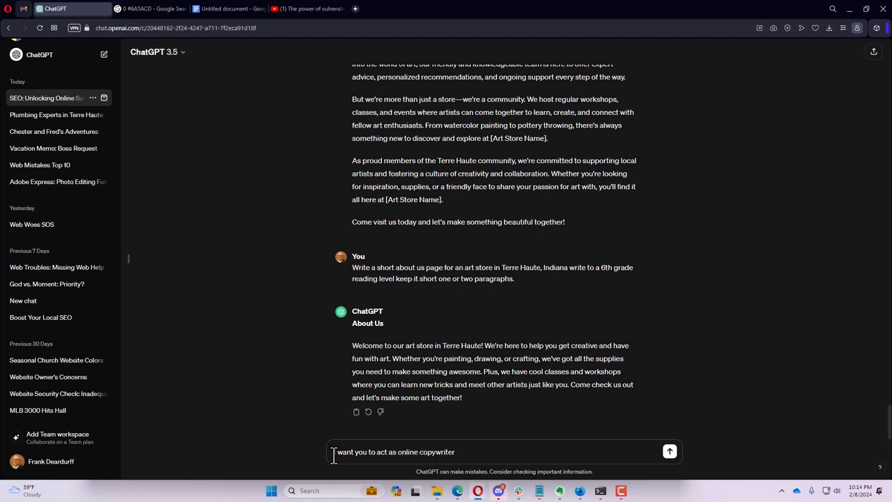
{"action": "type", "text": "Write a short about us page for an art store in Terre Haute, Indiana"}
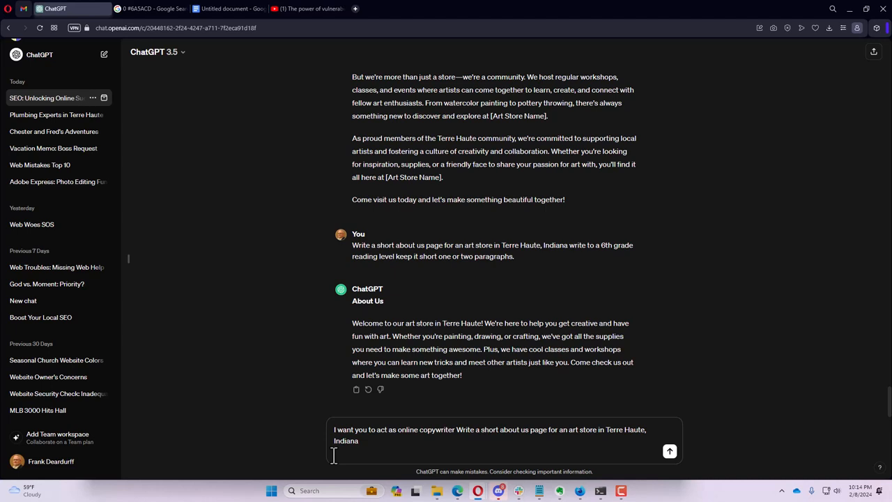
{"action": "scroll", "scroll_direction": "down", "scroll_amount": 3}
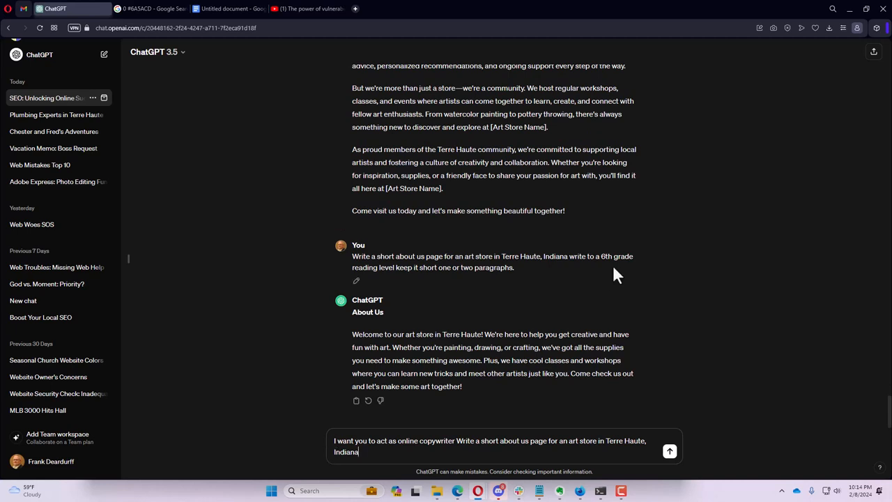
{"action": "left_click_drag", "start_coordinate": [570, 257], "coordinate": [515, 268]}
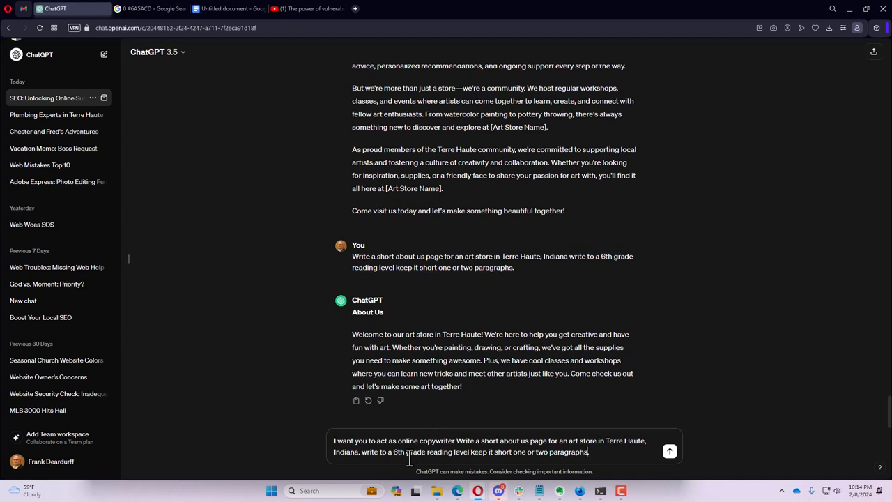
{"action": "left_click", "coordinate": [532, 452]}
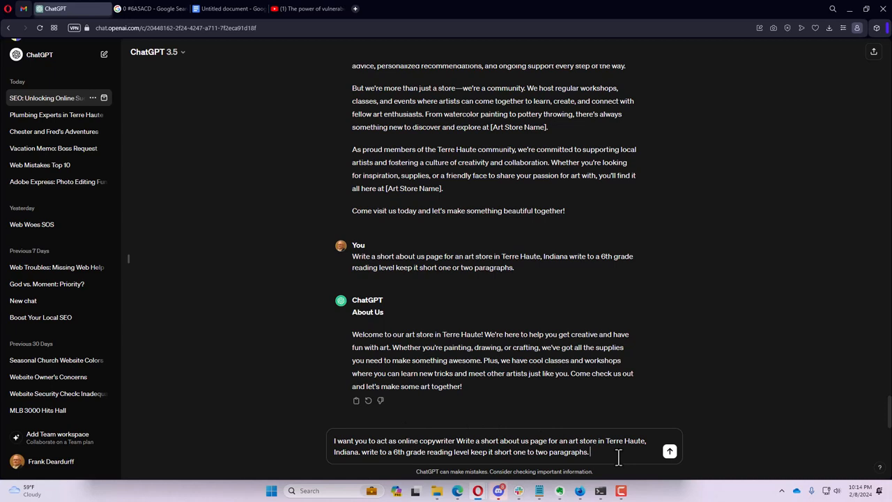
- Add a focus on the keyword DIY and submit, then resend with 'one' removed for two paragraphs
{"action": "type", "text": "focuse o"}
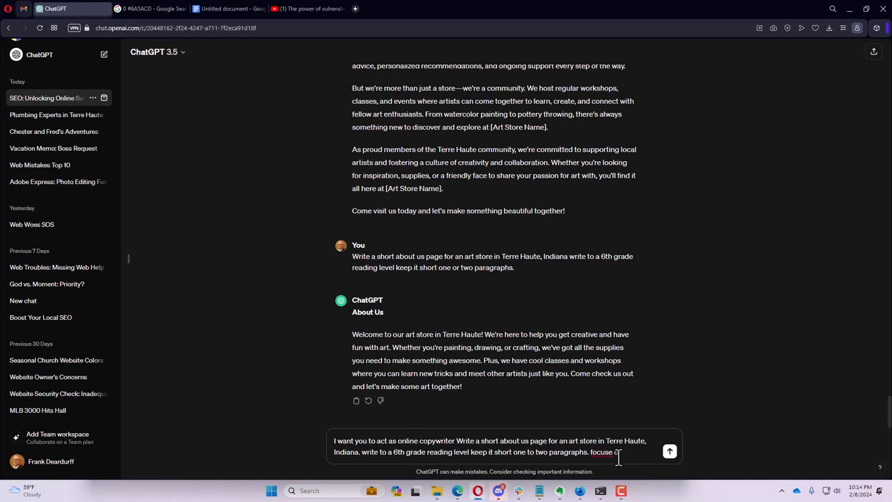
{"action": "type", "text": "on the keyword"}
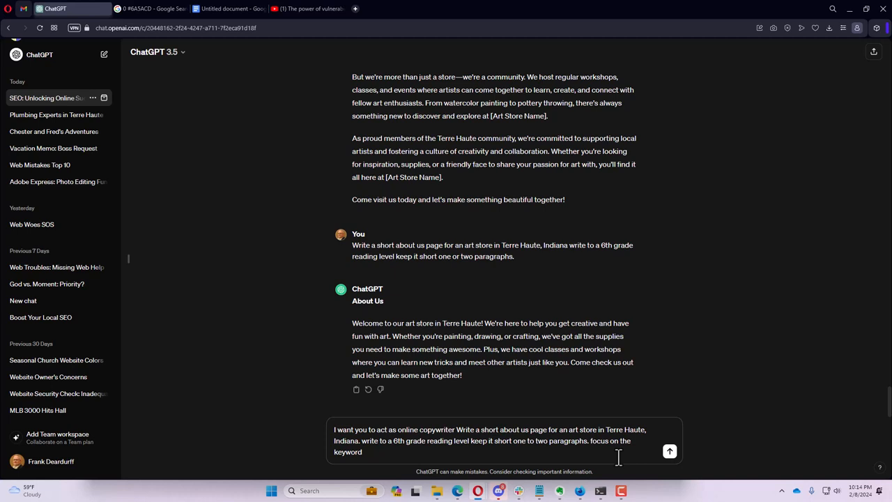
{"action": "type", "text": "DI"}
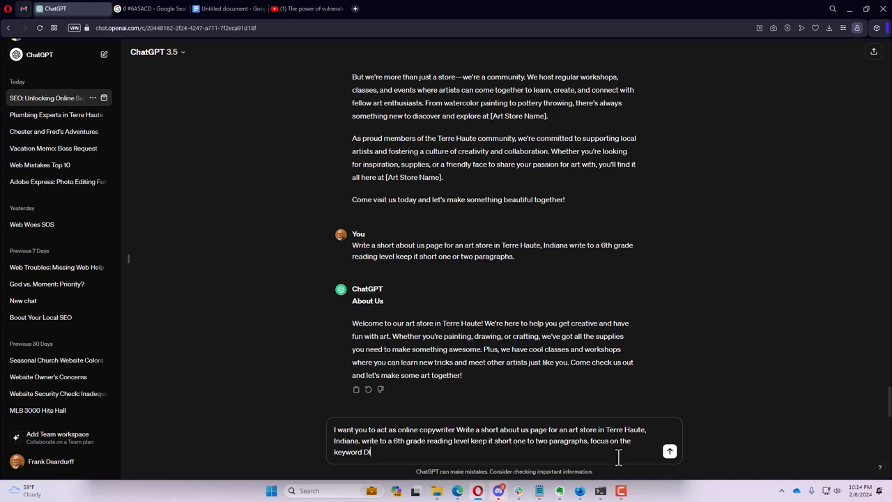
{"action": "type", "text": "Y"}
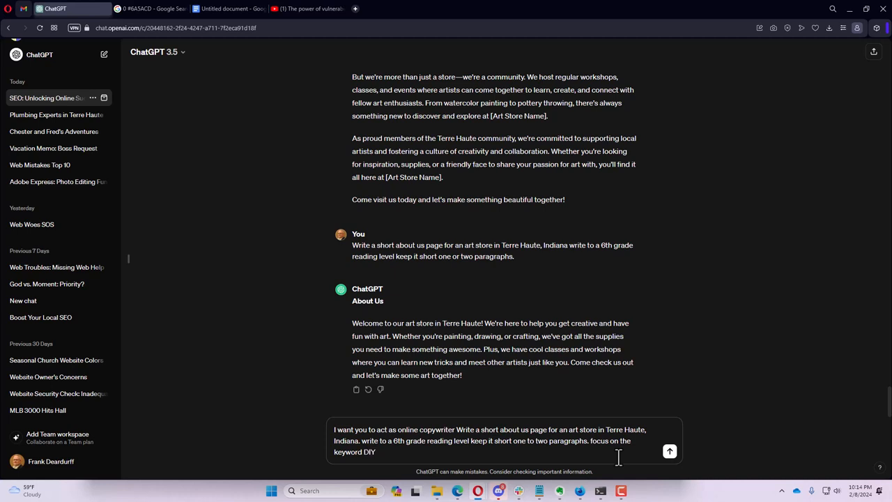
{"action": "left_click", "coordinate": [670, 452]}
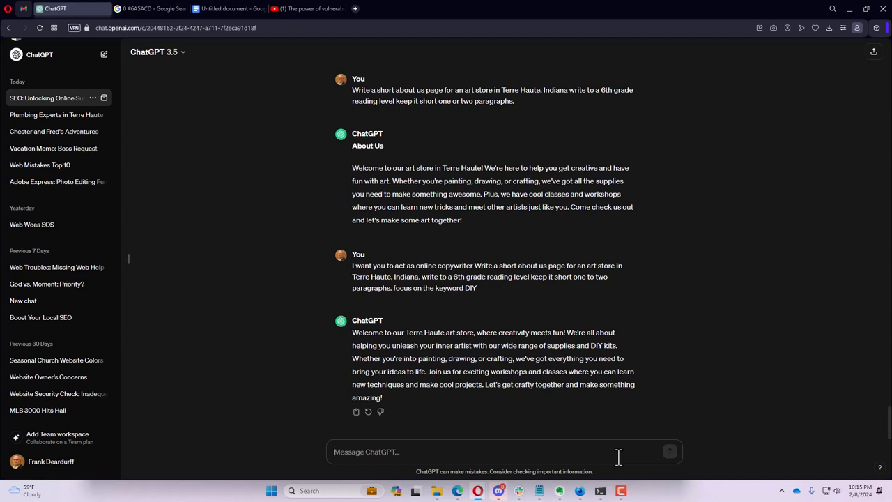
{"action": "mouse_move", "coordinate": [599, 444]}
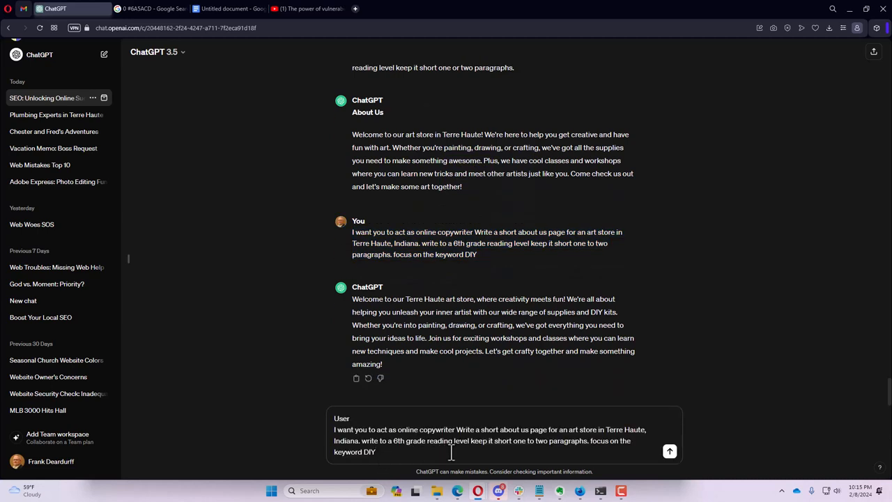
{"action": "mouse_move", "coordinate": [440, 446]}
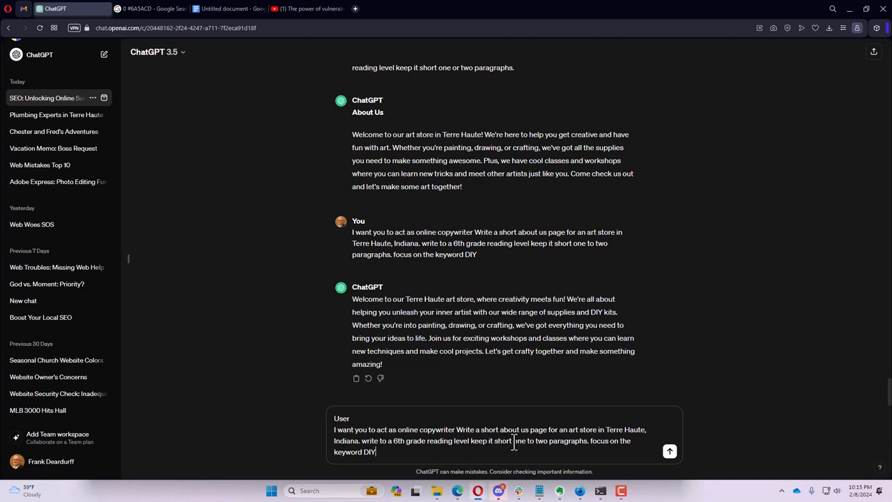
{"action": "double_click", "coordinate": [519, 440]}
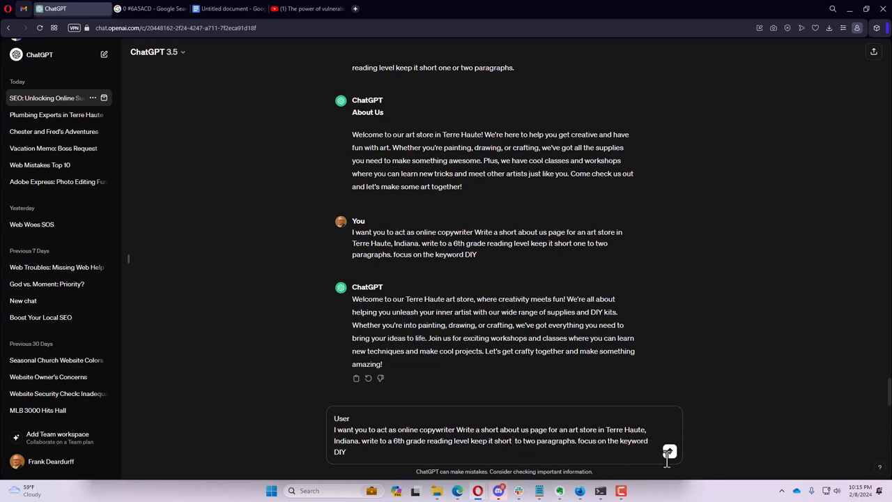
{"action": "left_click", "coordinate": [669, 452]}
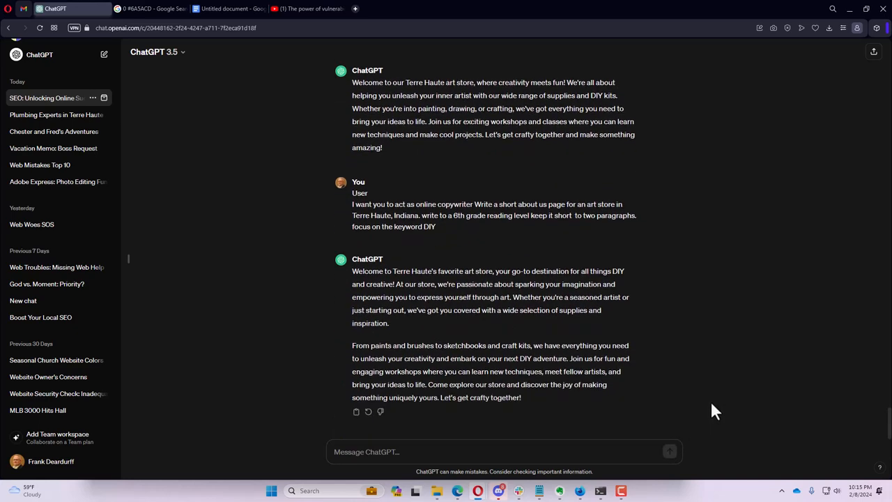
{"action": "mouse_move", "coordinate": [617, 285]}
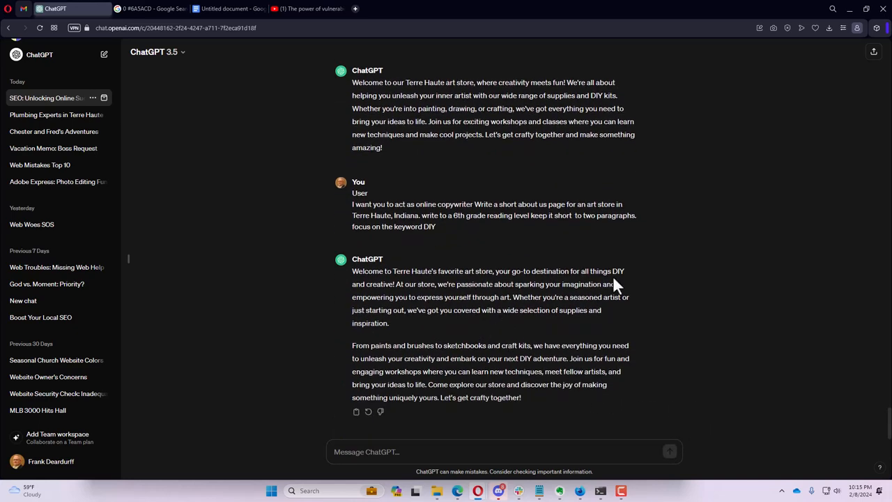
{"action": "mouse_move", "coordinate": [555, 349]}
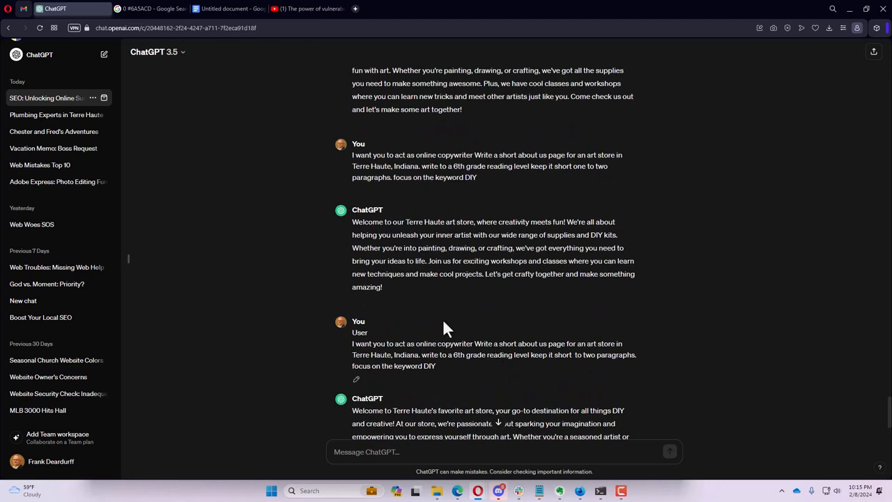
{"action": "mouse_move", "coordinate": [501, 234]}
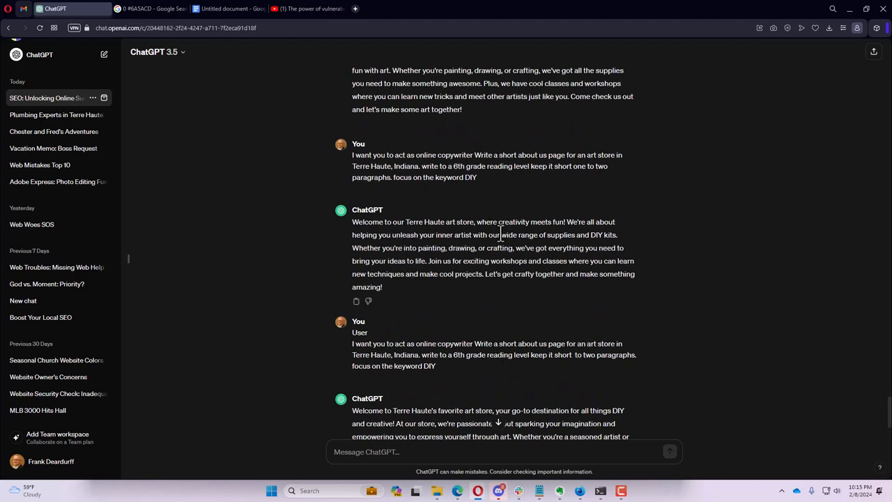
- Scroll up through the chat to compare the earlier art store About Us replies
{"action": "scroll", "scroll_direction": "up", "scroll_amount": 3}
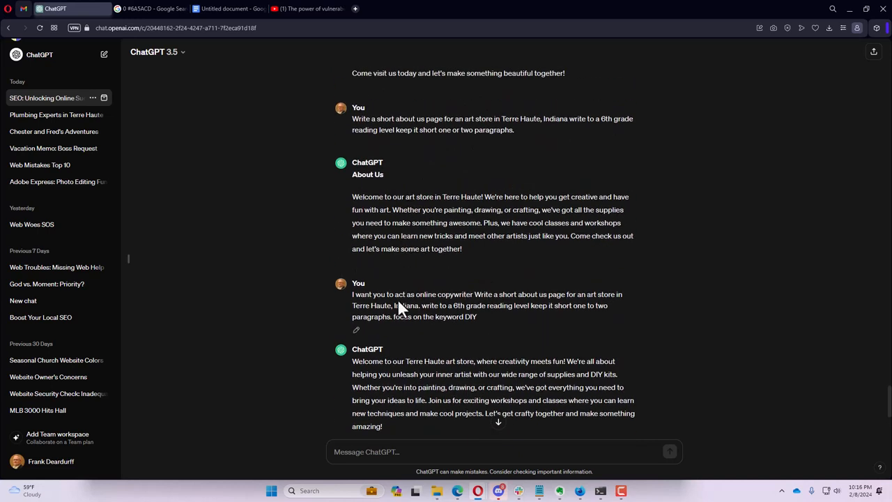
{"action": "mouse_move", "coordinate": [416, 237]}
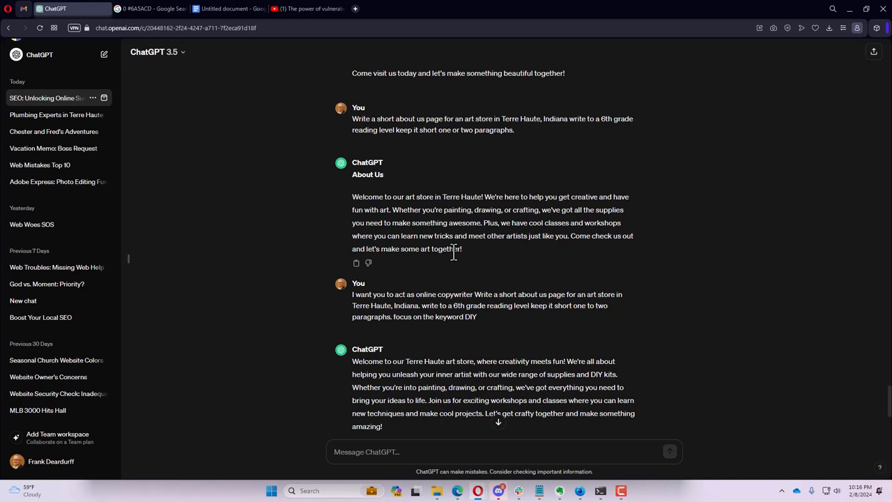
{"action": "mouse_move", "coordinate": [49, 393]}
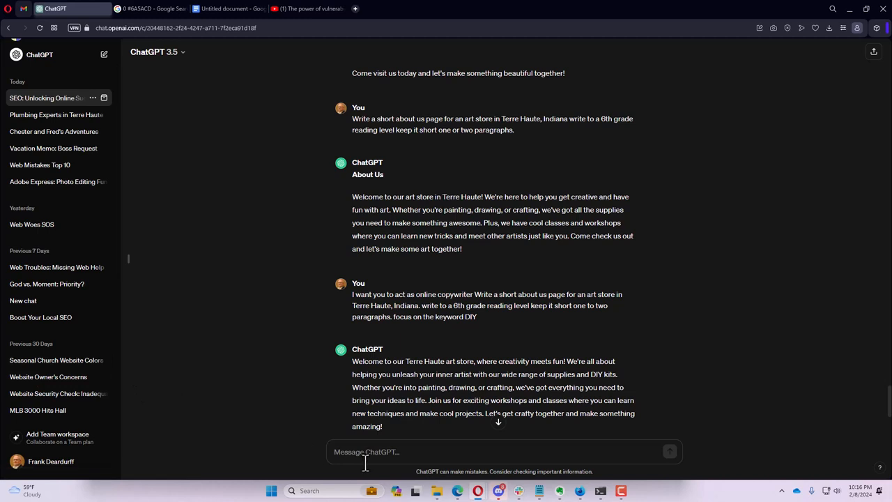
- Ask 'Write a list of reasons why a 50+ year old should exercise' and read the ten-point reply
{"action": "type", "text": "Writ"}
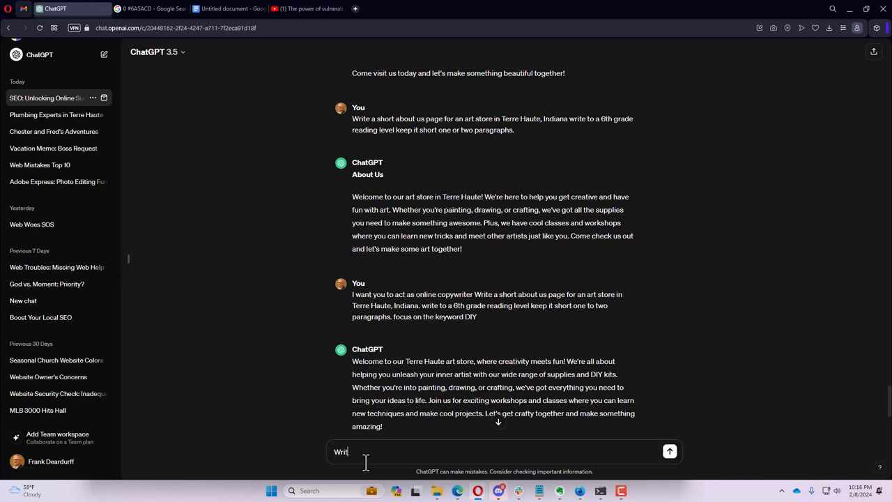
{"action": "type", "text": "Write a list of"}
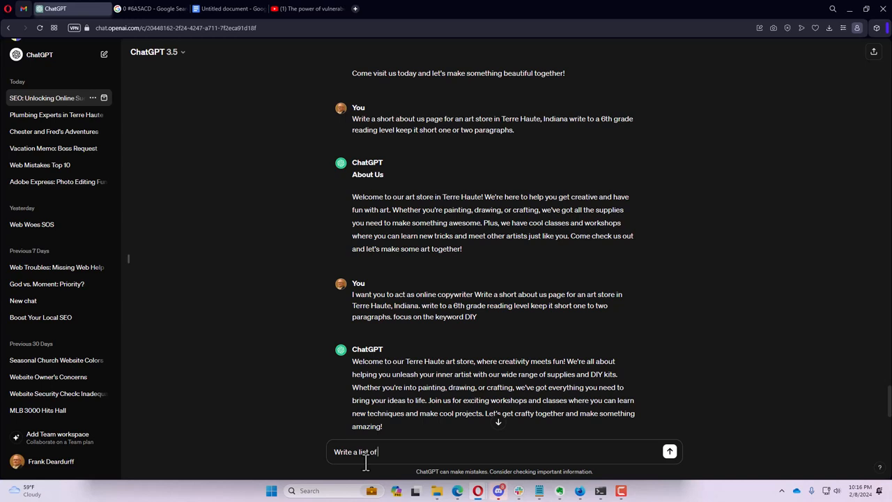
{"action": "type", "text": "reasons"}
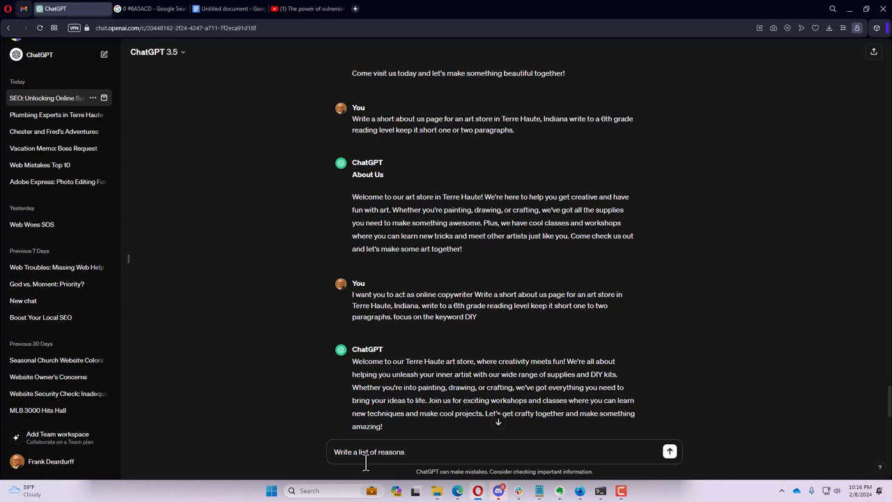
{"action": "type", "text": "why a 5"}
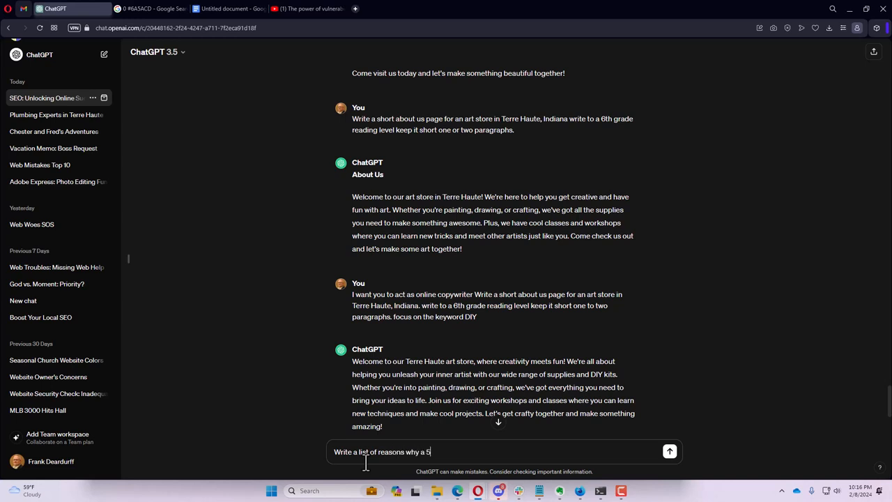
{"action": "type", "text": "0+ year old should e"}
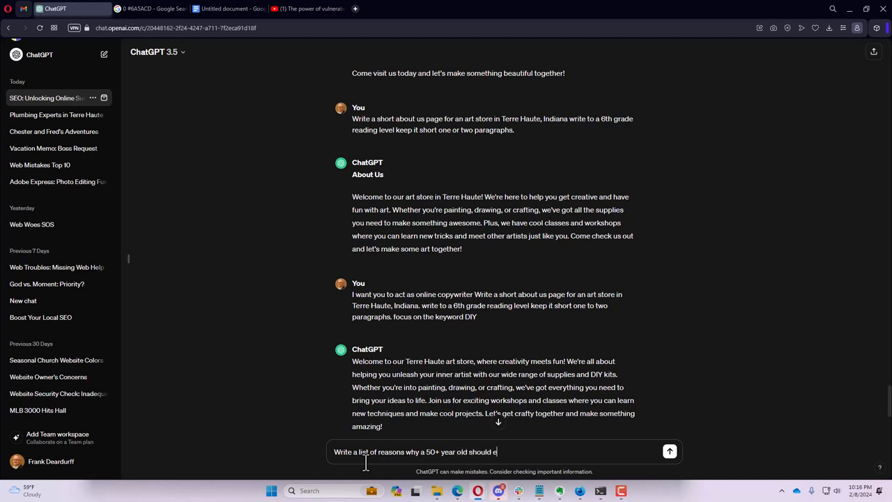
{"action": "type", "text": "xercise"}
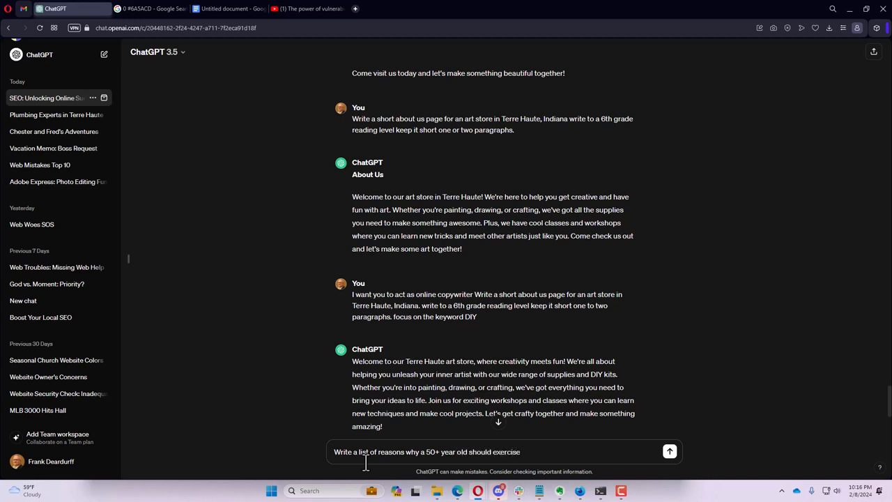
{"action": "left_click", "coordinate": [670, 452]}
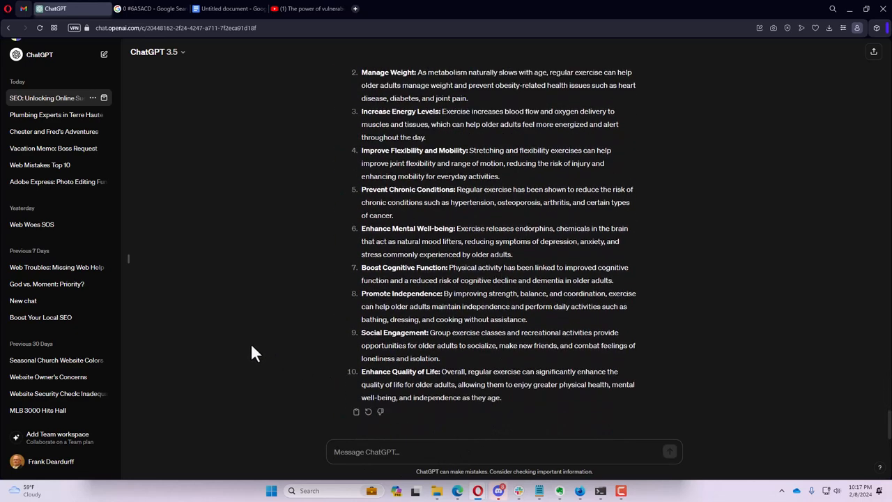
{"action": "scroll", "scroll_direction": "up", "scroll_amount": 3}
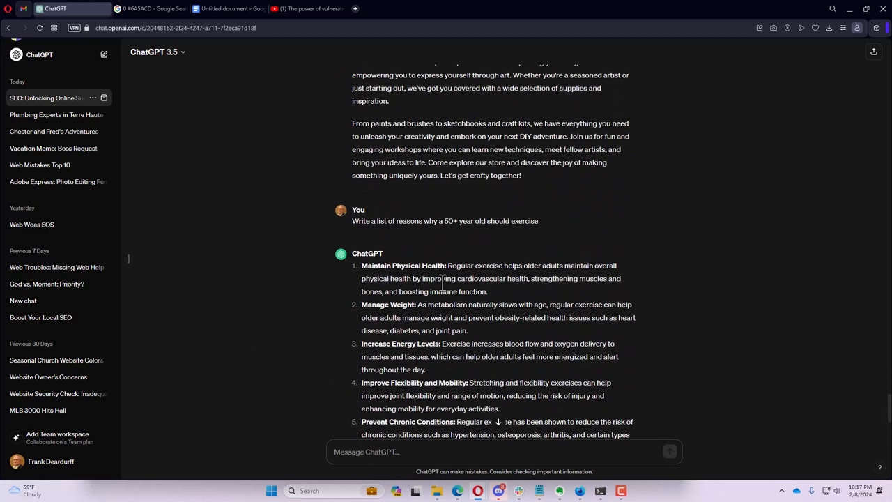
{"action": "mouse_move", "coordinate": [445, 279]}
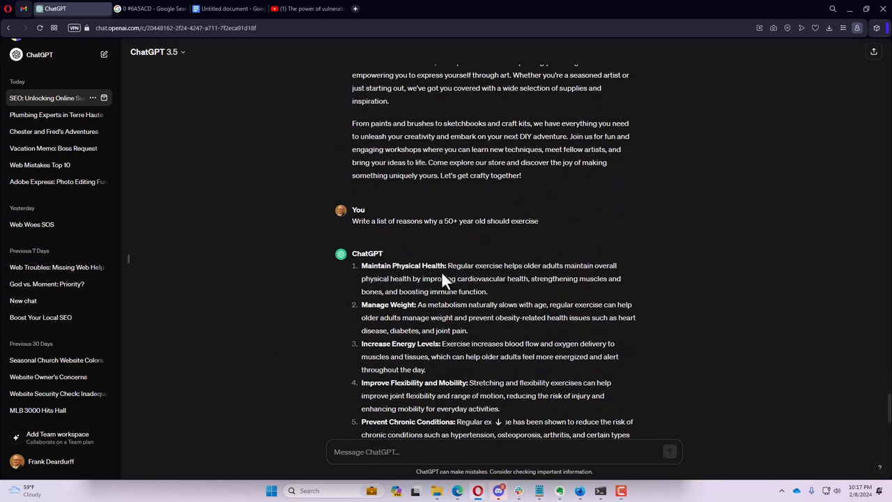
{"action": "mouse_move", "coordinate": [452, 271]}
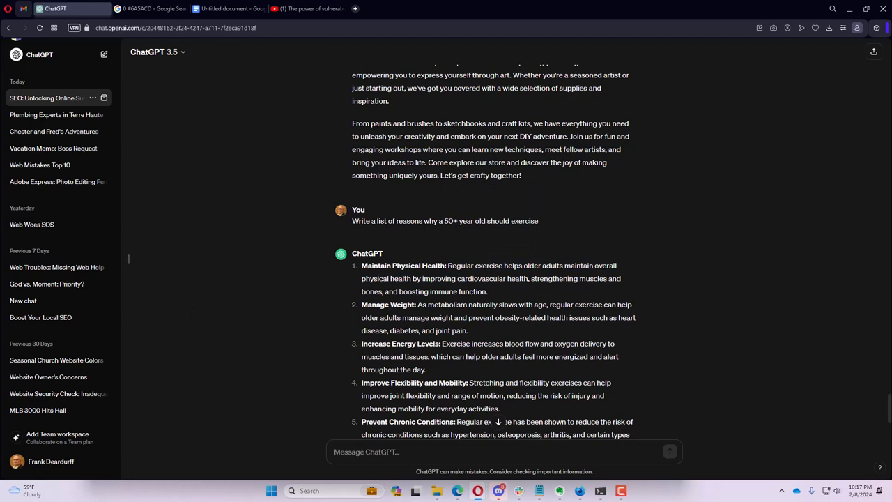
{"action": "scroll", "scroll_direction": "down", "scroll_amount": 3}
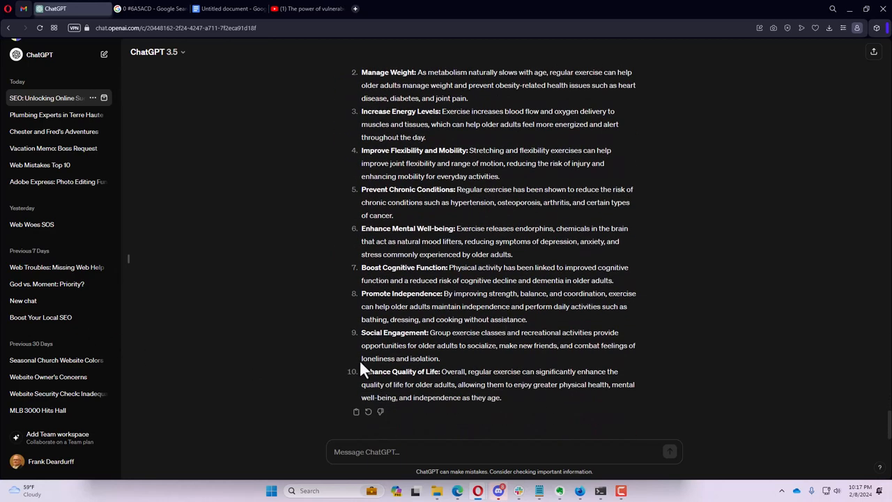
{"action": "scroll", "scroll_direction": "up", "scroll_amount": 3}
{"action": "type", "text": "Write a list of reasons why a 50+ year old should exercise"}
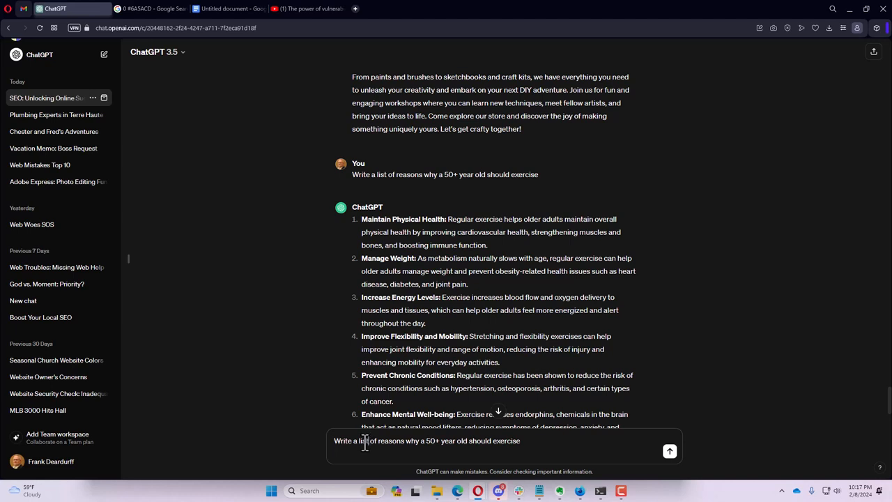
- Reword the prompt to start with 'Explain' and read the fuller ten-point explanation
{"action": "double_click", "coordinate": [352, 440]}
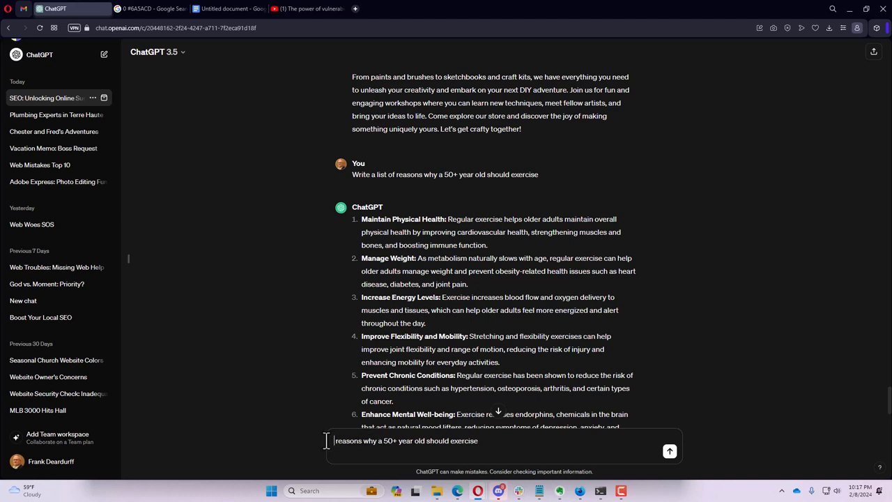
{"action": "type", "text": "Explain"}
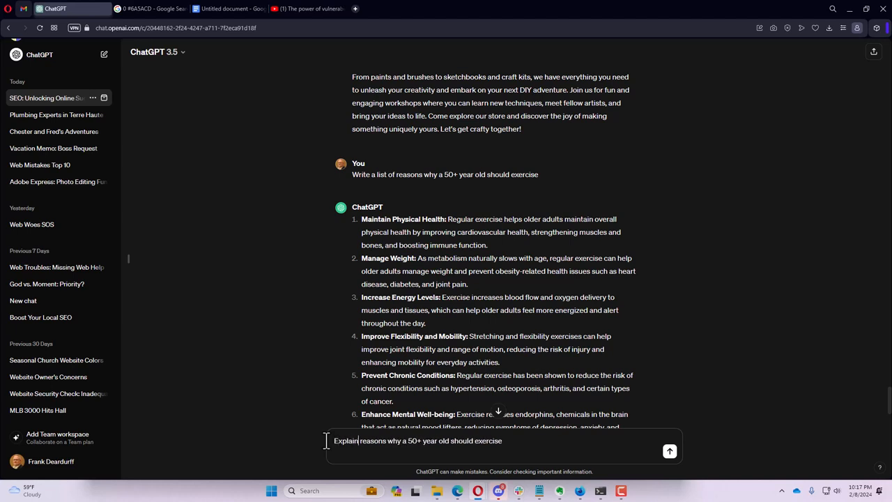
{"action": "mouse_move", "coordinate": [670, 452]}
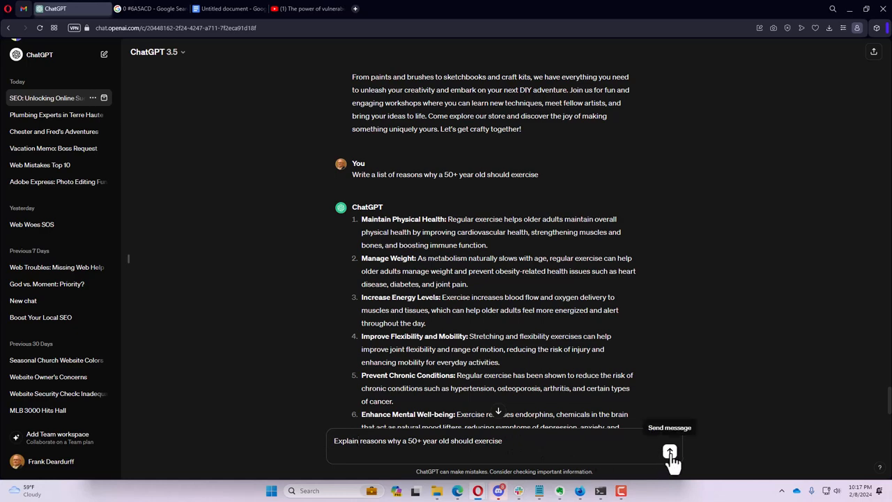
{"action": "left_click", "coordinate": [669, 451]}
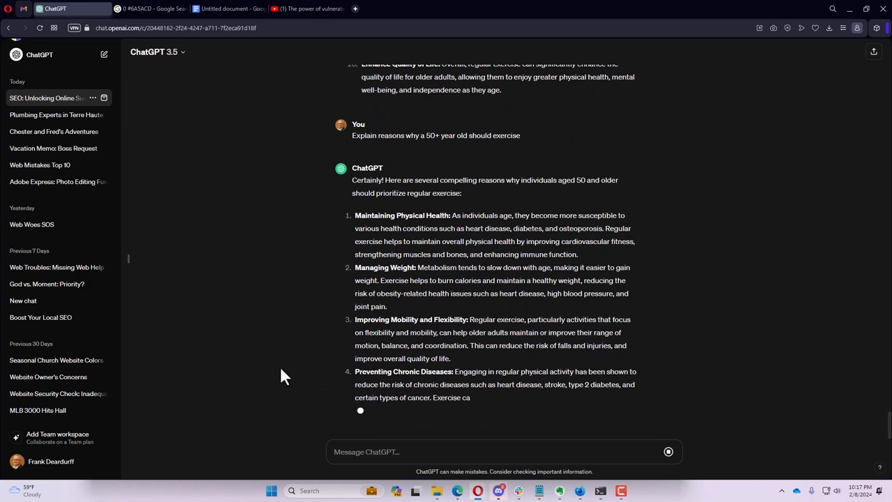
{"action": "scroll", "scroll_direction": "down", "scroll_amount": 3}
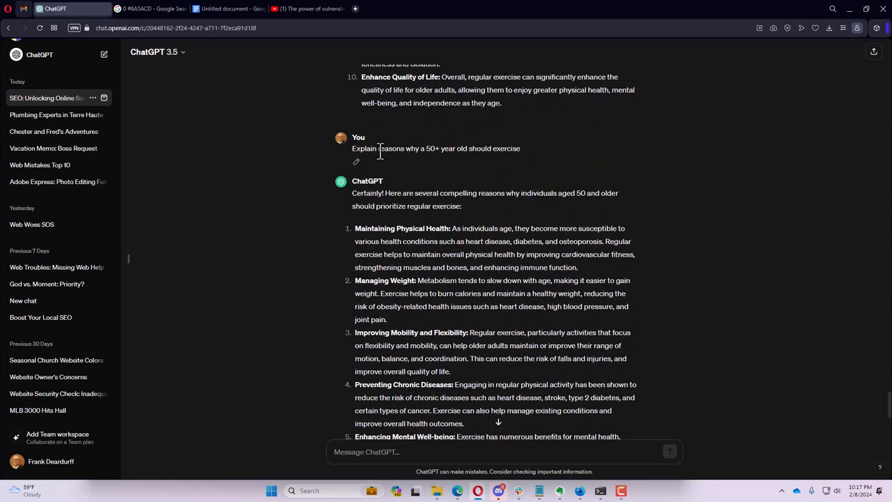
{"action": "double_click", "coordinate": [437, 148]}
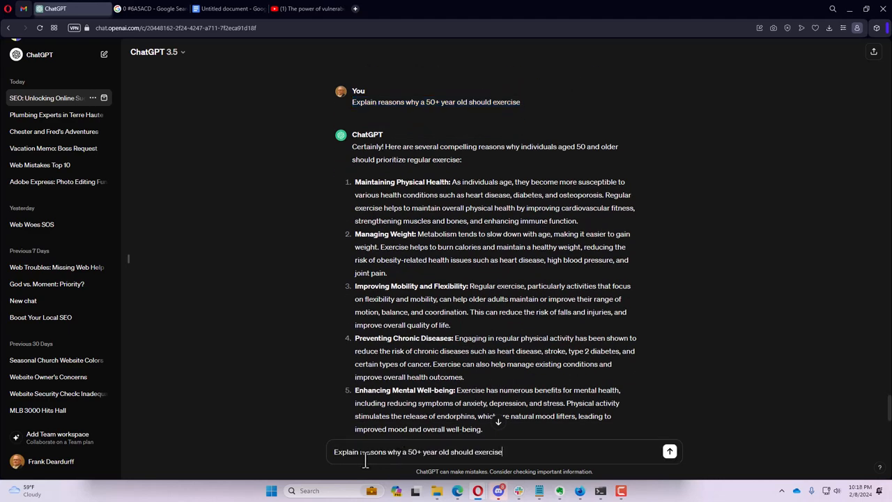
{"action": "mouse_move", "coordinate": [446, 402]}
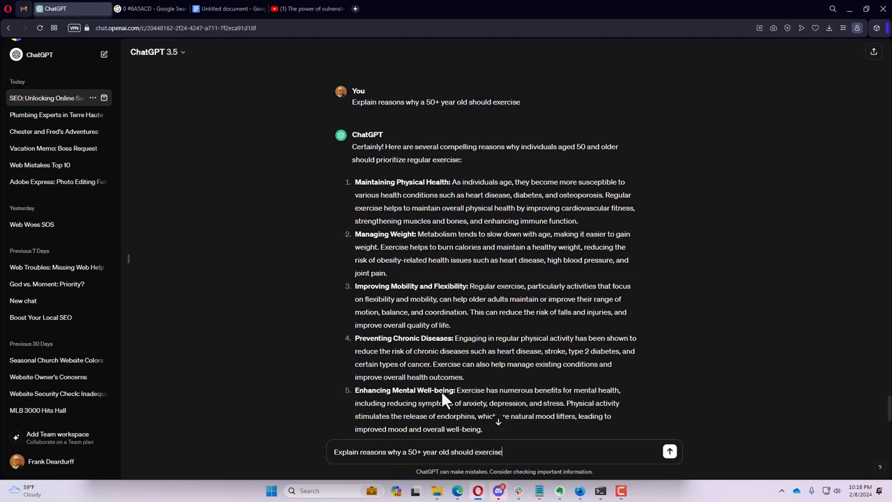
{"action": "scroll", "scroll_direction": "down", "scroll_amount": 3}
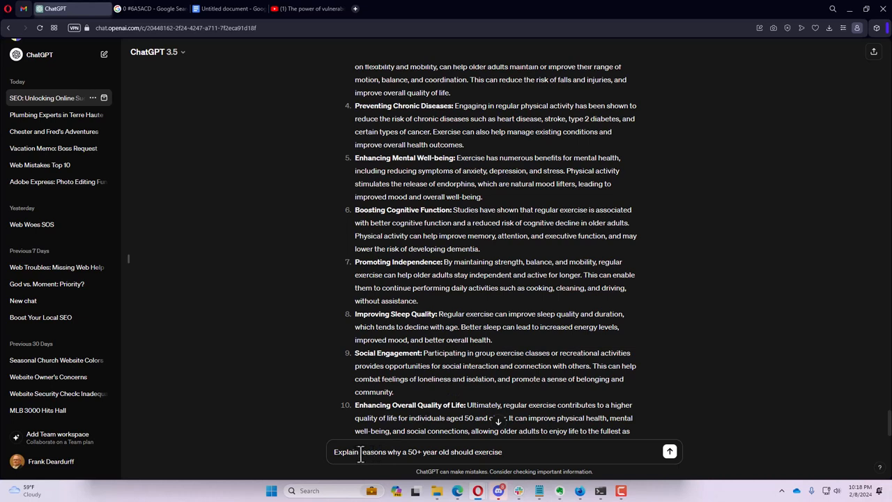
- Replace 'reasons' with 'benefits' in the prompt and read the ten key exercise benefits
{"action": "double_click", "coordinate": [377, 451]}
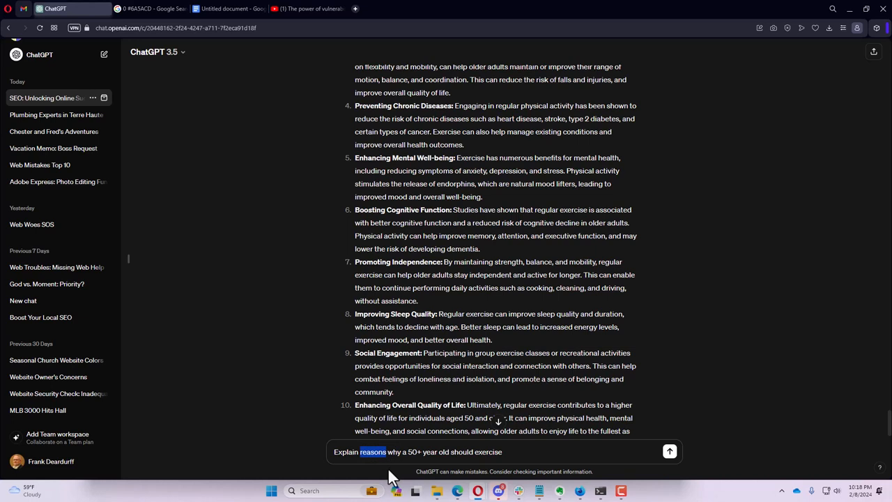
{"action": "type", "text": "benefits"}
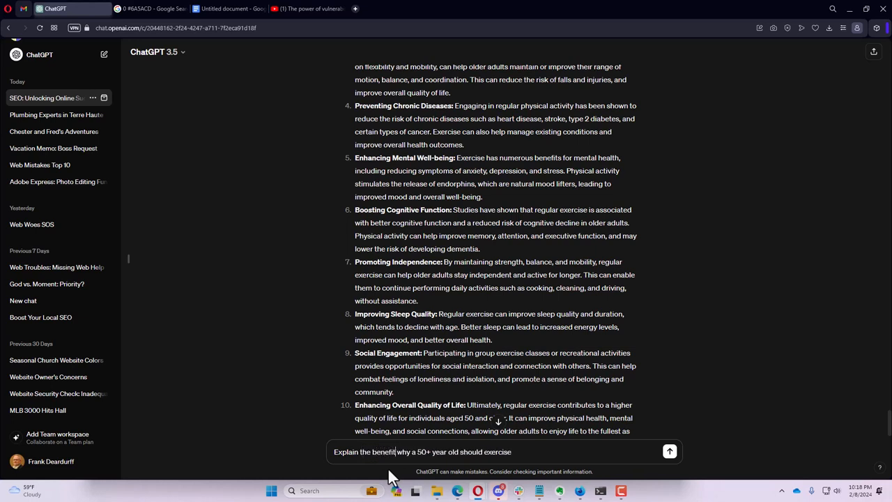
{"action": "left_click", "coordinate": [669, 452]}
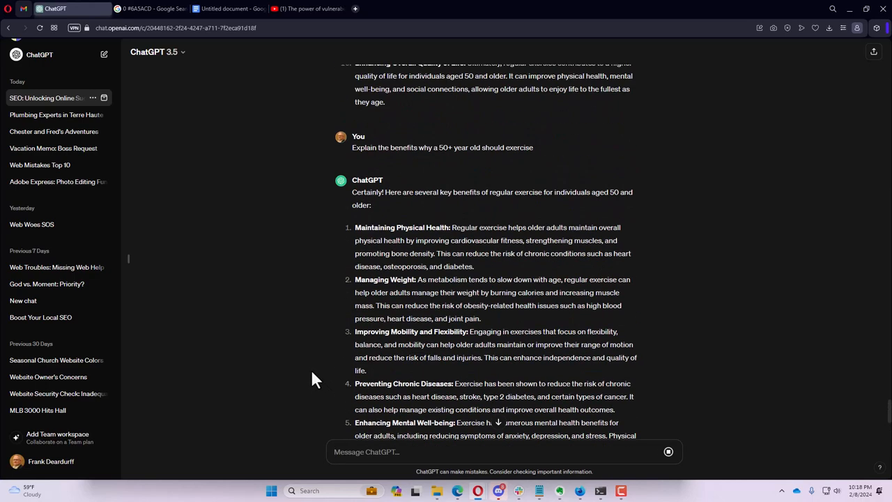
{"action": "scroll", "scroll_direction": "down", "scroll_amount": 3}
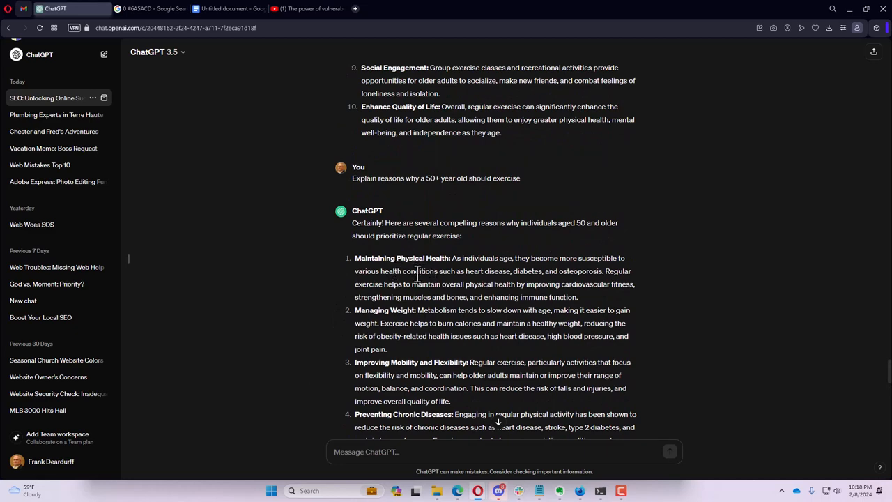
{"action": "mouse_move", "coordinate": [416, 273]}
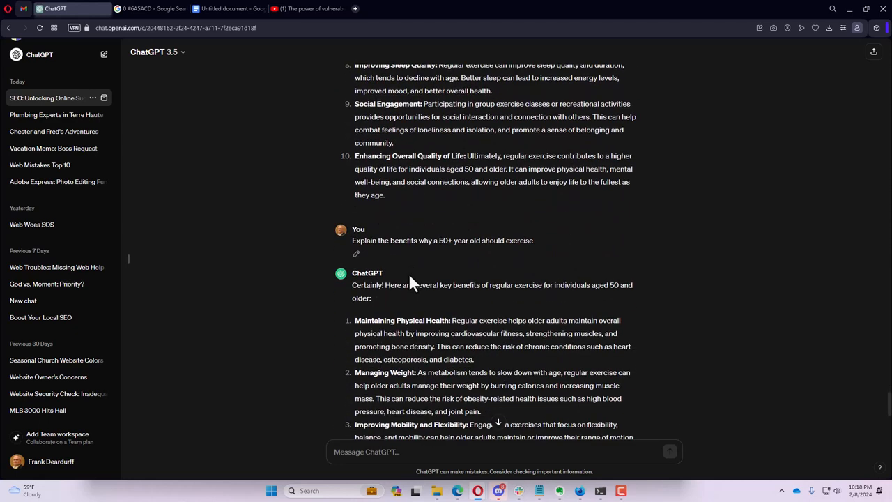
{"action": "mouse_move", "coordinate": [523, 339]}
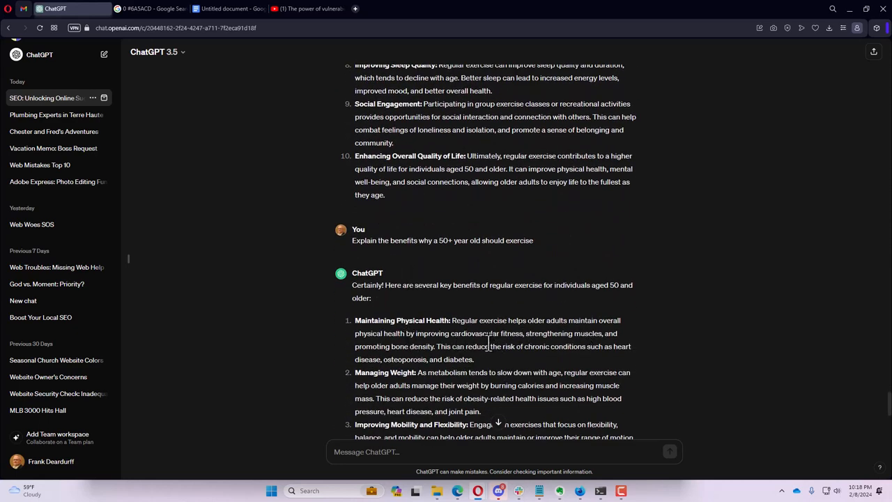
{"action": "scroll", "scroll_direction": "down", "scroll_amount": 3}
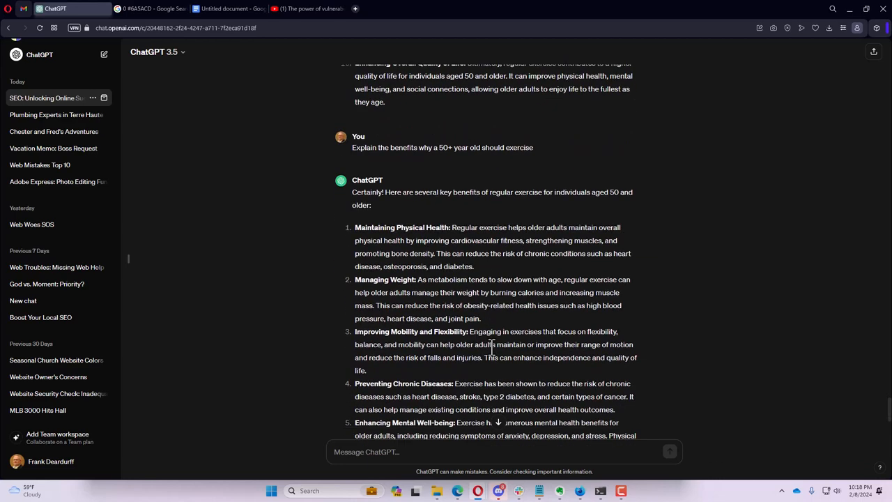
{"action": "scroll", "scroll_direction": "down", "scroll_amount": 3}
{"action": "type", "text": "Explain reasons why a 50+ year old should exercise"}
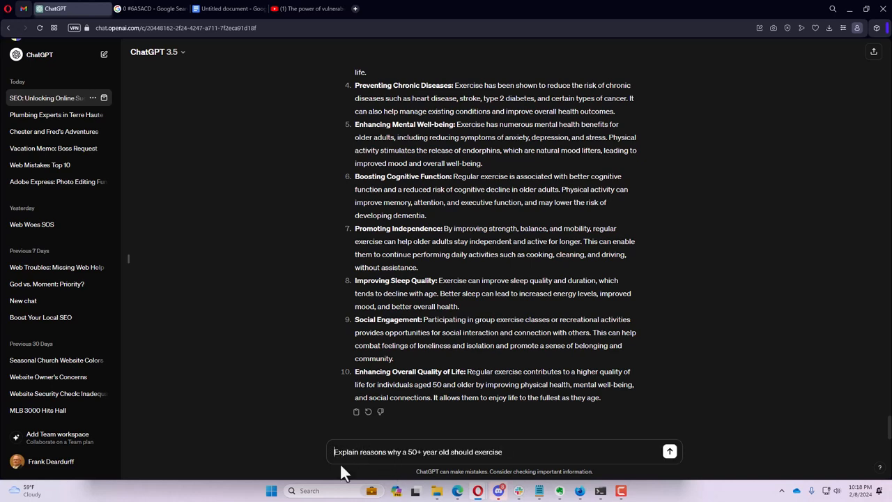
- Prefix the prompt with 'As a doctor for older generations,' and read the doctor-perspective list
{"action": "type", "text": "As a"}
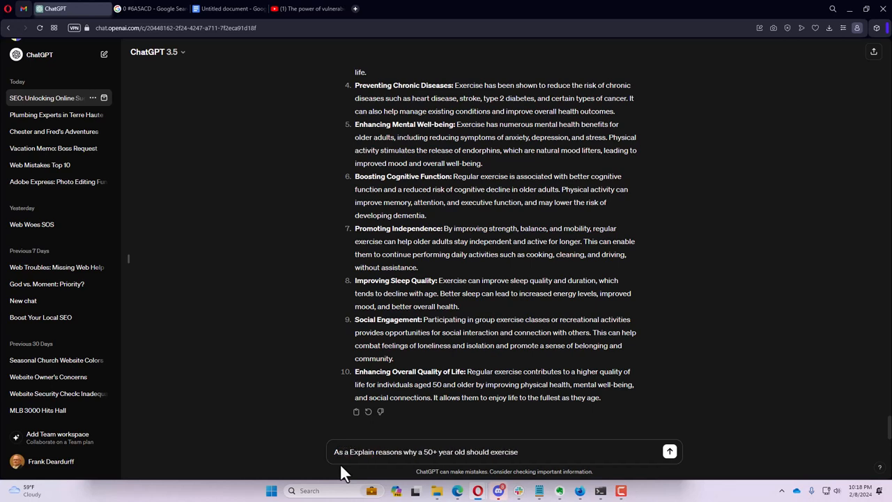
{"action": "type", "text": "doctor"}
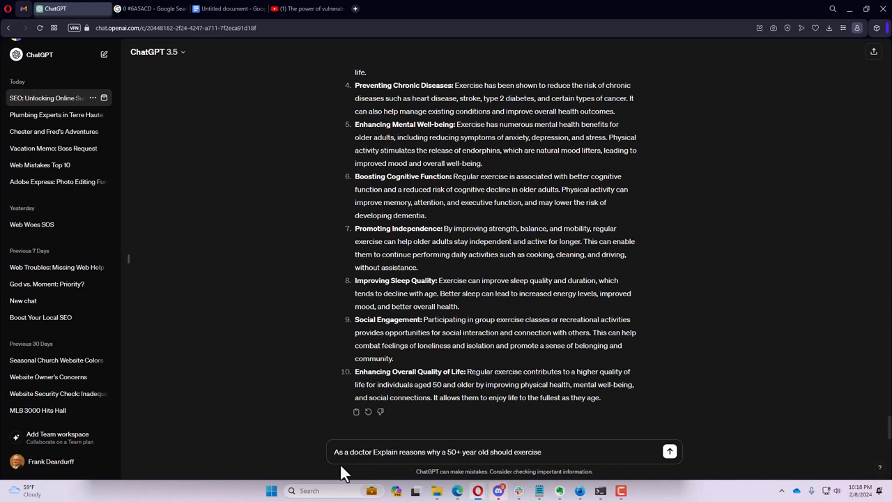
{"action": "type", "text": "for older g"}
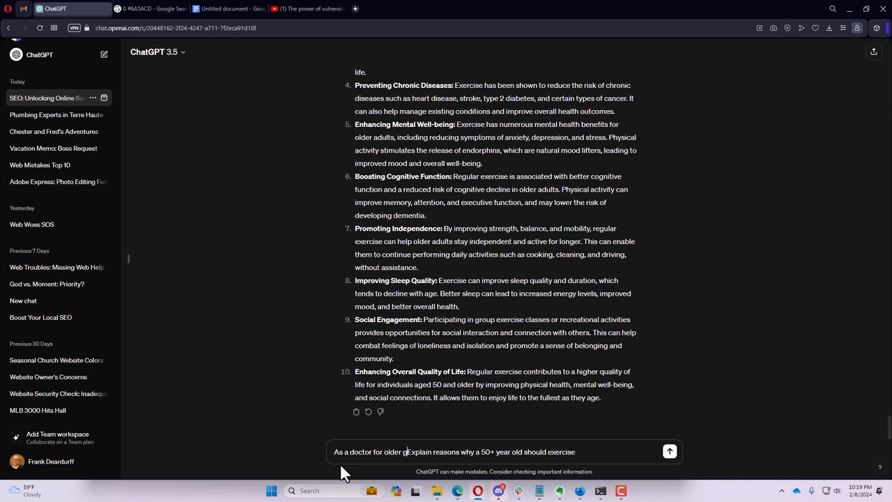
{"action": "type", "text": "enerations"}
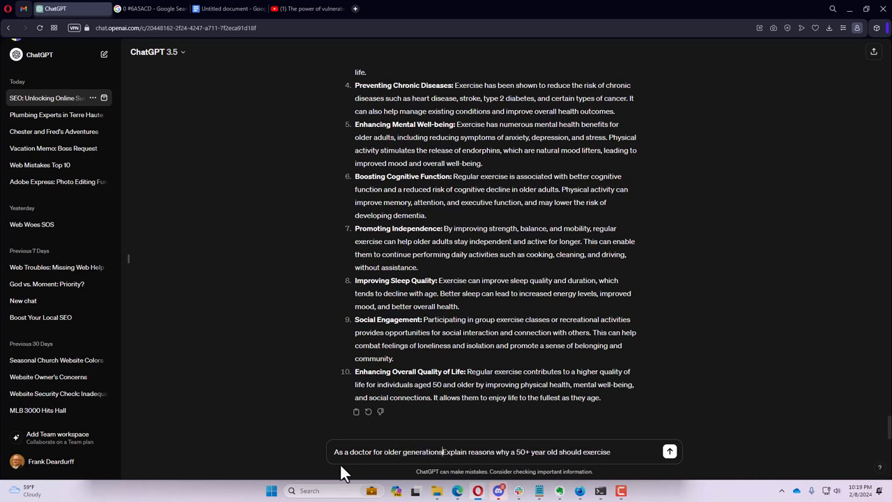
{"action": "left_click", "coordinate": [669, 452]}
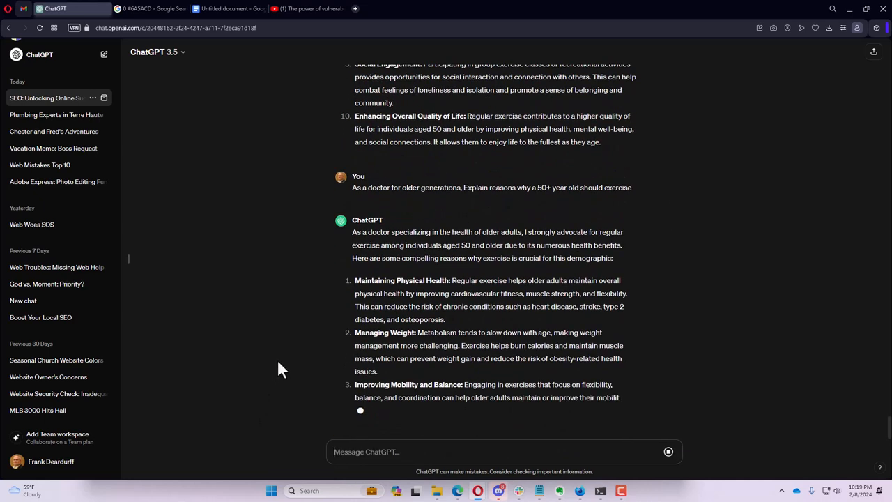
{"action": "scroll", "scroll_direction": "down", "scroll_amount": 3}
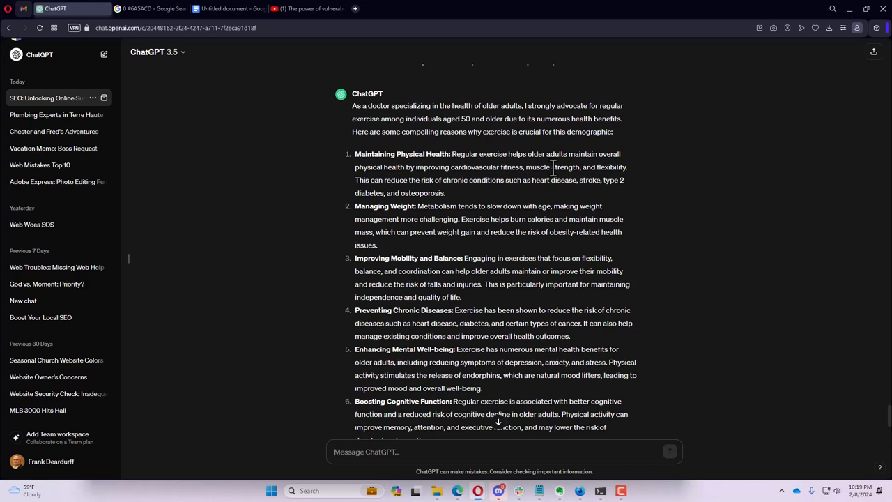
{"action": "mouse_move", "coordinate": [443, 224]}
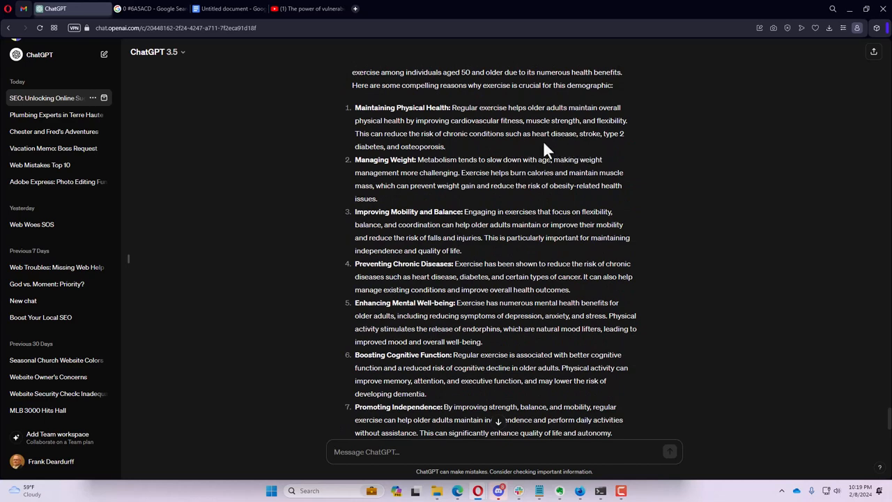
{"action": "scroll", "scroll_direction": "down", "scroll_amount": 3}
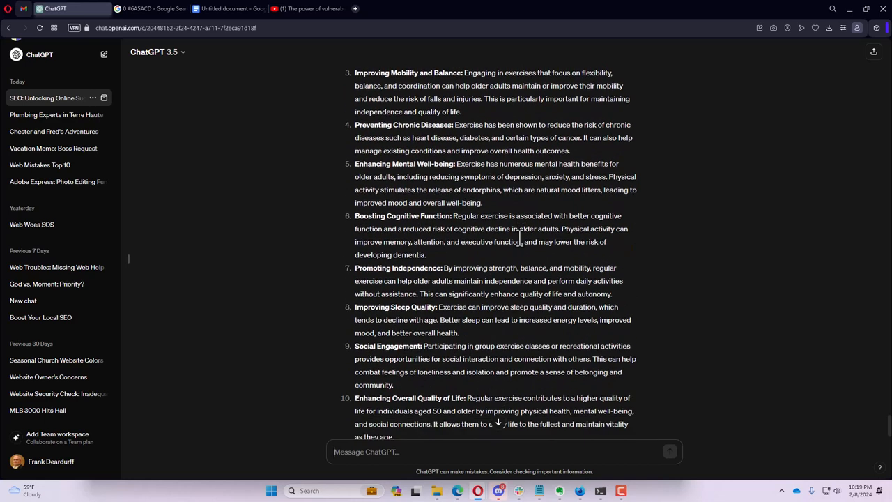
{"action": "scroll", "scroll_direction": "down", "scroll_amount": 3}
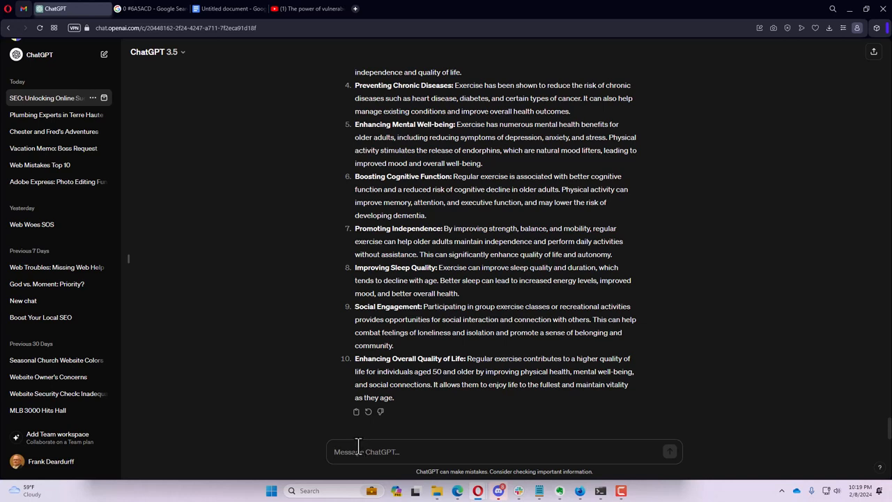
{"action": "mouse_move", "coordinate": [359, 446]}
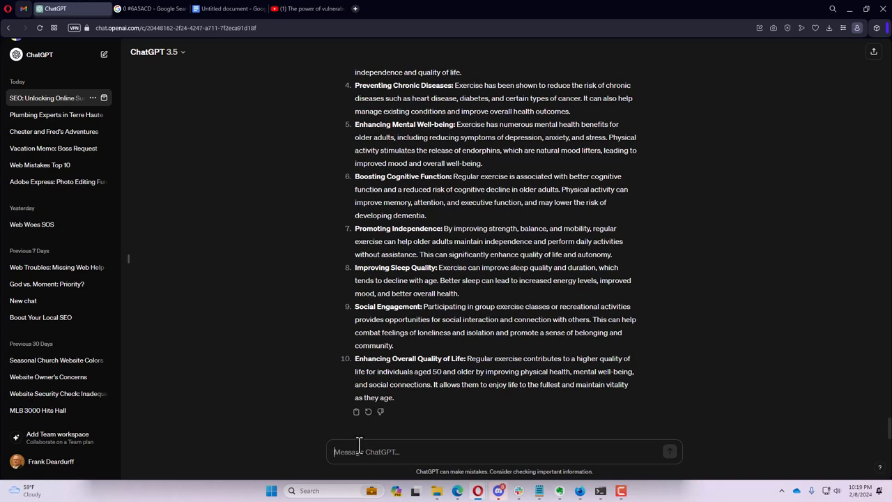
{"action": "mouse_move", "coordinate": [361, 447]}
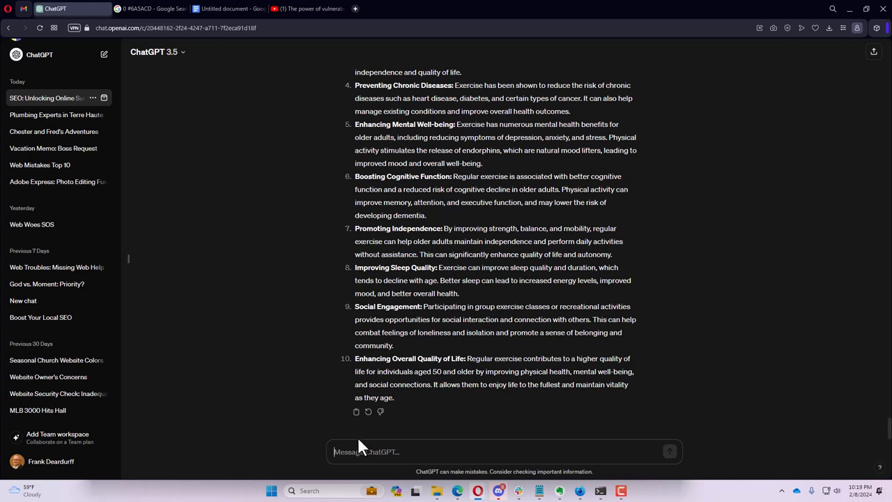
{"action": "mouse_move", "coordinate": [361, 447]}
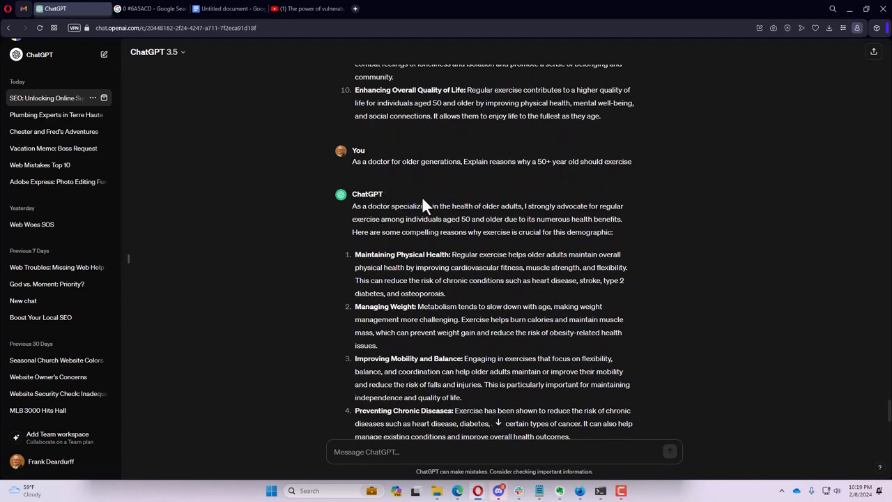
{"action": "scroll", "scroll_direction": "down", "scroll_amount": 3}
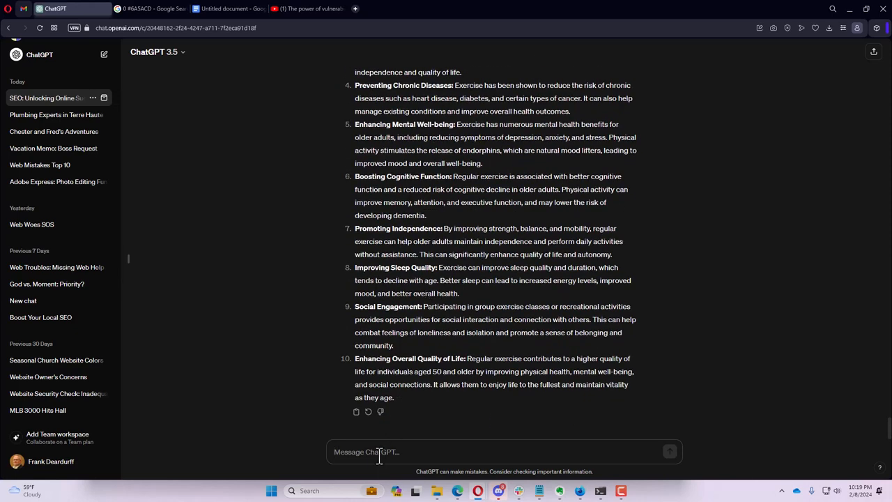
- Ask 'Rewrite the above list as health and fitness coach' and read the coach-voiced ten-point list
{"action": "type", "text": "Rewrite thi"}
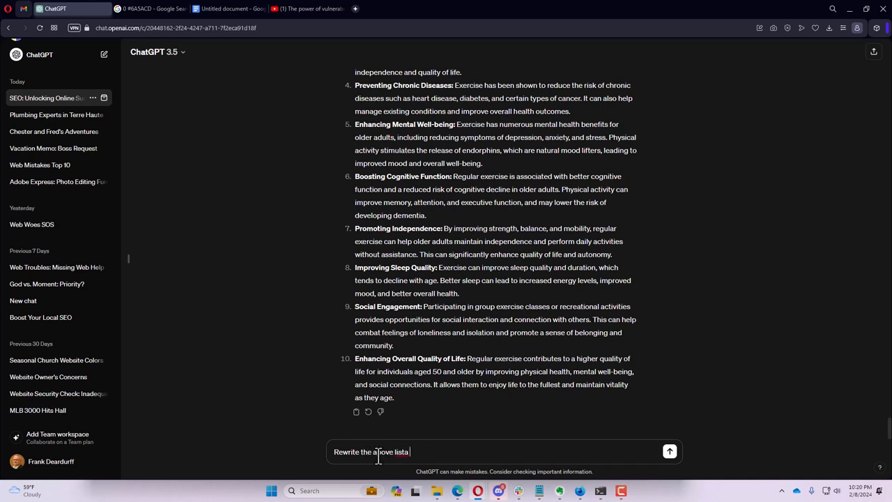
{"action": "type", "text": "as"}
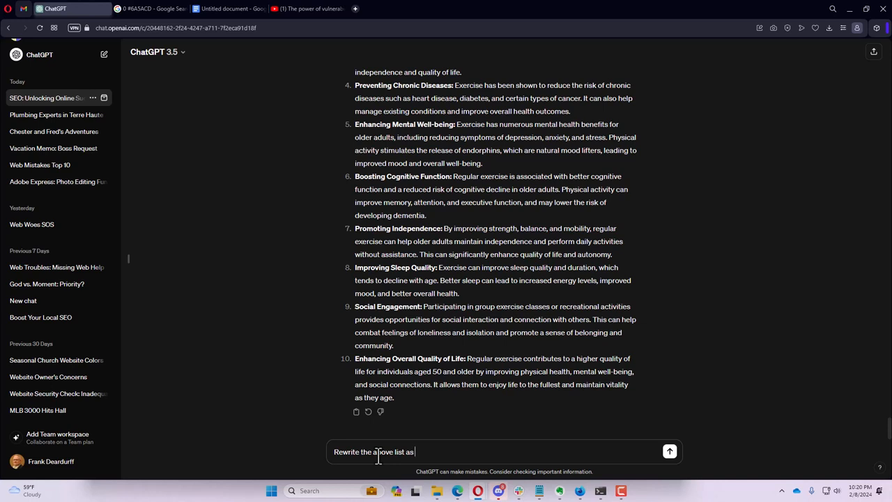
{"action": "type", "text": "health and fitness co"}
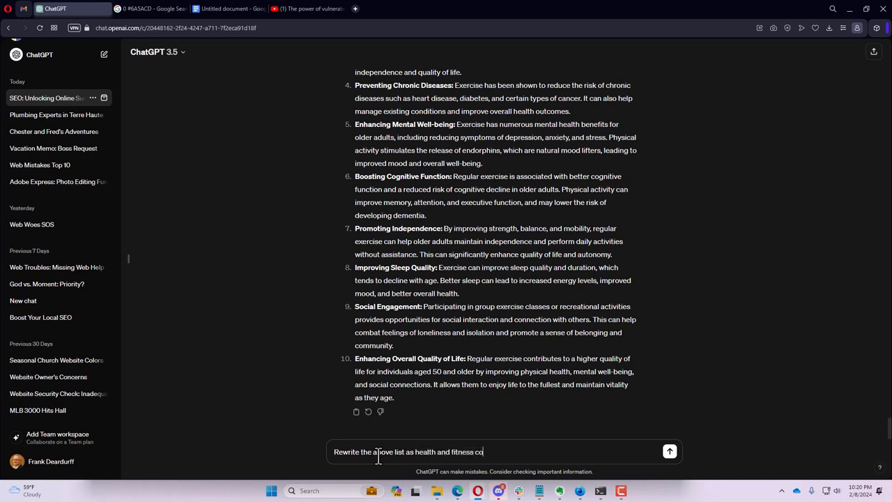
{"action": "left_click", "coordinate": [670, 452]}
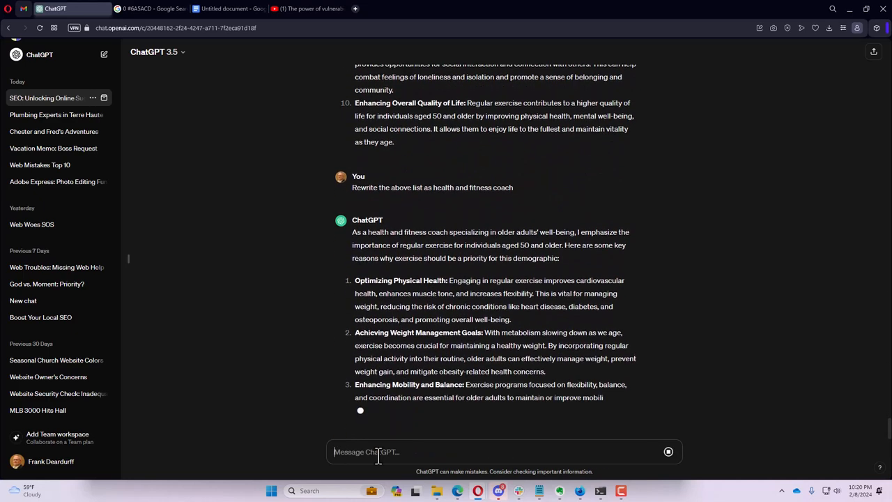
{"action": "scroll", "scroll_direction": "down", "scroll_amount": 3}
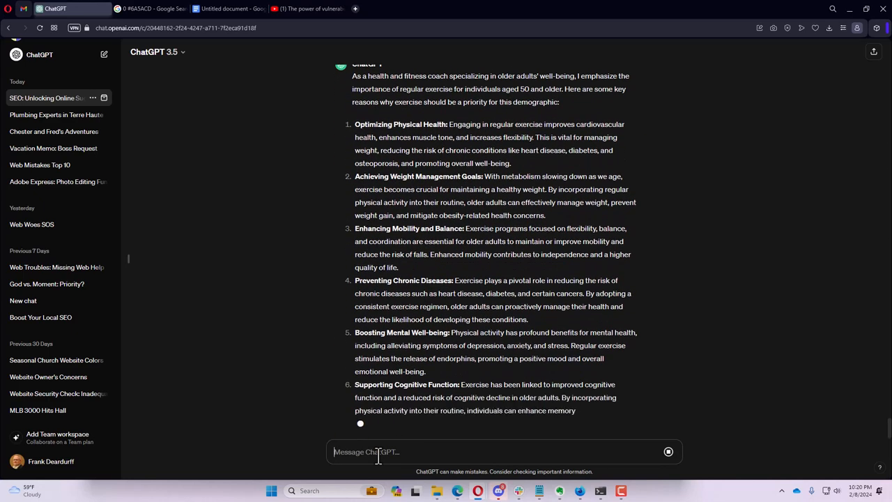
{"action": "scroll", "scroll_direction": "down", "scroll_amount": 3}
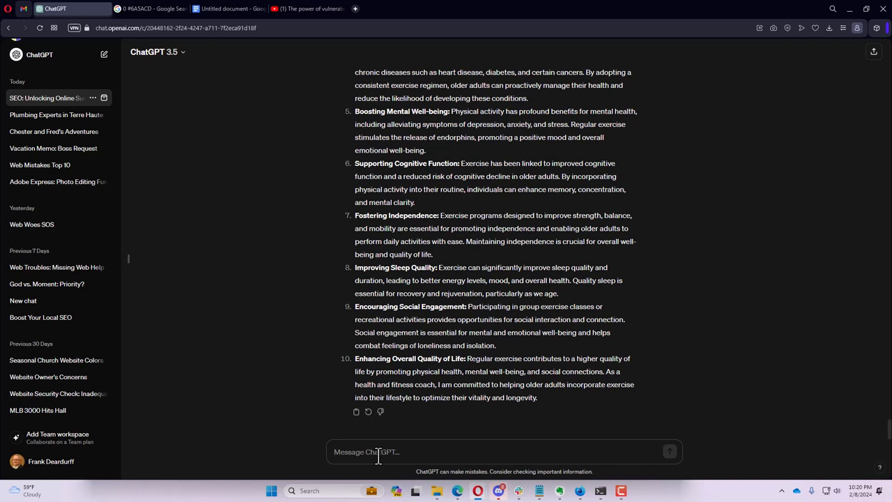
{"action": "left_click", "coordinate": [376, 452]}
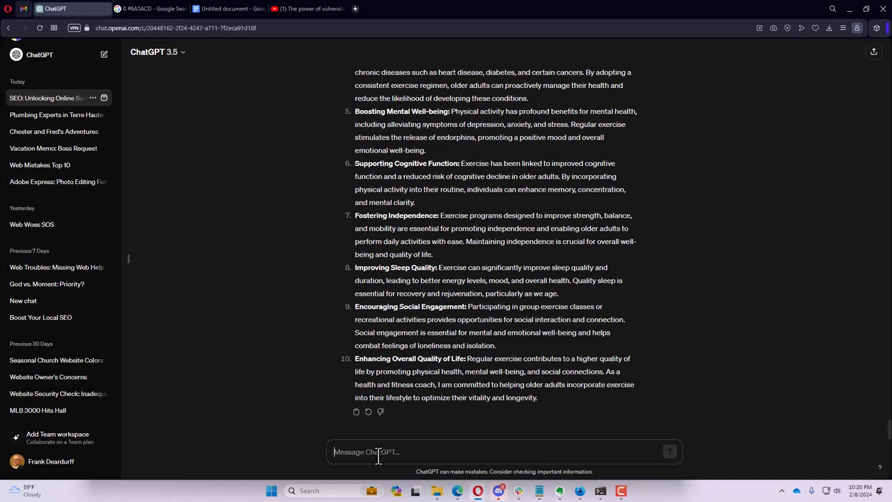
- Ask why Canva is a better program and read the eight-point answer to its summary
{"action": "type", "text": "Why"}
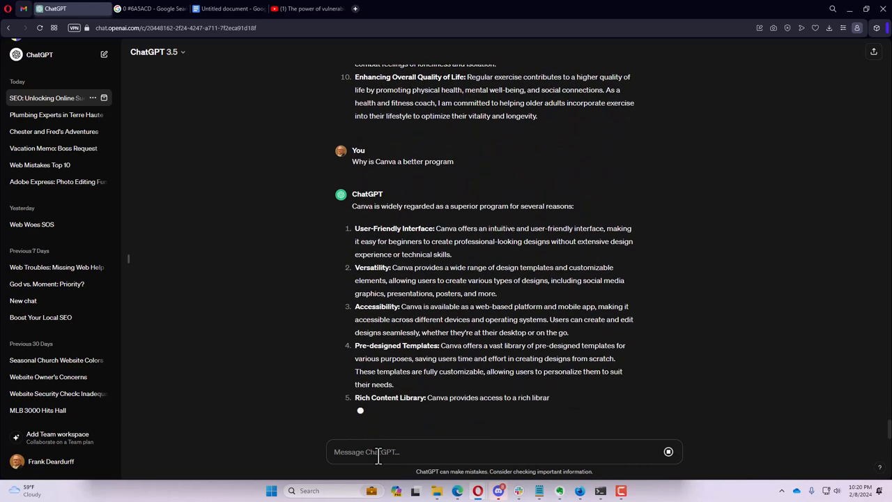
{"action": "scroll", "scroll_direction": "down", "scroll_amount": 3}
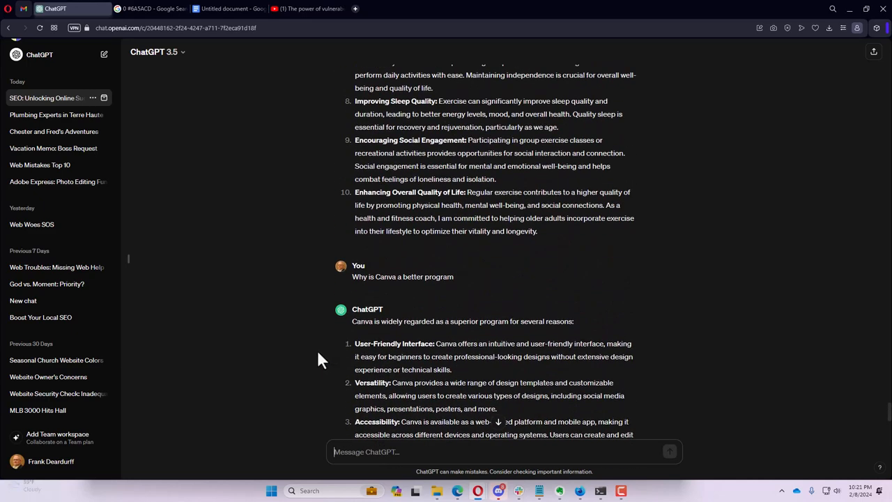
{"action": "scroll", "scroll_direction": "down", "scroll_amount": 3}
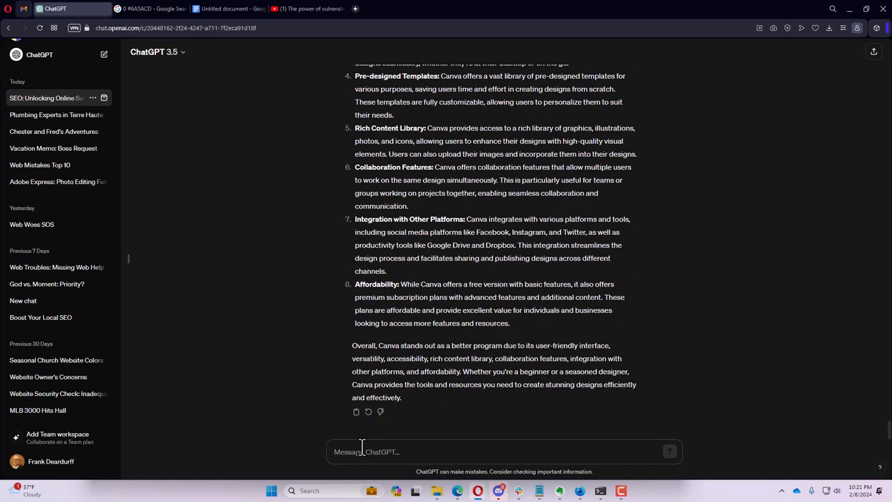
- Ask 'What is a competitor program to canva' and read the nine-point answer naming Adobe Spark
{"action": "type", "text": "What is"}
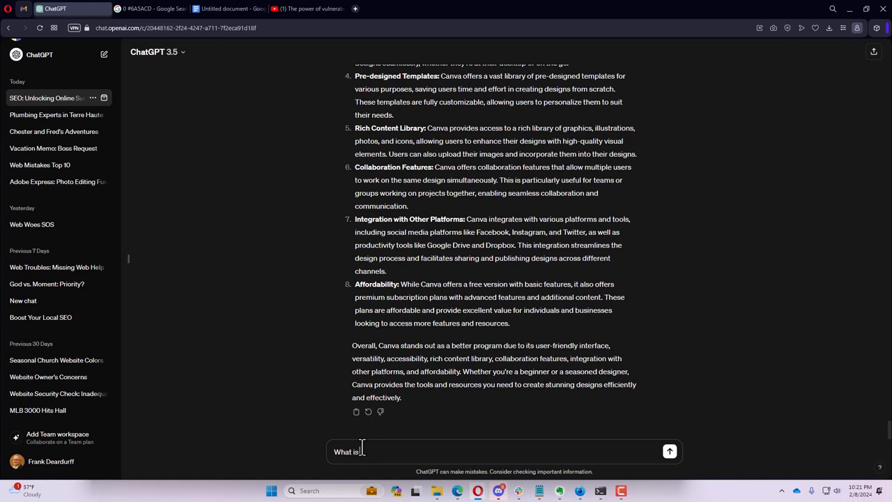
{"action": "type", "text": ".com"}
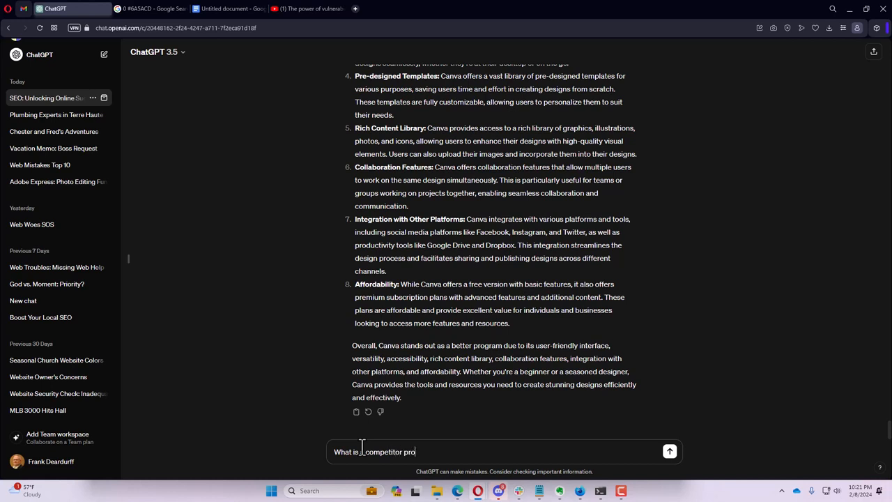
{"action": "type", "text": "gram to ca"}
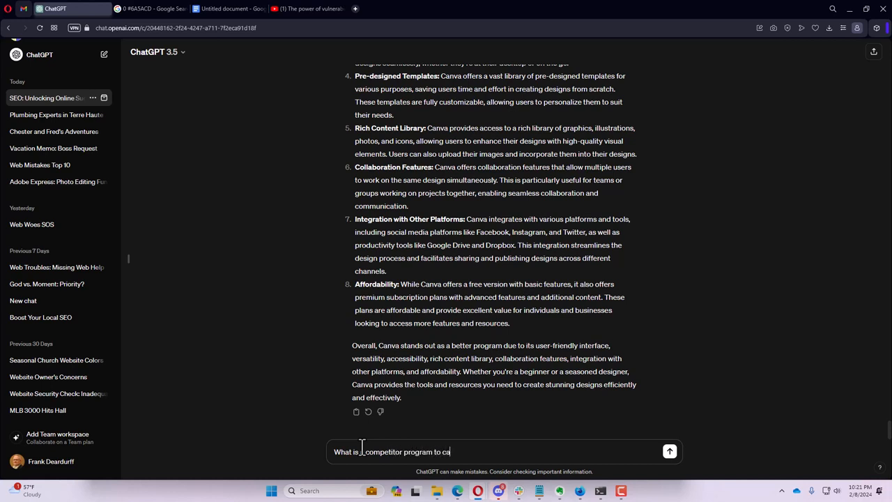
{"action": "type", "text": "nva"}
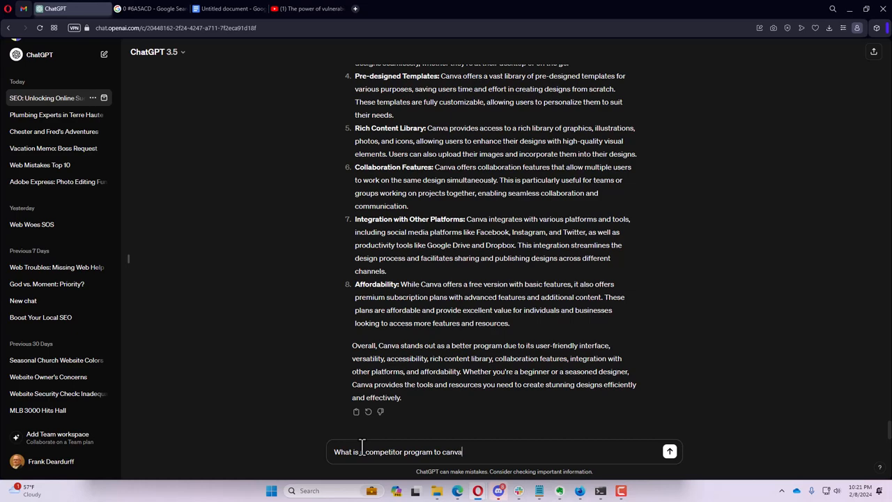
{"action": "left_click", "coordinate": [669, 452]}
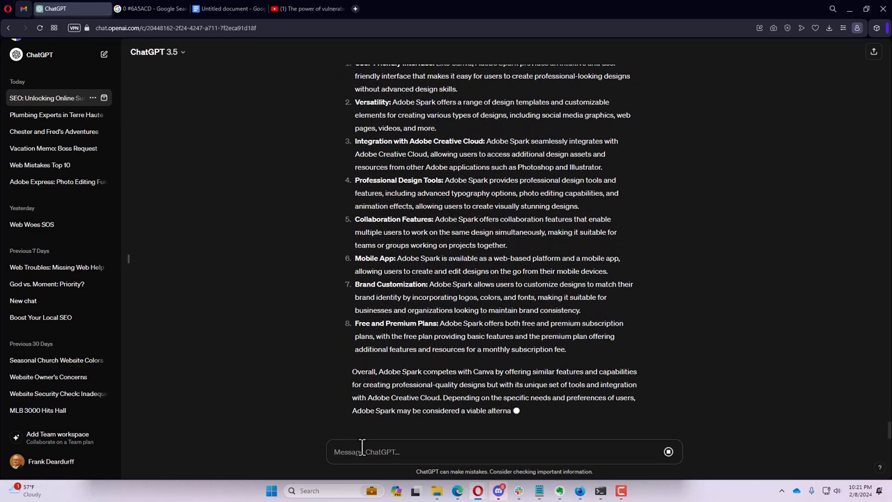
{"action": "scroll", "scroll_direction": "up", "scroll_amount": 3}
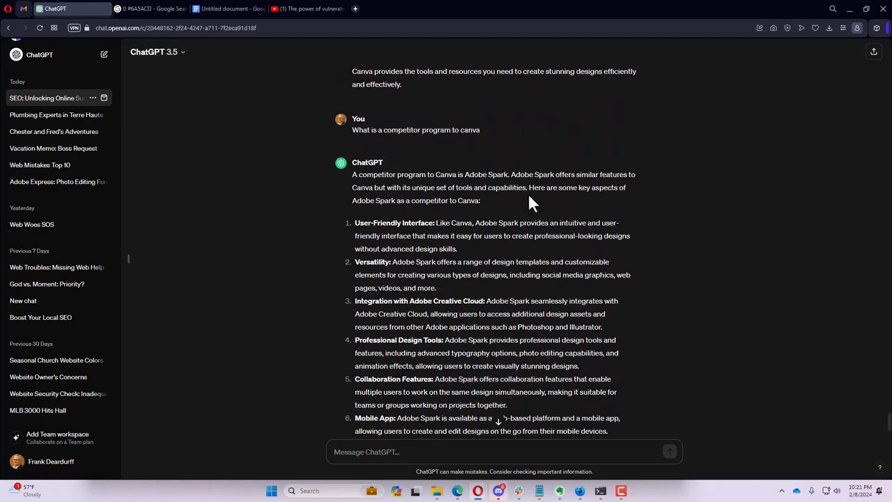
{"action": "mouse_move", "coordinate": [491, 204]}
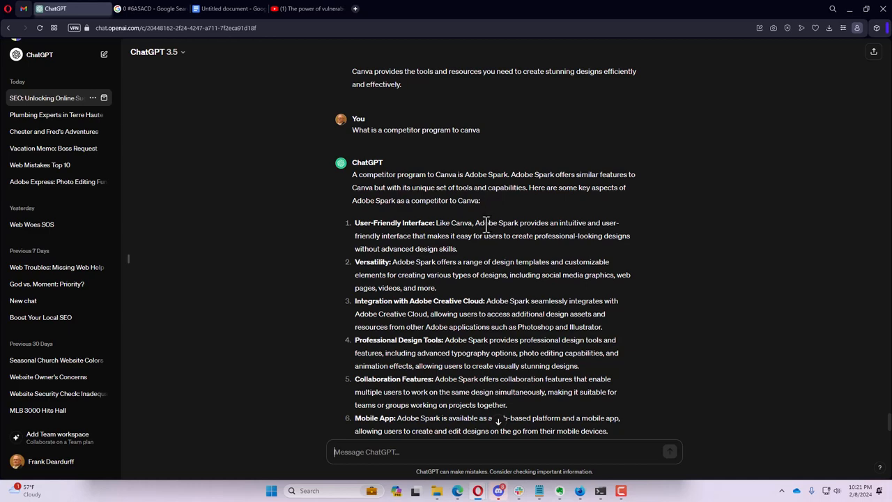
{"action": "scroll", "scroll_direction": "down", "scroll_amount": 3}
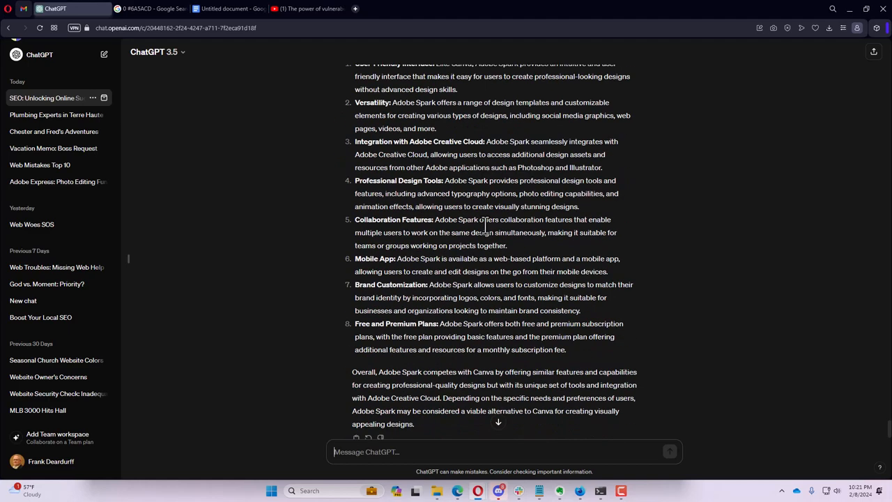
{"action": "scroll", "scroll_direction": "down", "scroll_amount": 3}
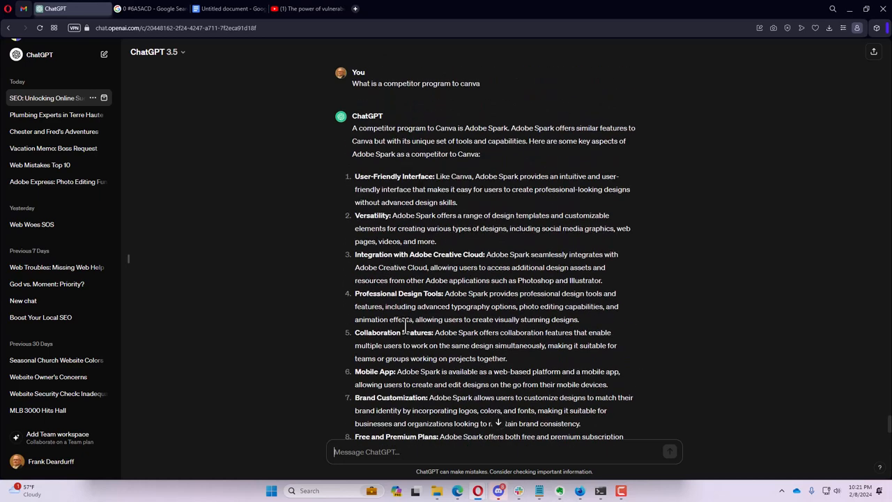
{"action": "scroll", "scroll_direction": "down", "scroll_amount": 3}
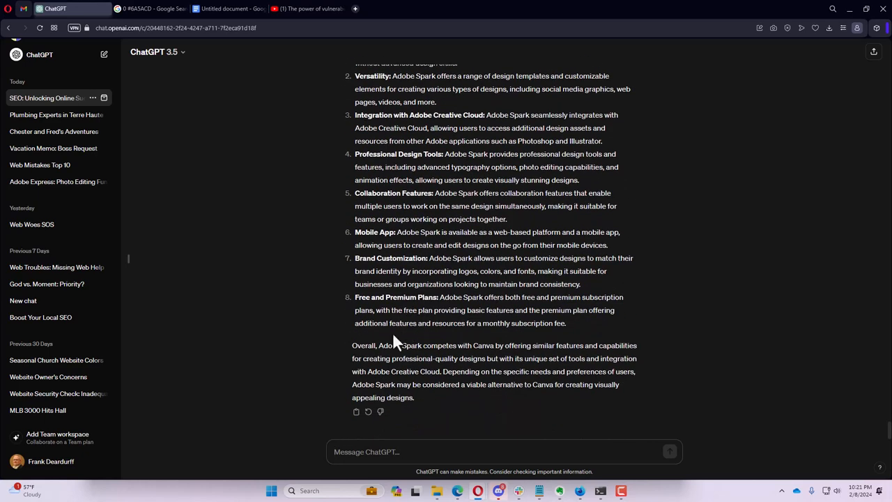
- Ask 'how are canva and adobe express different' and read the five-part comparison and summary
{"action": "type", "text": "h"}
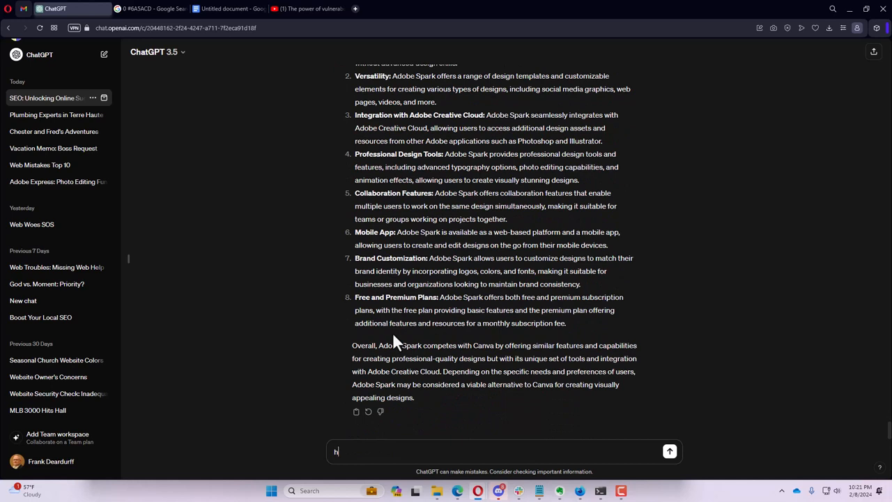
{"action": "type", "text": "ow are"}
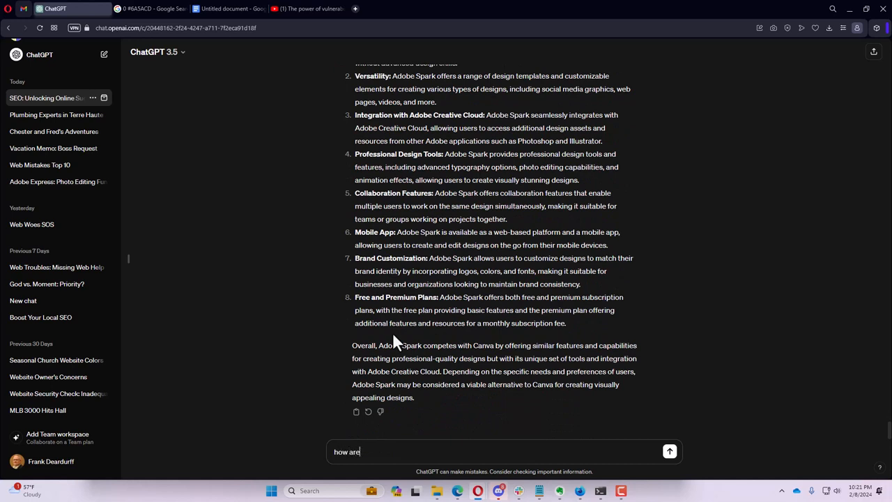
{"action": "type", "text": "canva and"}
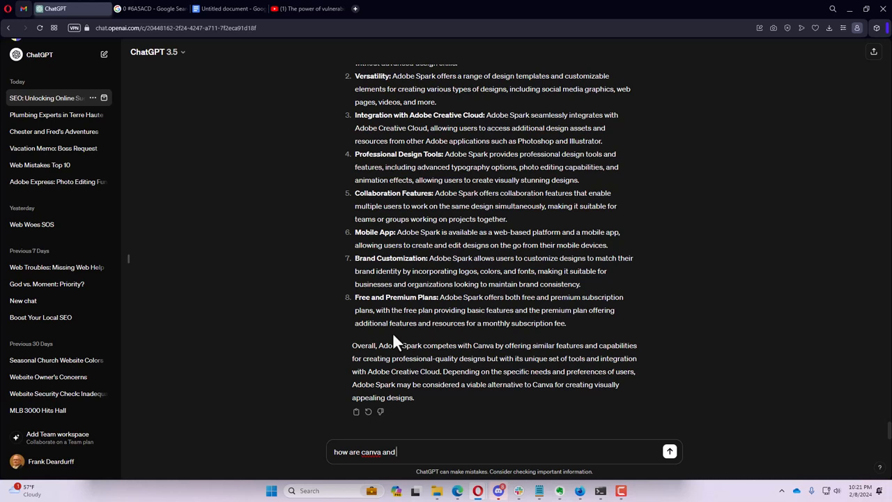
{"action": "type", "text": "adobe"}
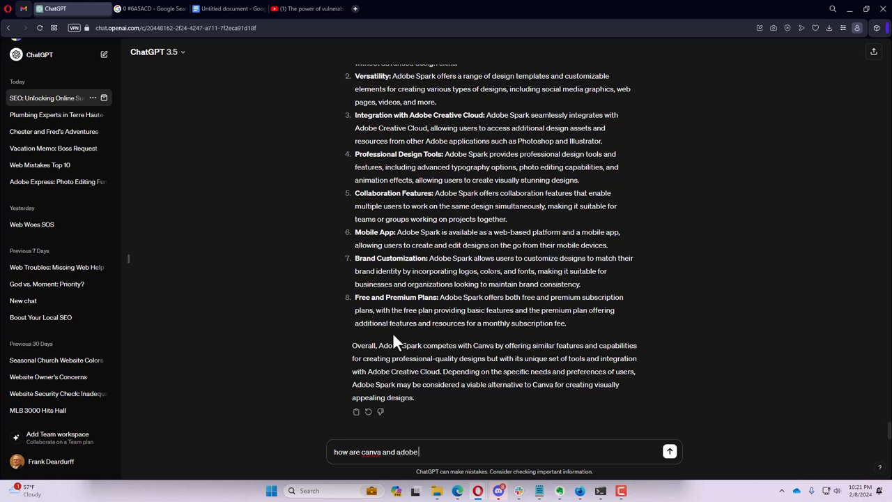
{"action": "type", "text": "express"}
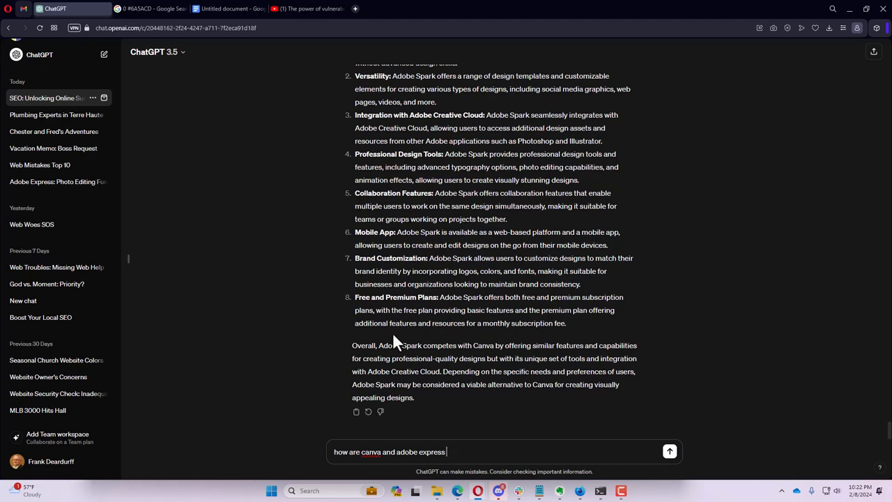
{"action": "type", "text": "differen"}
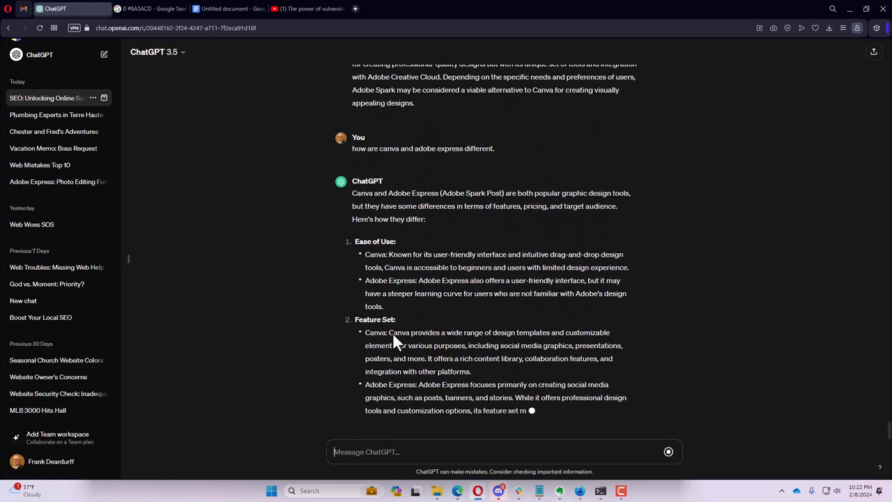
{"action": "scroll", "scroll_direction": "down", "scroll_amount": 3}
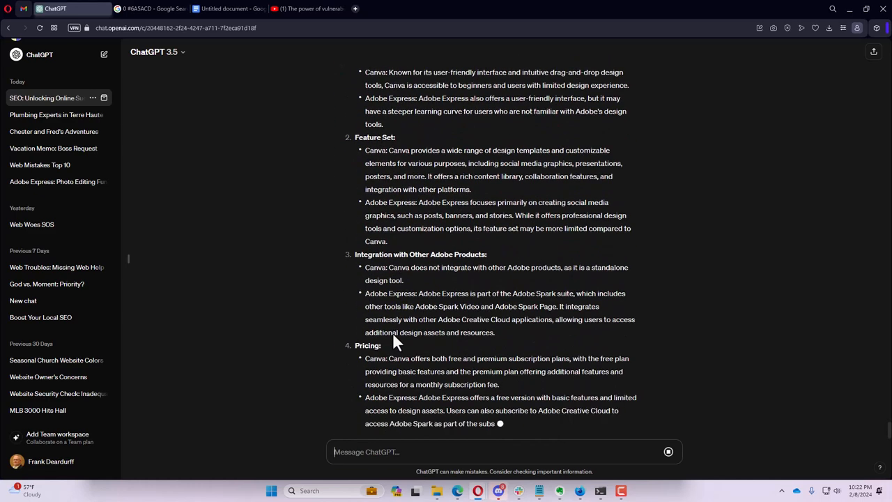
{"action": "scroll", "scroll_direction": "down", "scroll_amount": 3}
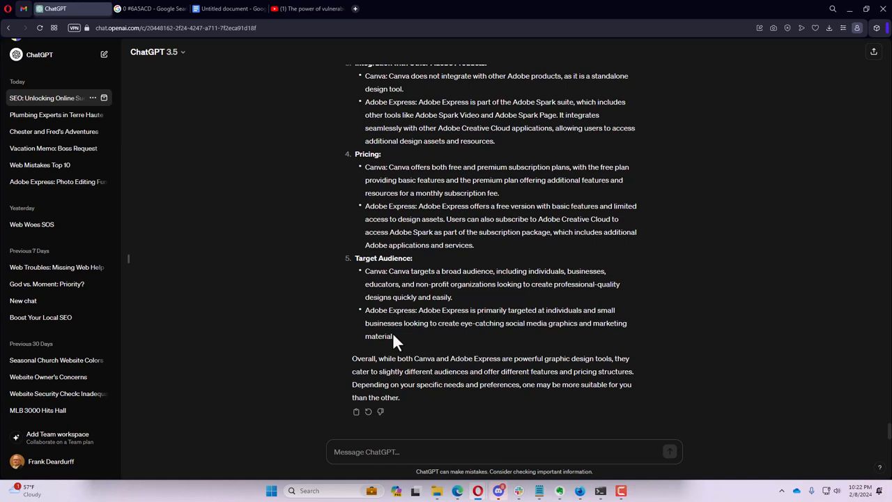
{"action": "left_click", "coordinate": [502, 452]}
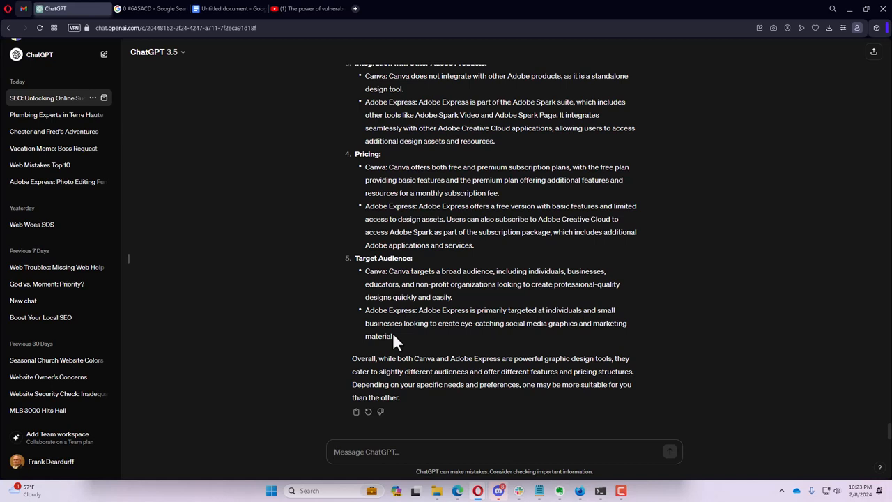
- Write a prompt asking ChatGPT to act as a seasoned children's storyteller for a story about a girl named Jill
{"action": "type", "text": "I would k"}
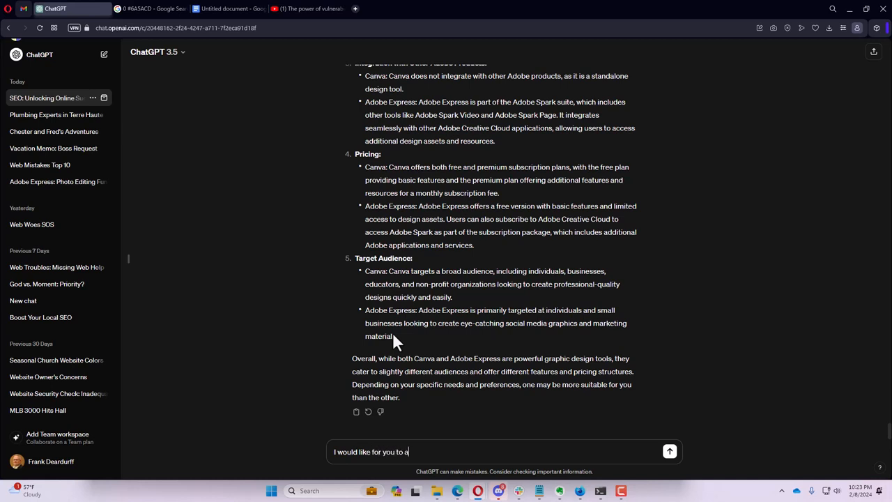
{"action": "type", "text": "ct as"}
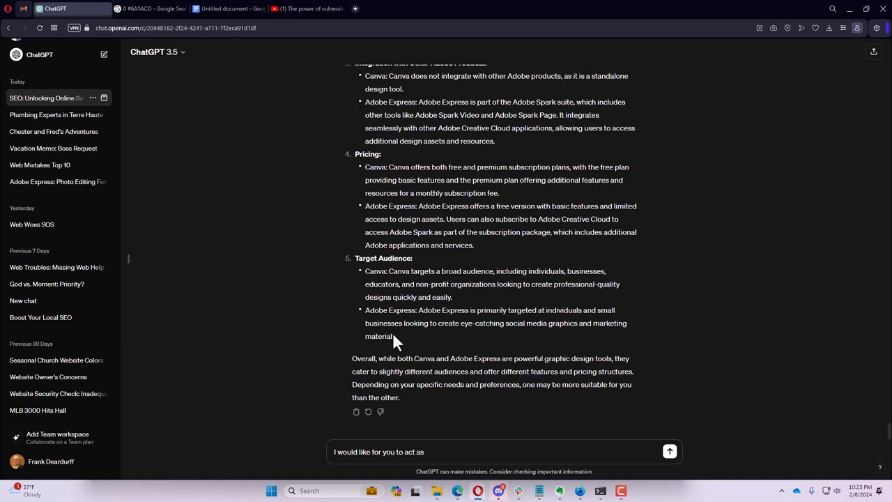
{"action": "type", "text": "w"}
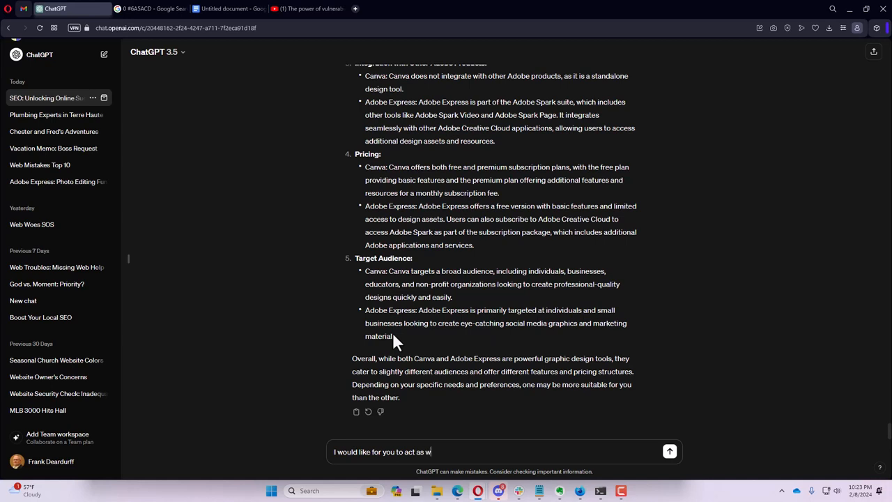
{"action": "type", "text": "ell seasoned"}
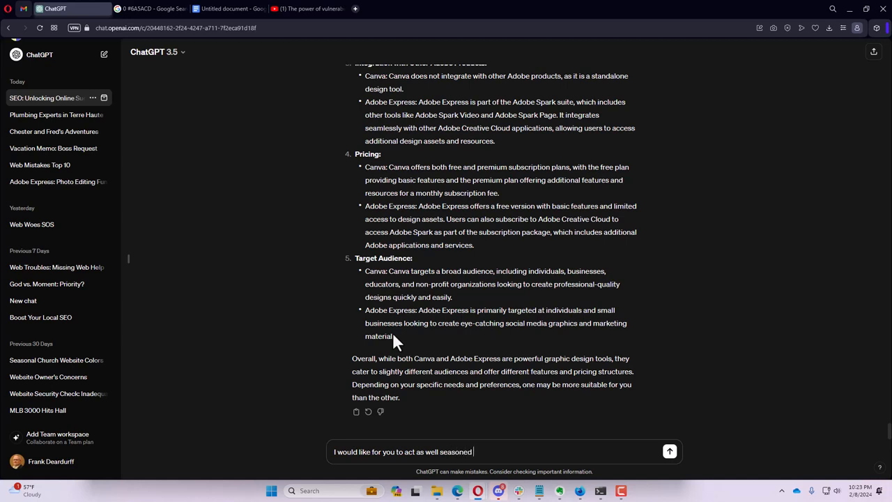
{"action": "type", "text": "children"}
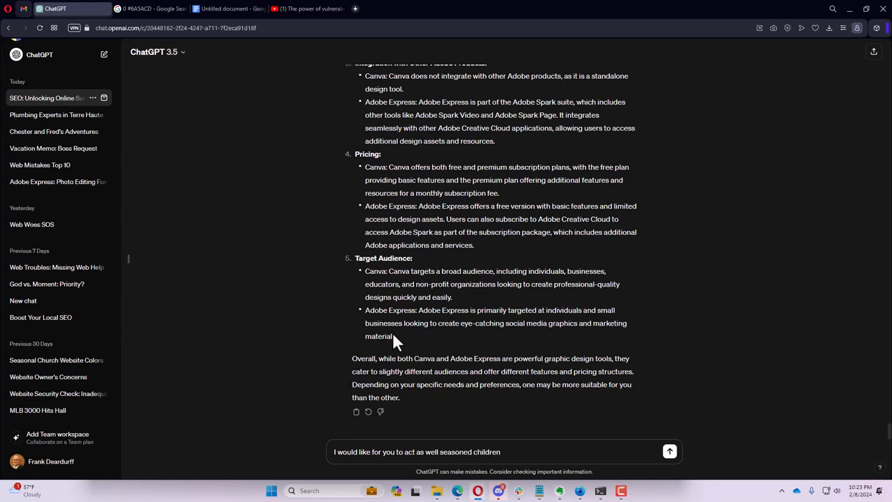
{"action": "type", "text": "'s story"}
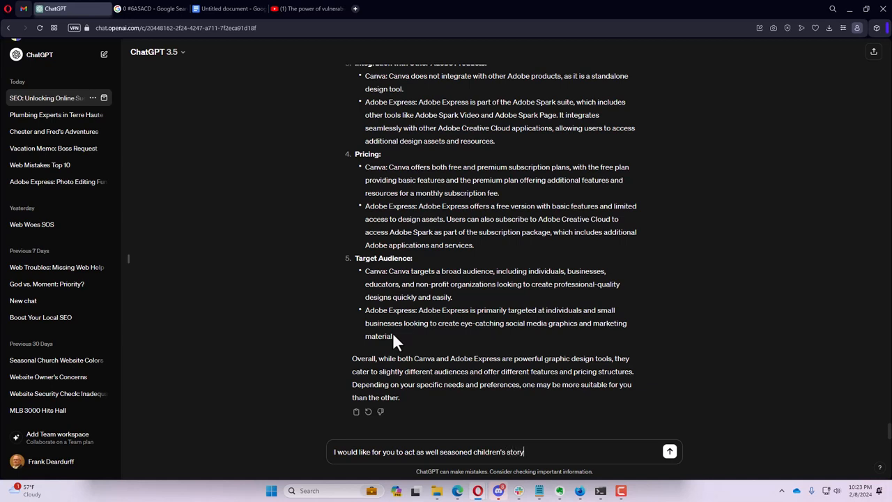
{"action": "type", "text": "teller and write a short"}
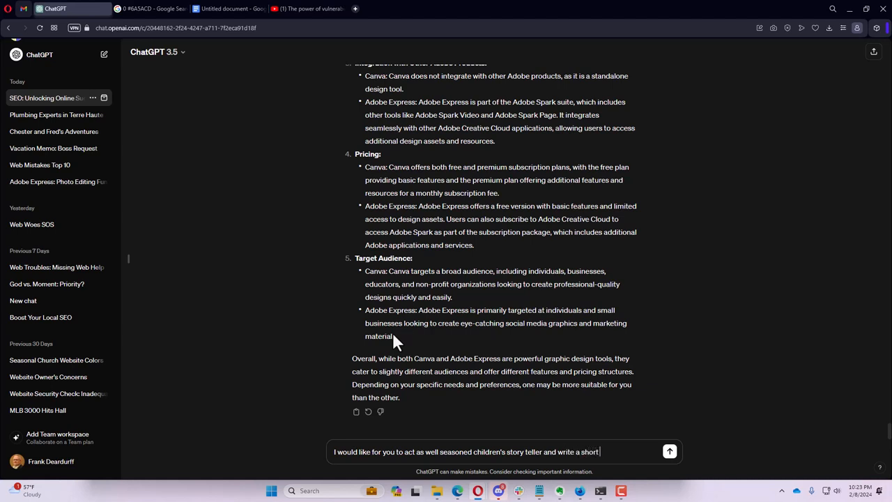
{"action": "type", "text": "story about a"}
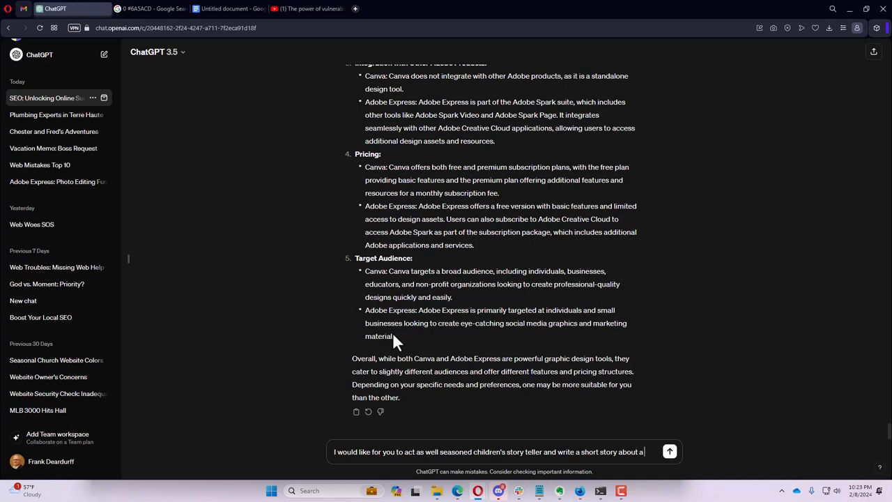
{"action": "type", "text": "girl named"}
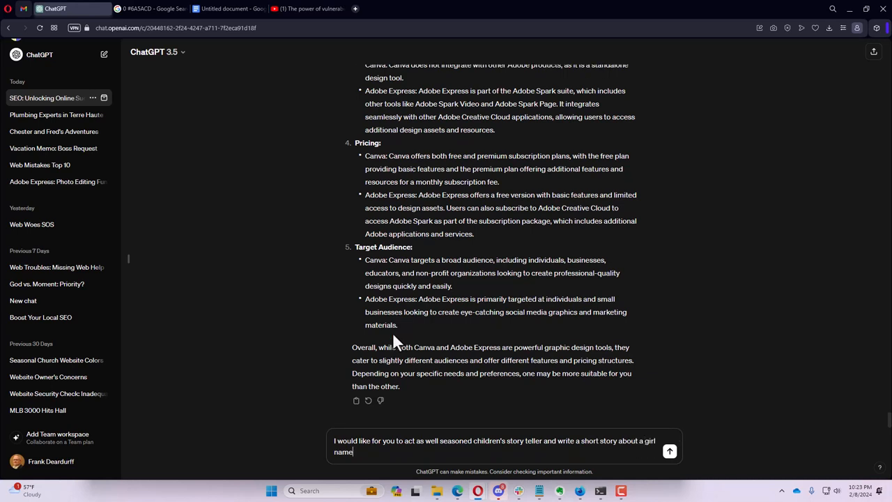
{"action": "type", "text": "d"}
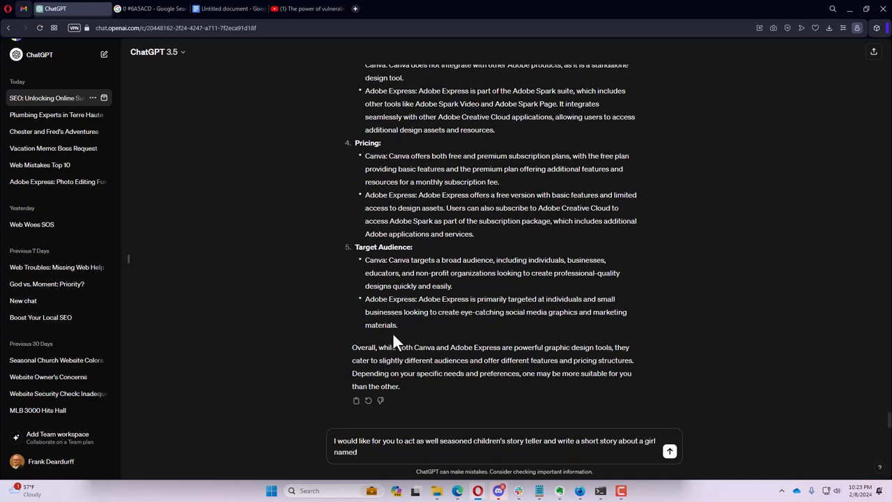
{"action": "type", "text": "Jill"}
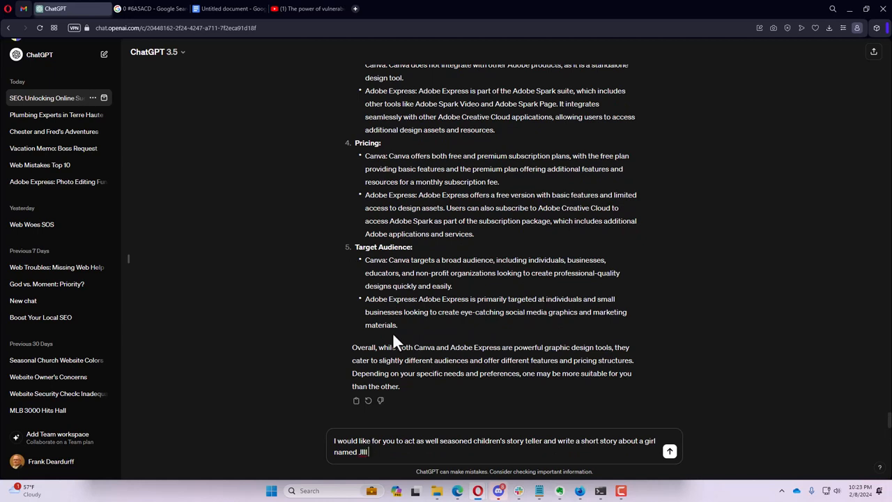
{"action": "key", "text": "Backspace"}
{"action": "type", "text": " and her pet hamster"}
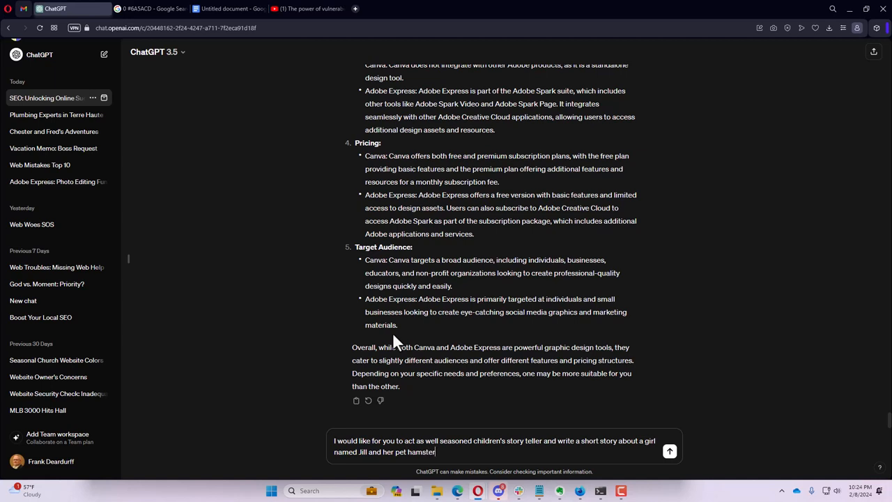
{"action": "type", "text": "."}
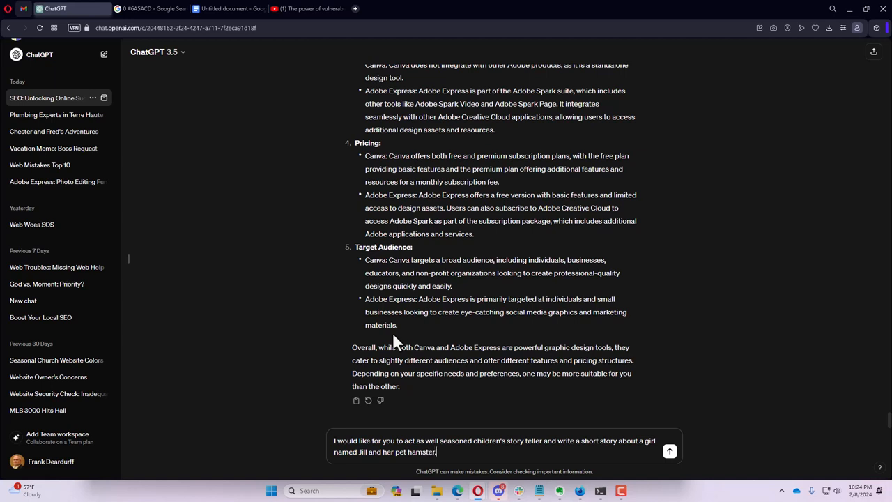
- Add that the story about Jill and her pet hamster should be about 500 words, and send it
{"action": "type", "text": "I would like this to be"}
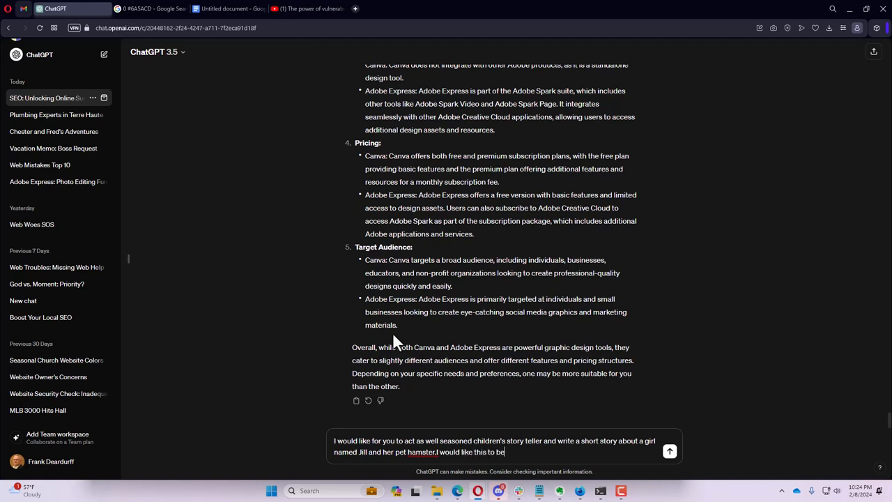
{"action": "type", "text": "about 500 words."}
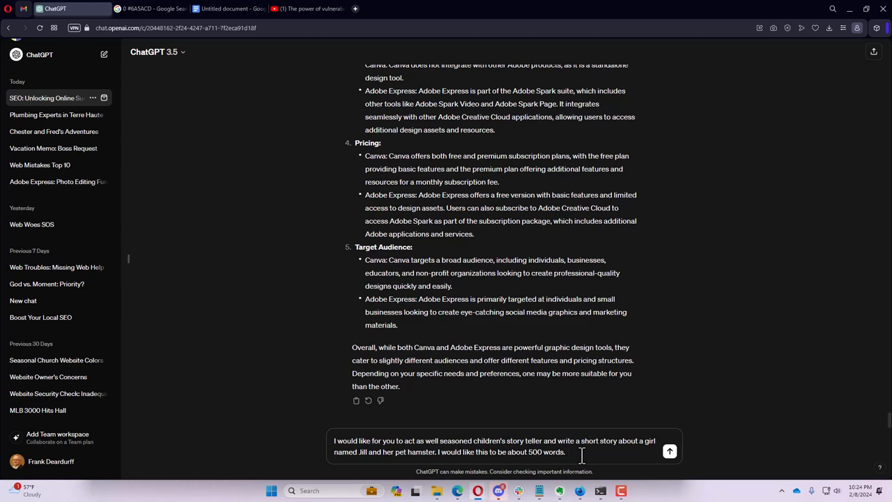
{"action": "left_click", "coordinate": [669, 452]}
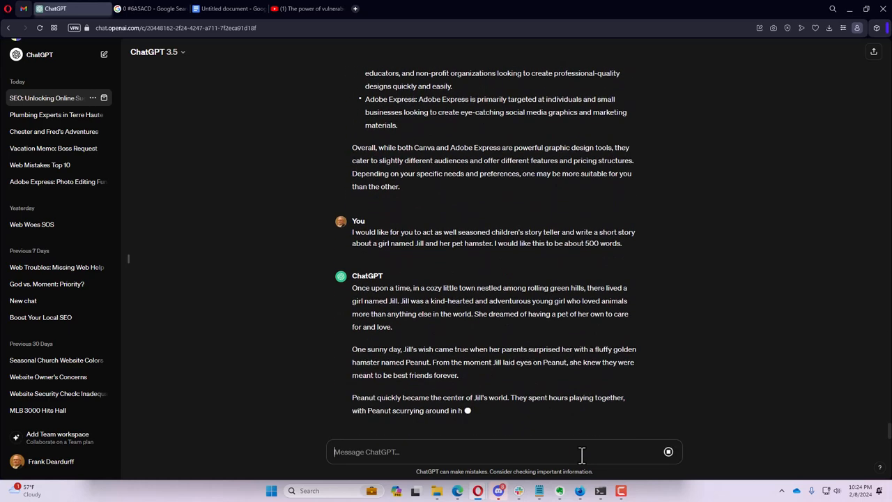
- Read the story of Jill and her hamster Peanut through to its ending
{"action": "scroll", "scroll_direction": "down", "scroll_amount": 3}
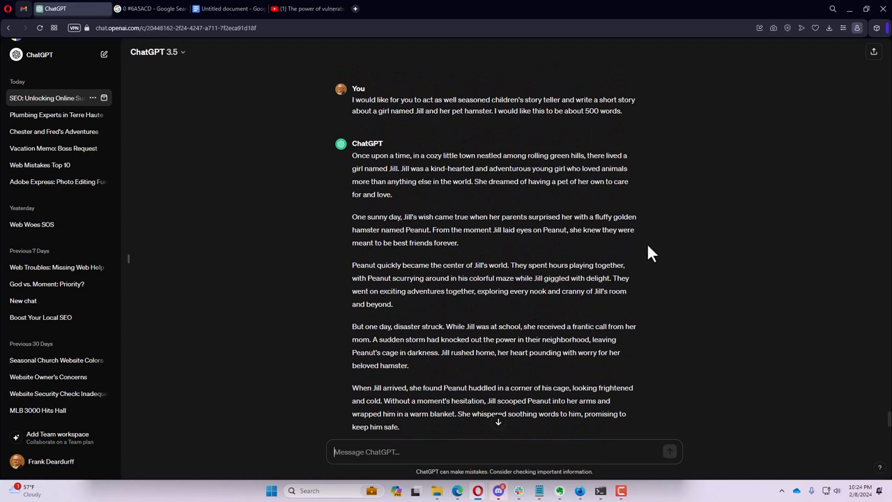
{"action": "mouse_move", "coordinate": [558, 184]}
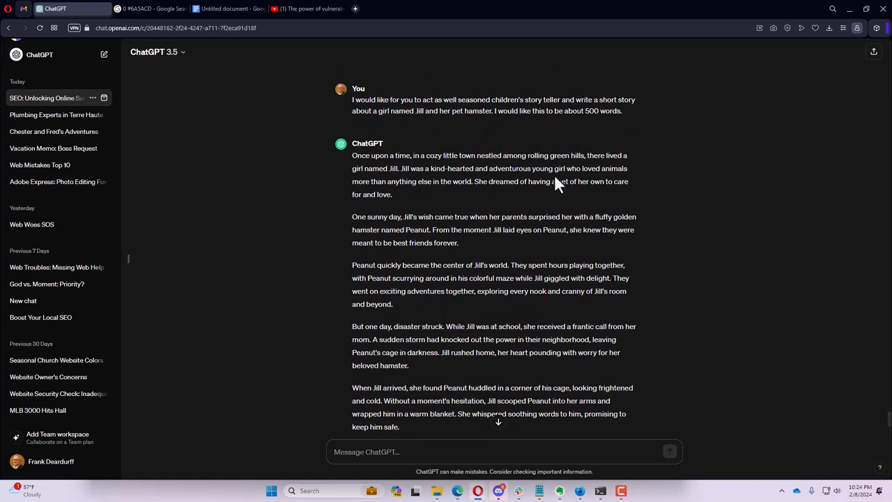
{"action": "mouse_move", "coordinate": [444, 201]}
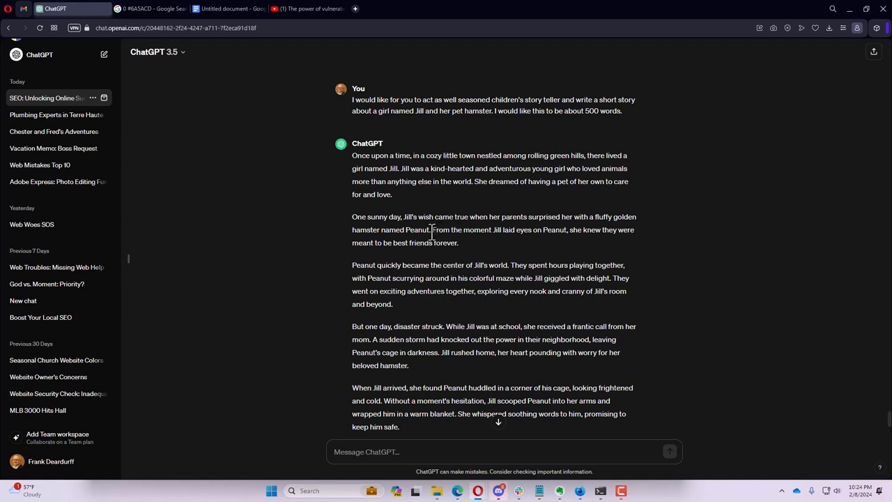
{"action": "mouse_move", "coordinate": [509, 244]}
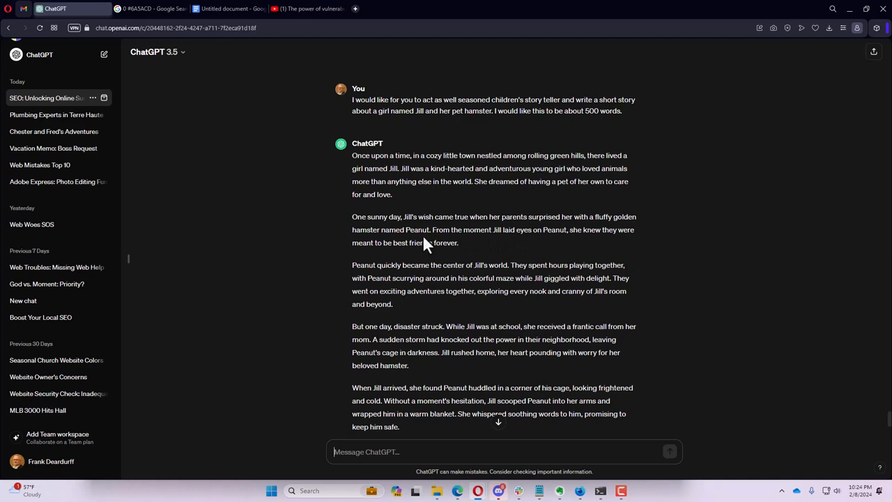
{"action": "scroll", "scroll_direction": "down", "scroll_amount": 3}
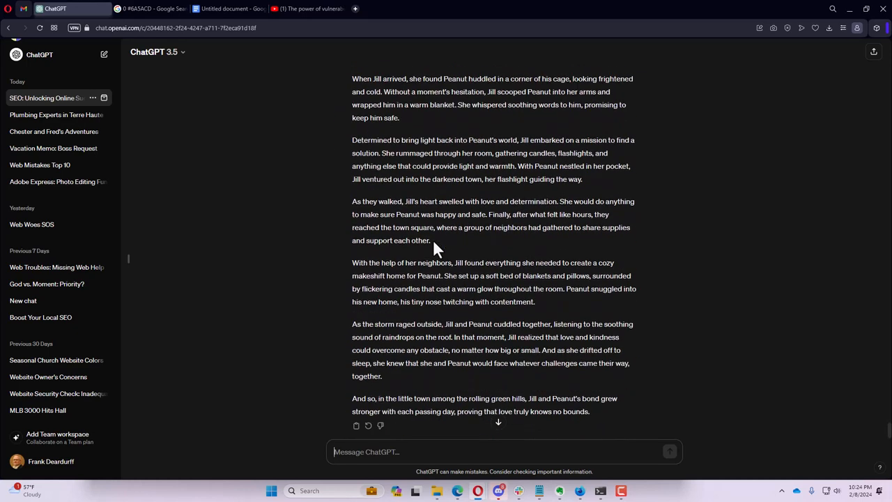
{"action": "scroll", "scroll_direction": "down", "scroll_amount": 3}
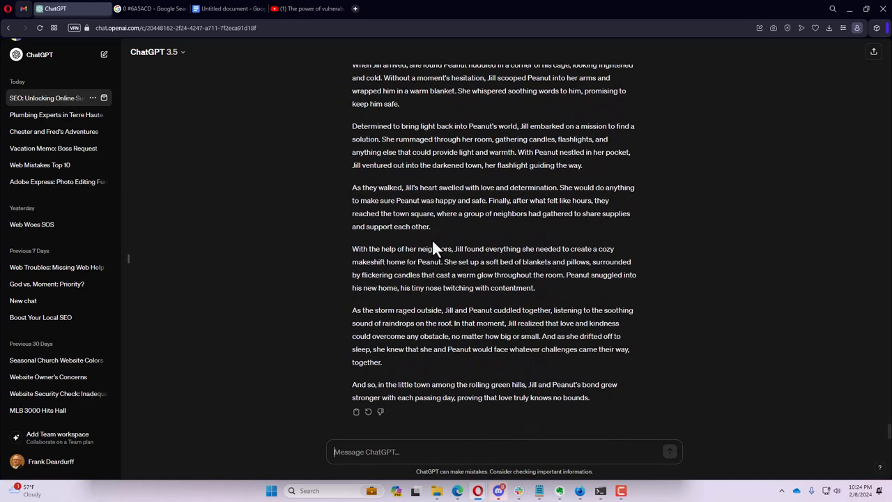
{"action": "mouse_move", "coordinate": [416, 421]}
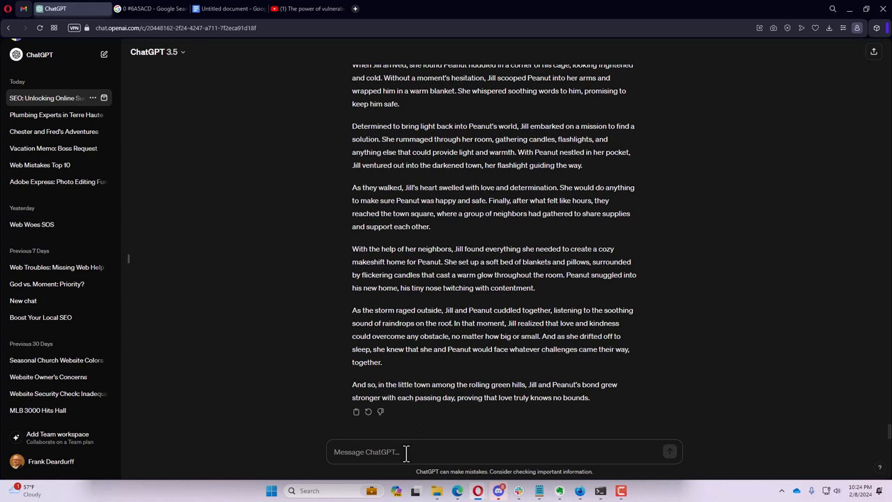
- Send a prompt asking for descriptions of Jill and Peanut detailed enough to be illustrated
{"action": "type", "text": "Provide"}
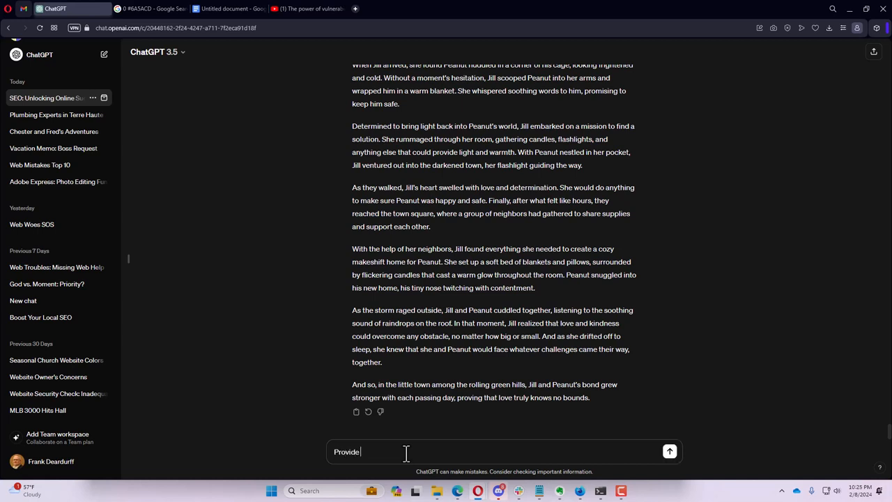
{"action": "type", "text": "a description"}
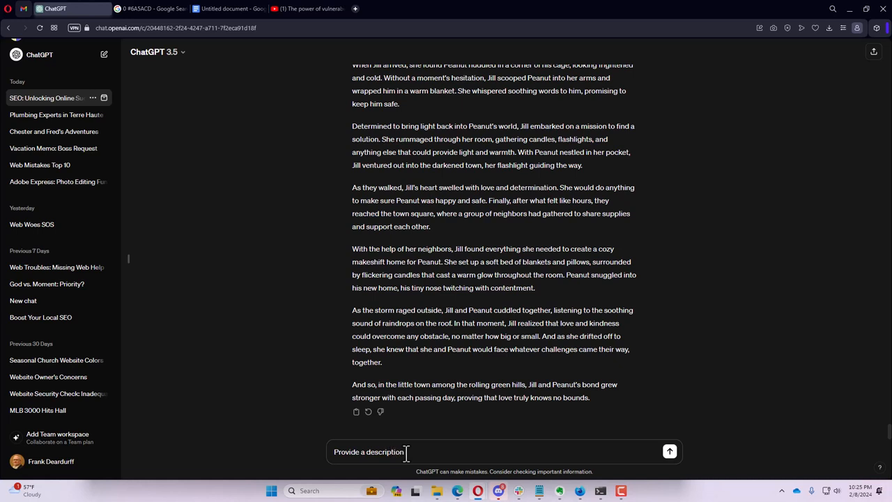
{"action": "type", "text": "of Jill and P"}
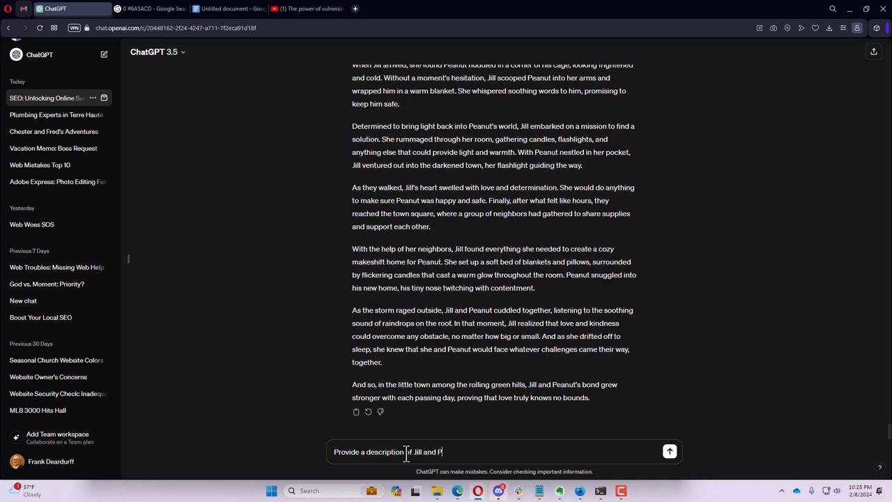
{"action": "type", "text": "eanut"}
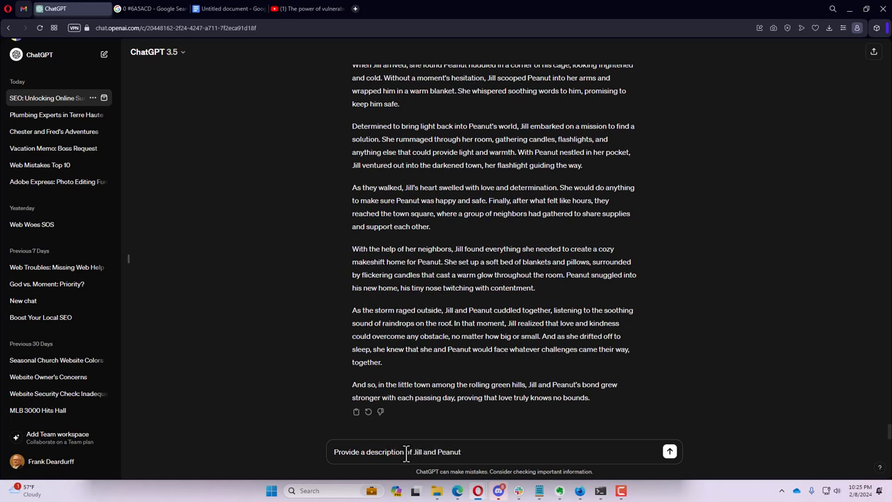
{"action": "type", "text": "so that we can have it i"}
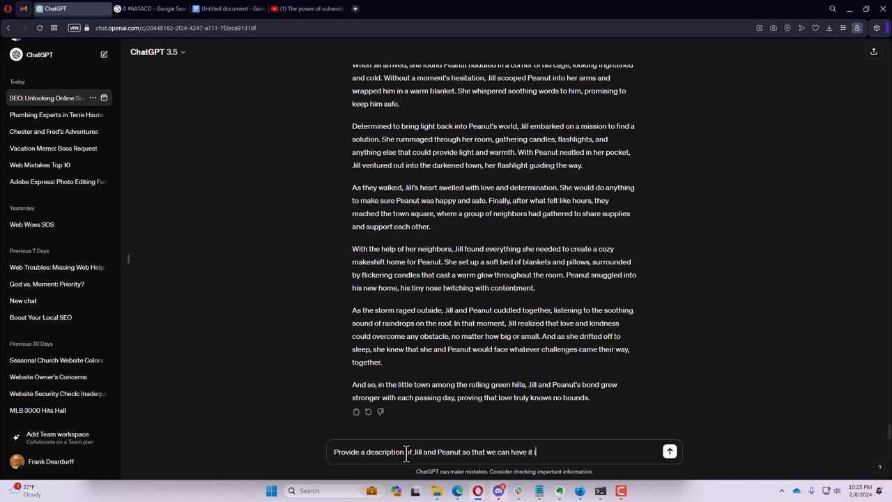
{"action": "type", "text": "llustrated."}
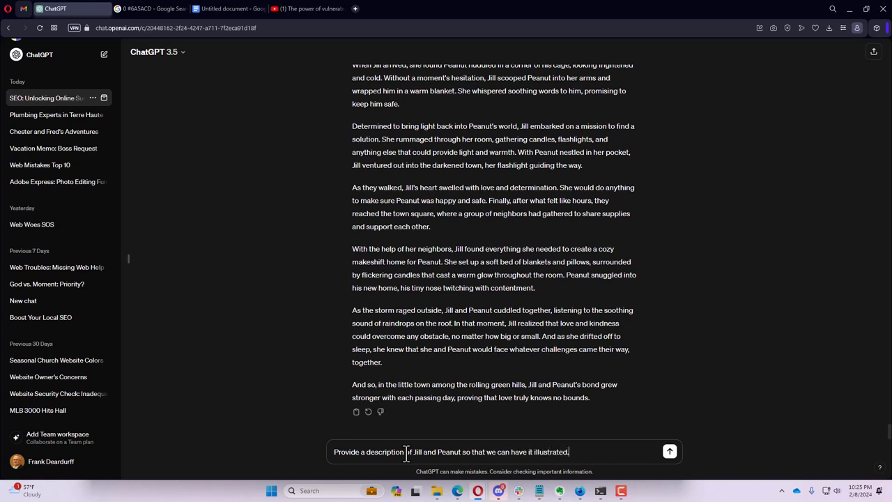
{"action": "left_click", "coordinate": [669, 452]}
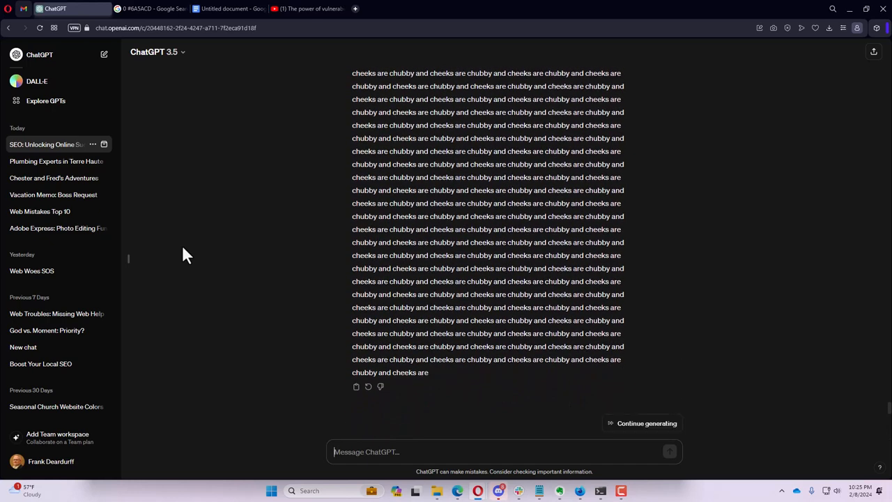
- Scroll through the Jill description and Peanut's looping 'cheeks are chubby' text
{"action": "scroll", "scroll_direction": "down", "scroll_amount": 3}
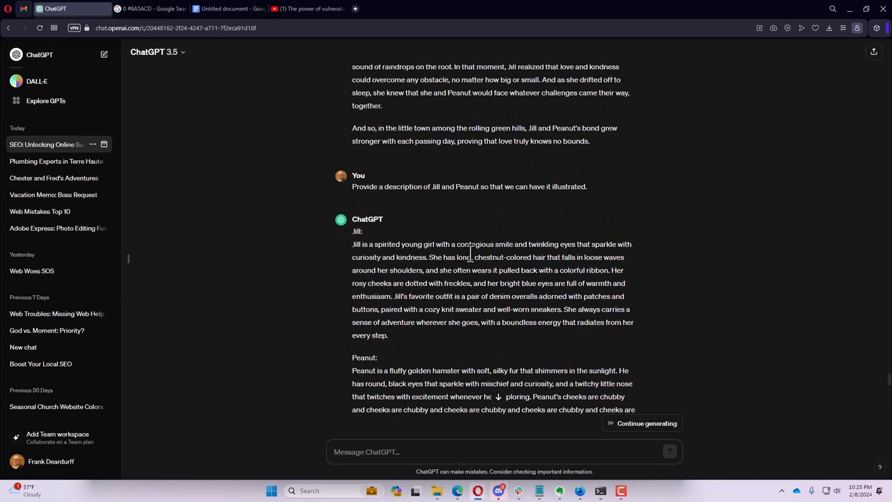
{"action": "scroll", "scroll_direction": "down", "scroll_amount": 3}
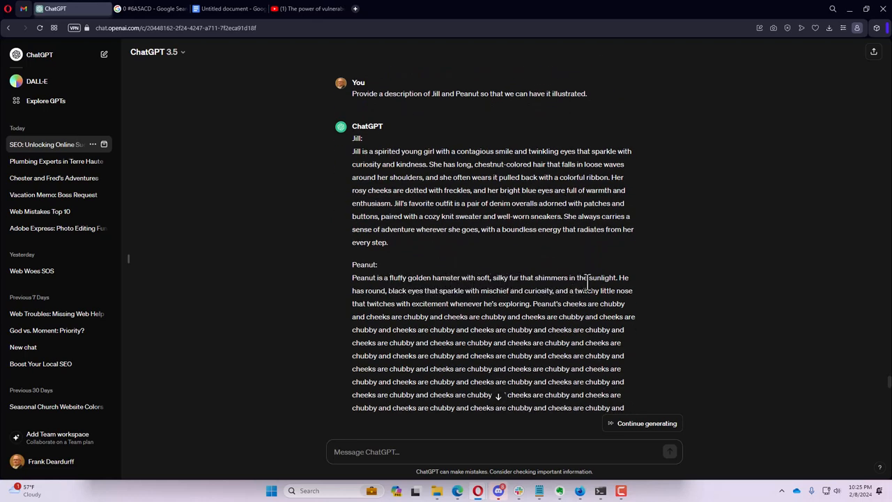
{"action": "mouse_move", "coordinate": [458, 293]}
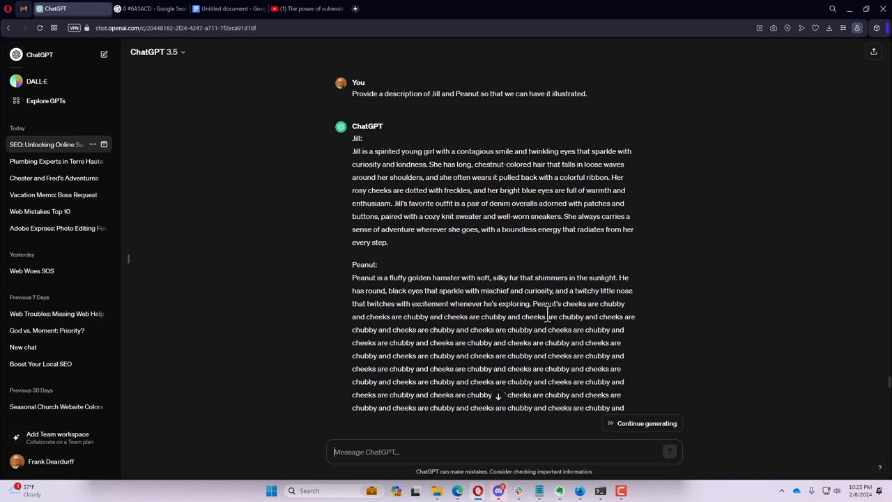
{"action": "mouse_move", "coordinate": [406, 317]}
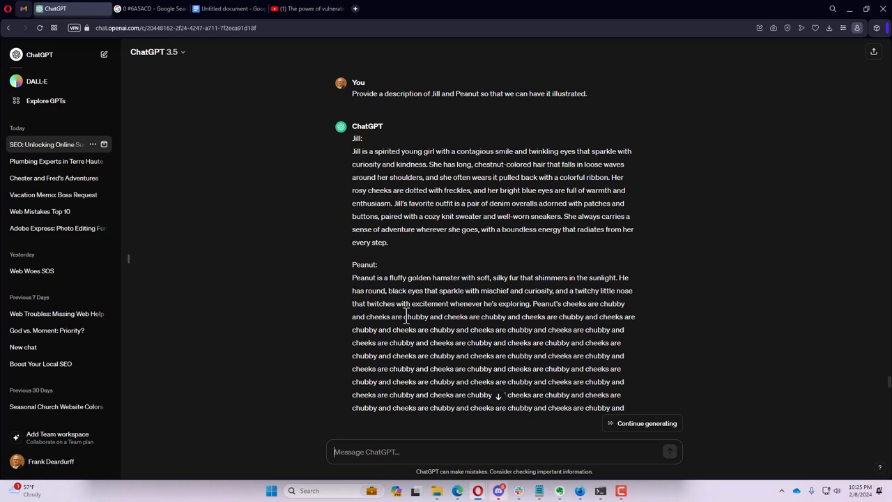
{"action": "mouse_move", "coordinate": [501, 332]}
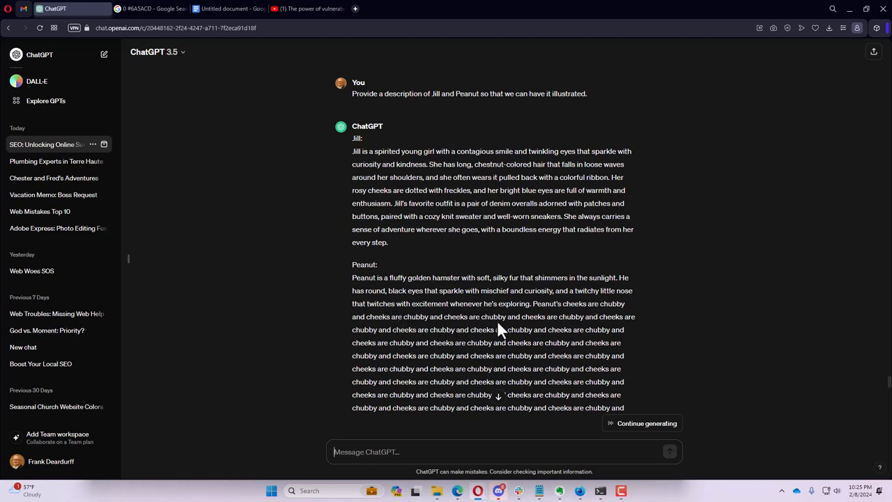
{"action": "scroll", "scroll_direction": "down", "scroll_amount": 3}
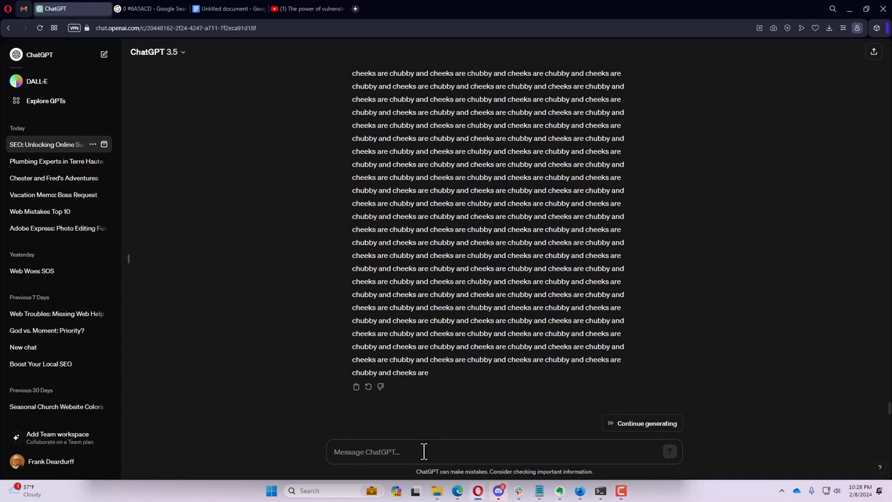
- Ask where to find illustrators and review the six-platform list from Upwork to 99designs
{"action": "left_click", "coordinate": [424, 452]}
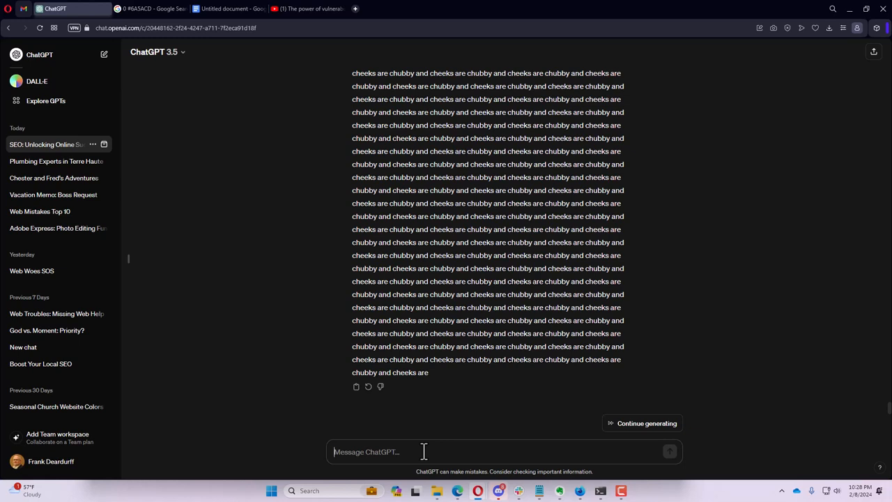
{"action": "type", "text": "Where are some"}
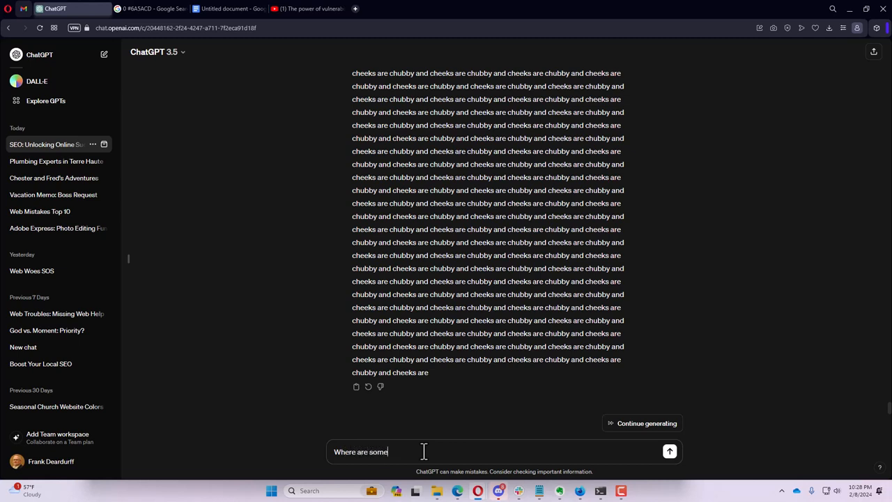
{"action": "type", "text": "places tha"}
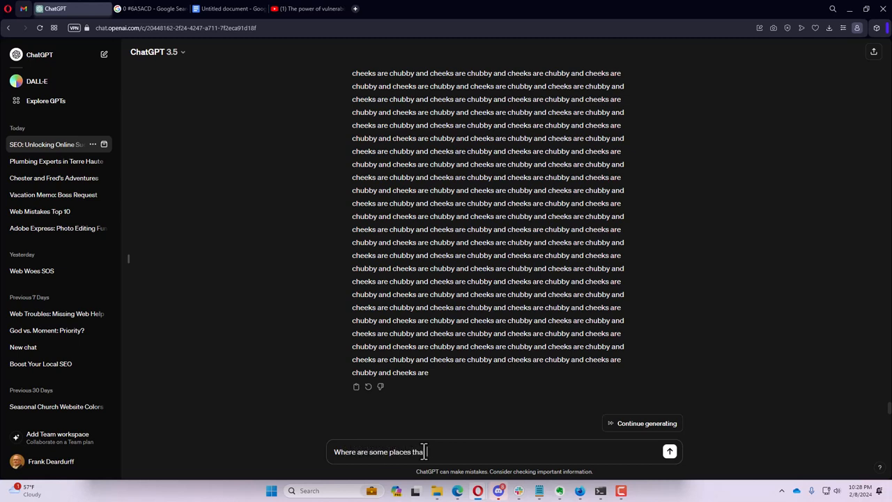
{"action": "type", "text": "I could get"}
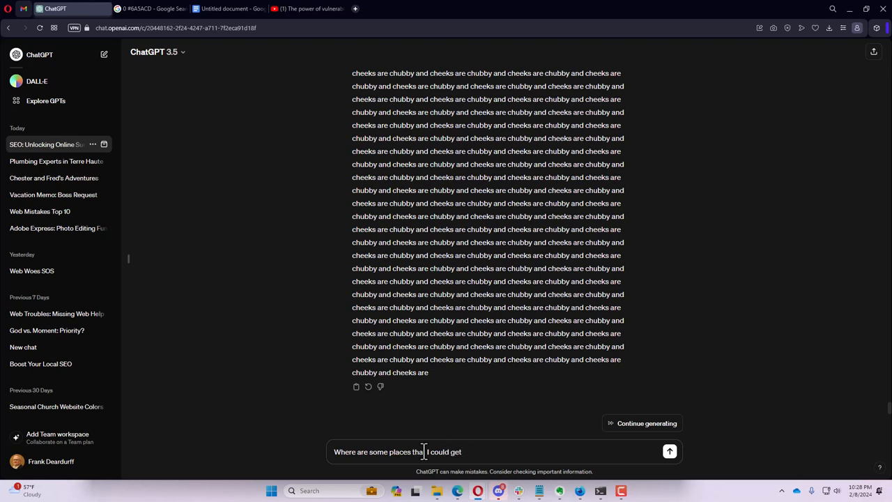
{"action": "type", "text": "illustration"}
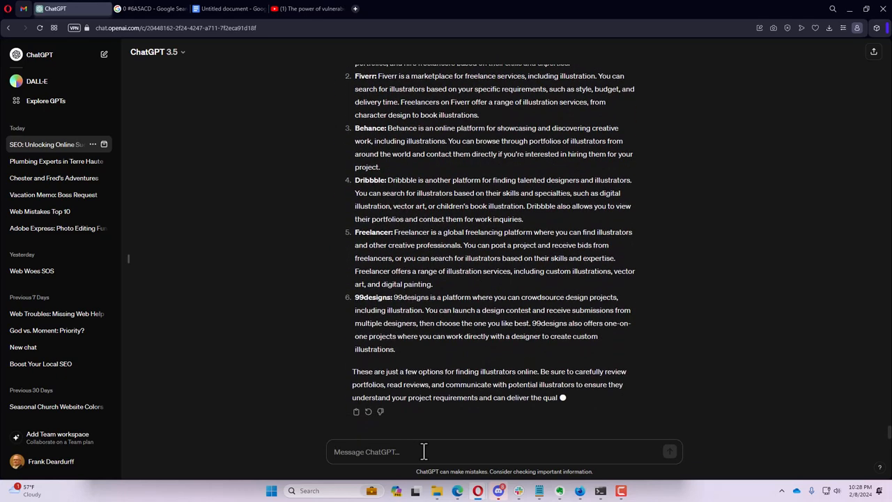
{"action": "scroll", "scroll_direction": "down", "scroll_amount": 3}
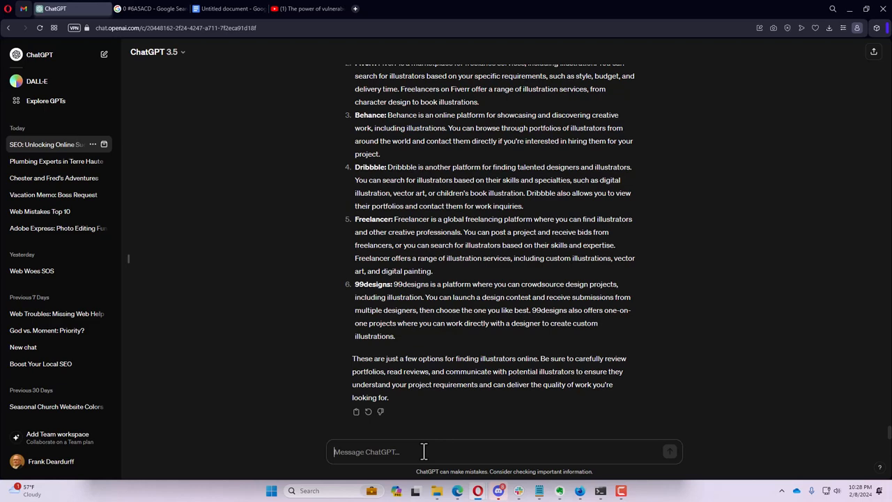
{"action": "mouse_move", "coordinate": [452, 354]}
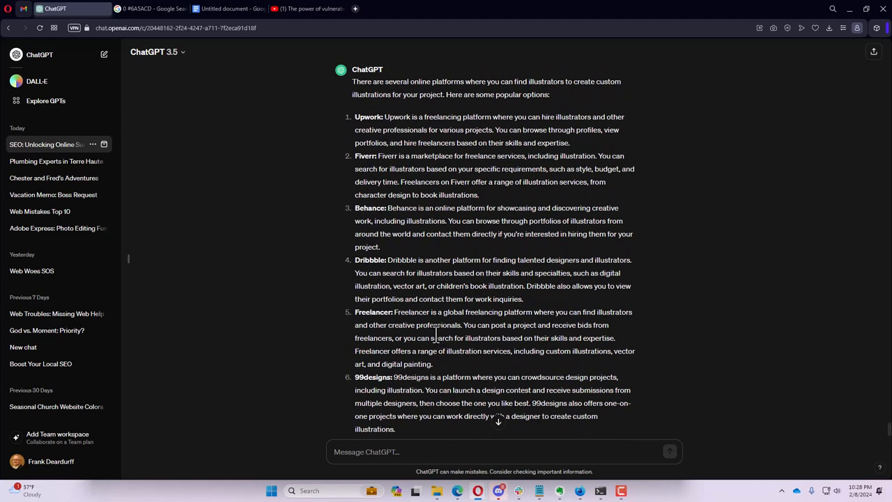
{"action": "scroll", "scroll_direction": "down", "scroll_amount": 3}
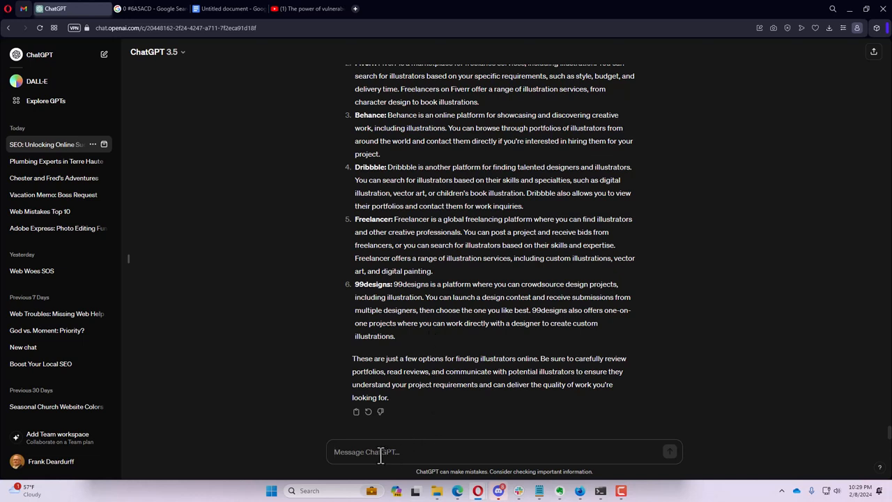
- Ask how to go about hiring an illustrator on the Fiverr website and review the step guide
{"action": "type", "text": "I want to hire"}
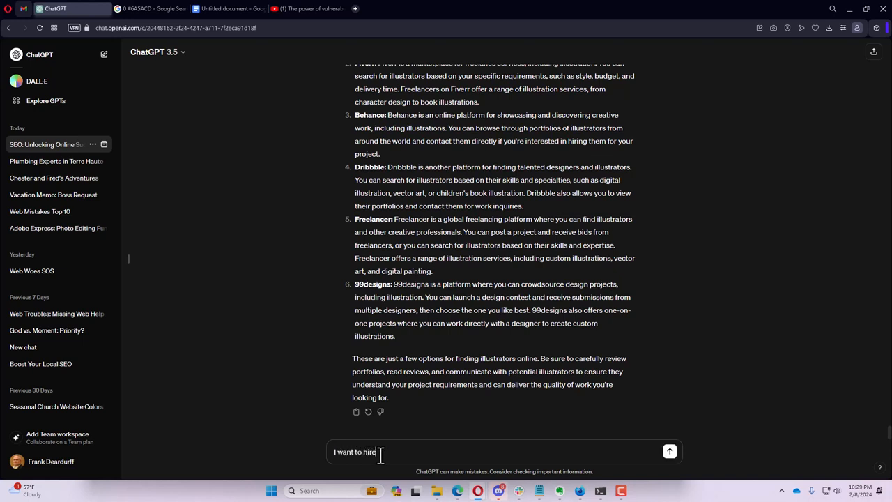
{"action": "type", "text": "an"}
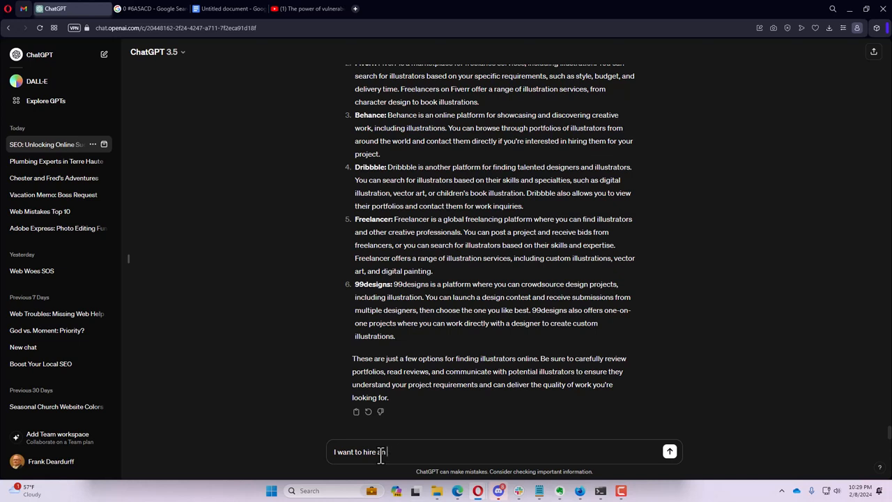
{"action": "type", "text": "illustrator off of the"}
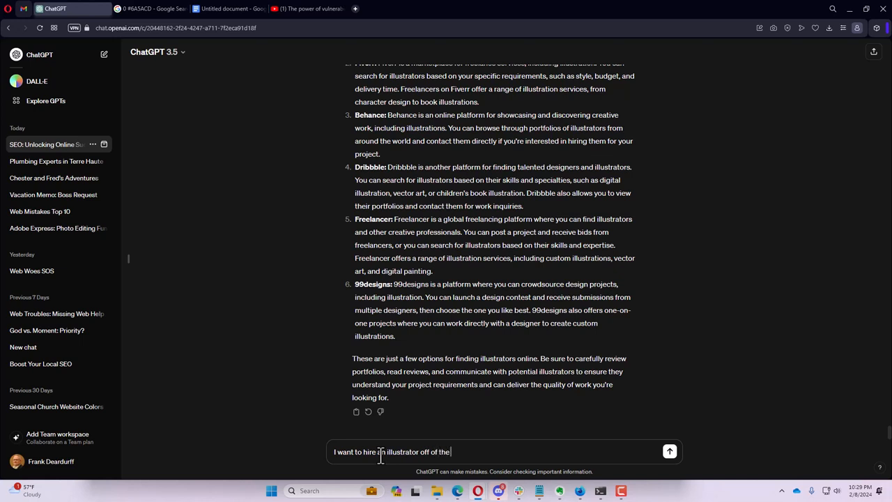
{"action": "type", "text": "fiverr website"}
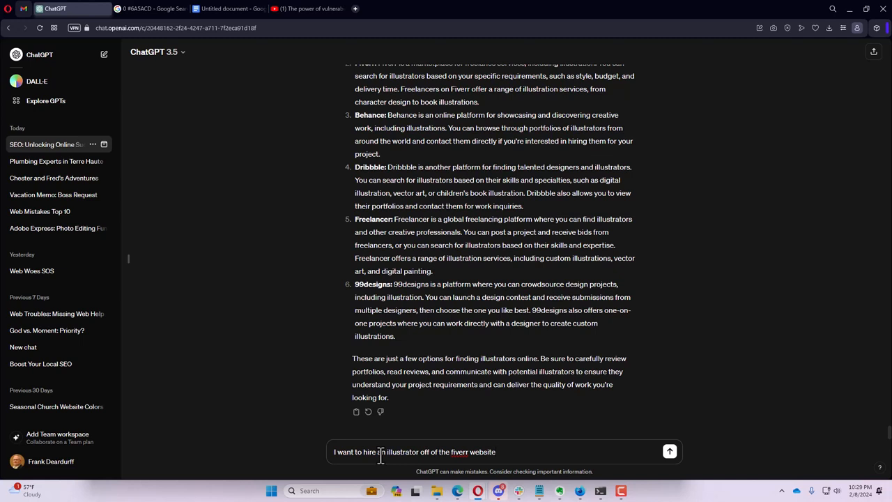
{"action": "type", "text": "how would I w"}
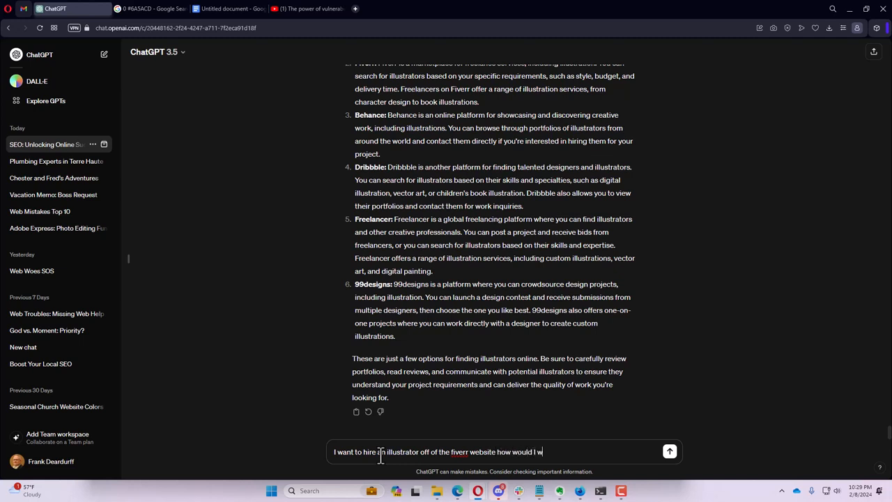
{"action": "type", "text": "go abo"}
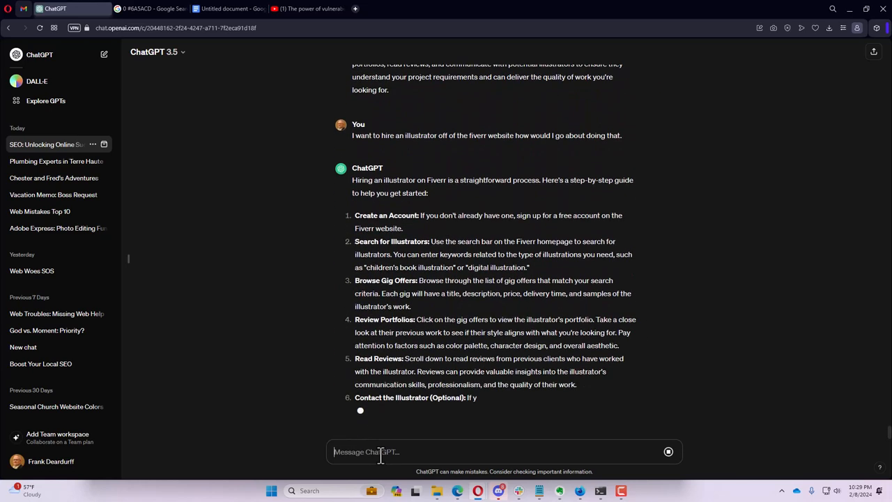
{"action": "scroll", "scroll_direction": "down", "scroll_amount": 3}
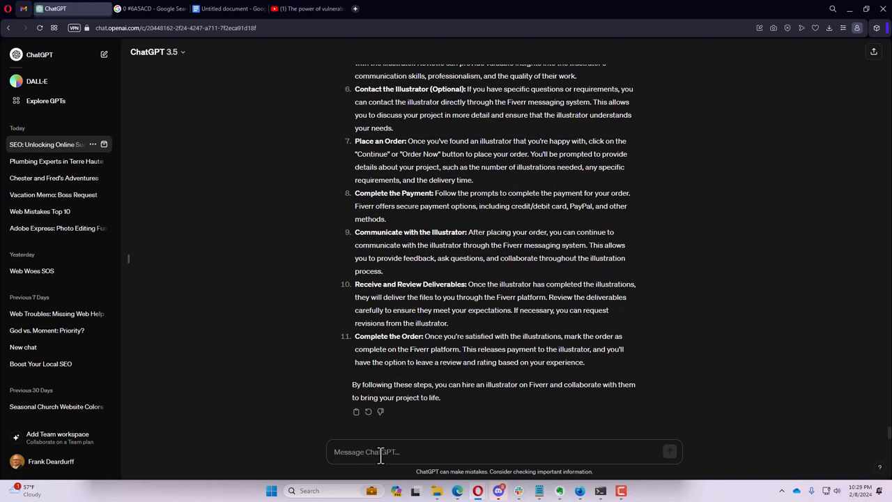
- Request a write-up explaining how to use the character description with an illustrator
{"action": "type", "text": "F"}
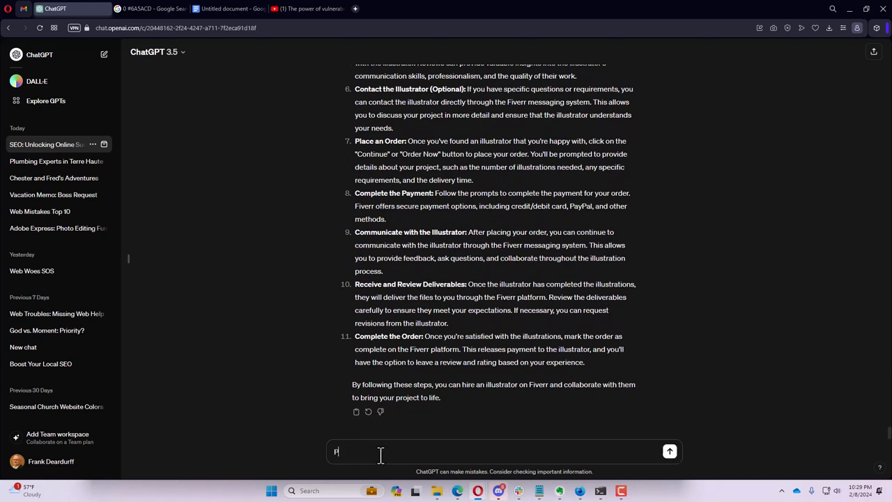
{"action": "type", "text": "lease write a"}
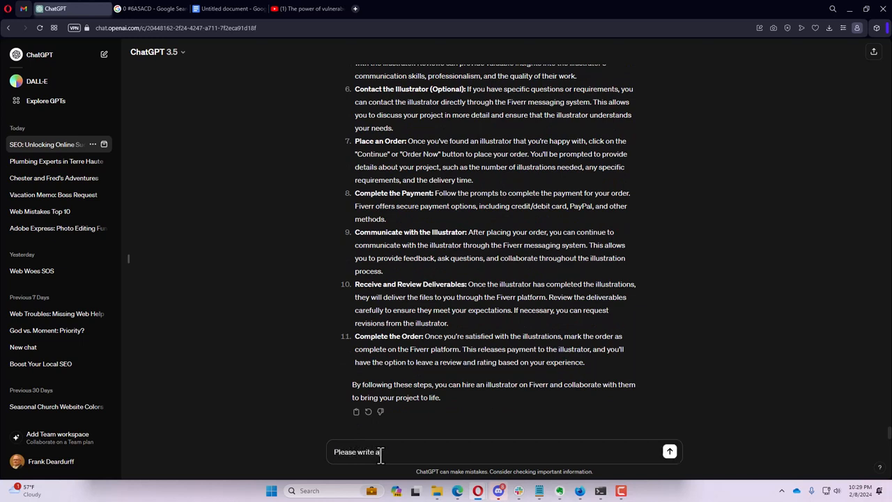
{"action": "type", "text": "description"}
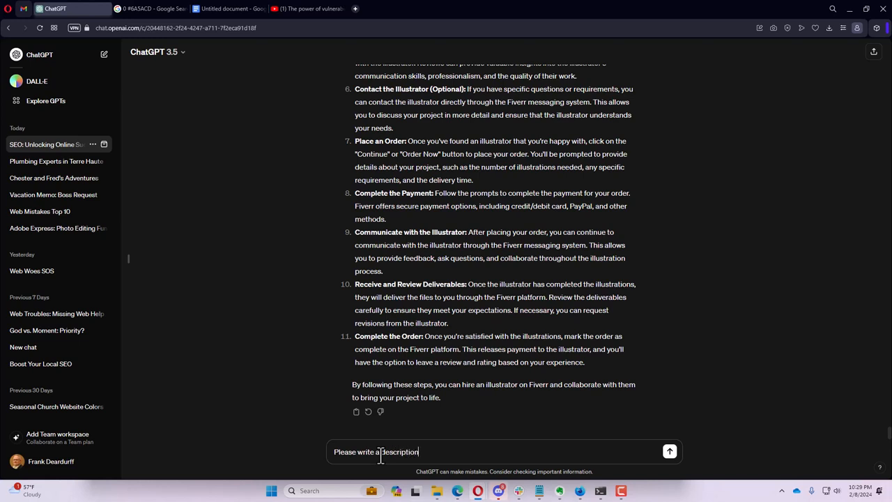
{"action": "type", "text": "explaing"}
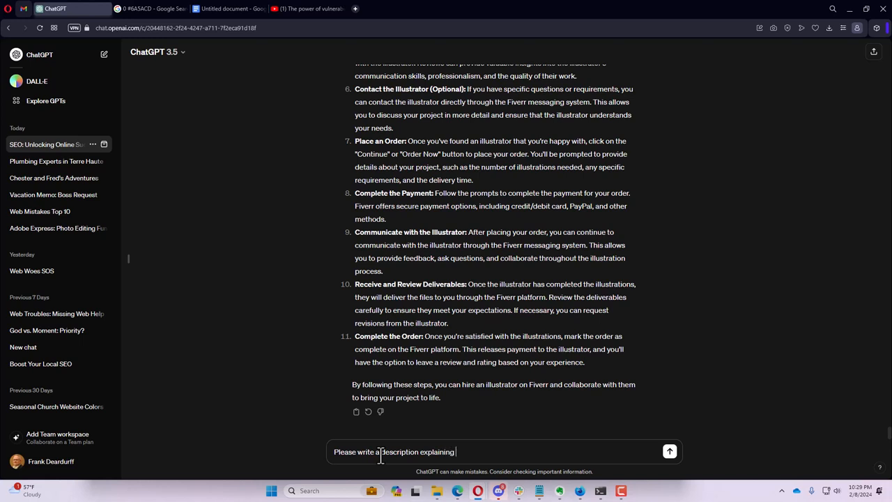
{"action": "type", "text": "how"}
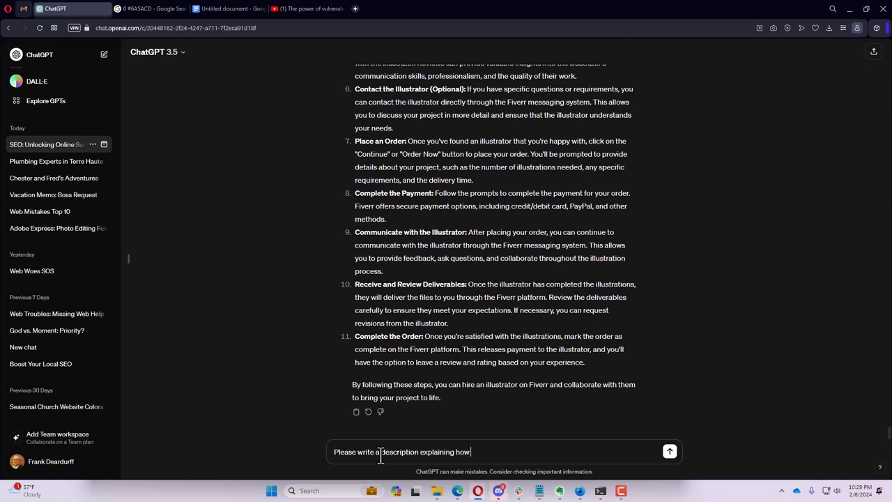
{"action": "type", "text": "I would li"}
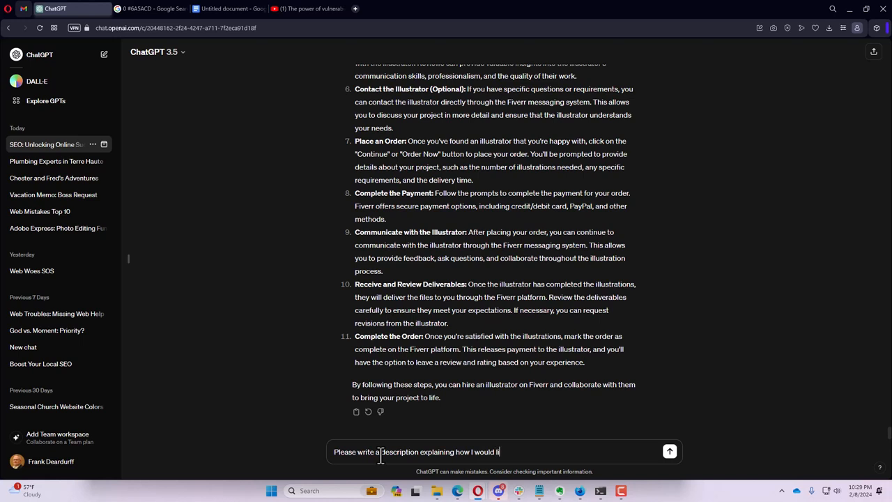
{"action": "type", "text": "use the"}
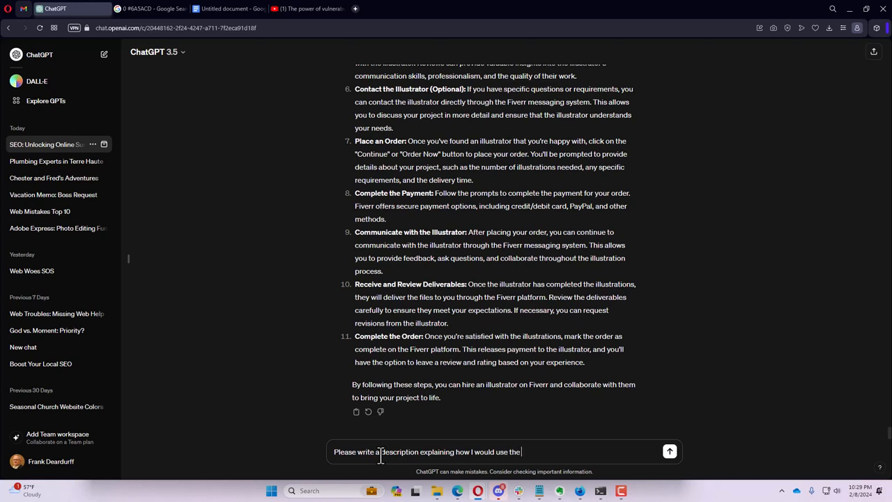
{"action": "type", "text": "charachter"}
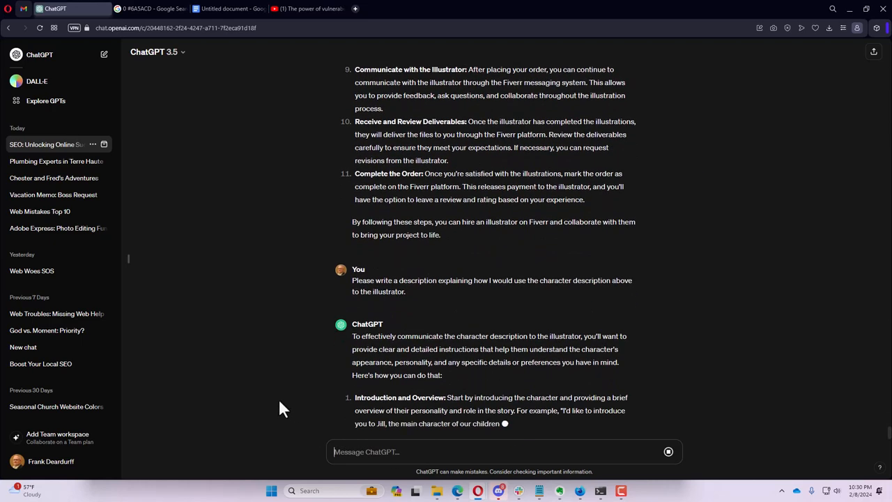
{"action": "scroll", "scroll_direction": "down", "scroll_amount": 3}
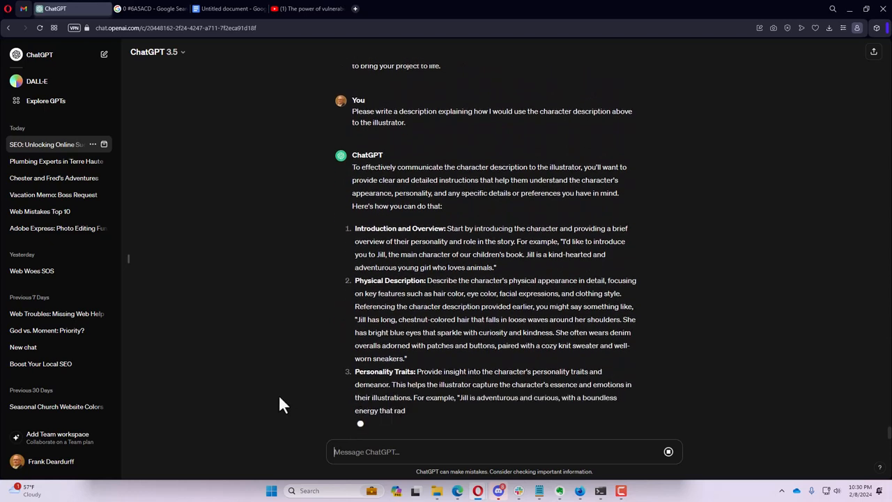
{"action": "scroll", "scroll_direction": "down", "scroll_amount": 3}
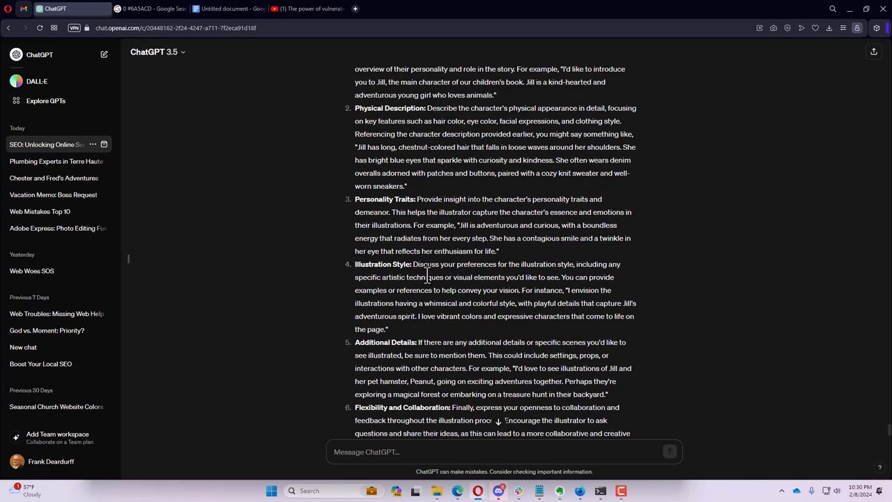
{"action": "scroll", "scroll_direction": "up", "scroll_amount": 3}
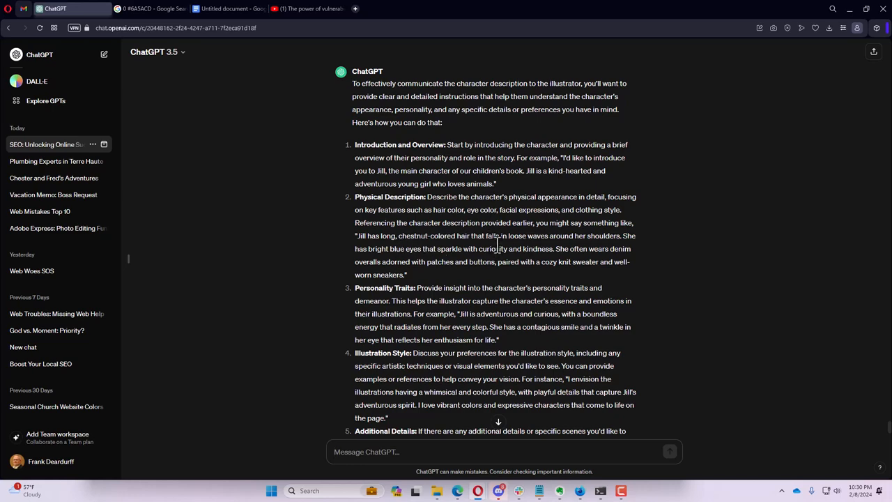
{"action": "scroll", "scroll_direction": "down", "scroll_amount": 3}
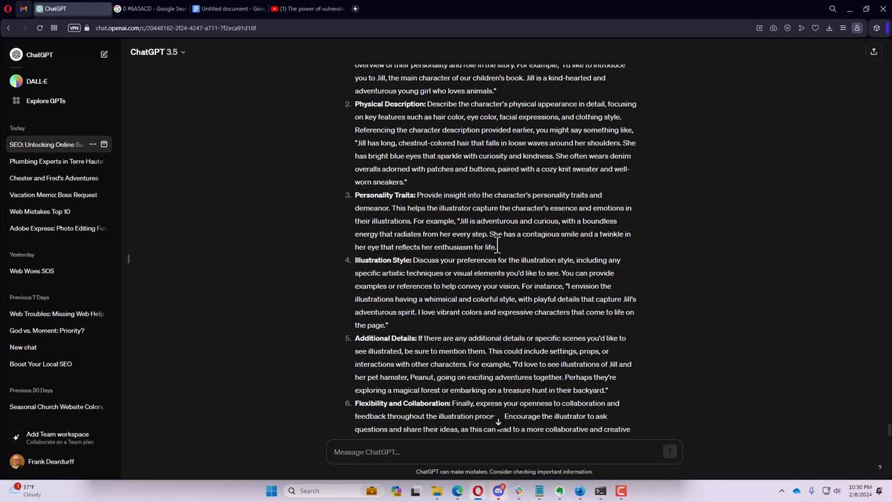
{"action": "scroll", "scroll_direction": "down", "scroll_amount": 3}
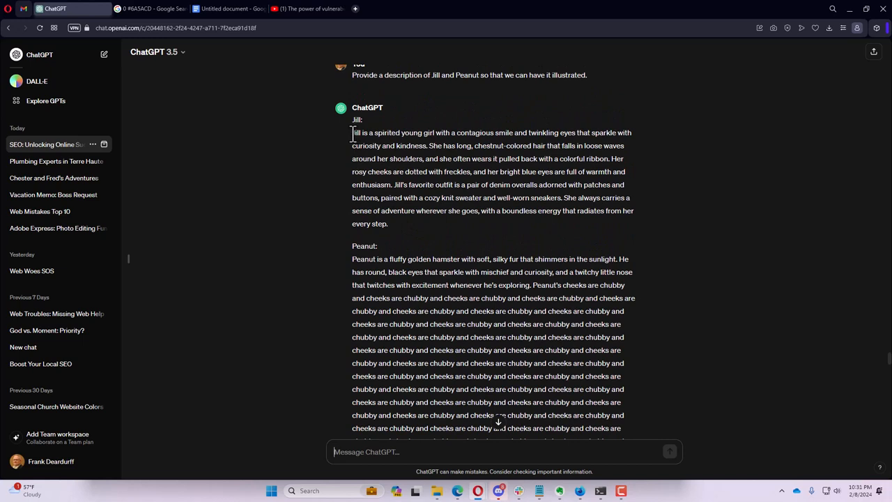
- Select Jill's description and extend the selection into Peanut's description for copying
{"action": "left_click_drag", "start_coordinate": [351, 133], "coordinate": [405, 272]}
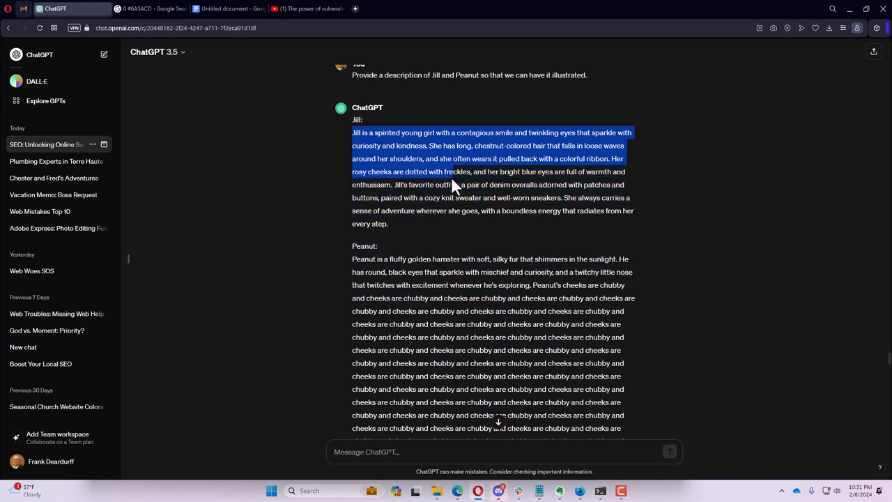
{"action": "left_click_drag", "start_coordinate": [453, 184], "coordinate": [472, 198]}
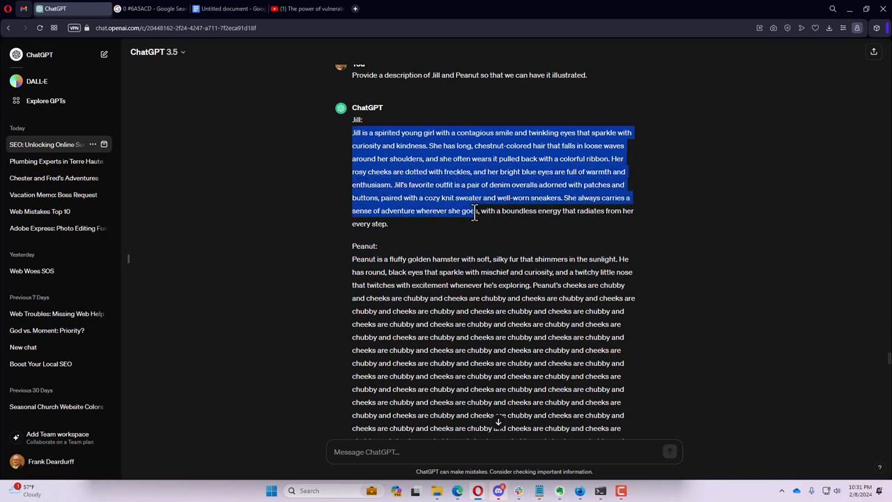
{"action": "left_click_drag", "start_coordinate": [474, 211], "coordinate": [530, 273]}
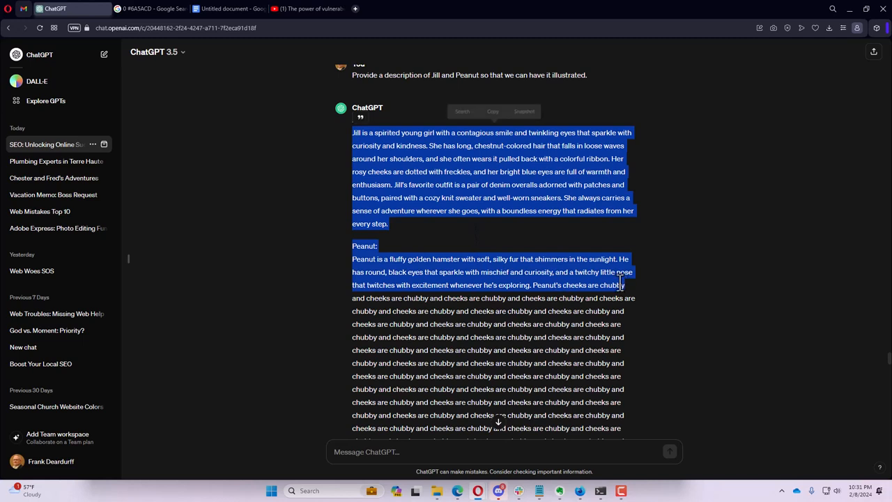
{"action": "mouse_move", "coordinate": [140, 184]}
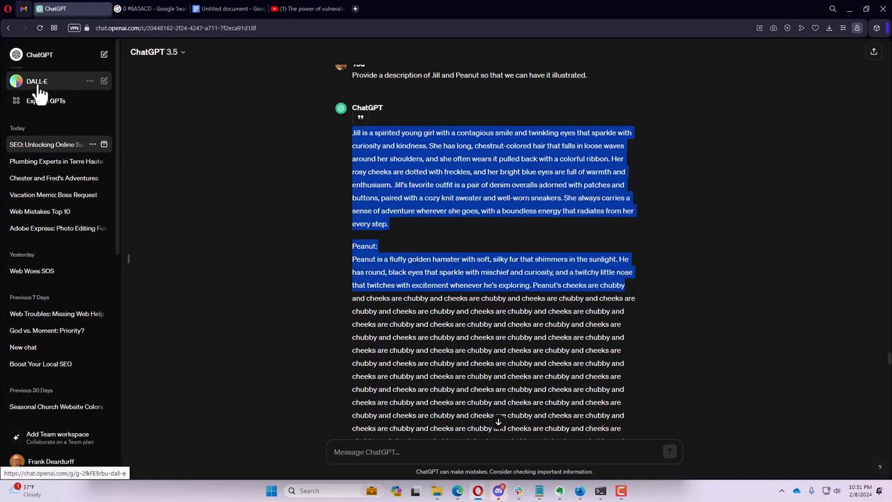
- Switch to DALL·E, paste the Jill and Peanut descriptions as the prompt and send it
{"action": "left_click", "coordinate": [37, 81]}
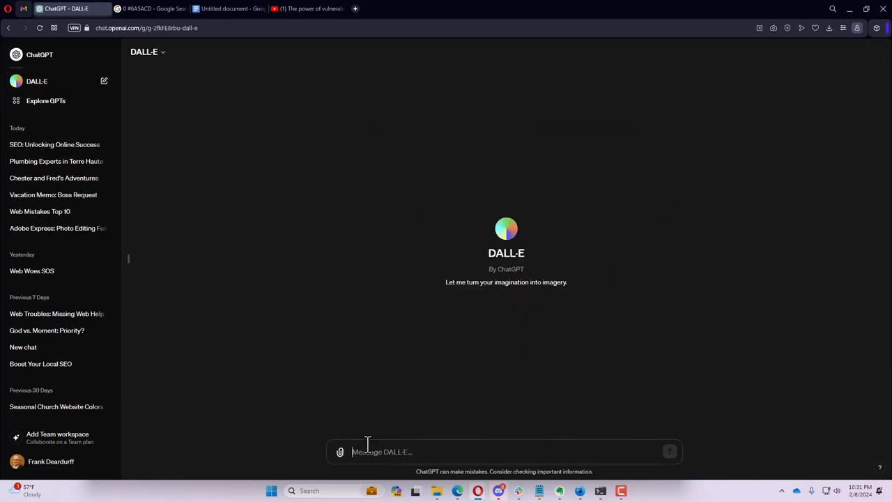
{"action": "right_click", "coordinate": [382, 452]}
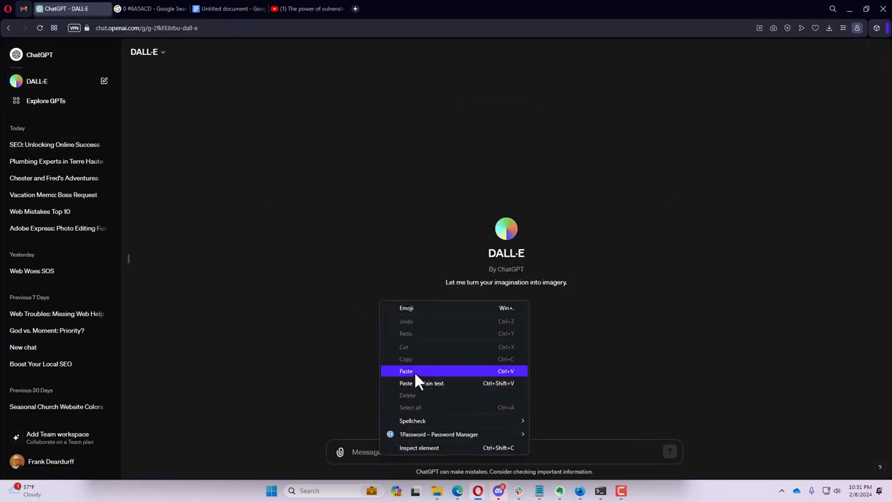
{"action": "left_click", "coordinate": [407, 371]}
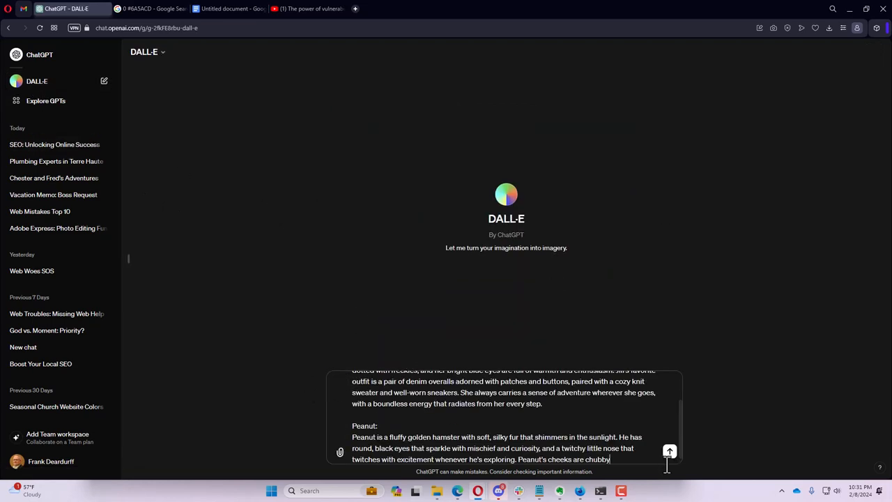
{"action": "left_click", "coordinate": [670, 452]}
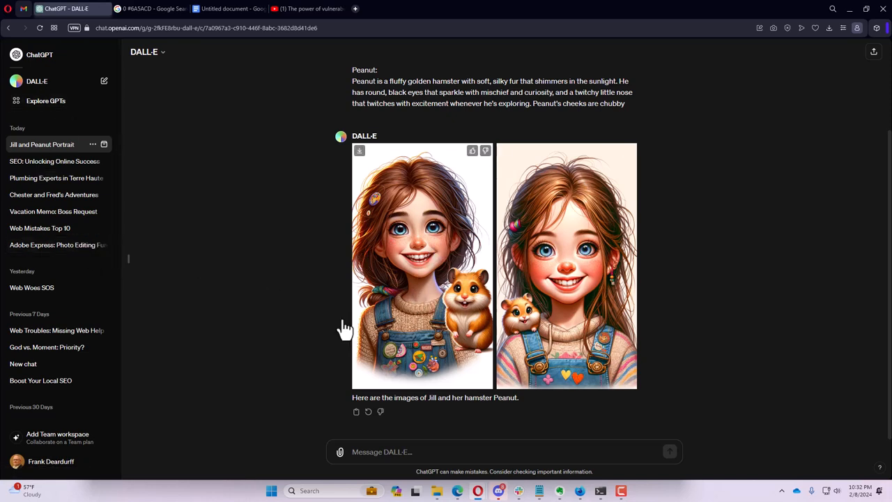
{"action": "mouse_move", "coordinate": [318, 334]}
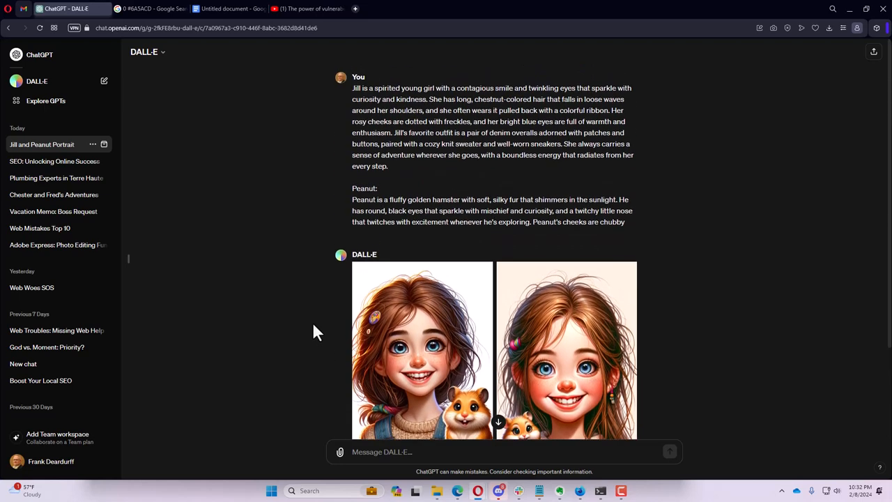
- Send DALL·E the request 'please create a character sheet for jill'
{"action": "scroll", "scroll_direction": "down", "scroll_amount": 3}
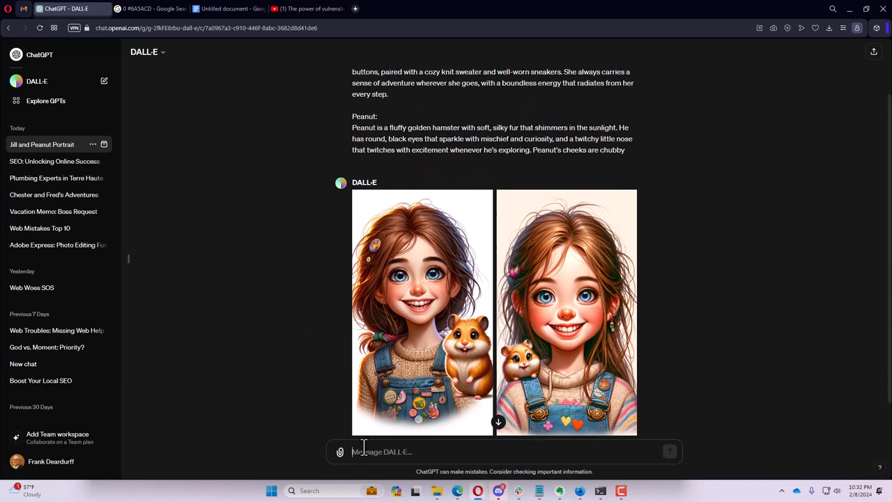
{"action": "type", "text": "please create a cha"}
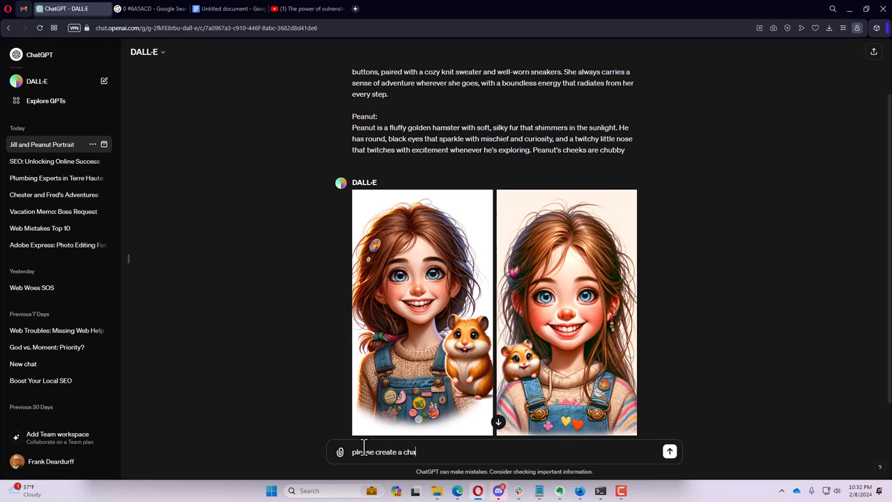
{"action": "type", "text": "rachter"}
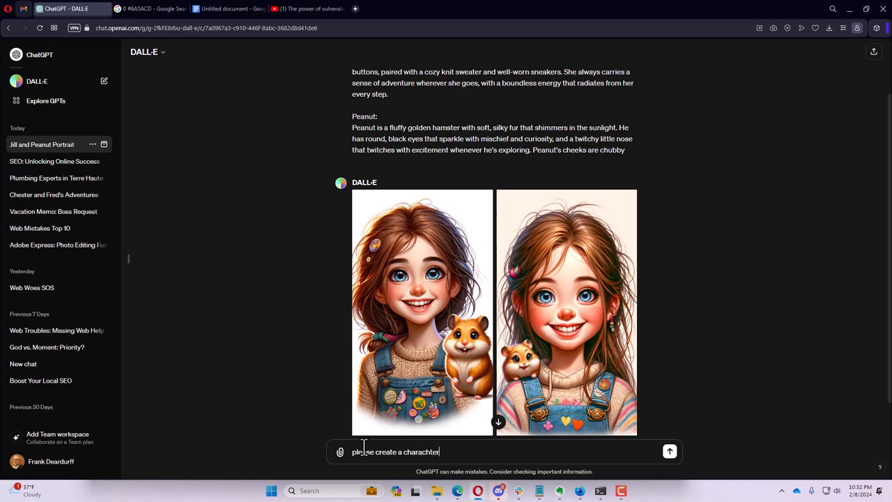
{"action": "type", "text": "sheet for"}
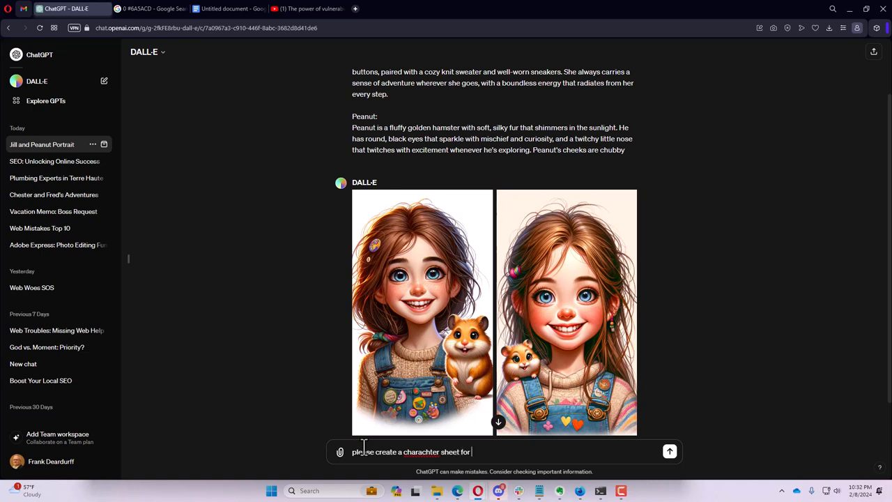
{"action": "type", "text": "jill"}
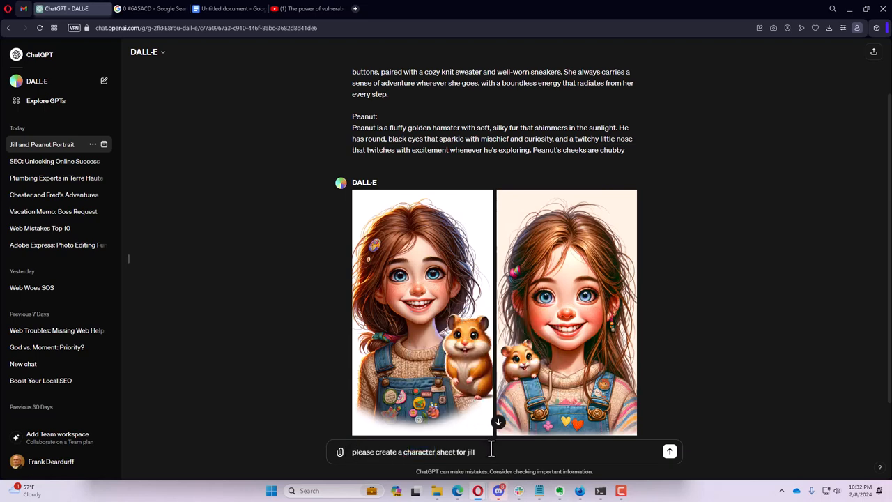
{"action": "left_click", "coordinate": [669, 452]}
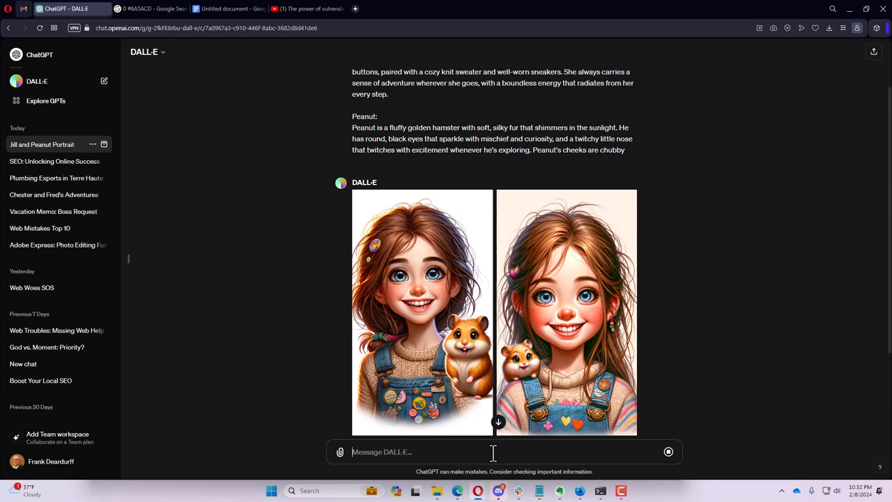
- Scroll down through the two generated character sheet images of Jill
{"action": "scroll", "scroll_direction": "down", "scroll_amount": 3}
{"action": "type", "text": "please create a character sheet for jill"}
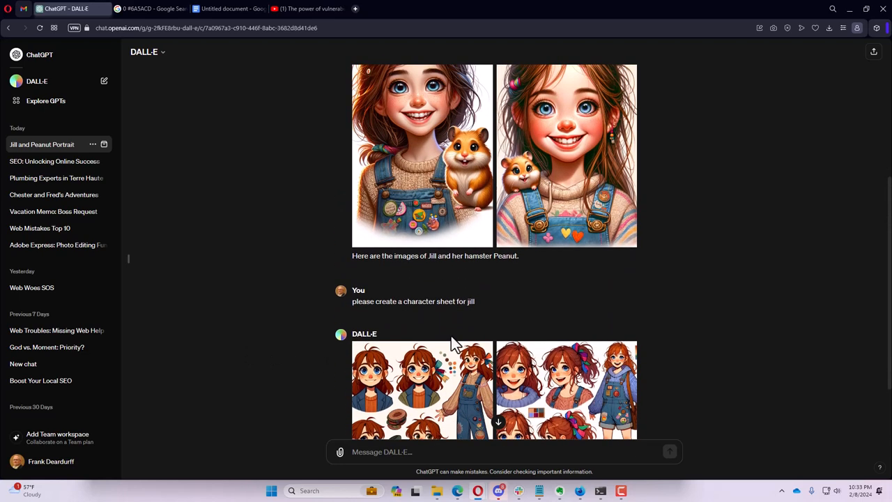
{"action": "mouse_move", "coordinate": [390, 326]}
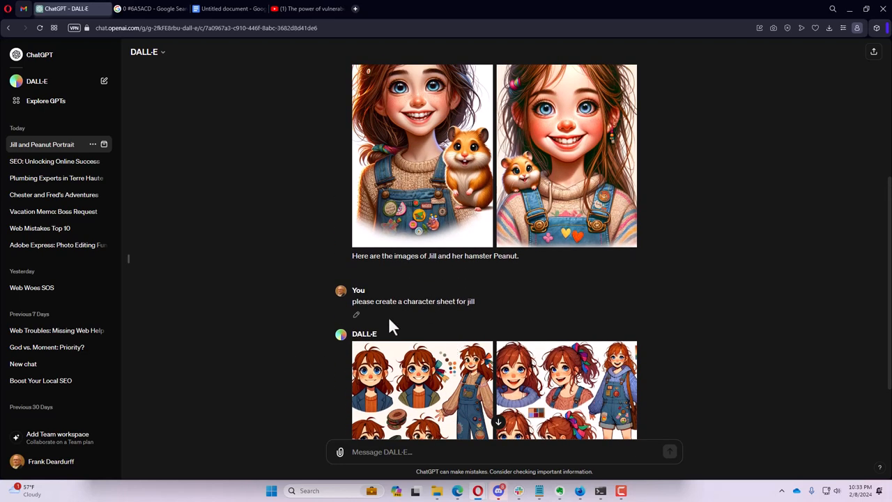
{"action": "scroll", "scroll_direction": "down", "scroll_amount": 3}
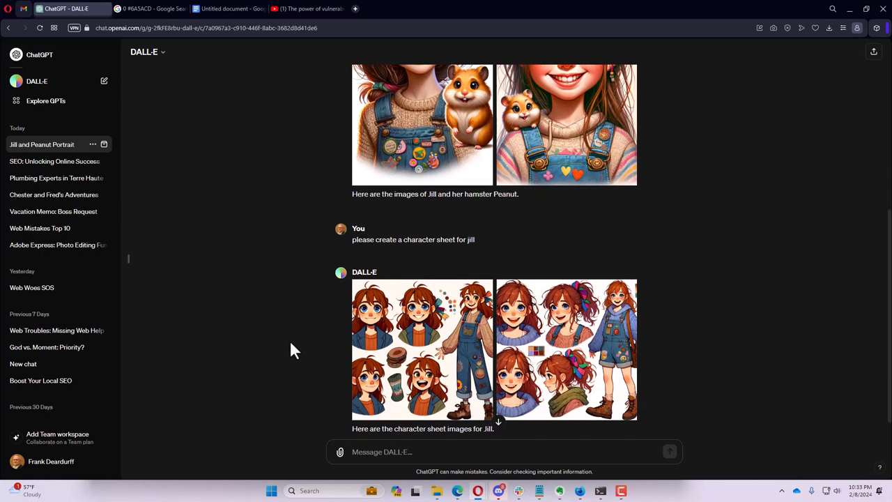
{"action": "scroll", "scroll_direction": "down", "scroll_amount": 3}
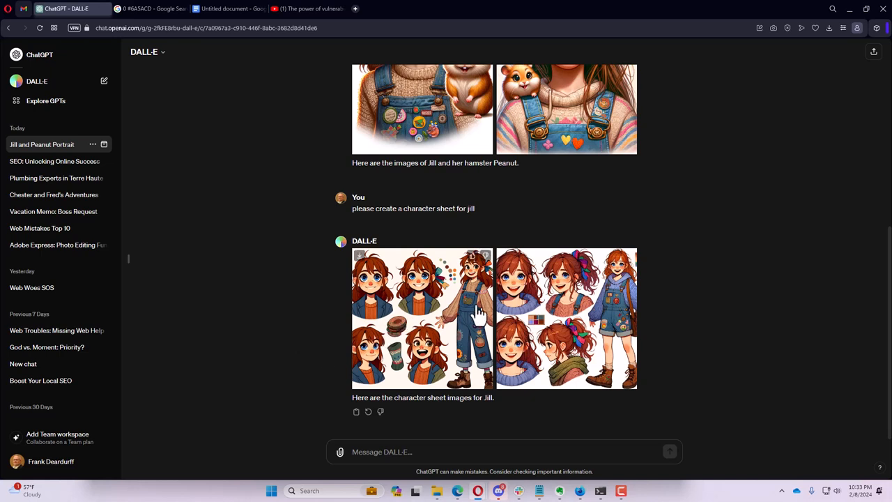
{"action": "mouse_move", "coordinate": [543, 412]}
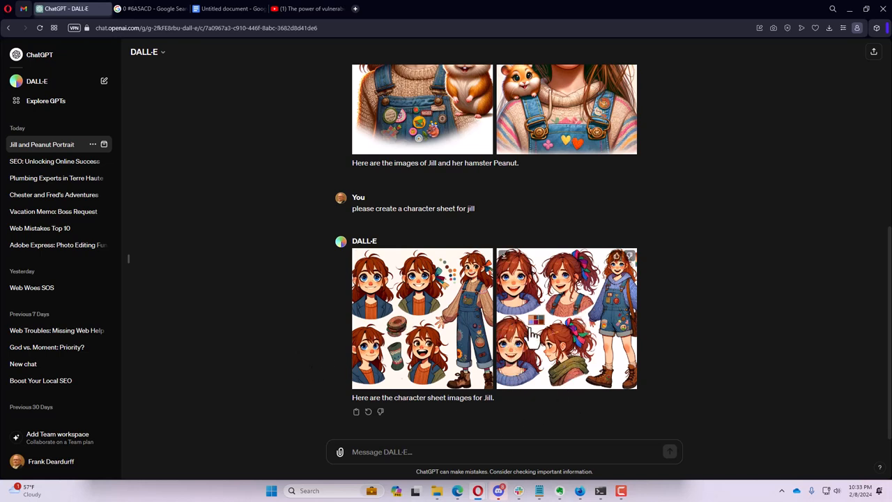
{"action": "mouse_move", "coordinate": [349, 360]}
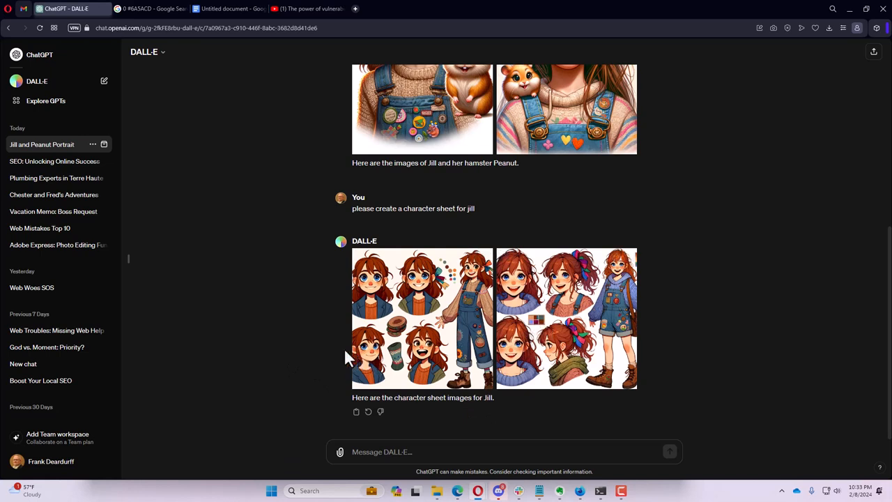
{"action": "mouse_move", "coordinate": [312, 366]}
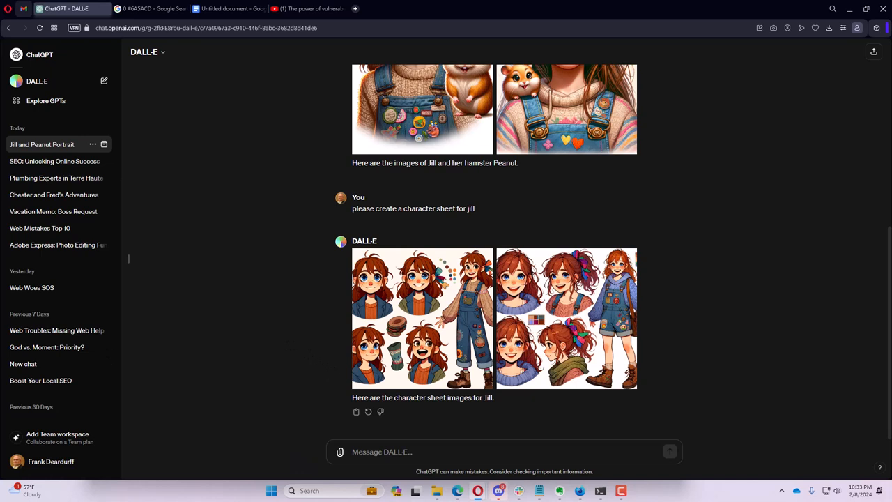
{"action": "mouse_move", "coordinate": [39, 229]}
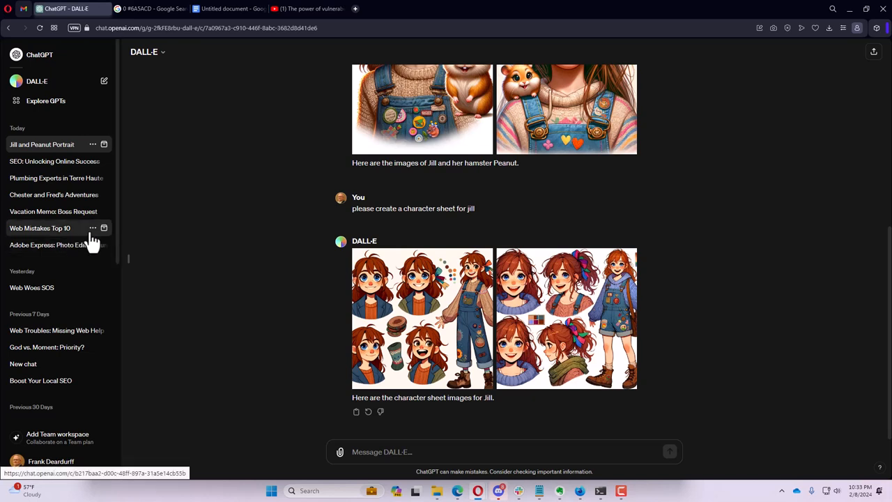
{"action": "mouse_move", "coordinate": [332, 379]}
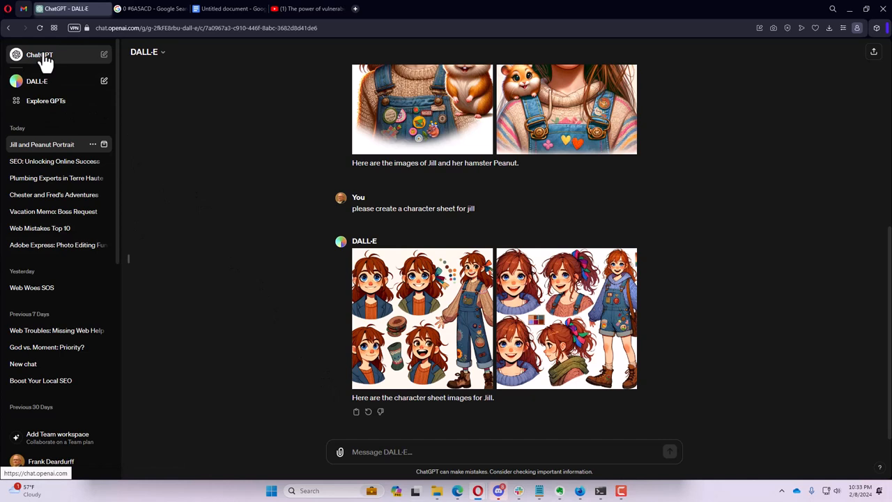
- In a fresh ChatGPT 3.5 chat, ask what homeowners should remember to ask that is normally forgotten
{"action": "left_click", "coordinate": [39, 54]}
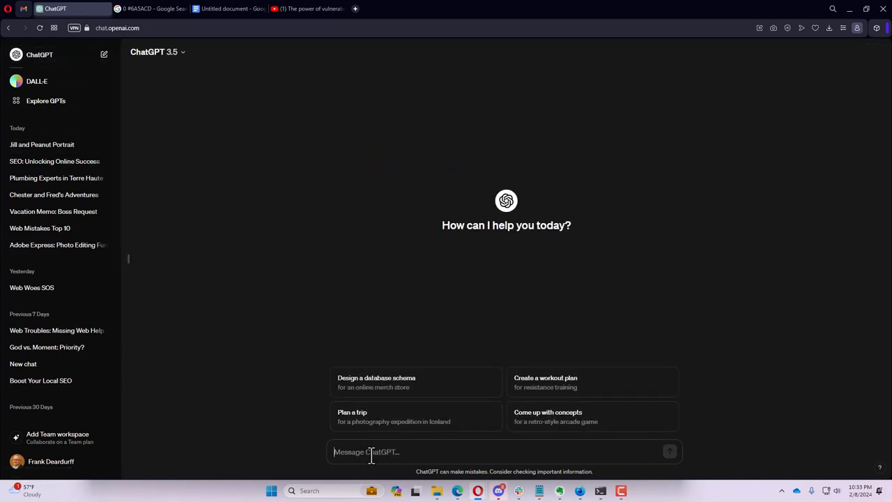
{"action": "type", "text": "from t"}
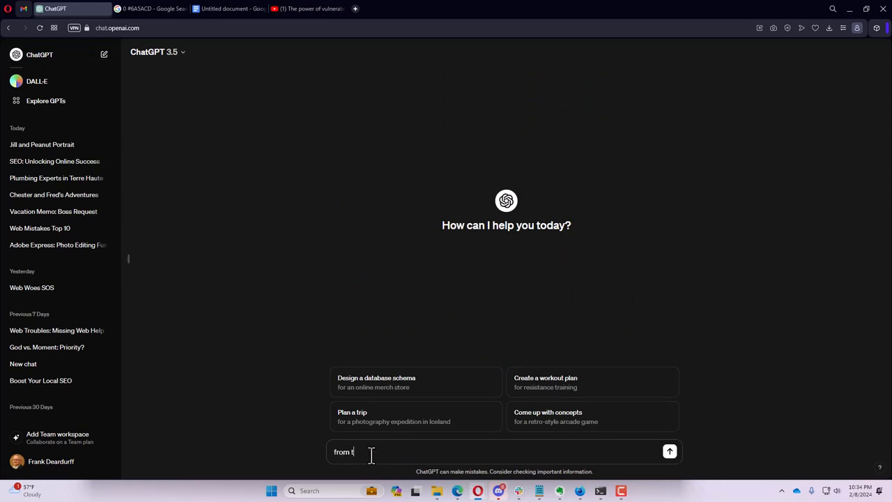
{"action": "type", "text": "he viewpoint"}
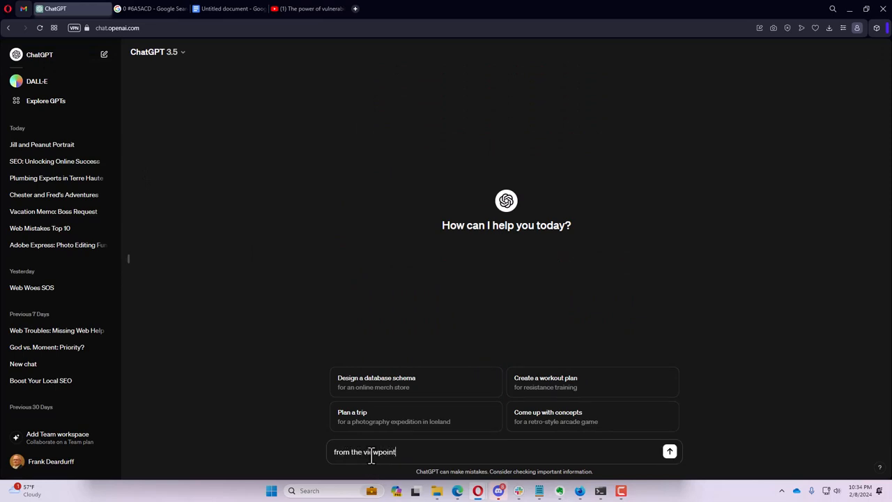
{"action": "type", "text": "of"}
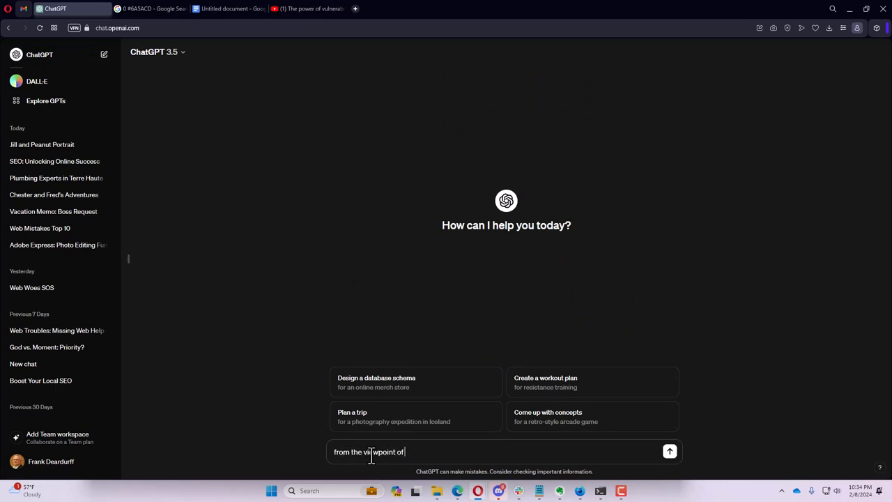
{"action": "type", "text": "home"}
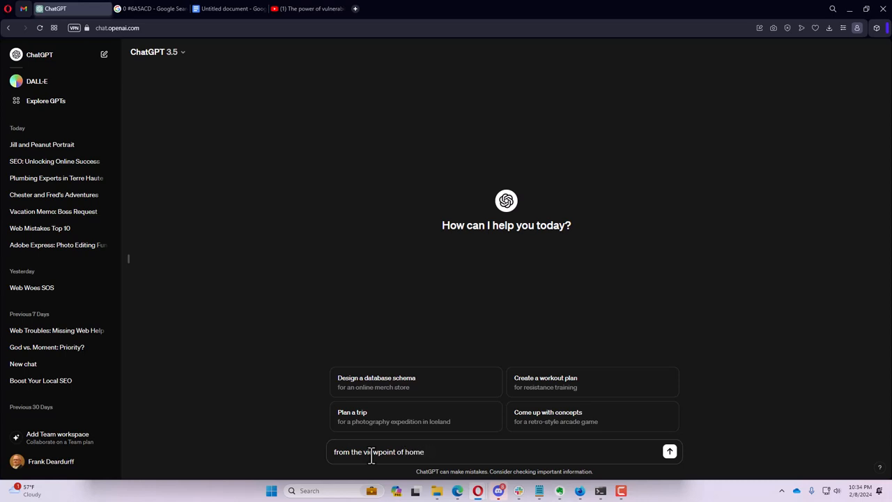
{"action": "type", "text": "owners"}
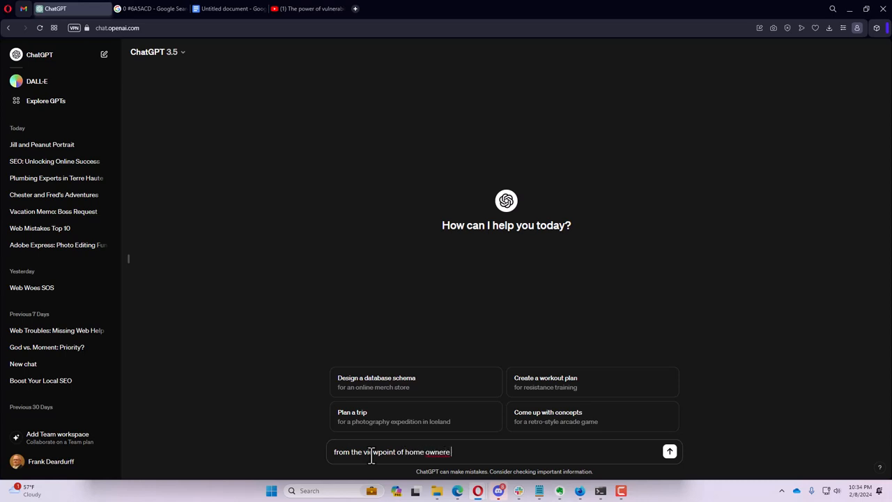
{"action": "type", "text": "wha"}
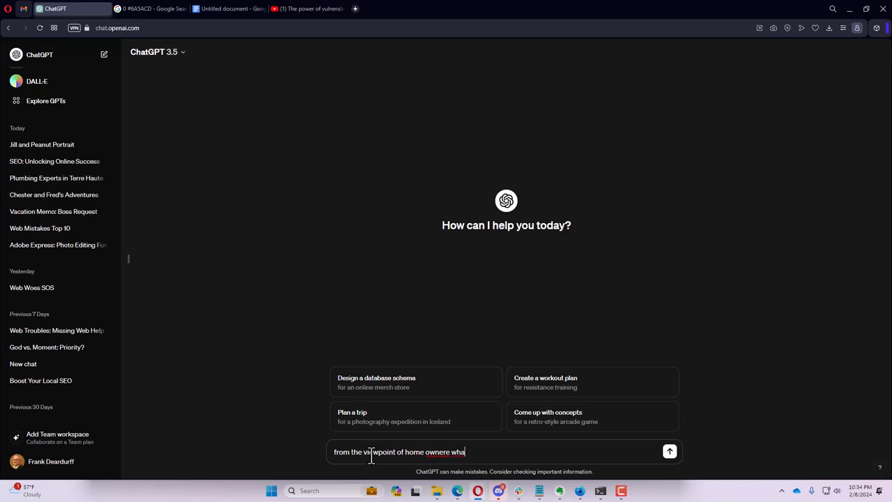
{"action": "type", "text": "t are critical"}
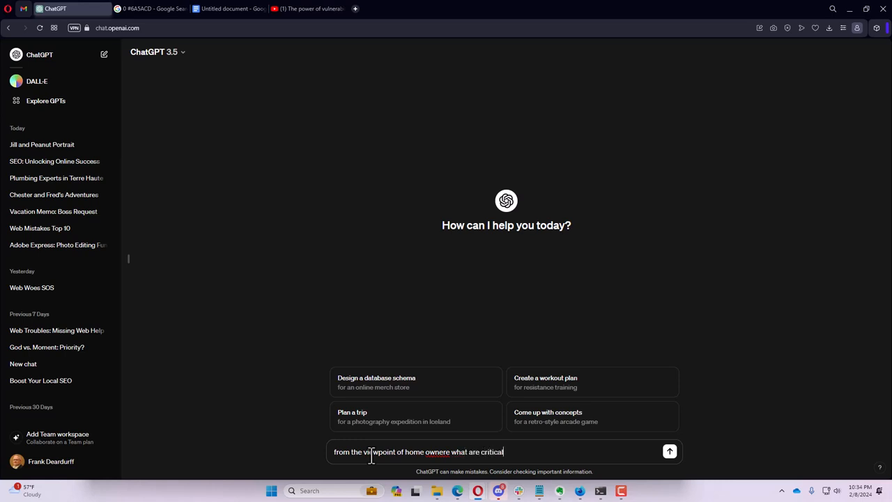
{"action": "type", "text": "things"}
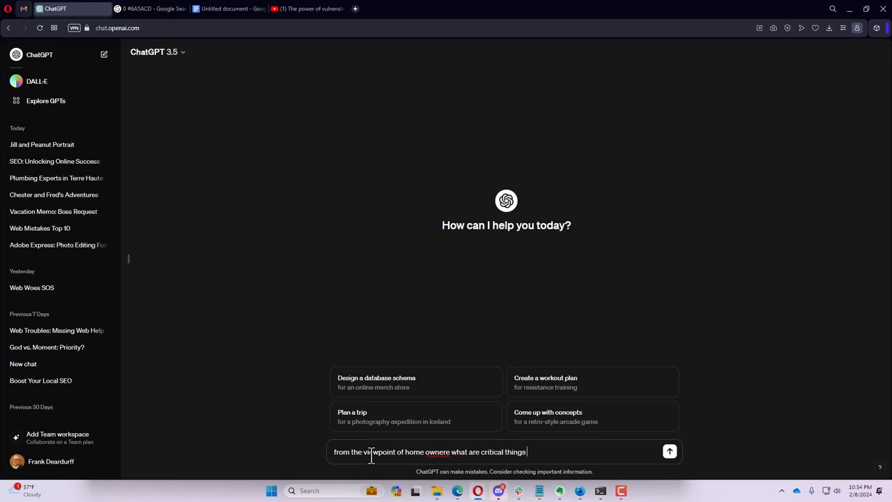
{"action": "type", "text": "to remeber ask"}
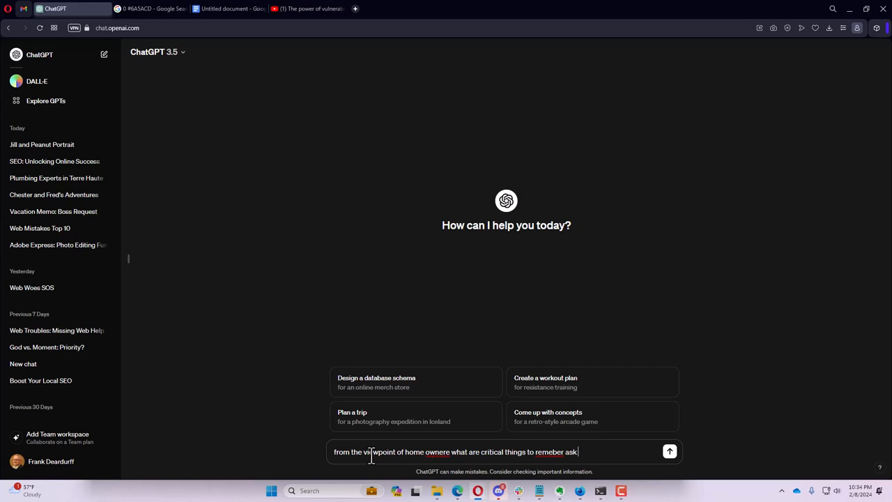
{"action": "type", "text": "that is normally forgot"}
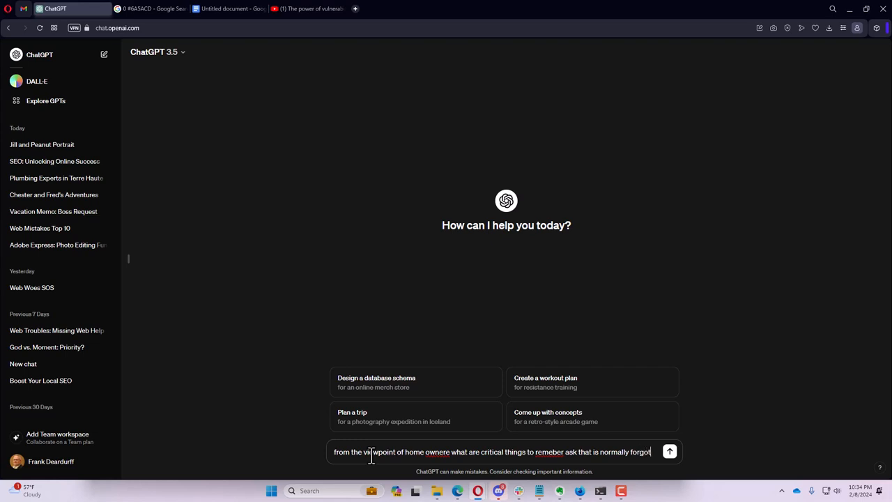
{"action": "left_click", "coordinate": [670, 451]}
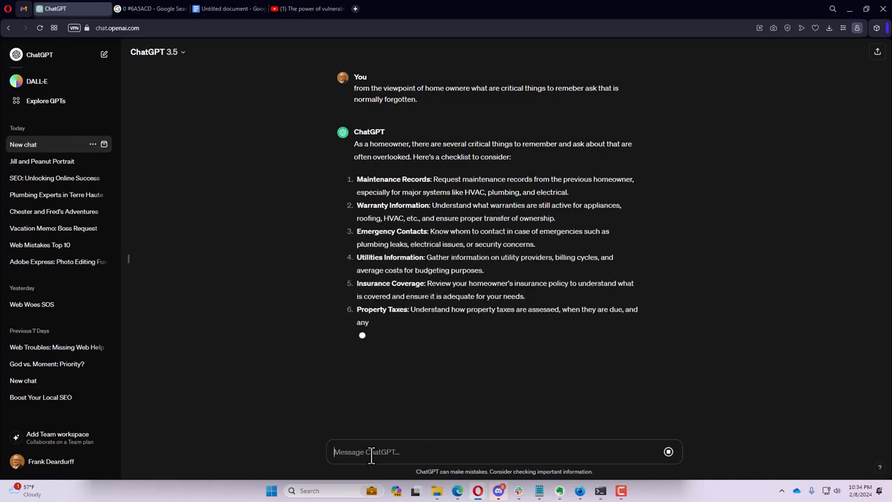
- Scroll down to read the checklist items on local regulations, security, disaster prep and maintenance
{"action": "scroll", "scroll_direction": "down", "scroll_amount": 3}
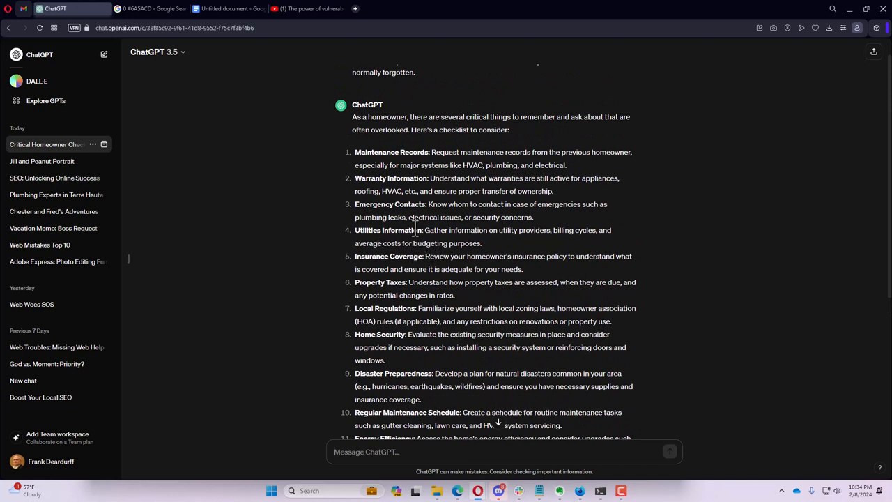
{"action": "mouse_move", "coordinate": [427, 218]}
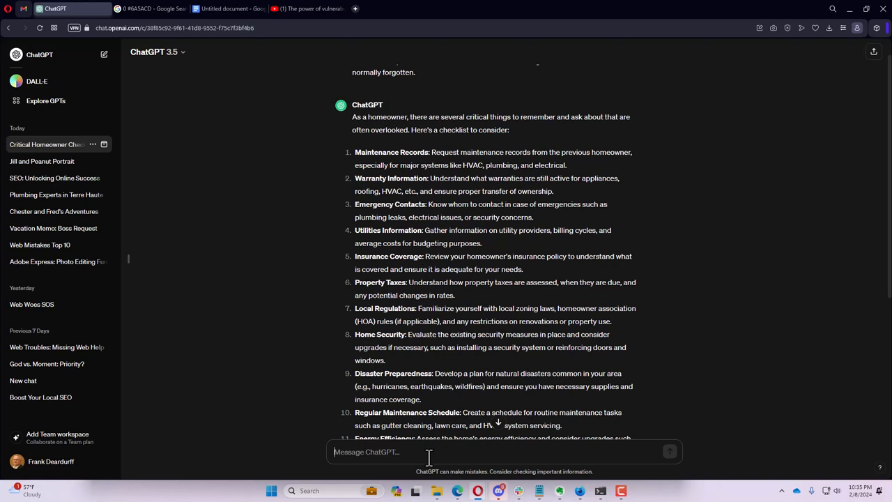
- Send 'rewrite this list as a home buyer' and read the fifteen-item revised list to its end
{"action": "type", "text": "rewite this list as a home"}
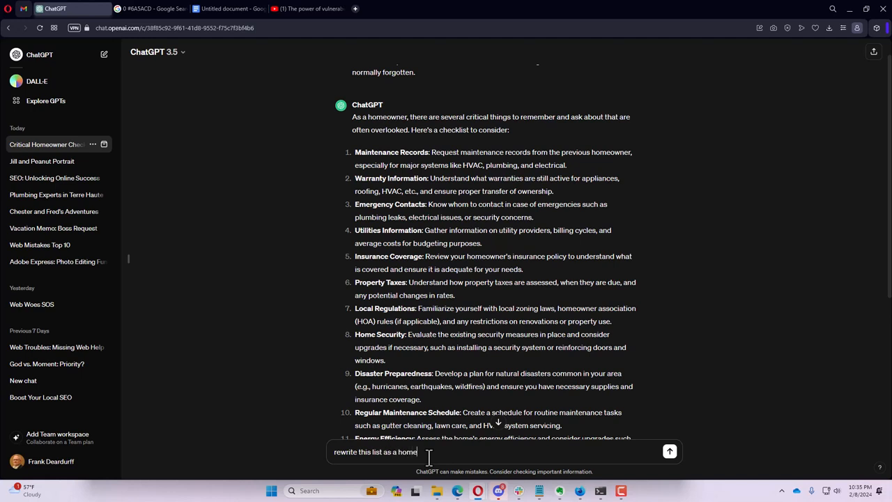
{"action": "left_click", "coordinate": [670, 452]}
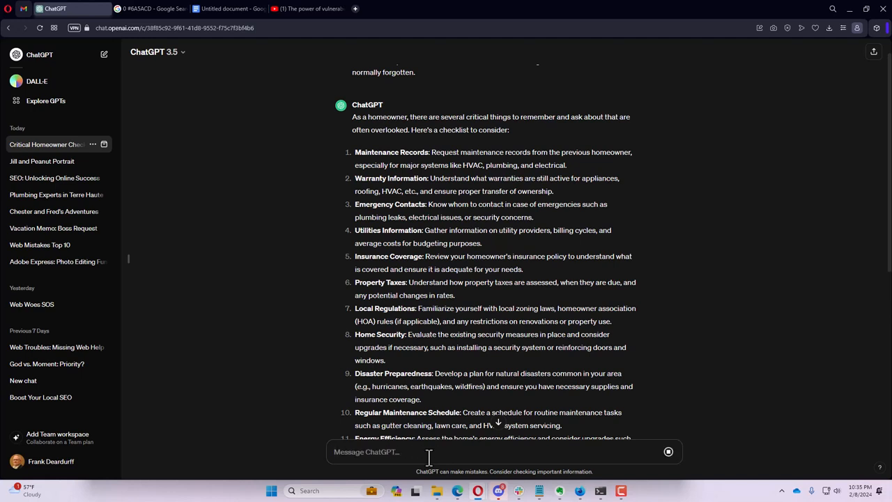
{"action": "scroll", "scroll_direction": "down", "scroll_amount": 3}
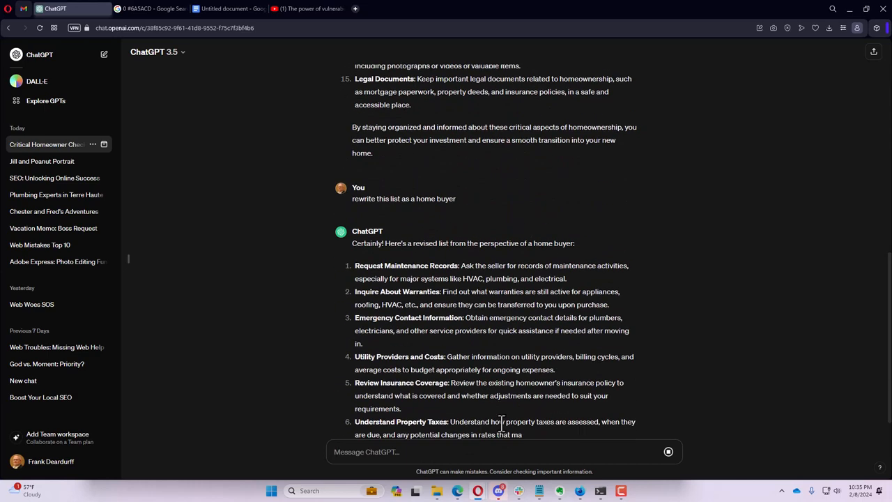
{"action": "scroll", "scroll_direction": "down", "scroll_amount": 3}
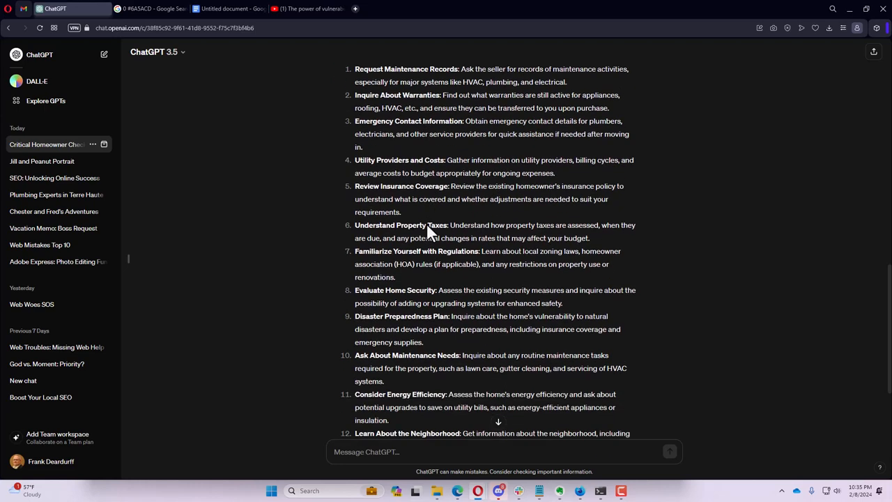
{"action": "scroll", "scroll_direction": "down", "scroll_amount": 3}
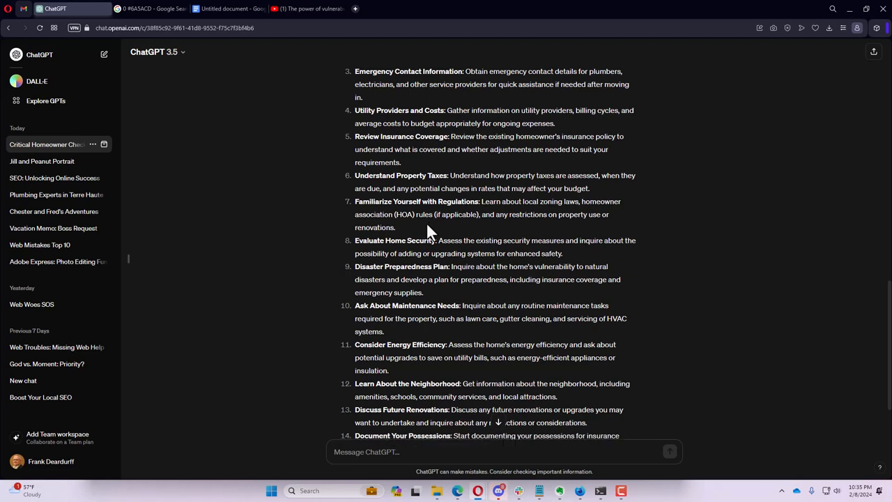
{"action": "scroll", "scroll_direction": "down", "scroll_amount": 3}
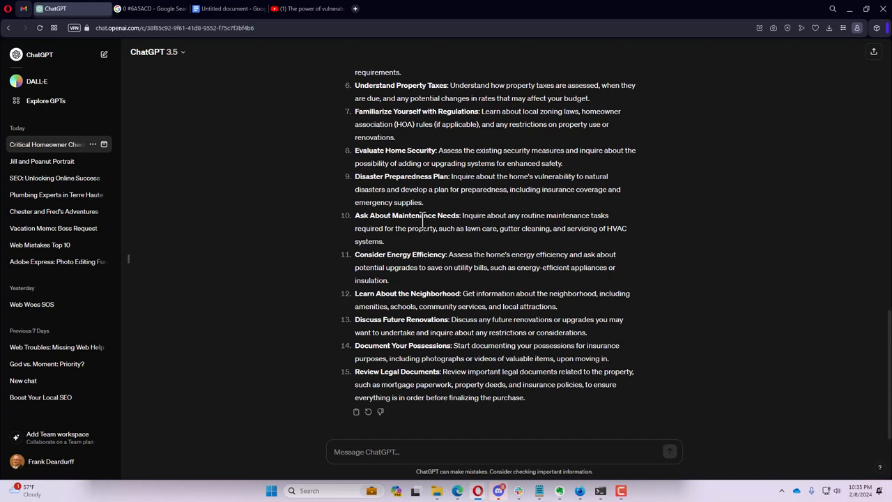
{"action": "mouse_move", "coordinate": [430, 271]}
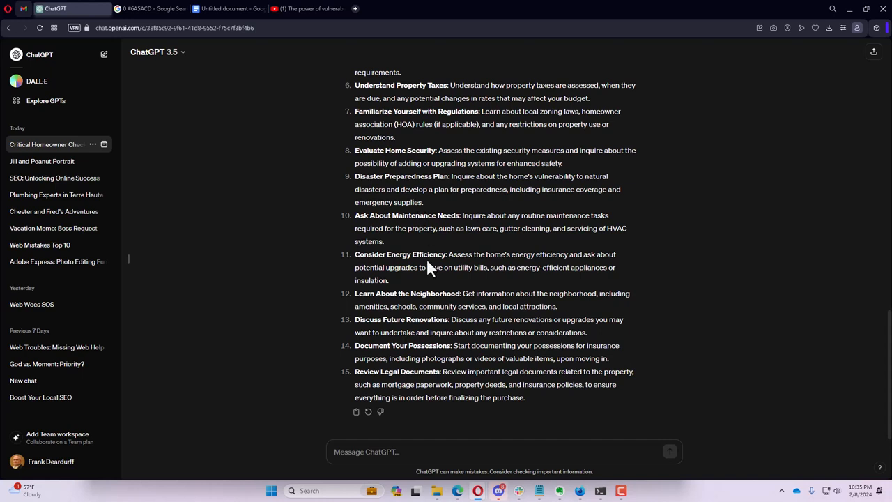
{"action": "left_click", "coordinate": [502, 452]}
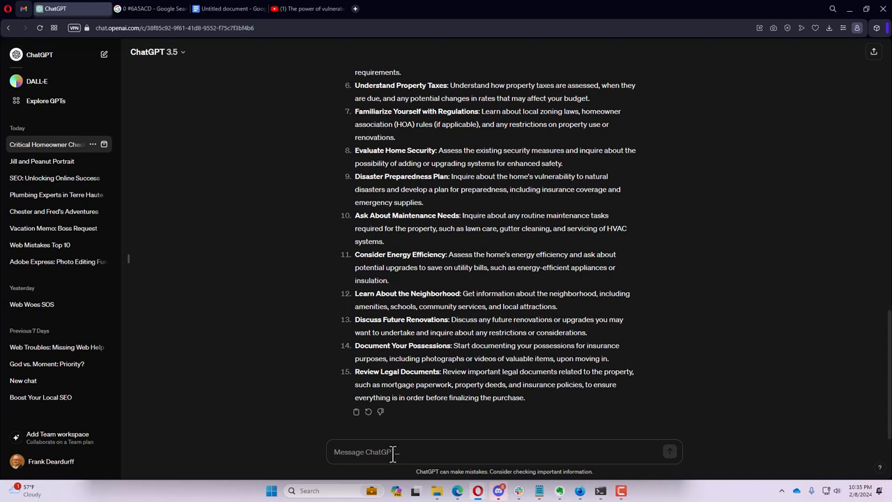
{"action": "mouse_move", "coordinate": [390, 452]}
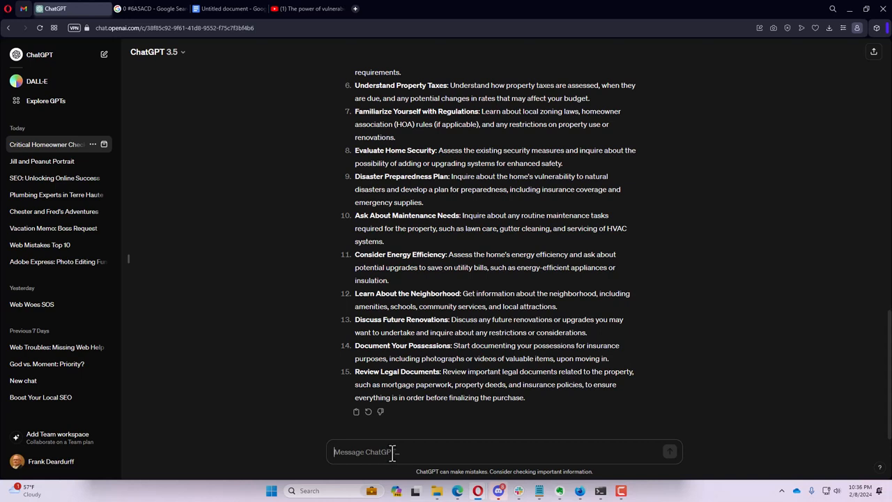
{"action": "mouse_move", "coordinate": [351, 427]}
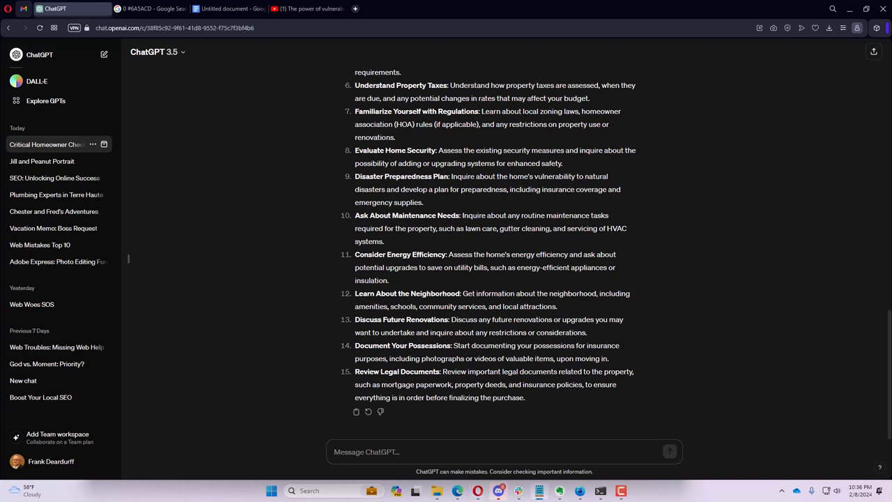
{"action": "mouse_move", "coordinate": [231, 343]}
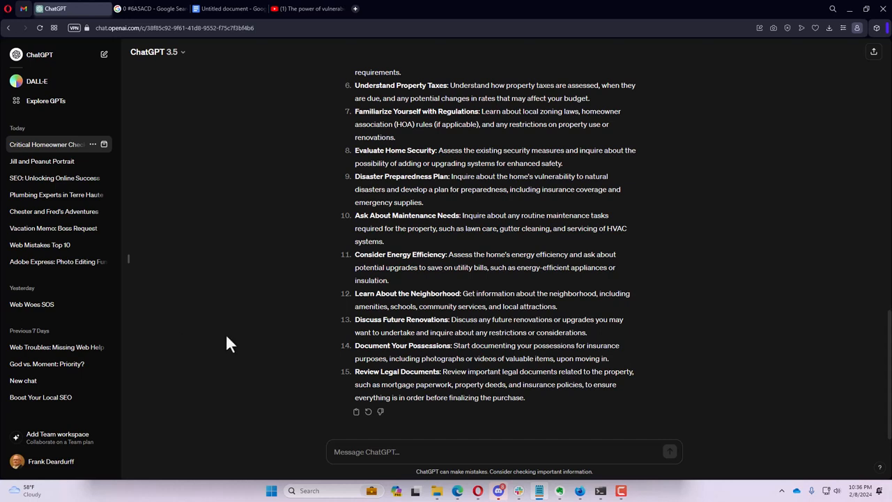
- Paste the saved graphic-designer colour-palette prompt template into the message box
{"action": "left_click", "coordinate": [366, 452]}
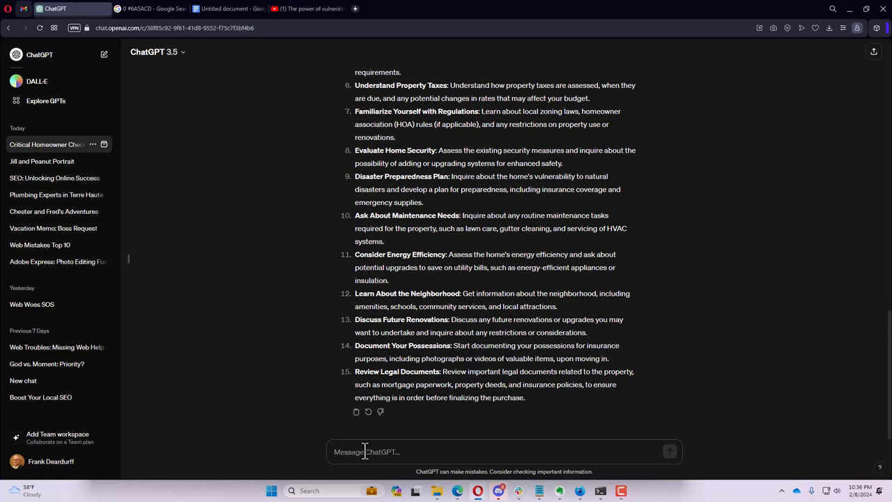
{"action": "right_click", "coordinate": [365, 451]}
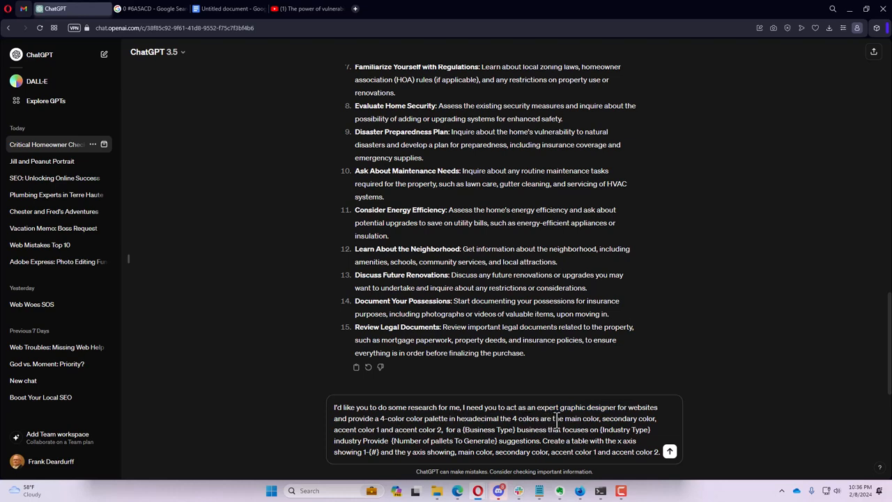
{"action": "mouse_move", "coordinate": [565, 419]}
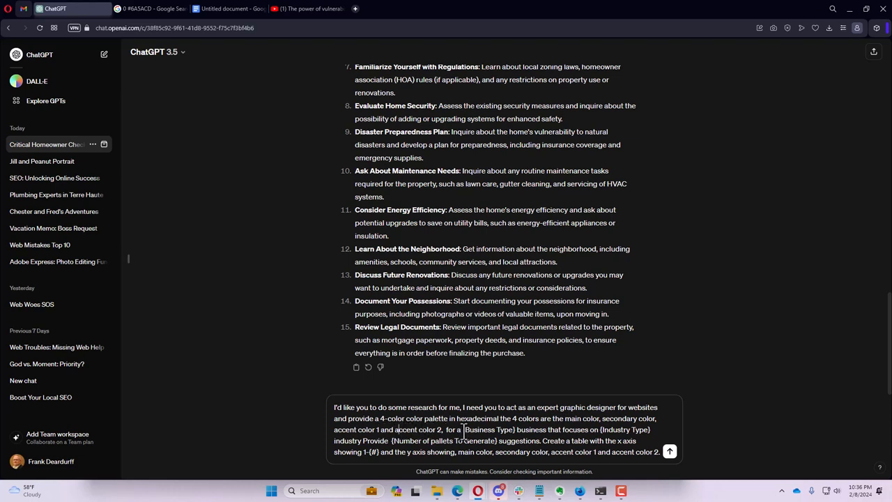
- Replace the placeholders with mid west art store, DIY and Craft Supplies, 6 palettes, range 1-6
{"action": "double_click", "coordinate": [485, 430]}
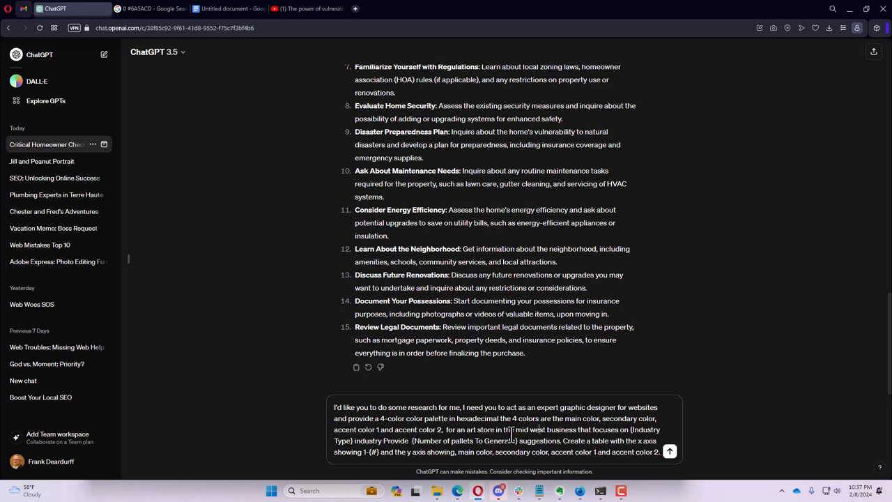
{"action": "double_click", "coordinate": [644, 430]}
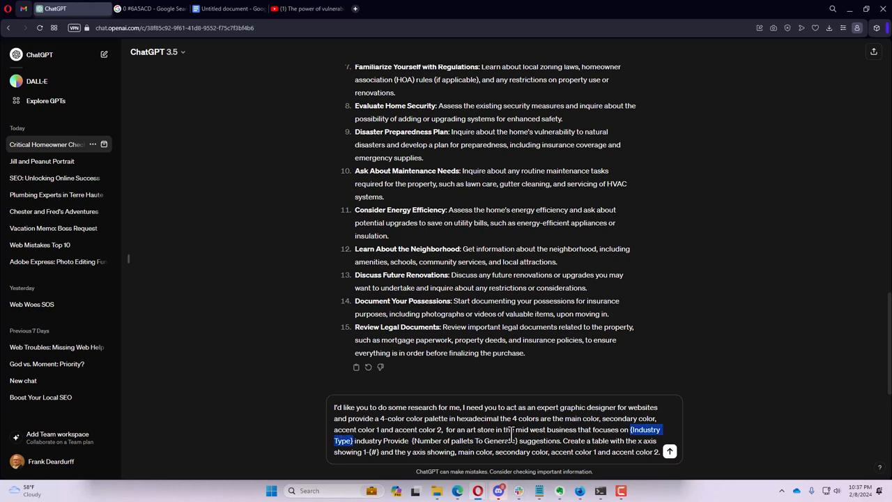
{"action": "type", "text": "DIY"}
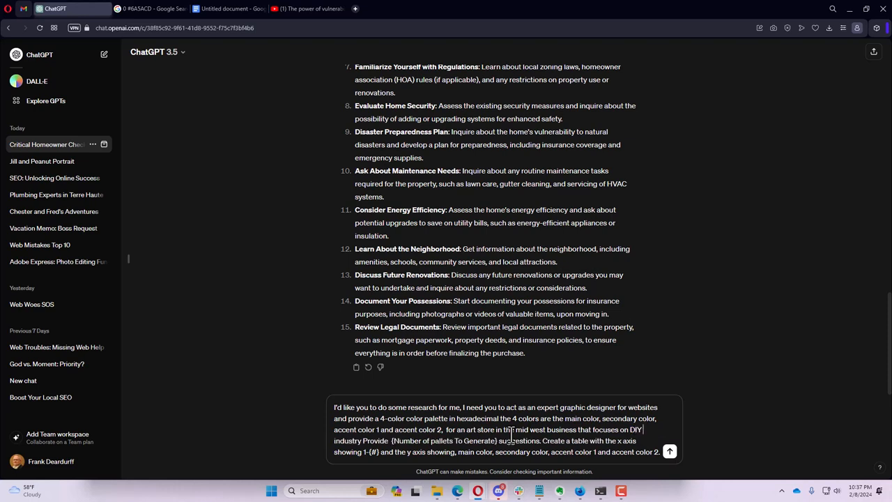
{"action": "type", "text": "and Craft Supplies"}
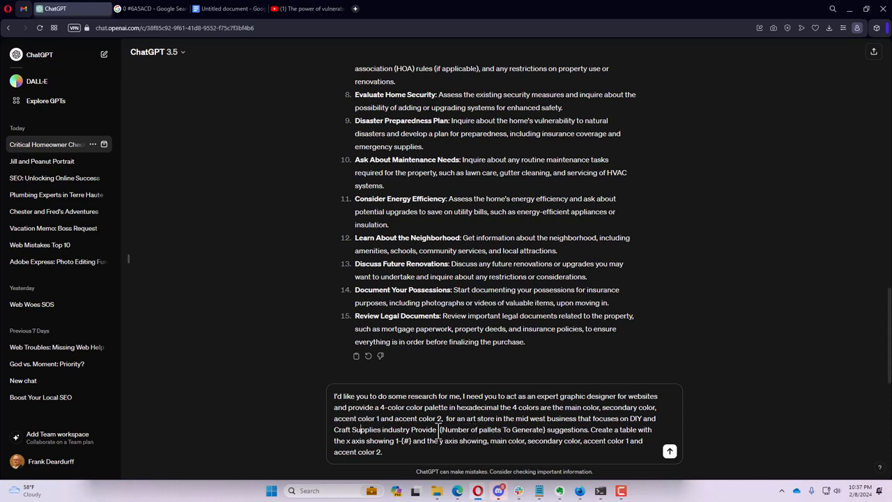
{"action": "left_click_drag", "start_coordinate": [441, 429], "coordinate": [534, 429]}
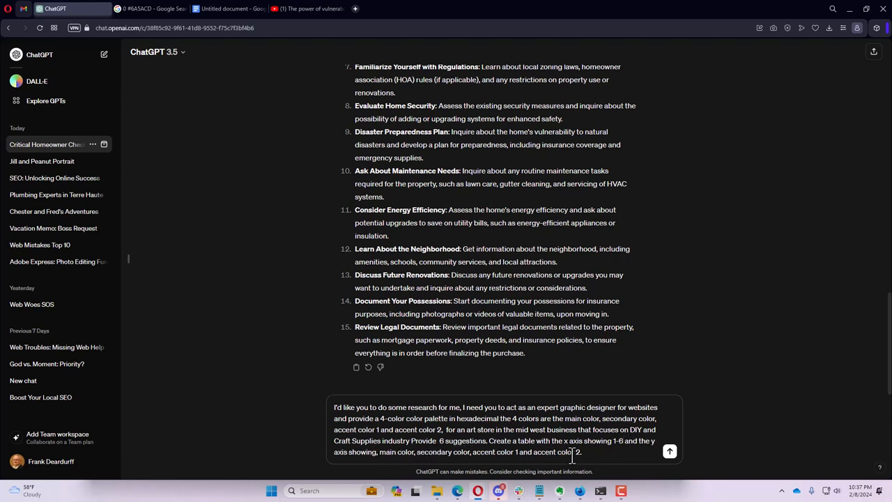
- Send the palette request and copy #4682B4 from the resulting six-row hex table
{"action": "left_click", "coordinate": [669, 452]}
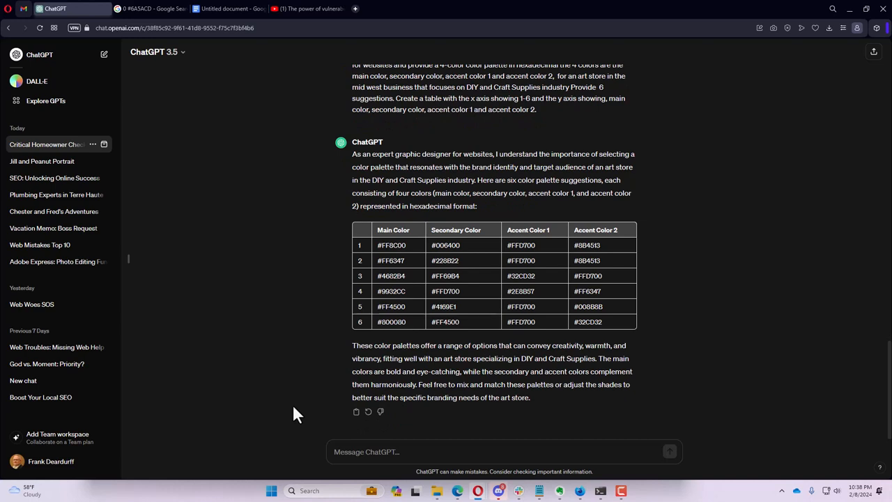
{"action": "mouse_move", "coordinate": [319, 359]}
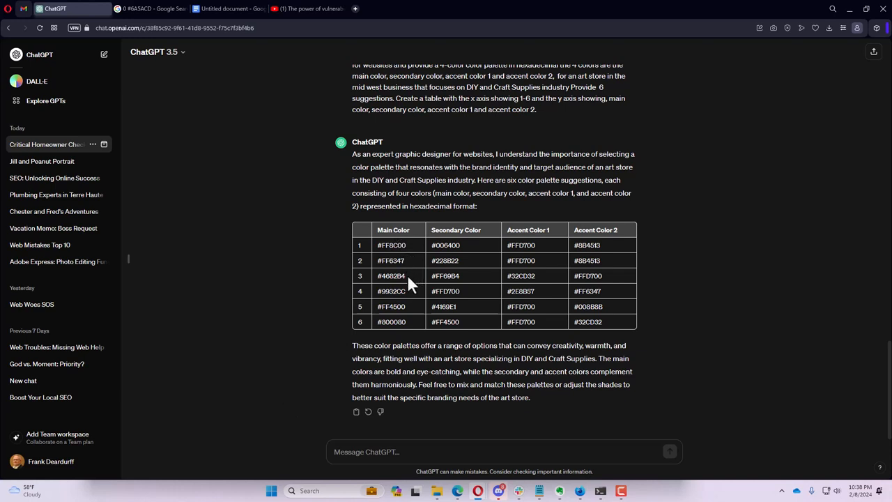
{"action": "right_click", "coordinate": [391, 276]}
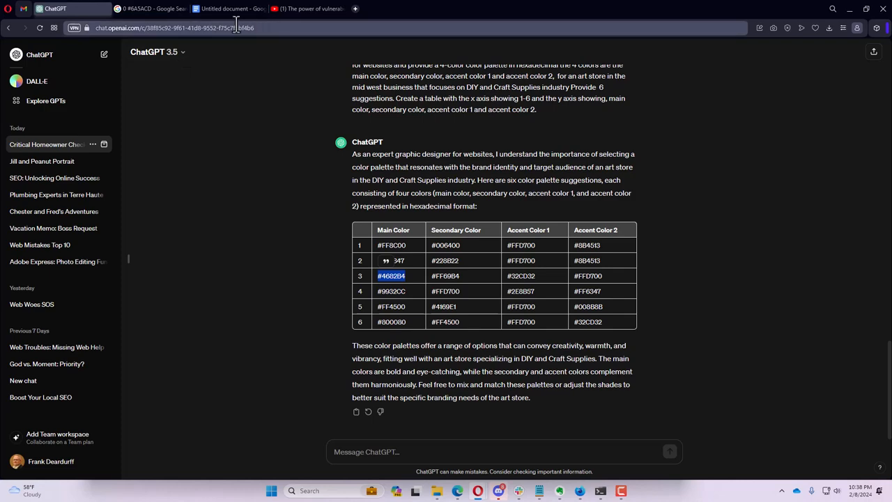
- Search Google for #4682B4, then for the row 3 secondary colour copied from the table
{"action": "left_click", "coordinate": [151, 8]}
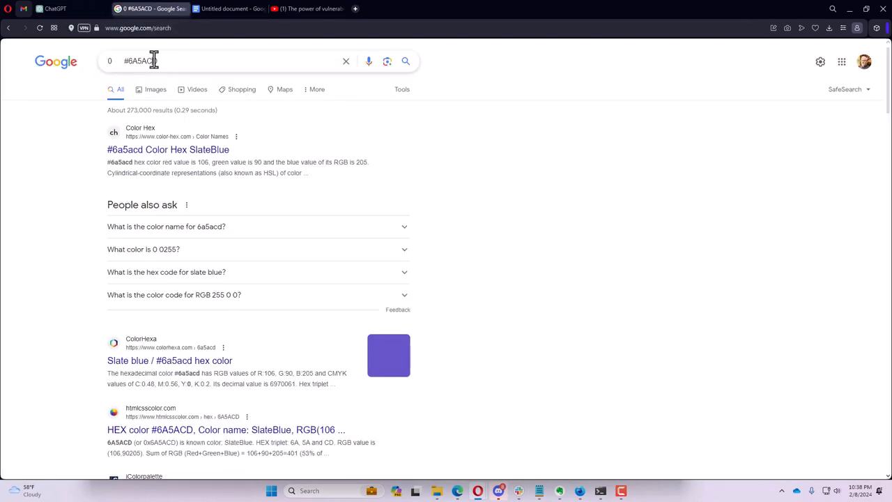
{"action": "type", "text": "#4682B4"}
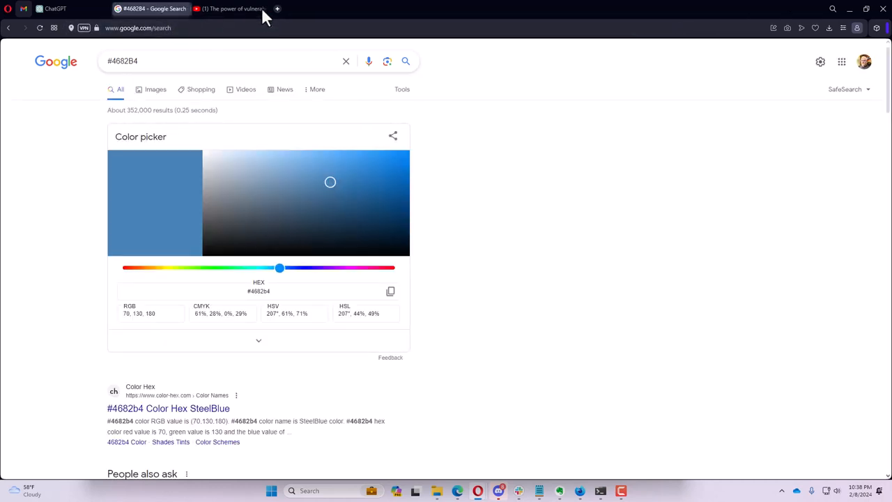
{"action": "mouse_move", "coordinate": [75, 232]}
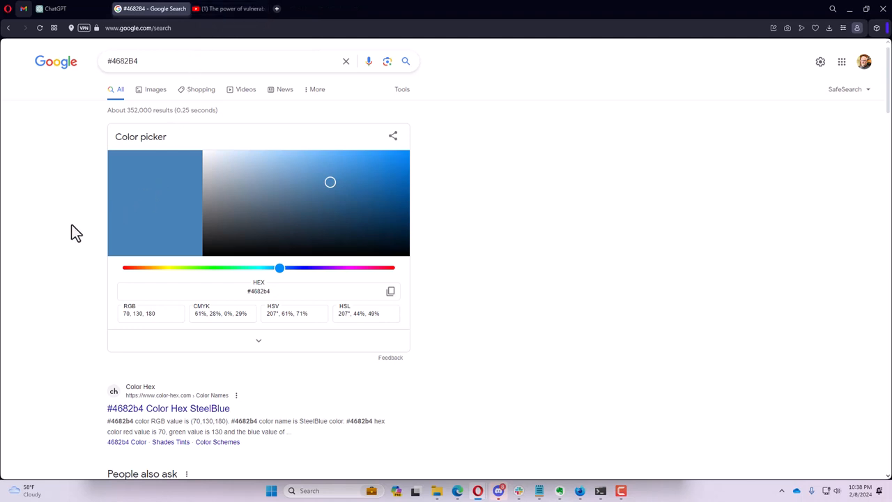
{"action": "mouse_move", "coordinate": [84, 234]}
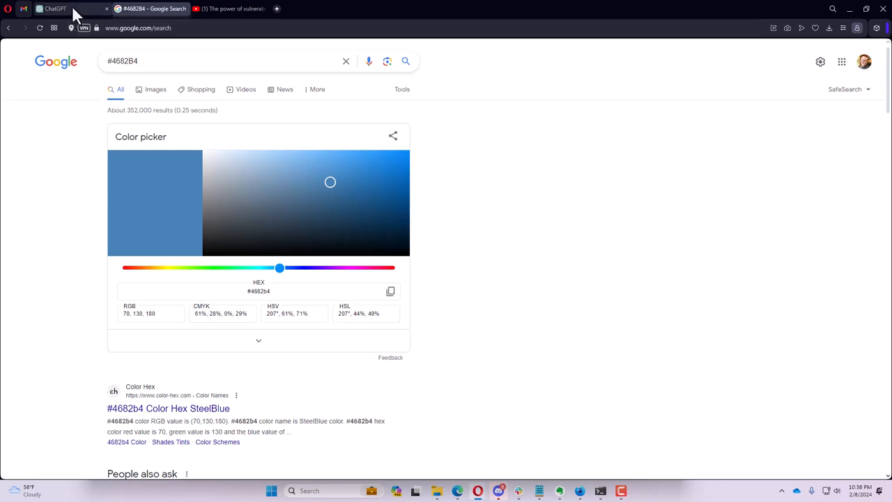
{"action": "left_click", "coordinate": [56, 9]}
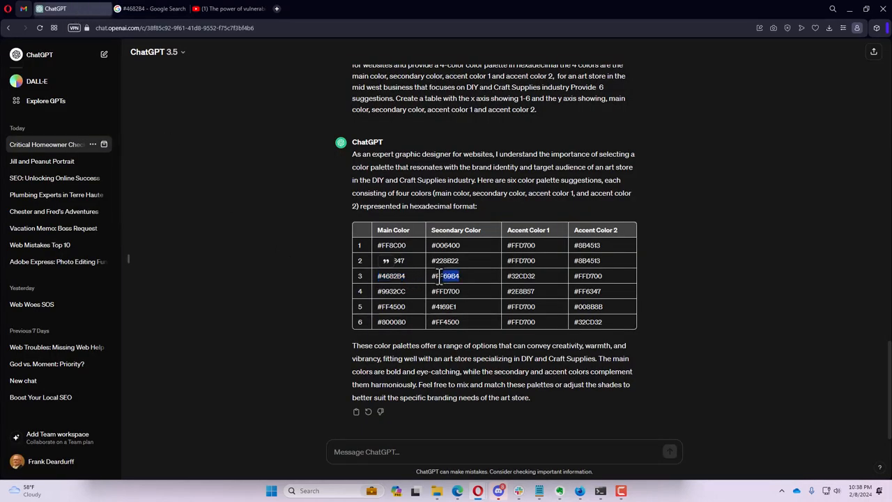
{"action": "right_click", "coordinate": [449, 276]}
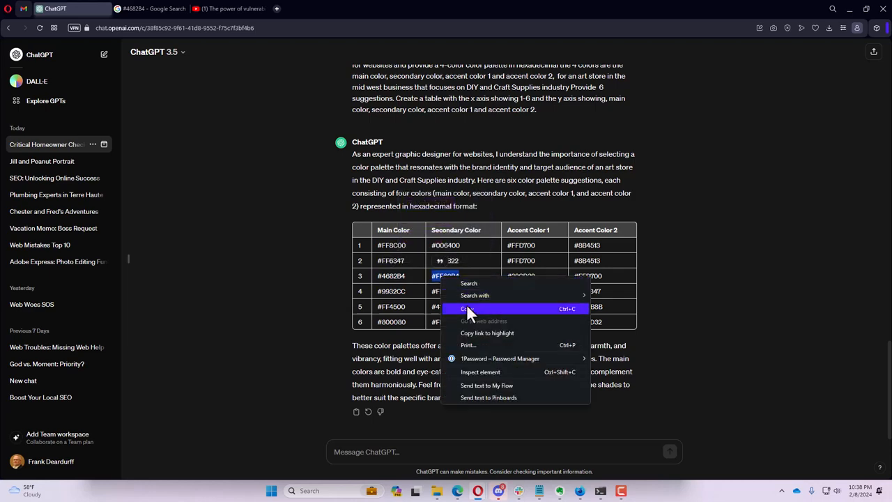
{"action": "left_click", "coordinate": [154, 9]}
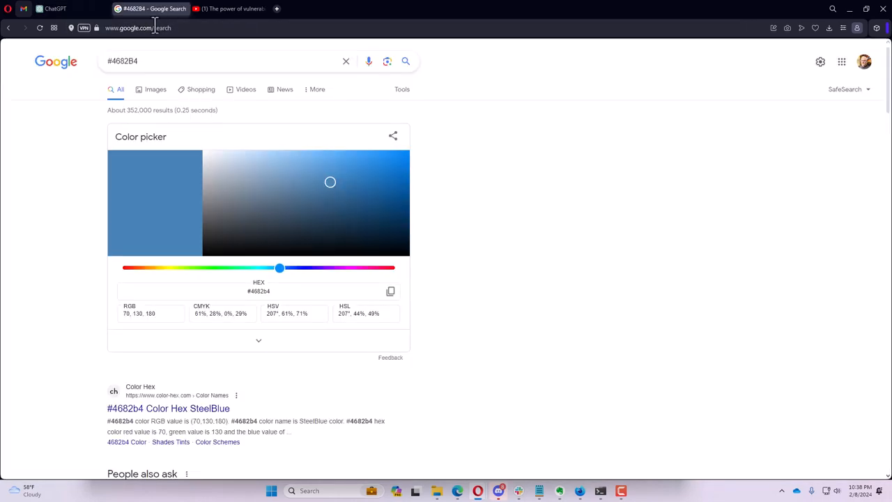
{"action": "right_click", "coordinate": [122, 61]}
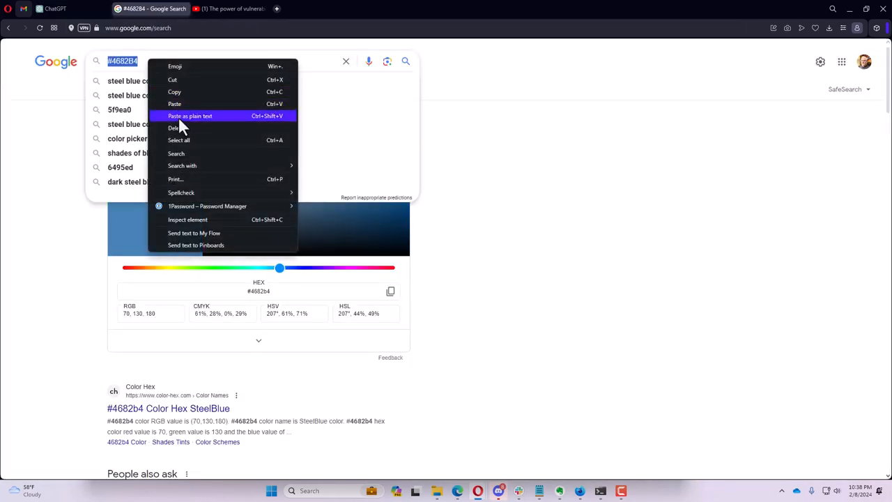
{"action": "left_click", "coordinate": [190, 116]}
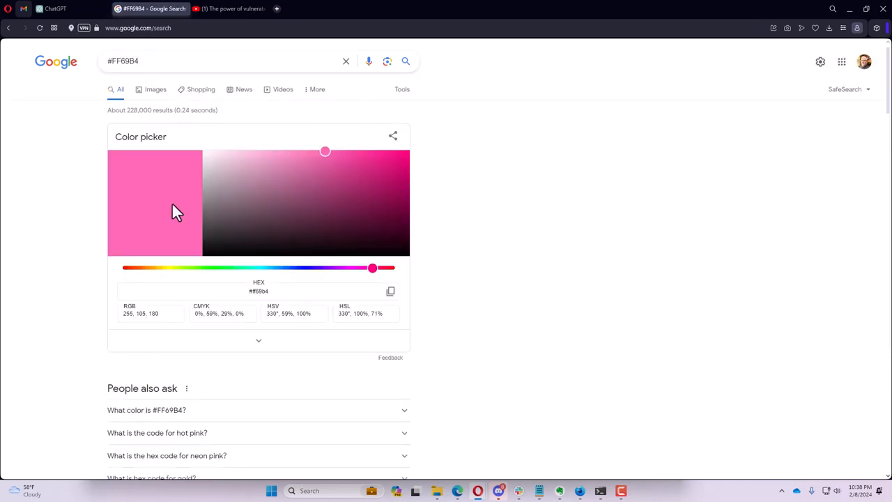
{"action": "mouse_move", "coordinate": [69, 27]}
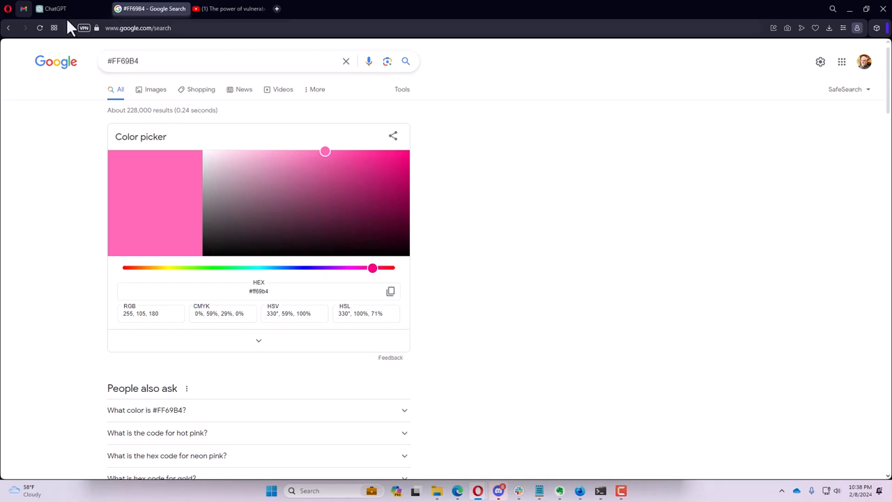
- Look up #32CD32 and then #FFD700, landing on the gold colour picker
{"action": "left_click", "coordinate": [53, 9]}
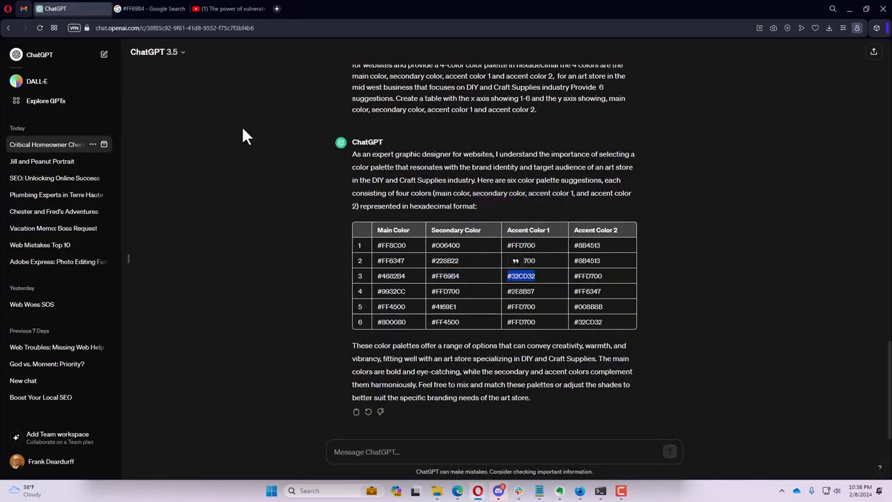
{"action": "left_click", "coordinate": [151, 8]}
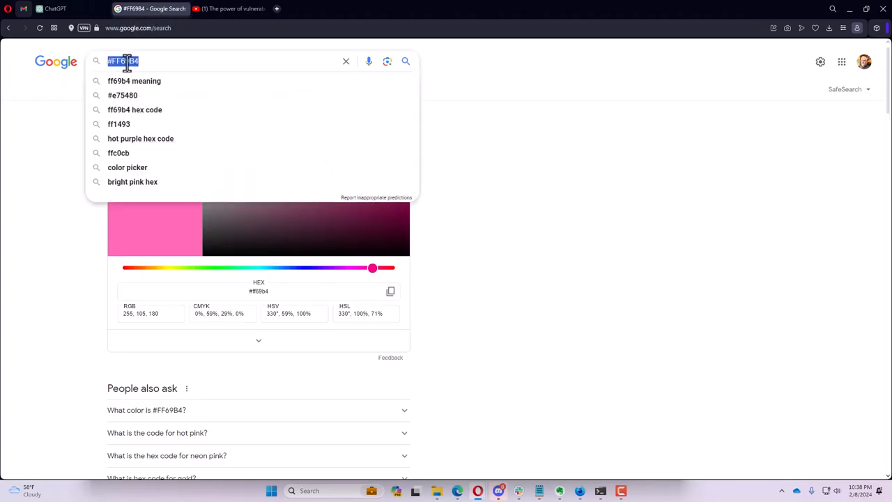
{"action": "type", "text": "#32CD32"}
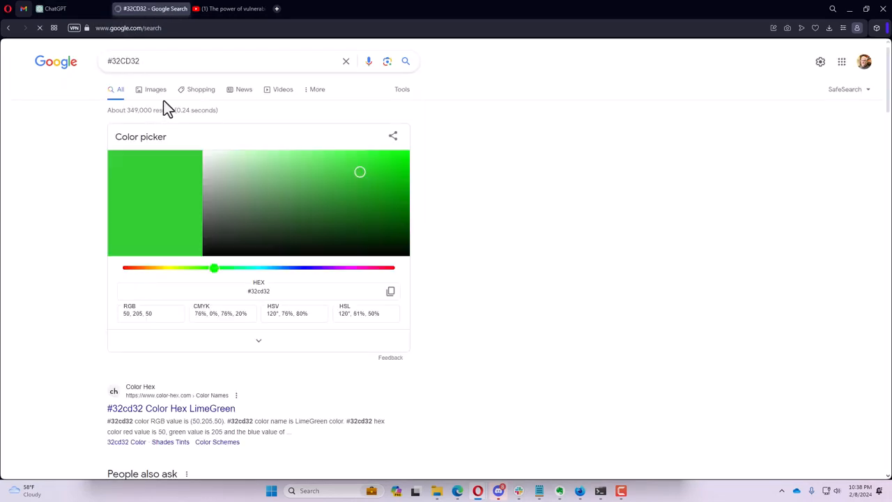
{"action": "left_click", "coordinate": [56, 8]}
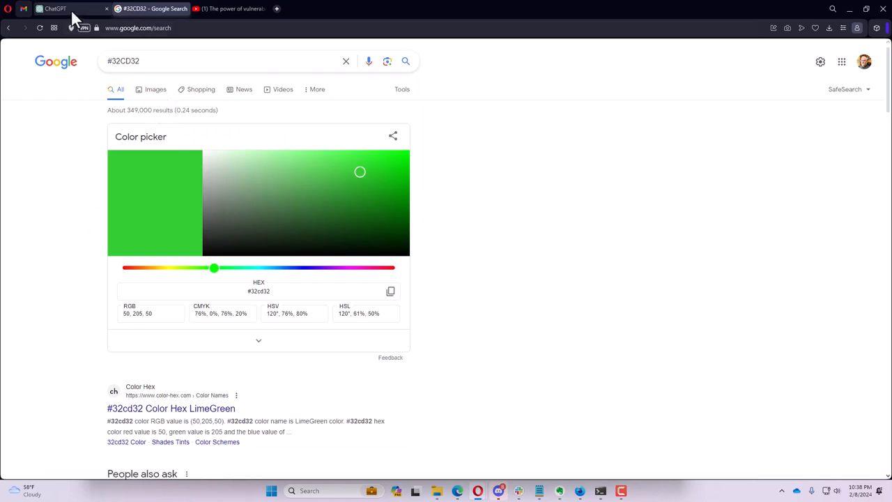
{"action": "left_click", "coordinate": [54, 8]}
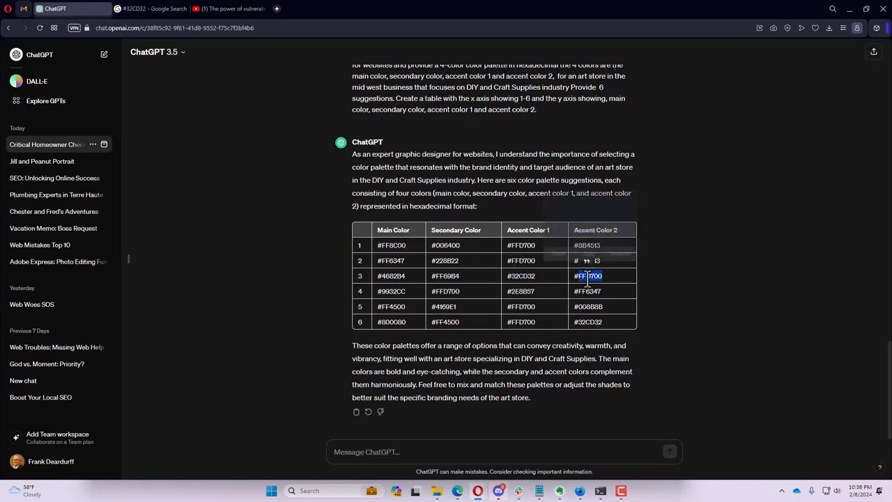
{"action": "right_click", "coordinate": [588, 276]}
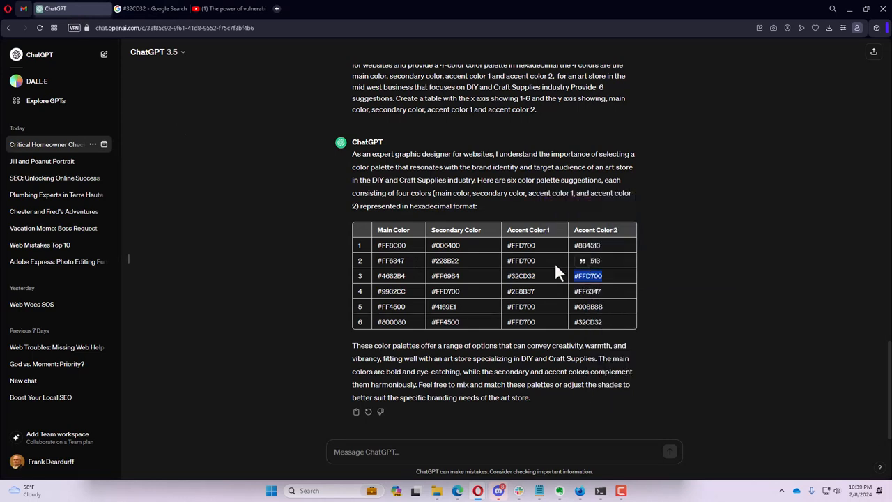
{"action": "left_click", "coordinate": [152, 8]}
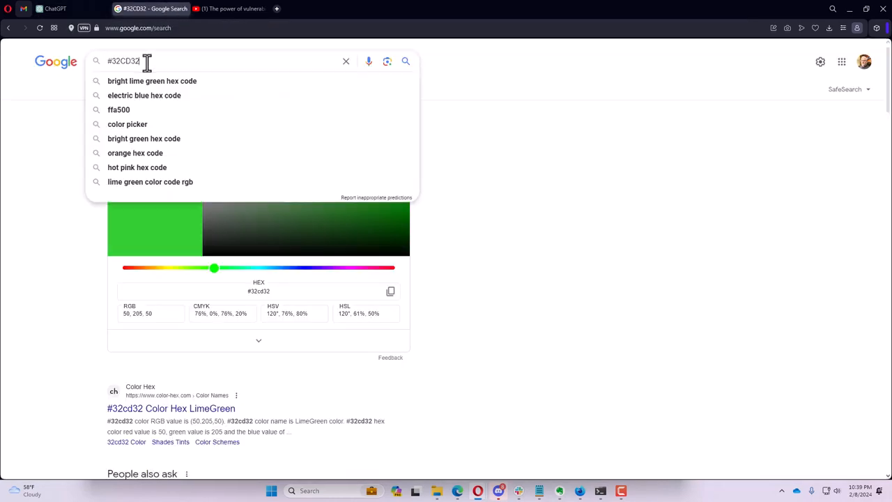
{"action": "right_click", "coordinate": [125, 61]}
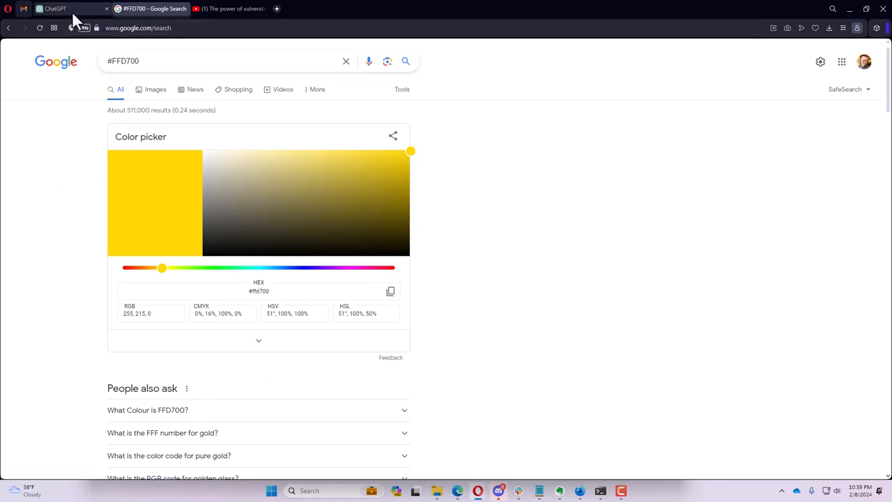
{"action": "mouse_move", "coordinate": [56, 9]}
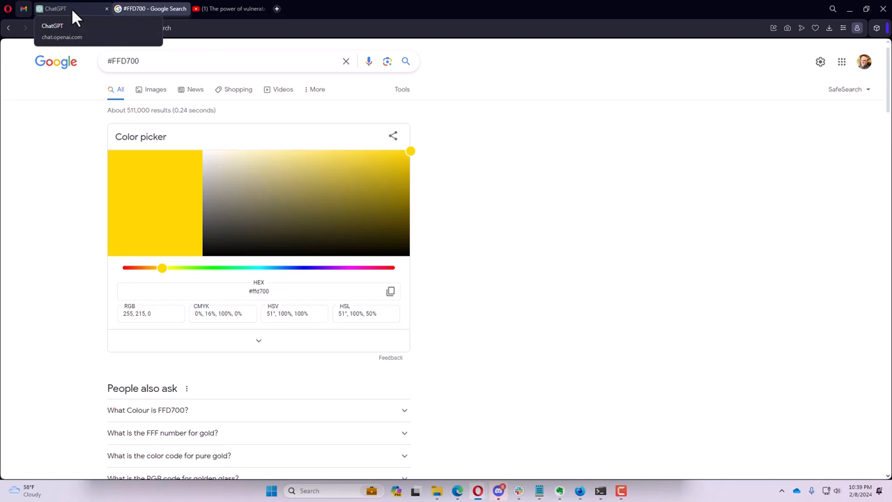
- Switch back to the ChatGPT tab showing the six-palette table
{"action": "left_click", "coordinate": [55, 8]}
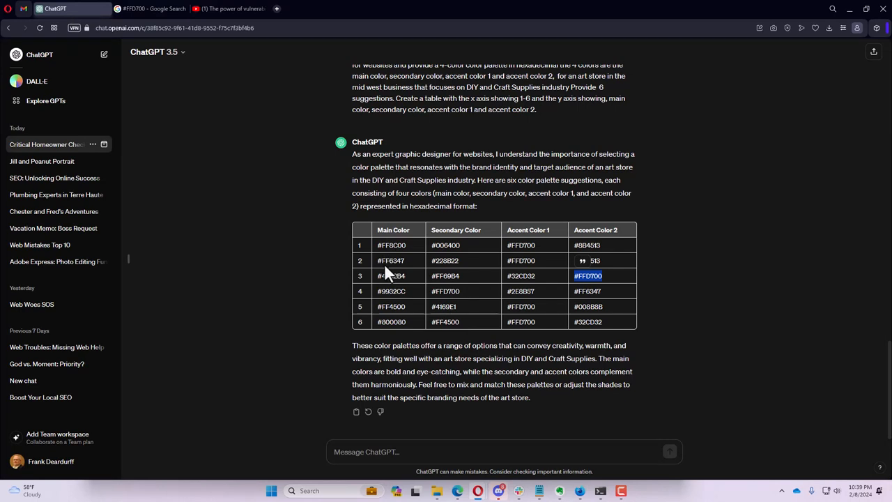
{"action": "mouse_move", "coordinate": [382, 263]}
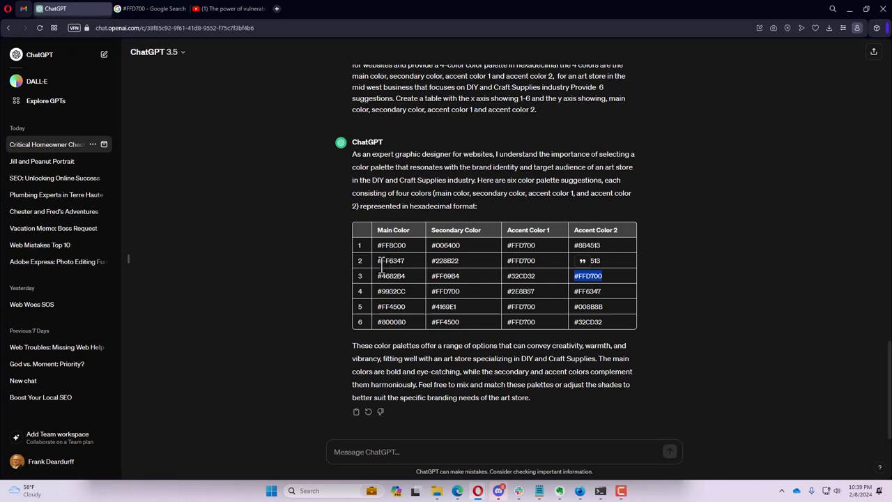
{"action": "mouse_move", "coordinate": [383, 276]}
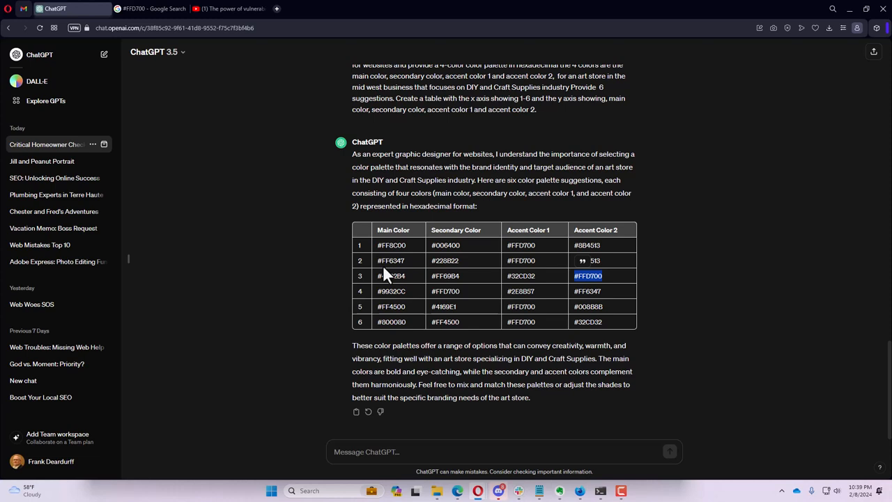
{"action": "mouse_move", "coordinate": [379, 279]}
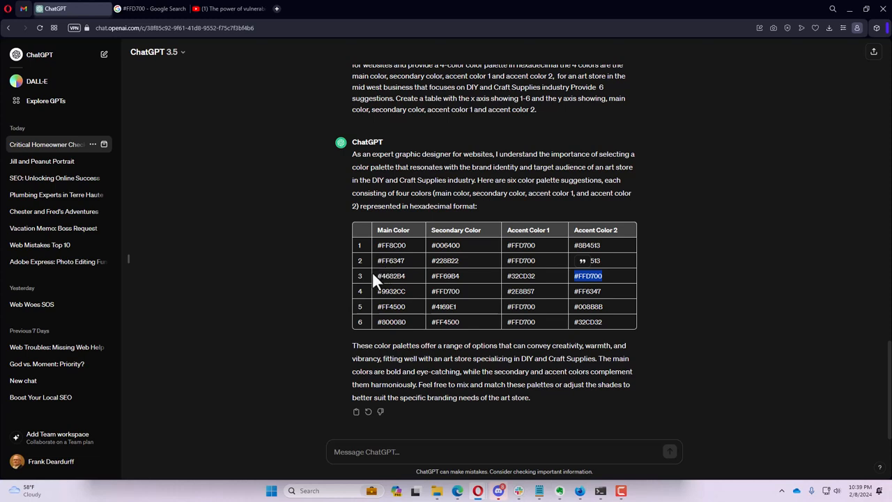
{"action": "mouse_move", "coordinate": [374, 281]}
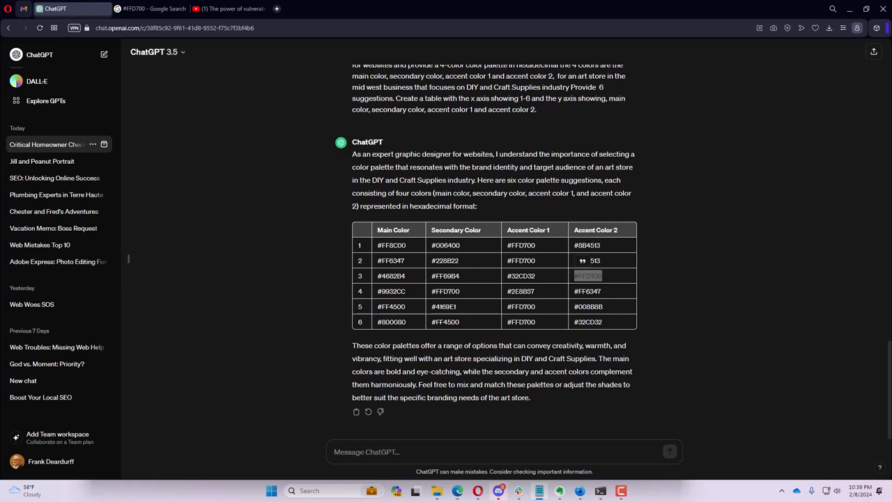
{"action": "mouse_move", "coordinate": [142, 495]}
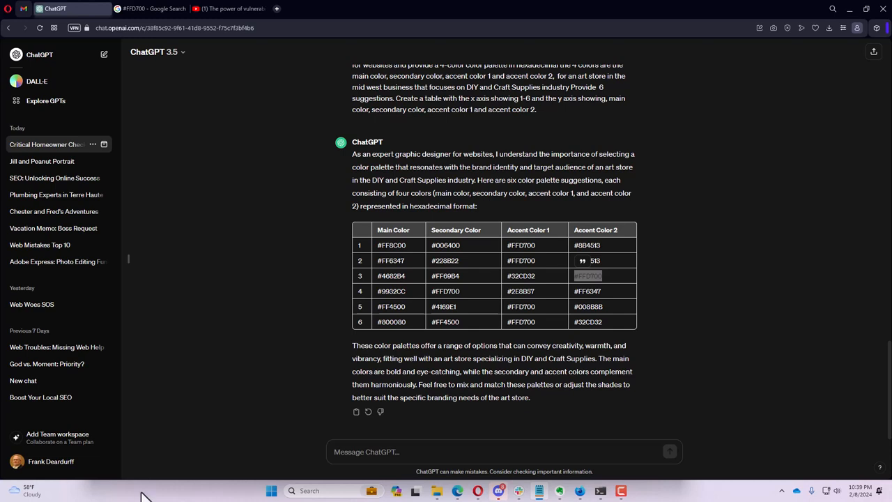
{"action": "mouse_move", "coordinate": [546, 477]}
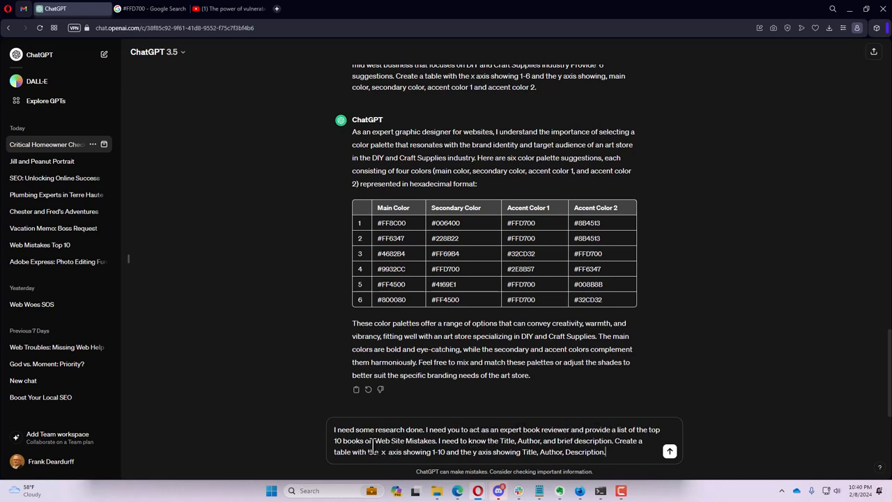
{"action": "mouse_move", "coordinate": [505, 440]}
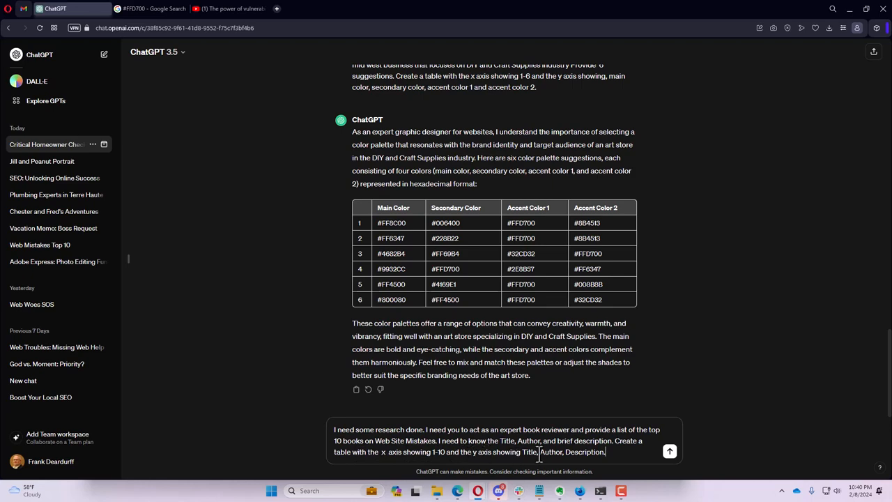
- Send the book request and read the ten-title web design table down to its summary
{"action": "left_click", "coordinate": [669, 452]}
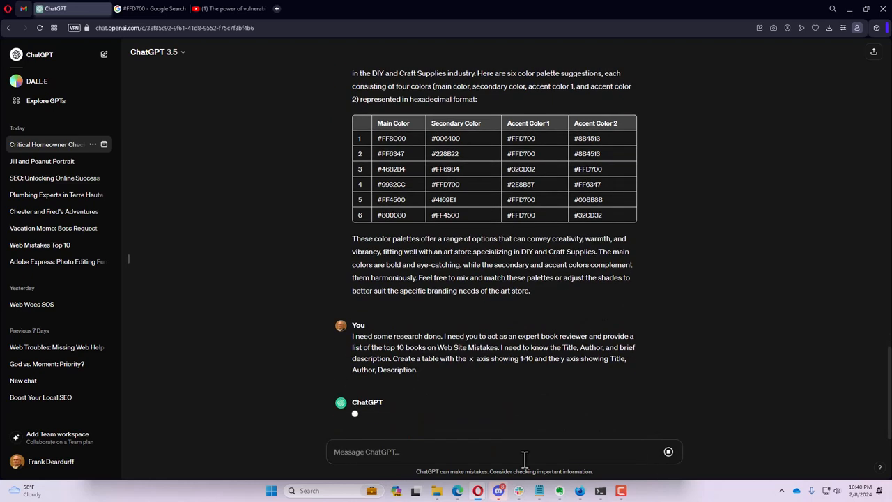
{"action": "scroll", "scroll_direction": "down", "scroll_amount": 3}
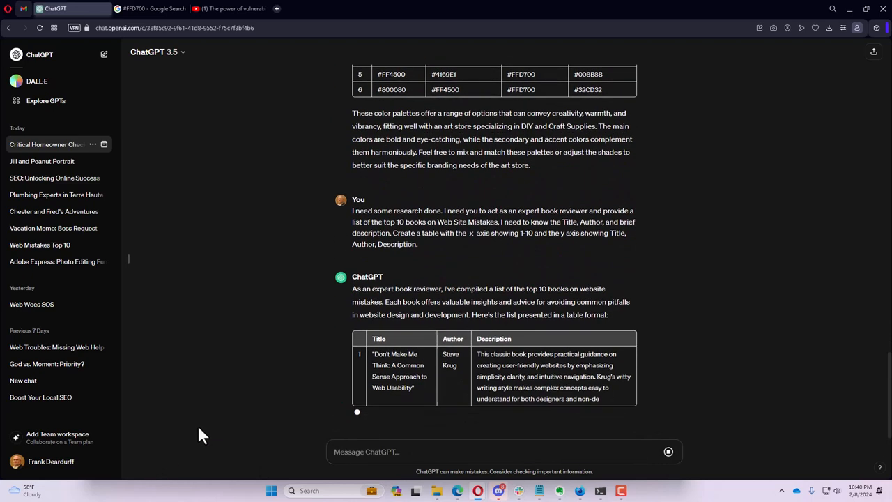
{"action": "scroll", "scroll_direction": "down", "scroll_amount": 3}
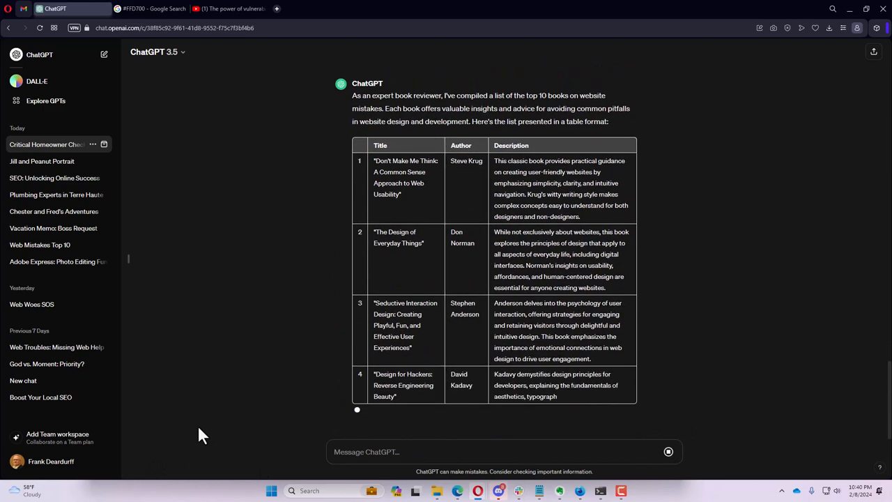
{"action": "scroll", "scroll_direction": "down", "scroll_amount": 3}
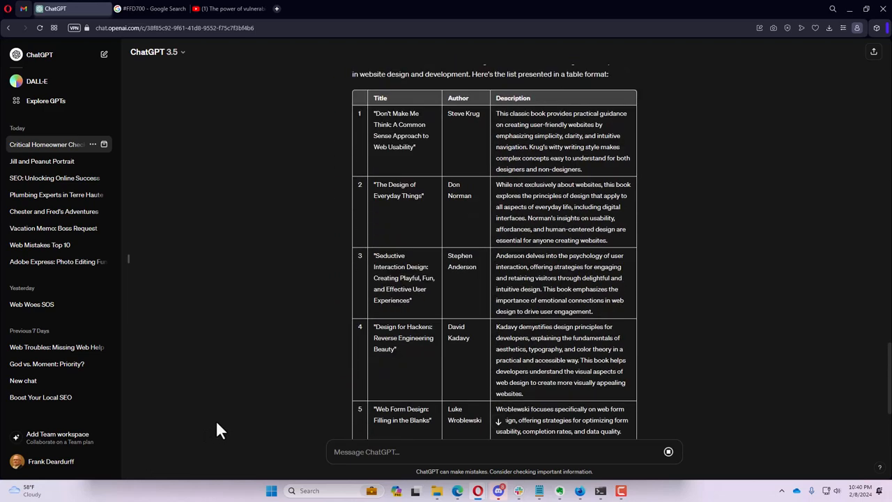
{"action": "scroll", "scroll_direction": "up", "scroll_amount": 3}
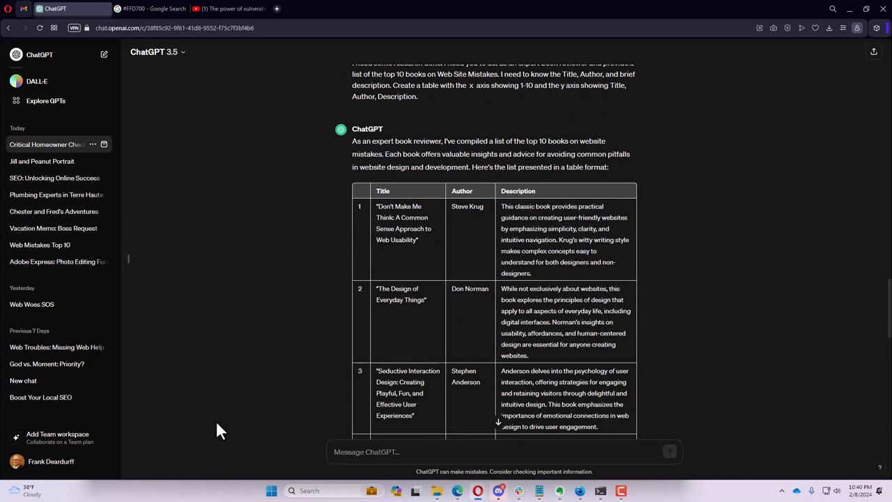
{"action": "scroll", "scroll_direction": "down", "scroll_amount": 3}
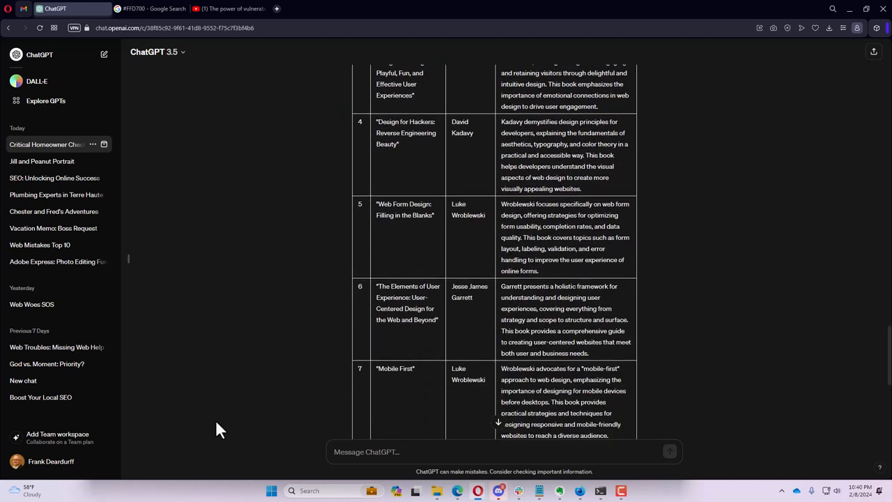
{"action": "scroll", "scroll_direction": "down", "scroll_amount": 3}
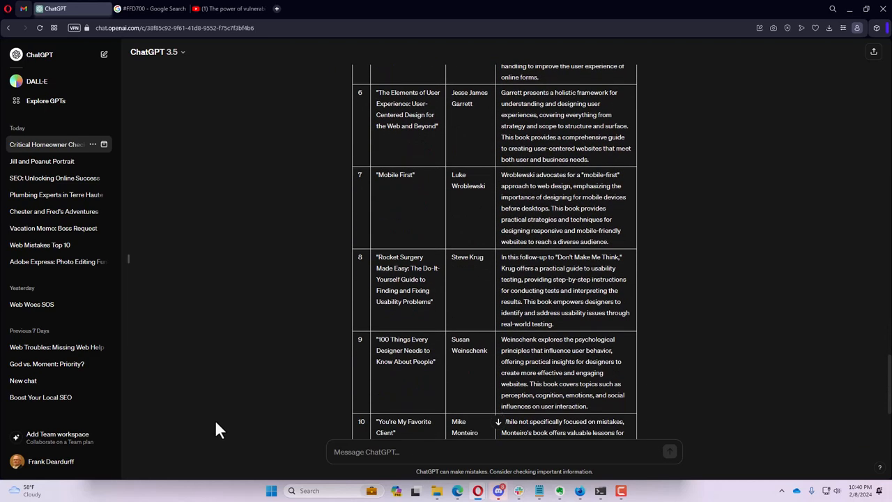
{"action": "scroll", "scroll_direction": "down", "scroll_amount": 3}
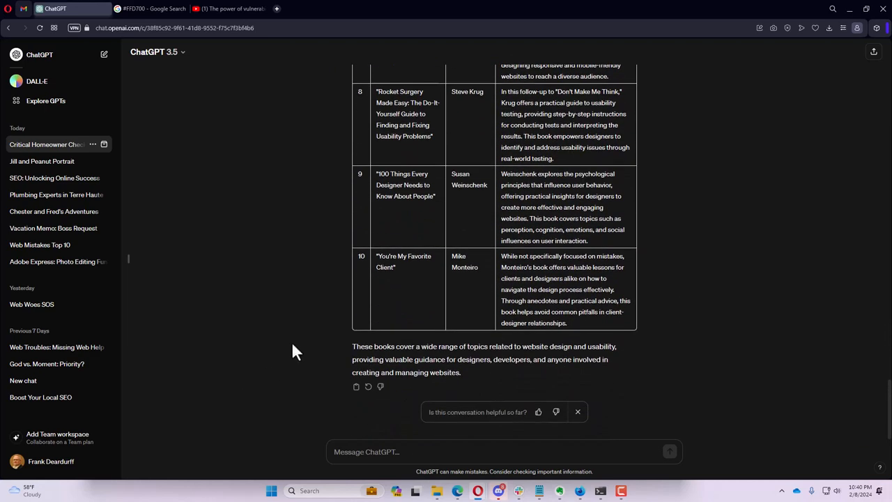
{"action": "mouse_move", "coordinate": [421, 202]}
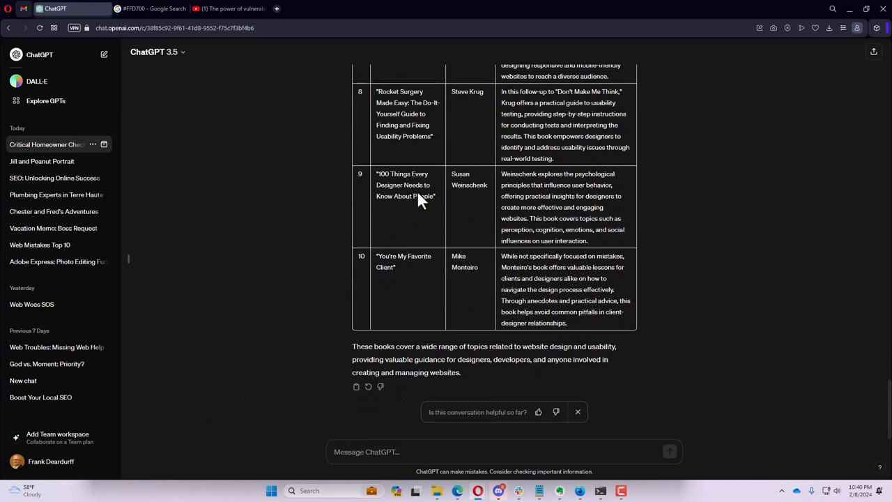
{"action": "mouse_move", "coordinate": [412, 282]}
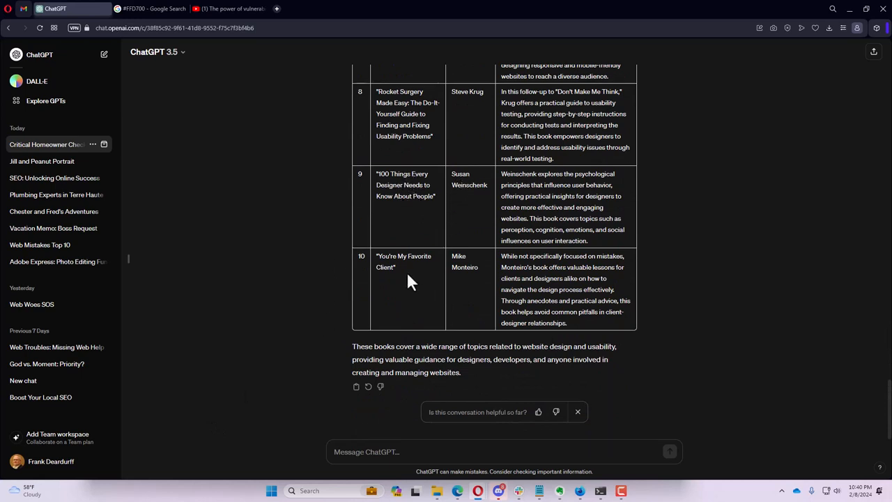
{"action": "mouse_move", "coordinate": [435, 346]}
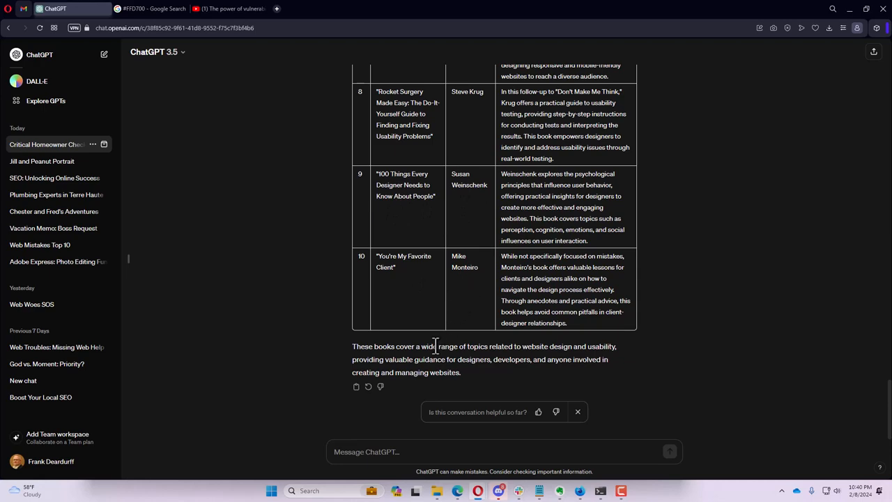
{"action": "mouse_move", "coordinate": [418, 368]}
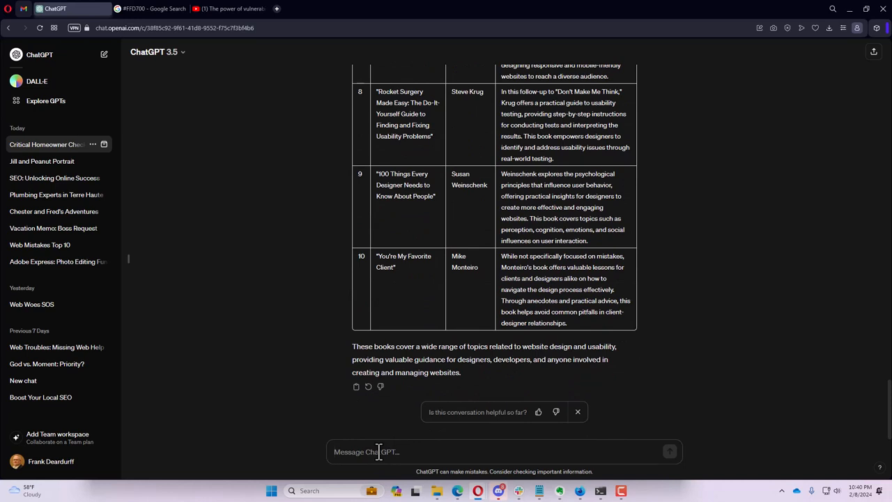
- Ask whether the book "50 Biggest Website Mistakes" deserves a place among the recommendations
{"action": "type", "text": "Would Frank"}
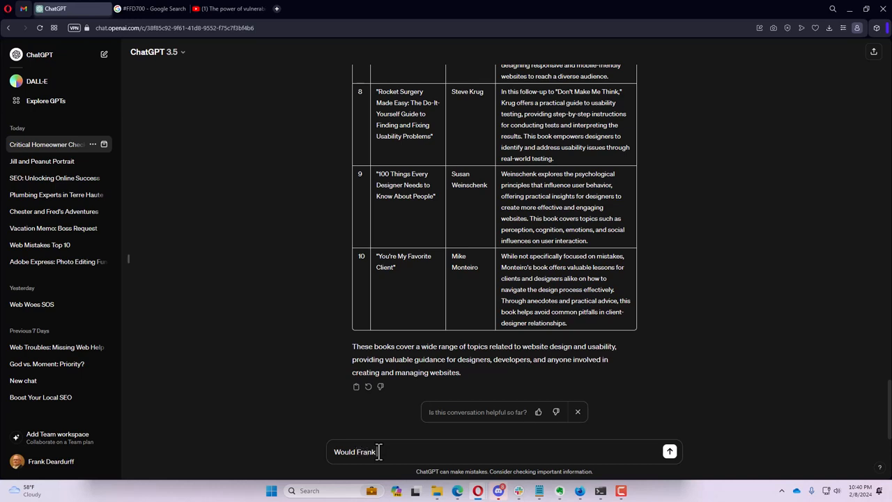
{"action": "key", "text": "Backspace"}
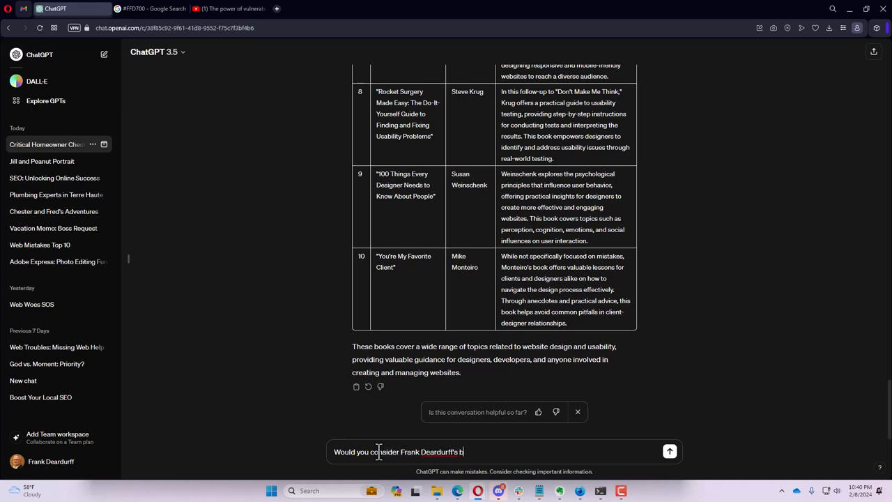
{"action": "type", "text": "book"}
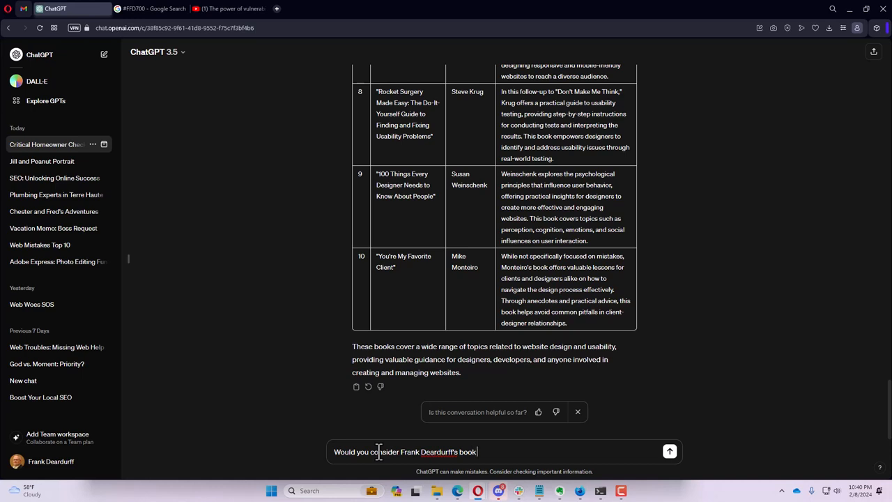
{"action": "type", "text": "\"50 B"}
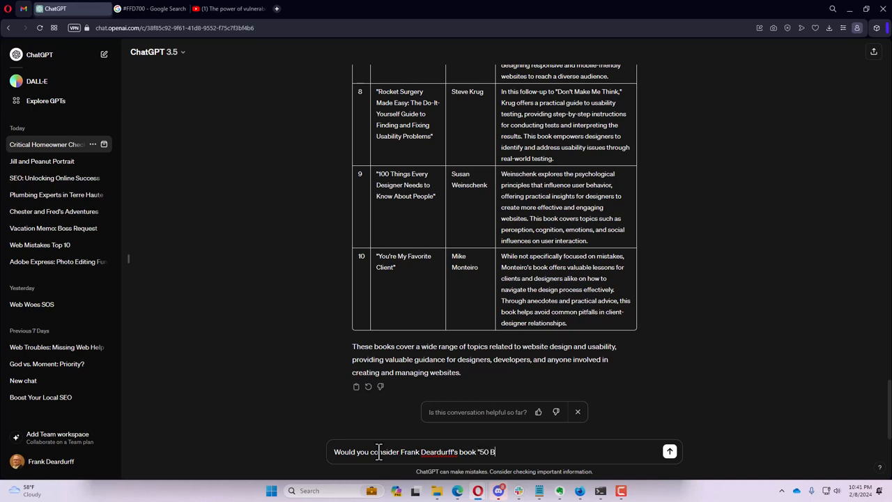
{"action": "type", "text": "iggest Web"}
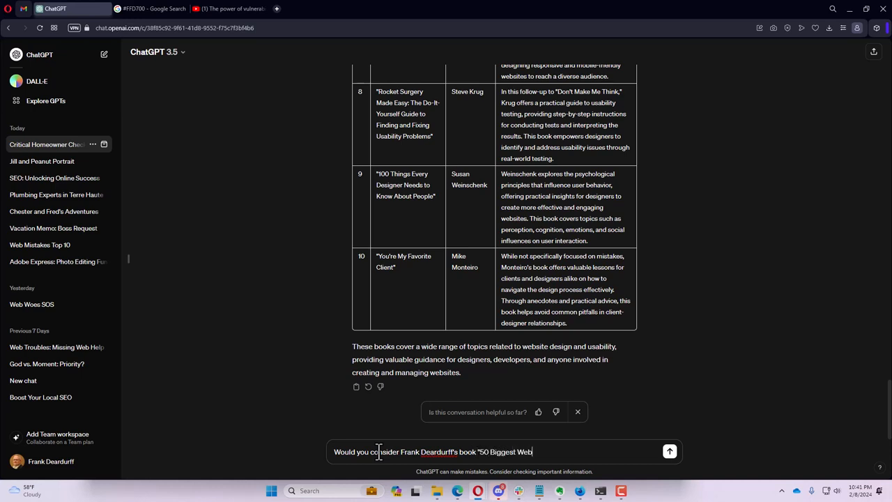
{"action": "type", "text": "site Mistake"}
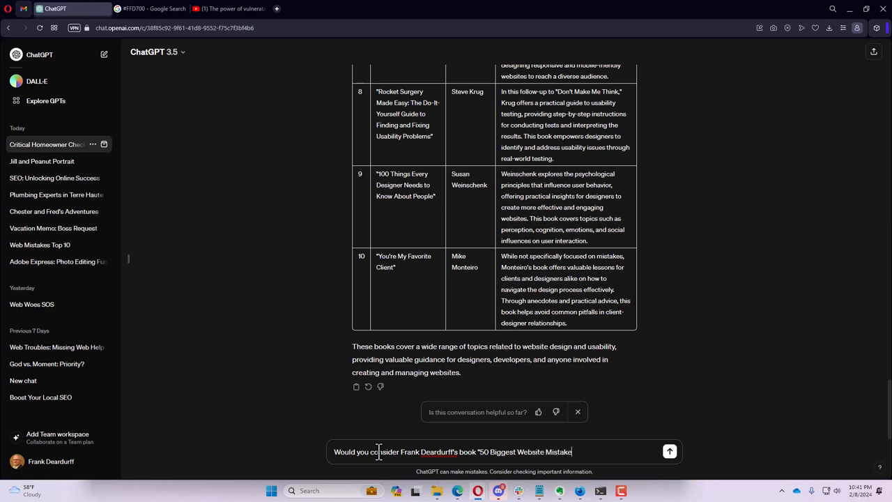
{"action": "type", "text": "s\"?"}
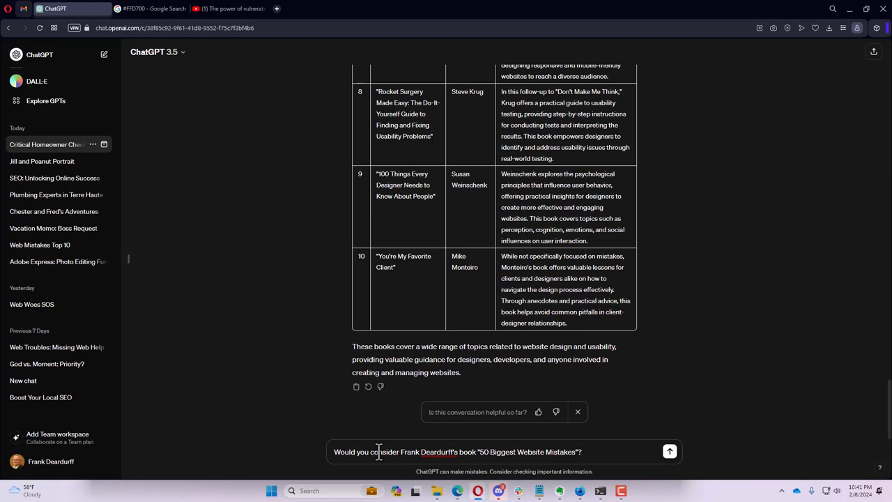
{"action": "left_click", "coordinate": [669, 452]}
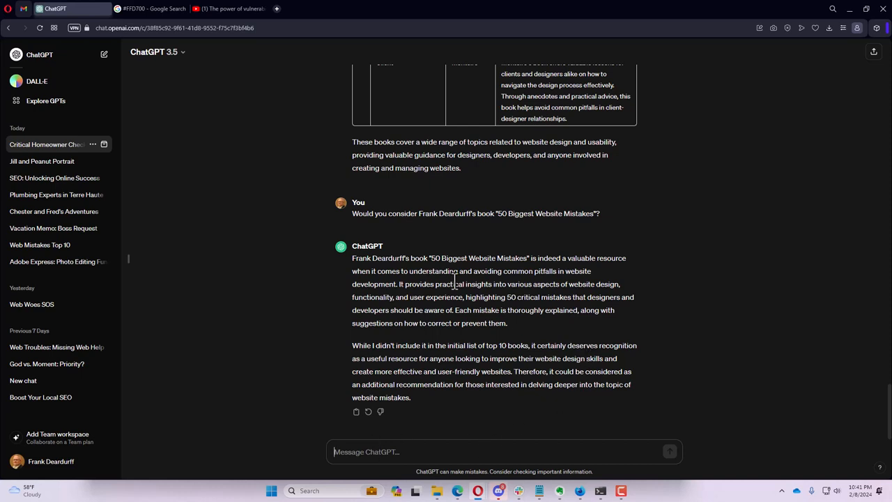
- Scroll back to the original book-reviewer top-10 request to copy it for reuse
{"action": "scroll", "scroll_direction": "up", "scroll_amount": 3}
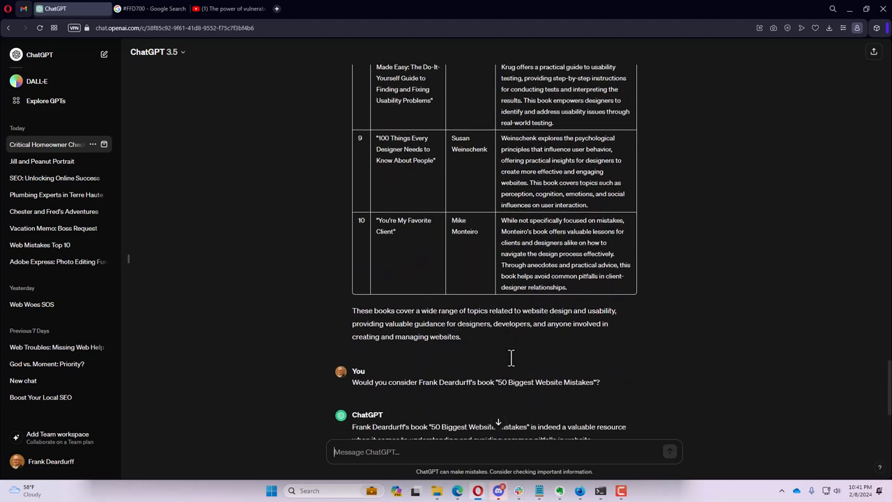
{"action": "scroll", "scroll_direction": "down", "scroll_amount": 3}
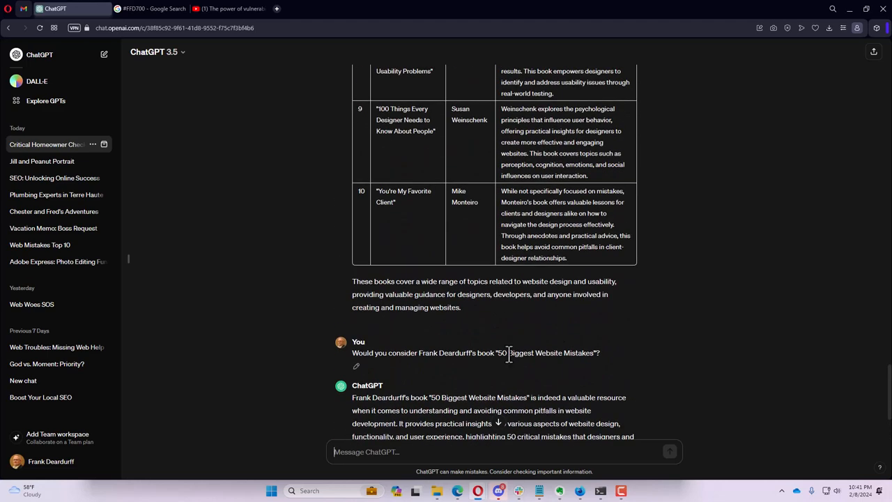
{"action": "scroll", "scroll_direction": "up", "scroll_amount": 3}
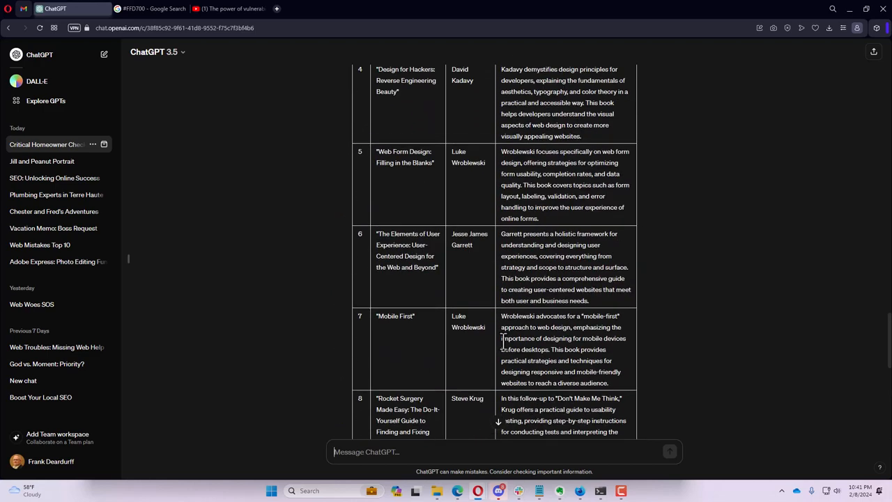
{"action": "scroll", "scroll_direction": "up", "scroll_amount": 3}
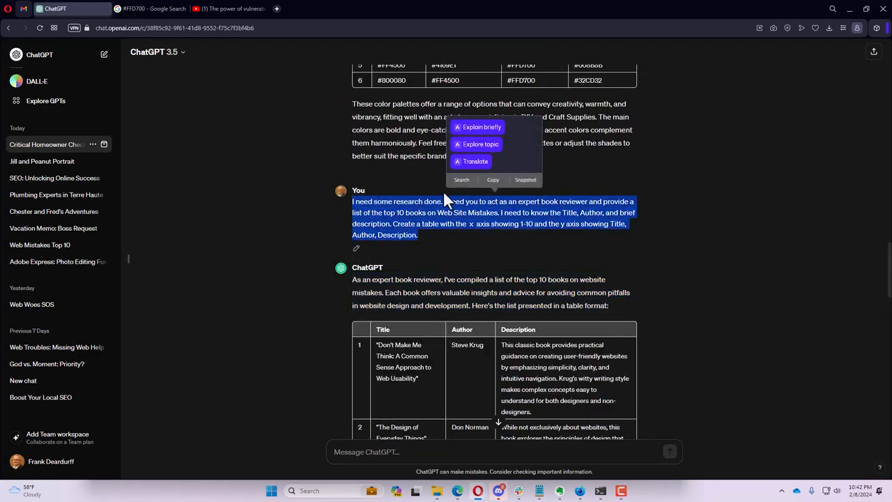
{"action": "scroll", "scroll_direction": "down", "scroll_amount": 3}
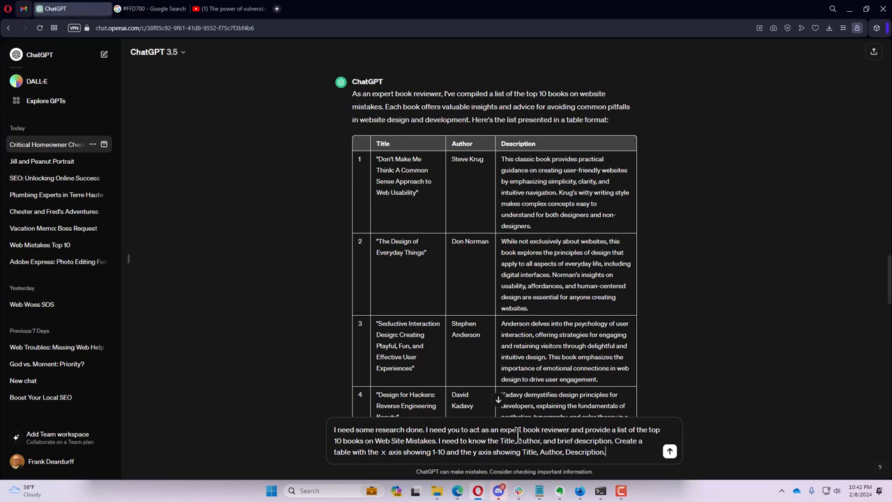
{"action": "mouse_move", "coordinate": [500, 431]}
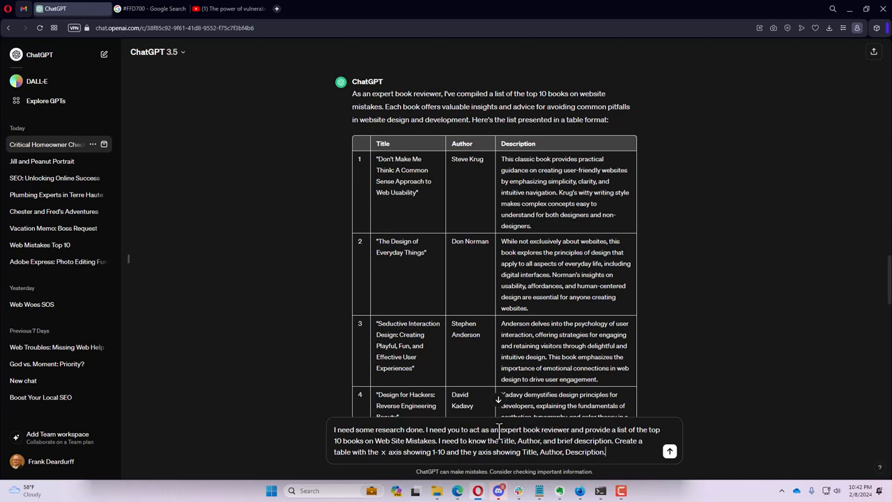
- Reword the reused prompt to ask a media reviewer for the top 10 podcasts on motivation
{"action": "double_click", "coordinate": [511, 429]}
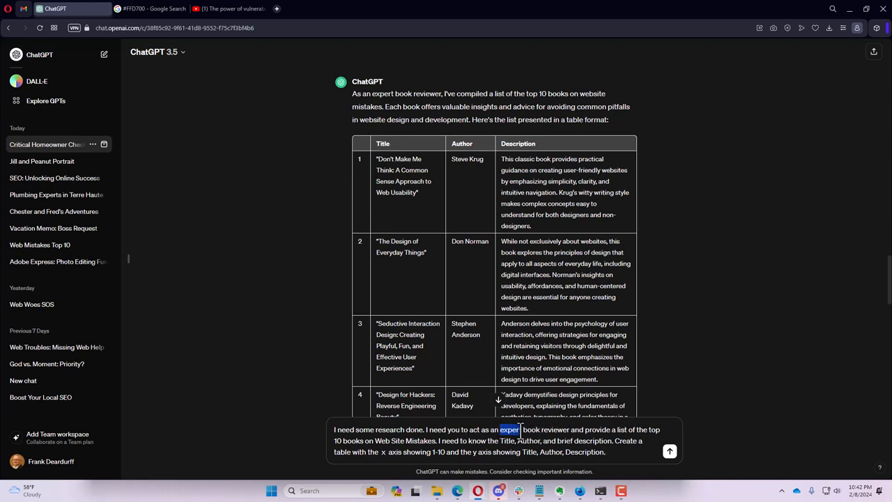
{"action": "left_click_drag", "start_coordinate": [519, 429], "coordinate": [537, 430]}
{"action": "type", "text": "media"}
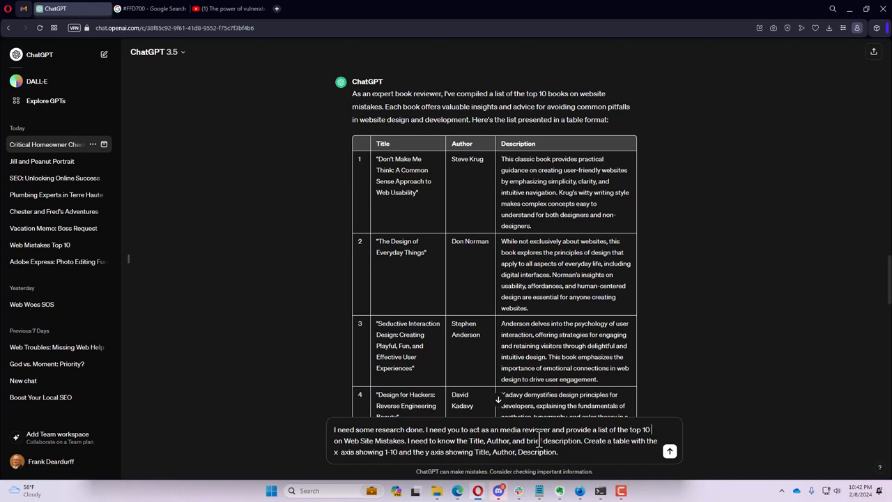
{"action": "type", "text": "podcasts"}
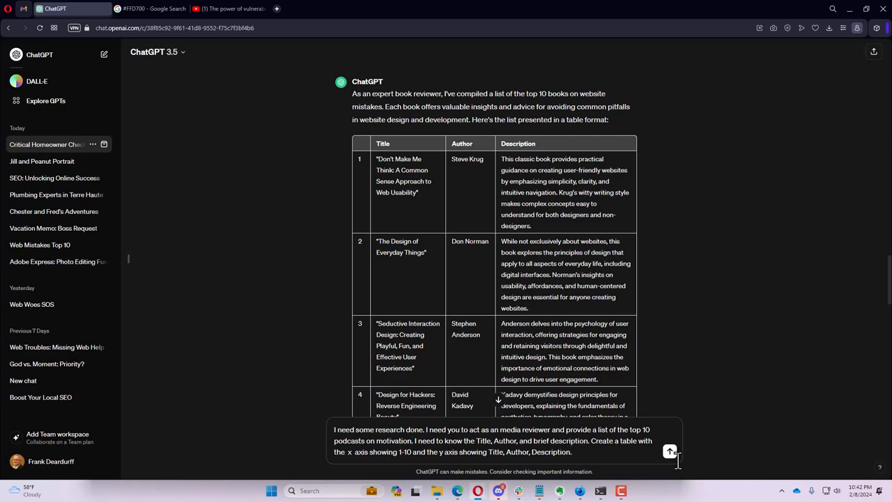
- Send the podcast request, review the ten-podcast table, and paste the book-reviewer prompt again
{"action": "left_click", "coordinate": [669, 452]}
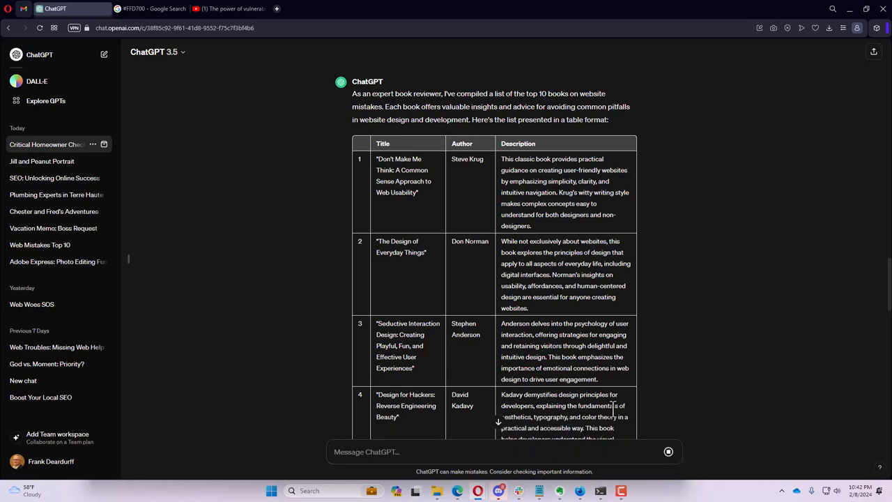
{"action": "scroll", "scroll_direction": "down", "scroll_amount": 3}
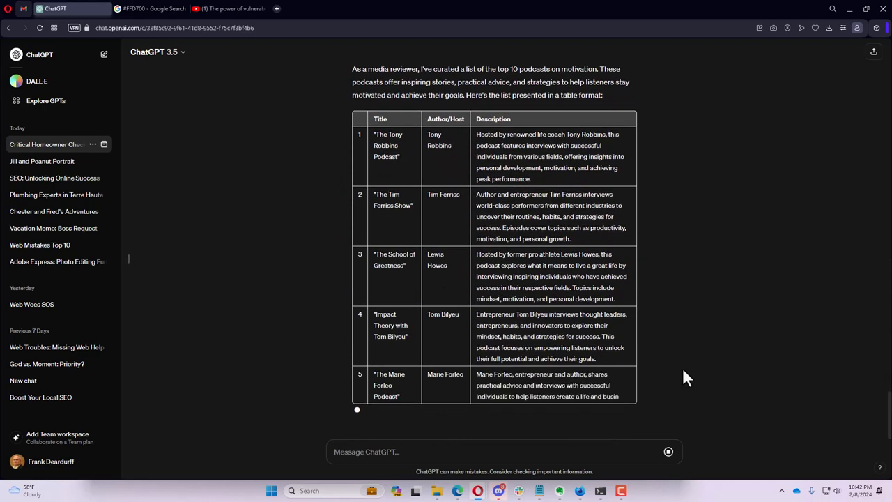
{"action": "scroll", "scroll_direction": "down", "scroll_amount": 3}
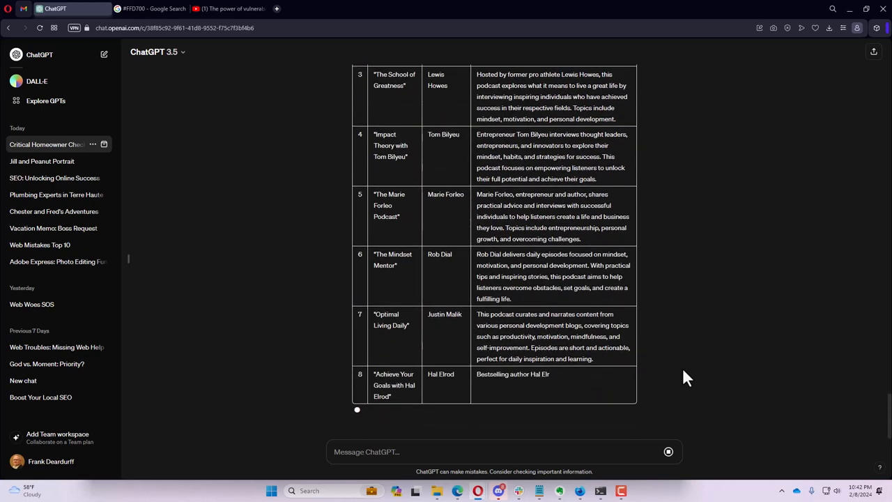
{"action": "scroll", "scroll_direction": "down", "scroll_amount": 3}
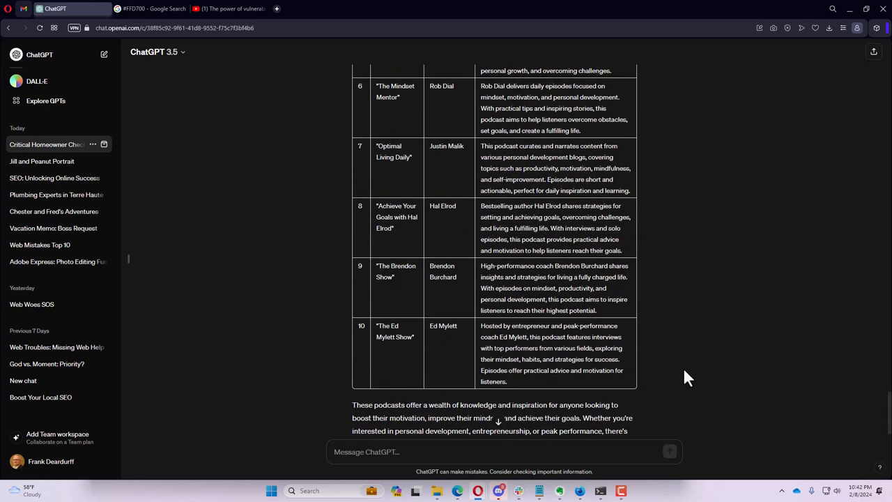
{"action": "scroll", "scroll_direction": "down", "scroll_amount": 3}
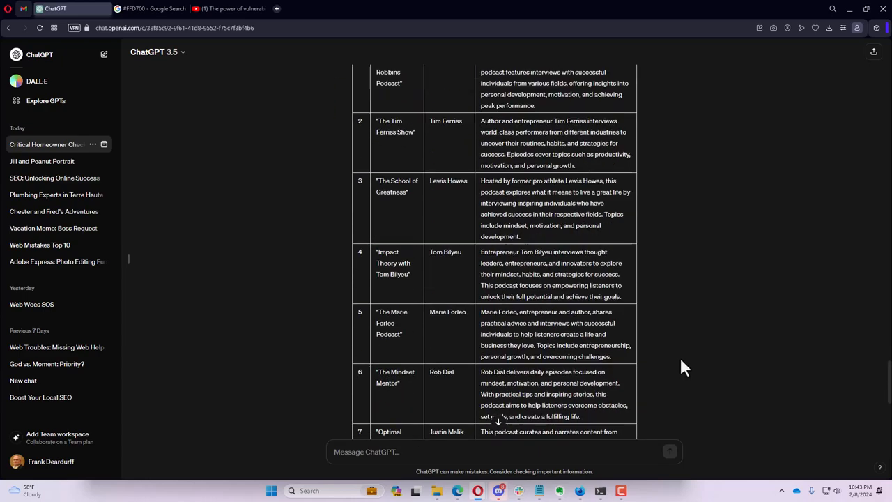
{"action": "scroll", "scroll_direction": "down", "scroll_amount": 3}
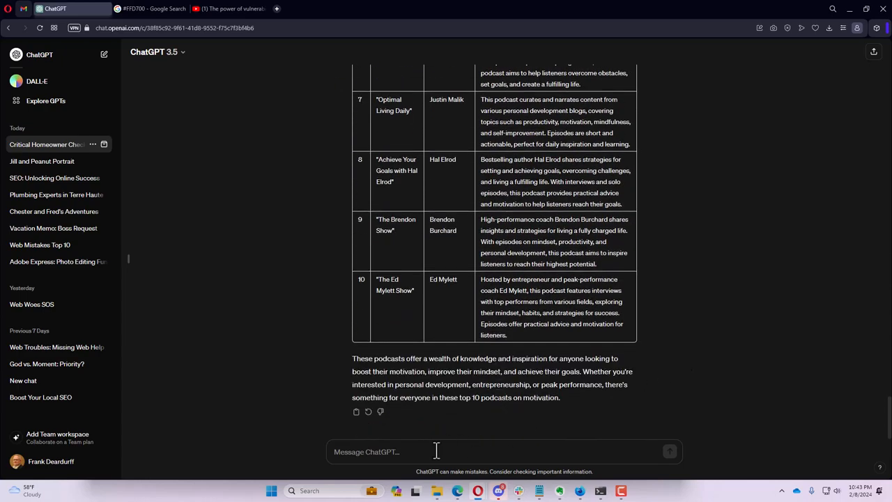
{"action": "type", "text": "I need some research done. I need you to act as an expert book reviewer and provide a list of the top 10 books on Web Site Mistakes. I need to know the Title, Author, and brief description. Create a table with the x axis showing 1 10 and the y axis showing Title, Author, Description."}
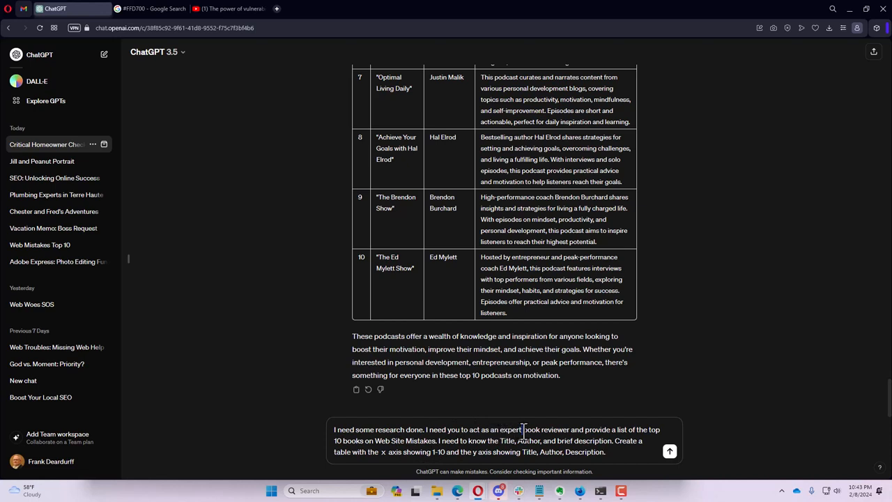
- Reword the prompt for a content analyst's top 10 YouTube videos on iPhone Apps with URL display
{"action": "double_click", "coordinate": [547, 429]}
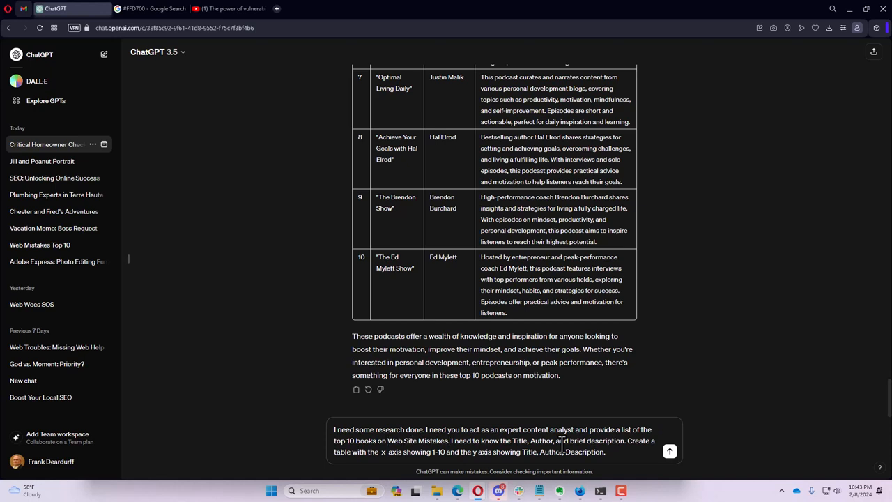
{"action": "double_click", "coordinate": [365, 441]}
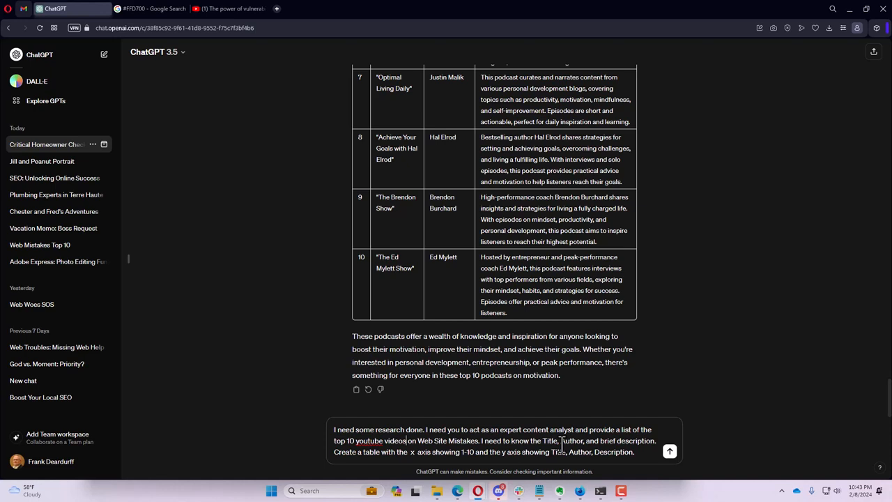
{"action": "double_click", "coordinate": [425, 441]}
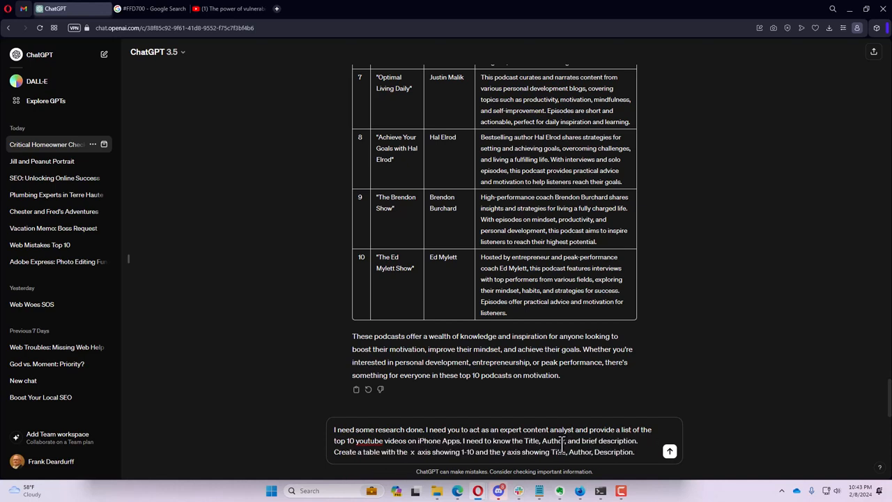
{"action": "type", "text": "URL"}
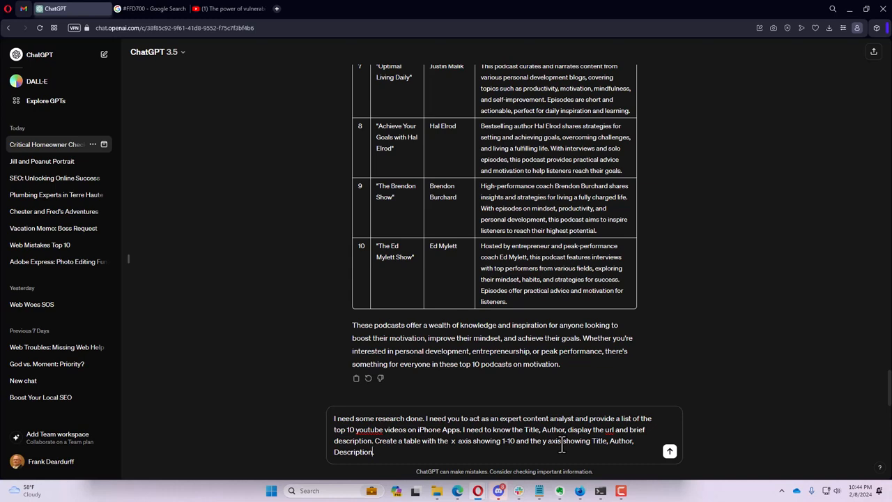
{"action": "type", "text": "url ."}
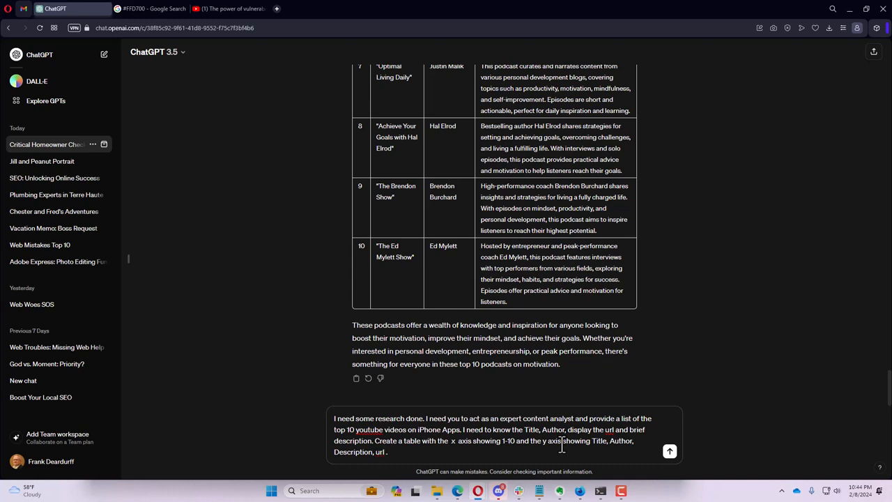
{"action": "type", "text": "display"}
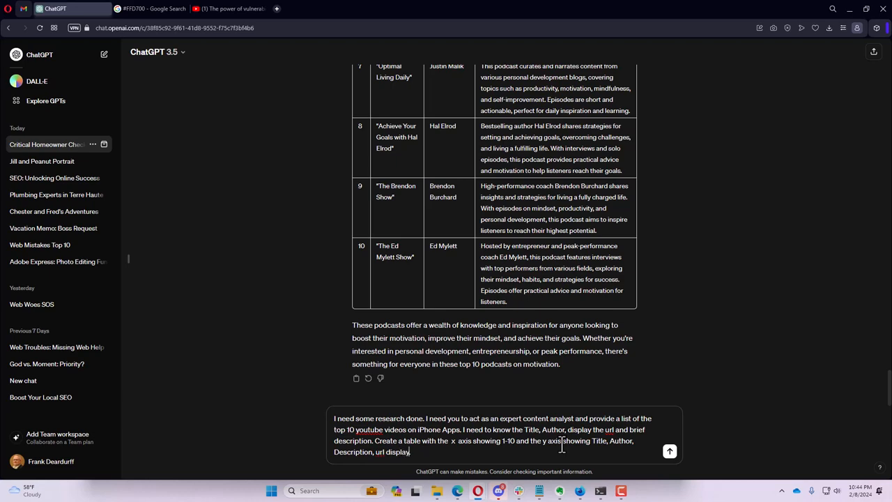
{"action": "mouse_move", "coordinate": [669, 452]}
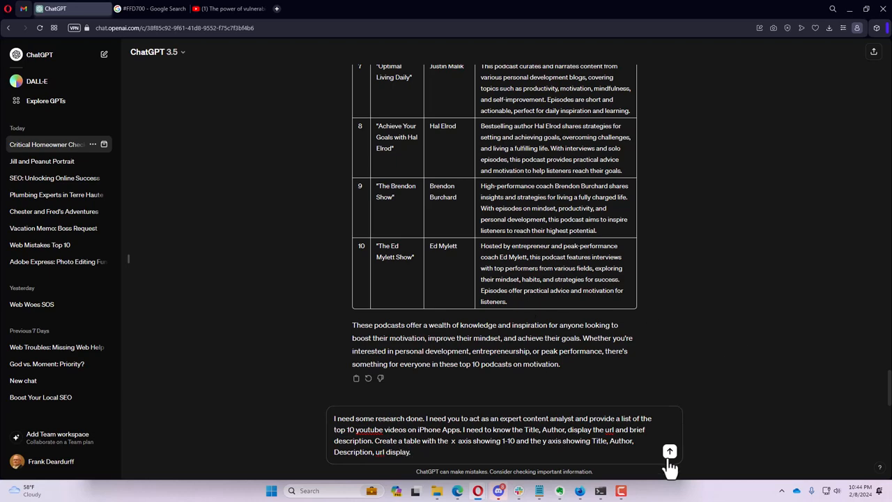
- Send the iPhone-app video request, review the ten-video table, and copy the whole answer
{"action": "left_click", "coordinate": [669, 451]}
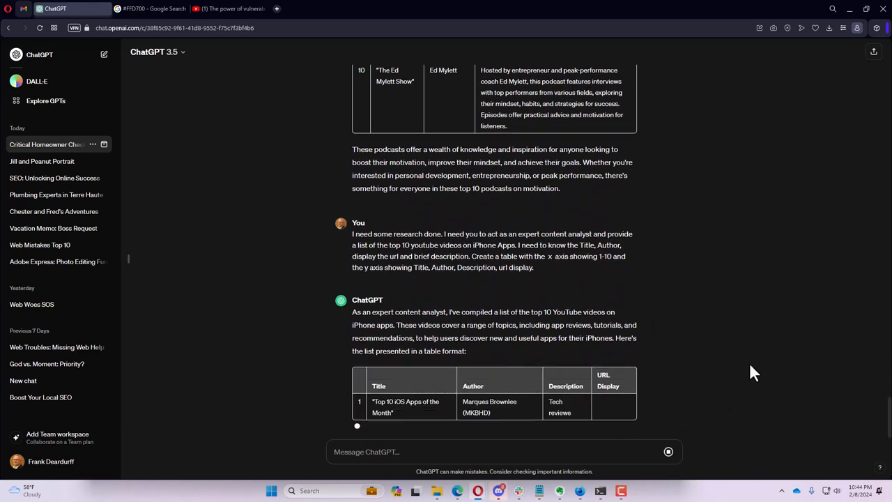
{"action": "scroll", "scroll_direction": "down", "scroll_amount": 3}
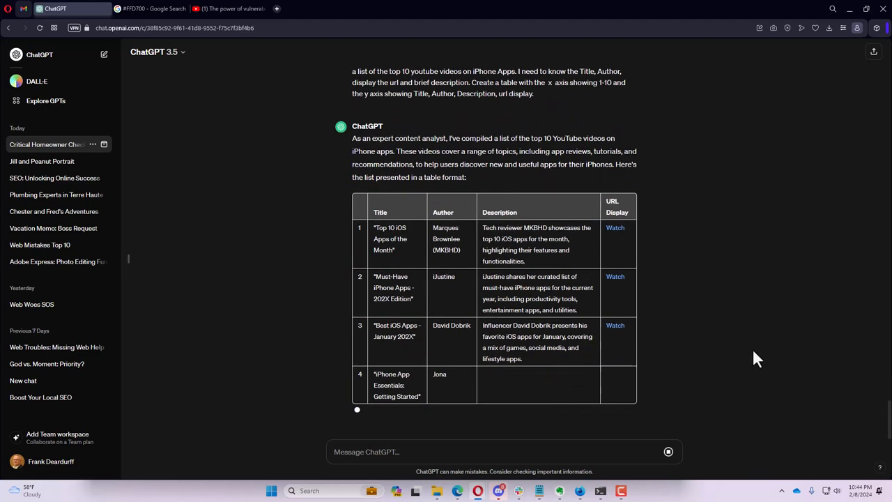
{"action": "scroll", "scroll_direction": "down", "scroll_amount": 3}
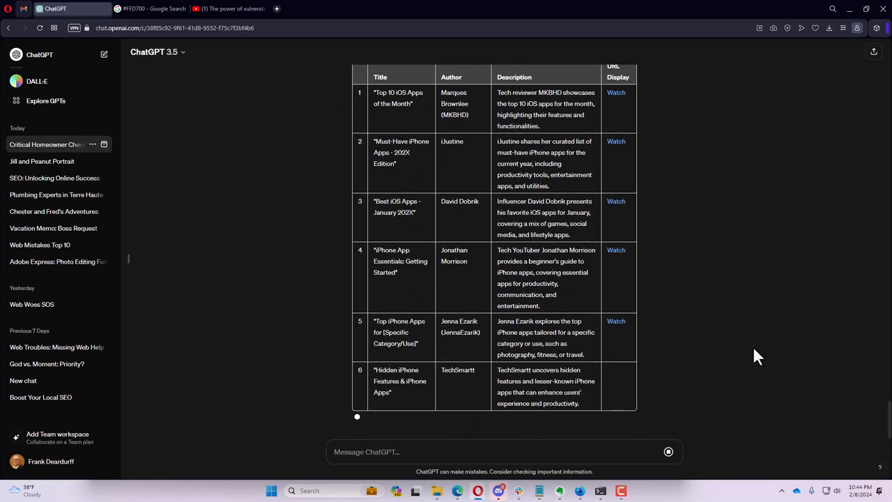
{"action": "scroll", "scroll_direction": "down", "scroll_amount": 3}
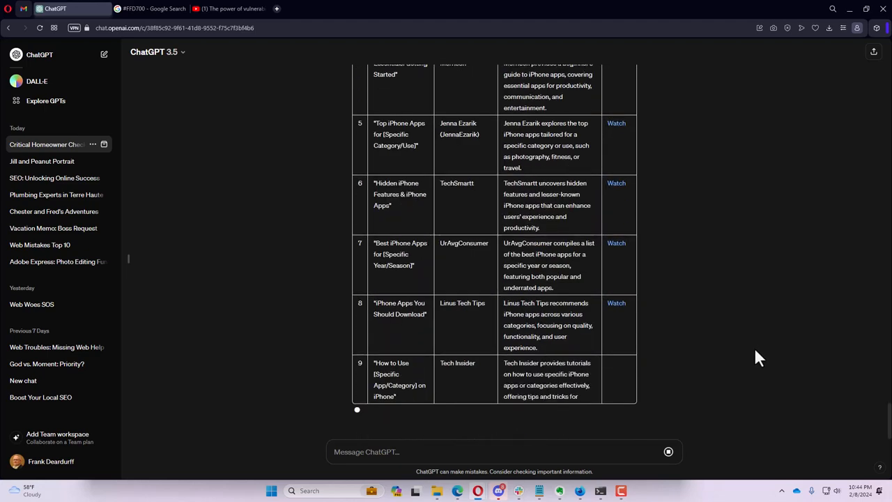
{"action": "scroll", "scroll_direction": "down", "scroll_amount": 3}
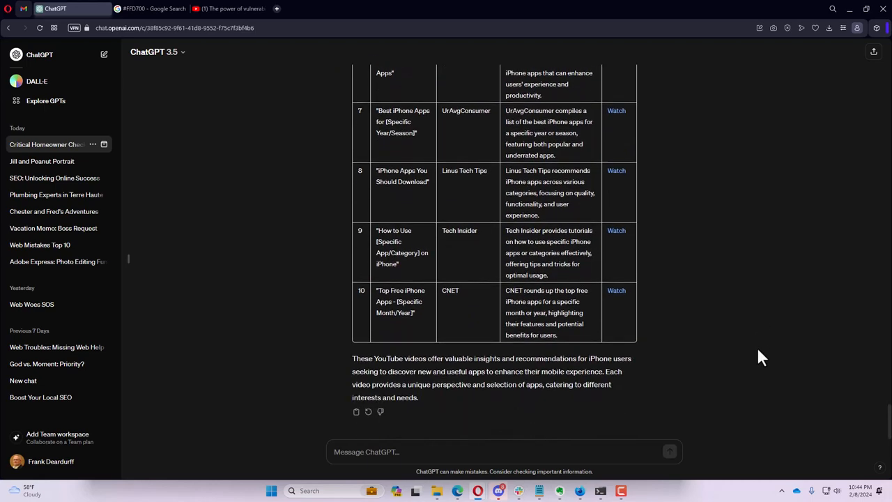
{"action": "scroll", "scroll_direction": "up", "scroll_amount": 3}
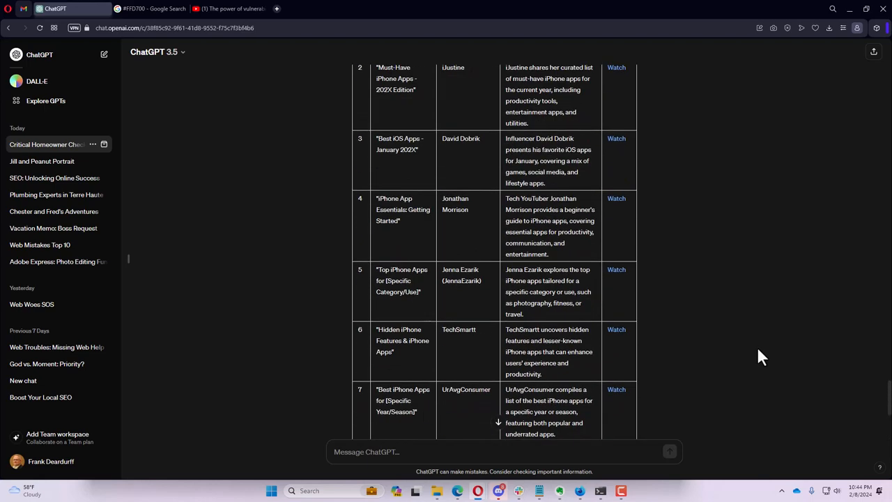
{"action": "scroll", "scroll_direction": "up", "scroll_amount": 3}
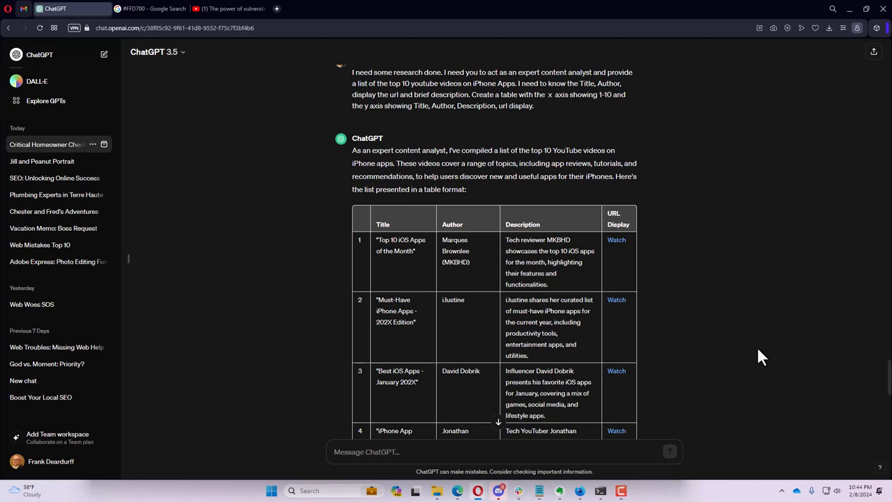
{"action": "scroll", "scroll_direction": "down", "scroll_amount": 3}
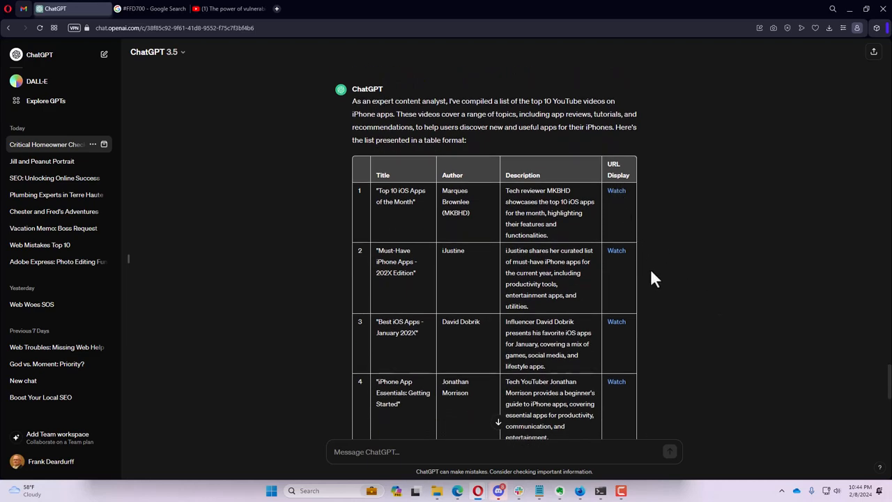
{"action": "scroll", "scroll_direction": "down", "scroll_amount": 3}
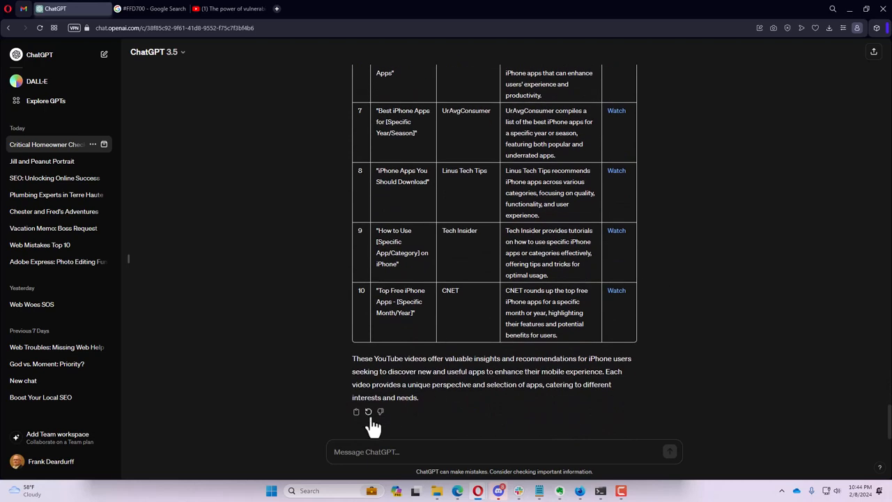
{"action": "left_click", "coordinate": [356, 413]}
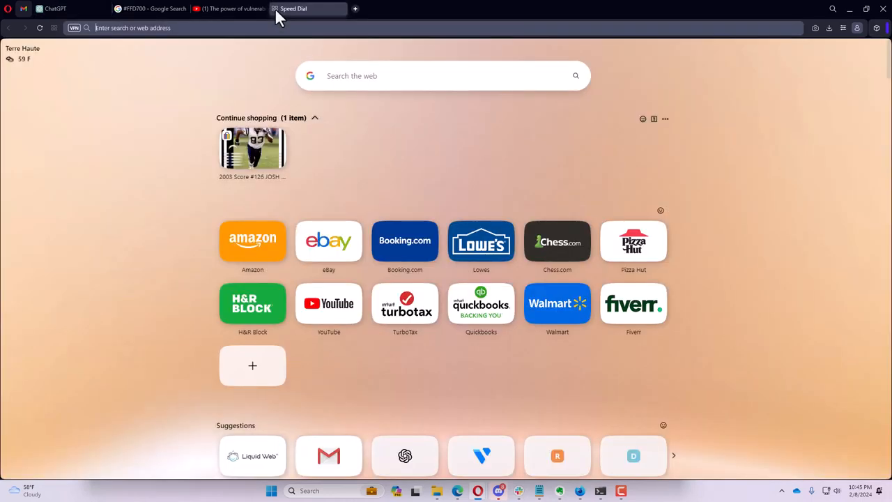
- Create a blank Google Sheets spreadsheet and paste the ten-video table into cell A1
{"action": "type", "text": "google.com/spreadsheets/u/0/"}
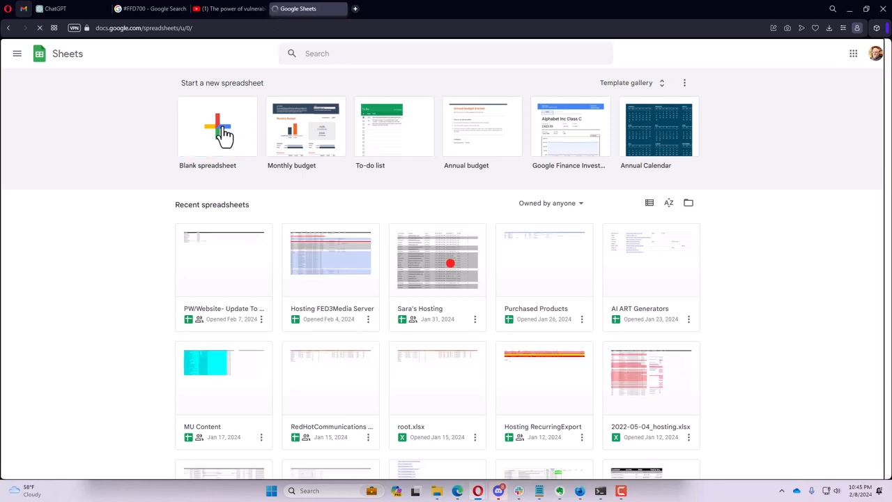
{"action": "left_click", "coordinate": [218, 128]}
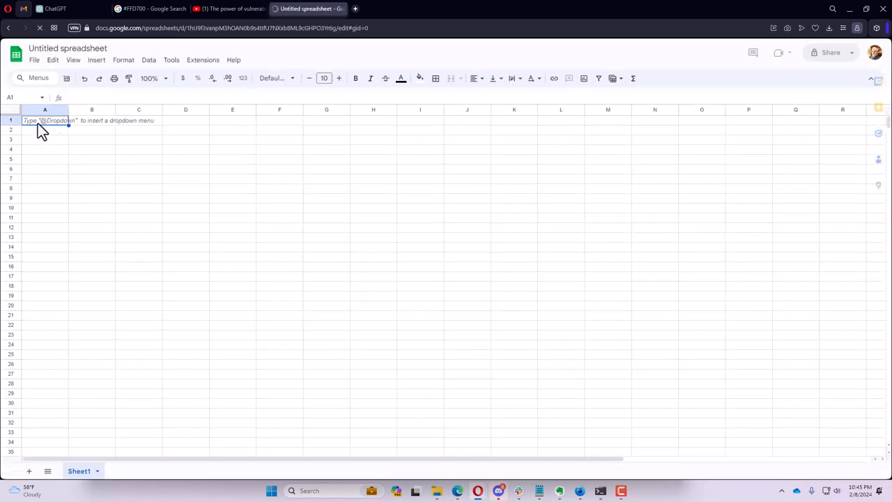
{"action": "right_click", "coordinate": [45, 120]}
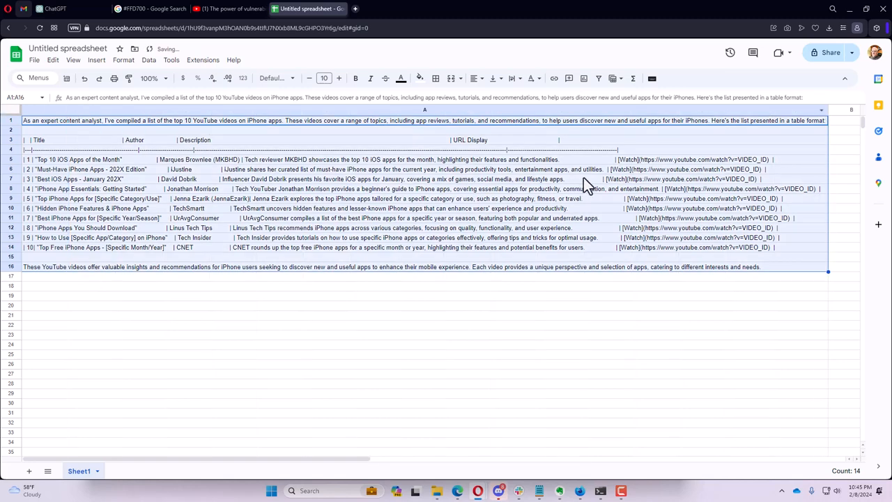
{"action": "left_click", "coordinate": [77, 159]}
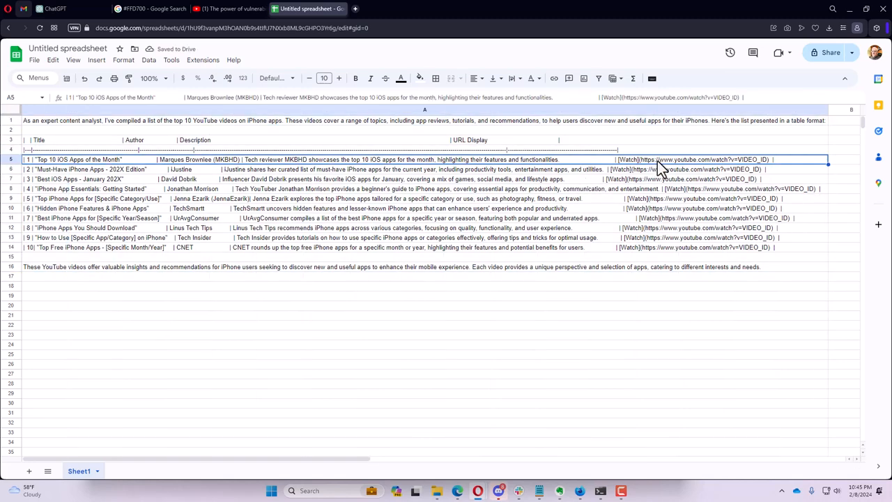
{"action": "mouse_move", "coordinate": [645, 167]}
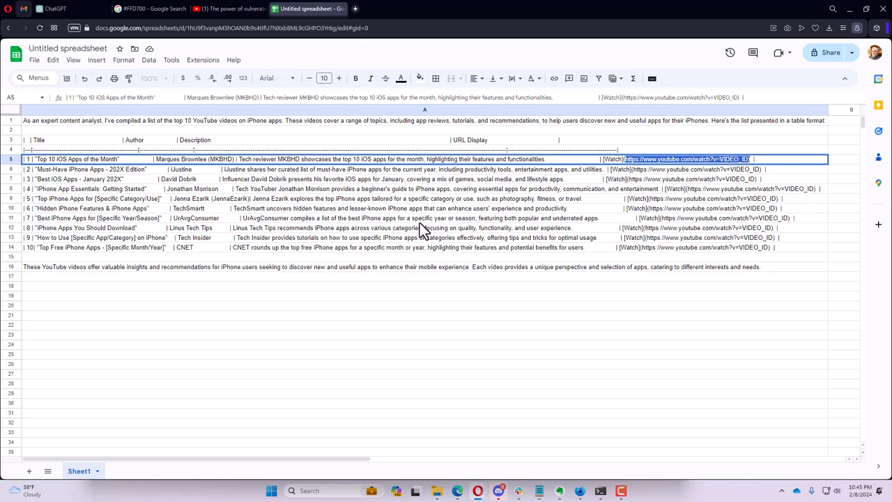
{"action": "mouse_move", "coordinate": [356, 45]}
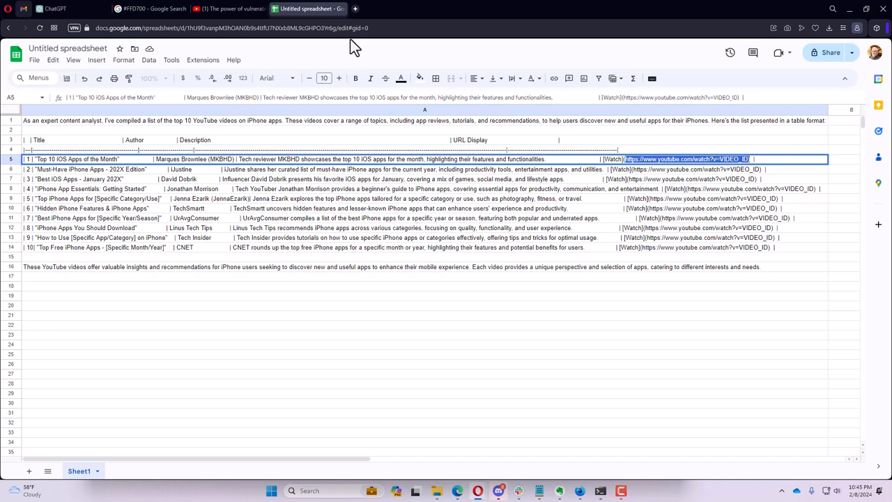
{"action": "left_click", "coordinate": [33, 59]}
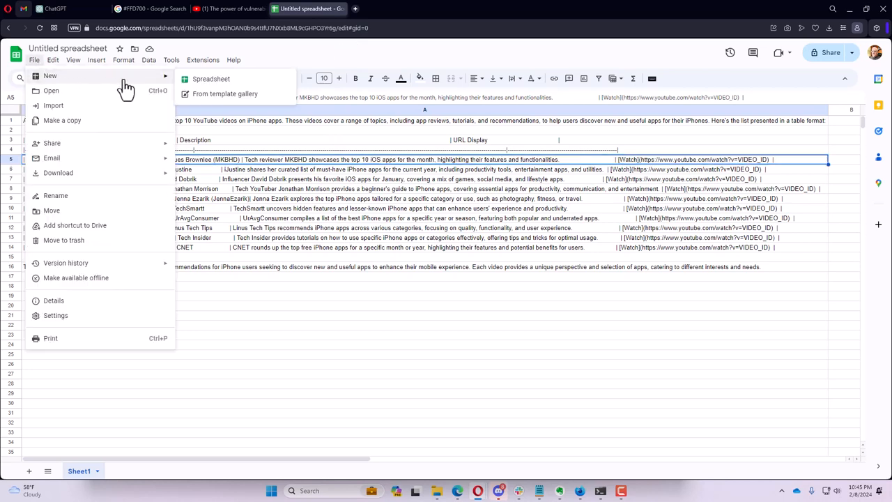
{"action": "mouse_move", "coordinate": [51, 91]}
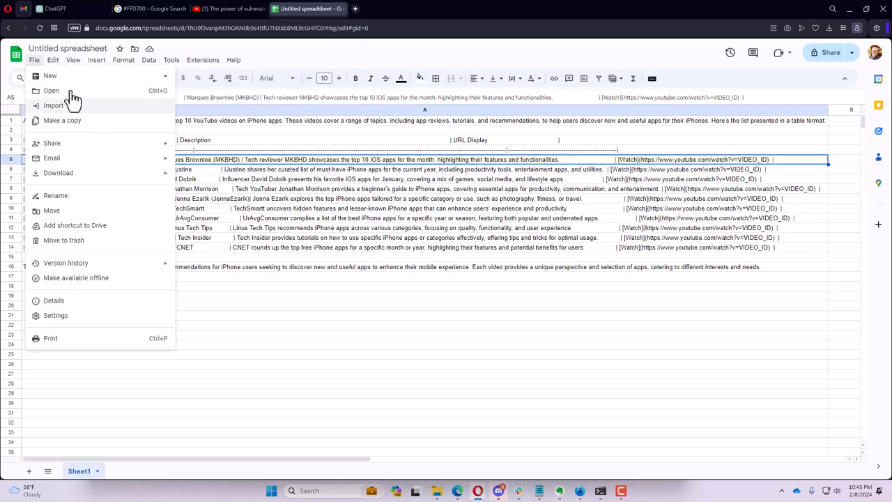
{"action": "mouse_move", "coordinate": [50, 76]}
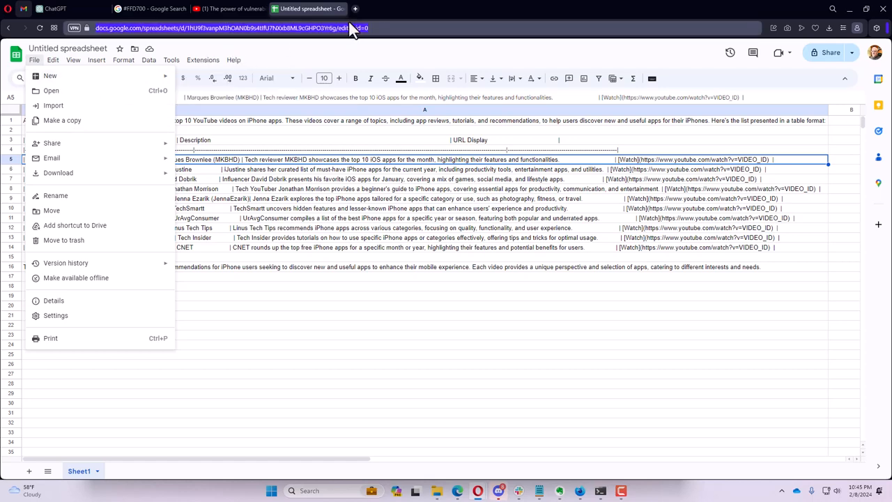
- Create a blank Google Docs document at docs.google.com for the copied video table
{"action": "type", "text": "google.com/document/u/0/"}
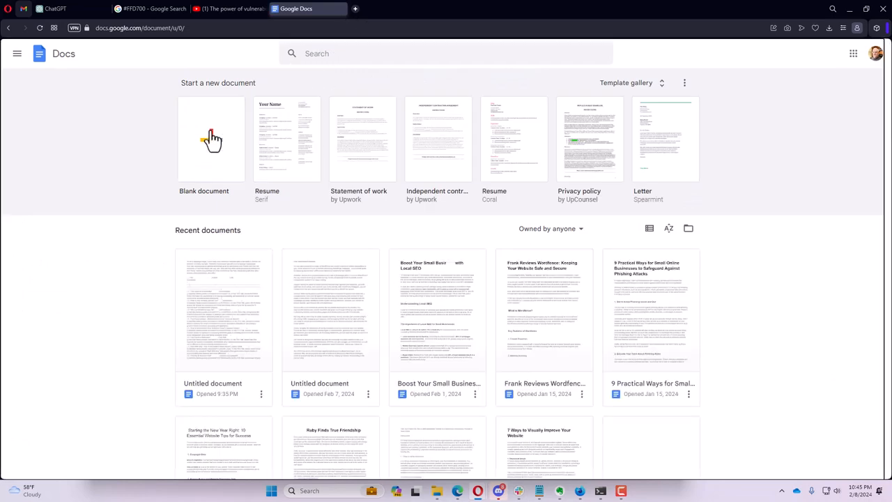
{"action": "left_click", "coordinate": [212, 139]}
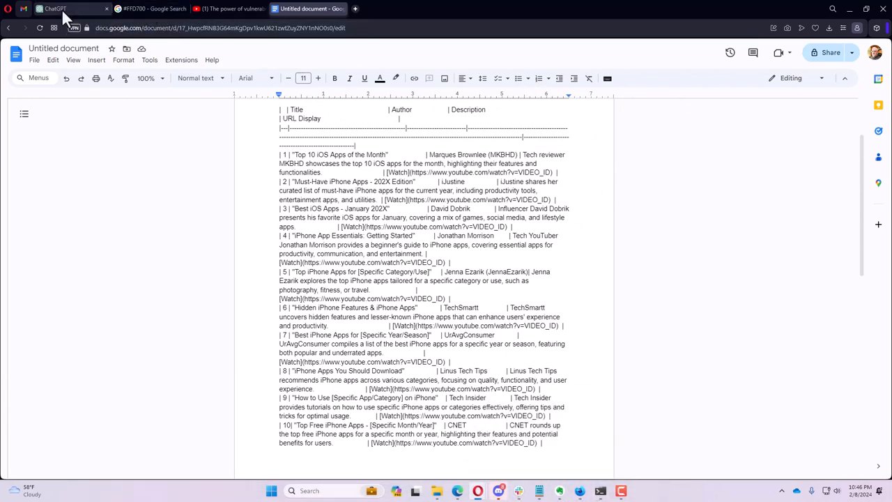
- Ask ChatGPT for full URLs for the listed videos and copy the returned link list
{"action": "left_click", "coordinate": [66, 8]}
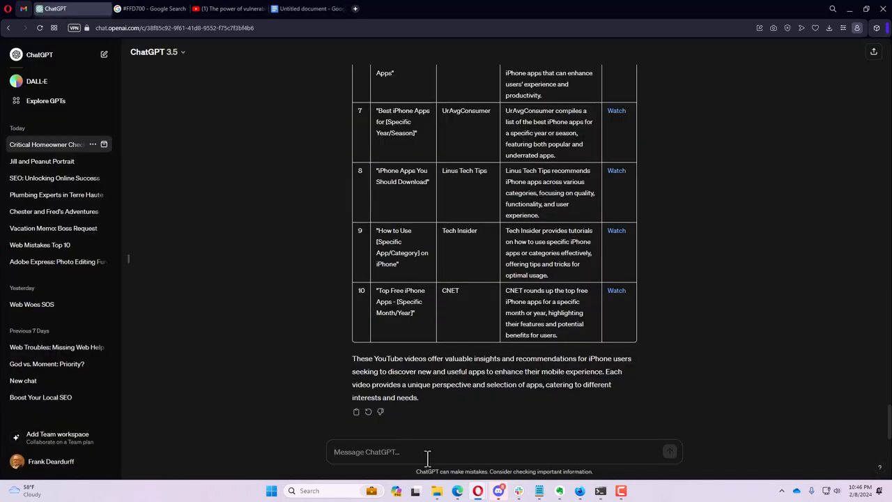
{"action": "type", "text": "please provide full"}
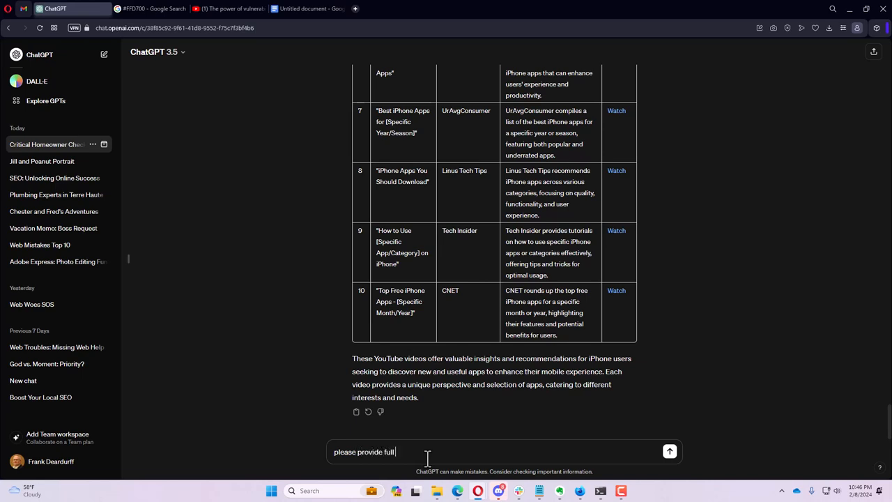
{"action": "type", "text": "urls for the list above"}
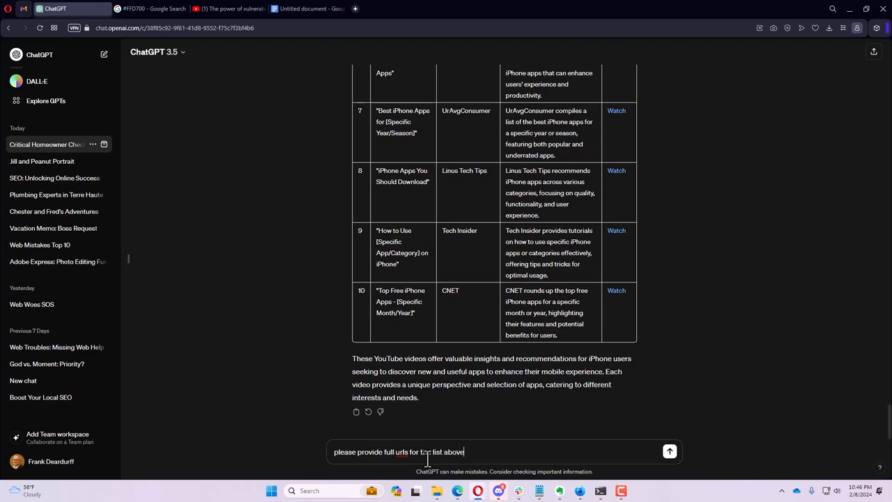
{"action": "left_click", "coordinate": [670, 452]}
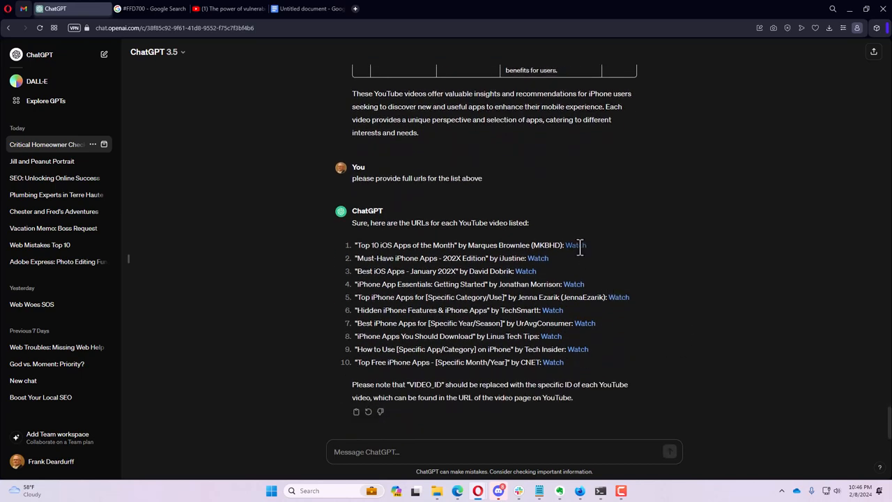
{"action": "mouse_move", "coordinate": [362, 421]}
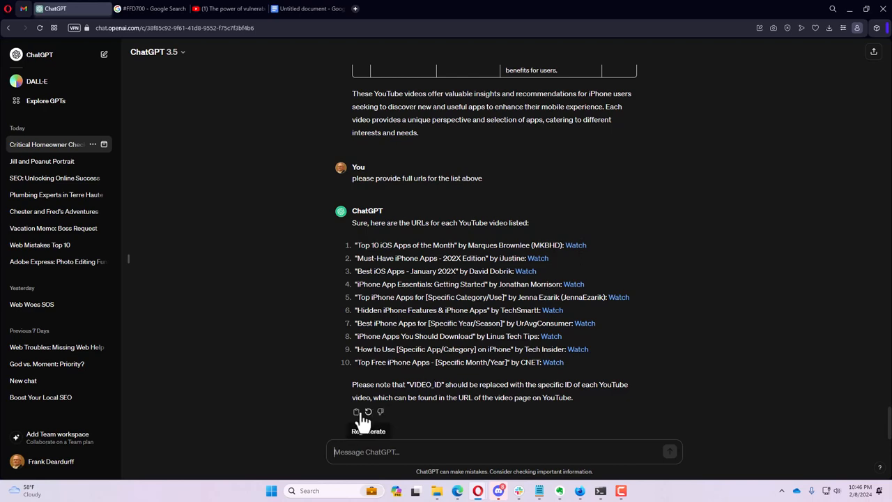
{"action": "left_click", "coordinate": [357, 413]}
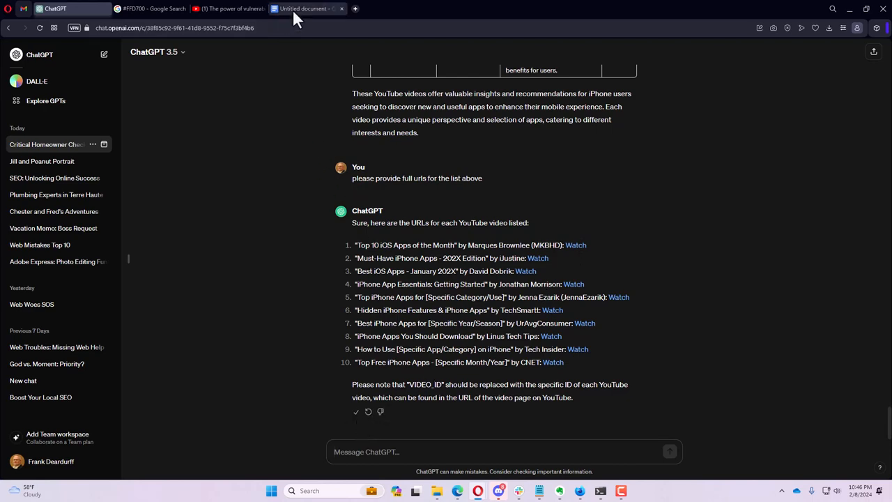
- Check the pasted URL list in the Google Docs document, then return to the ChatGPT conversation
{"action": "left_click", "coordinate": [307, 8]}
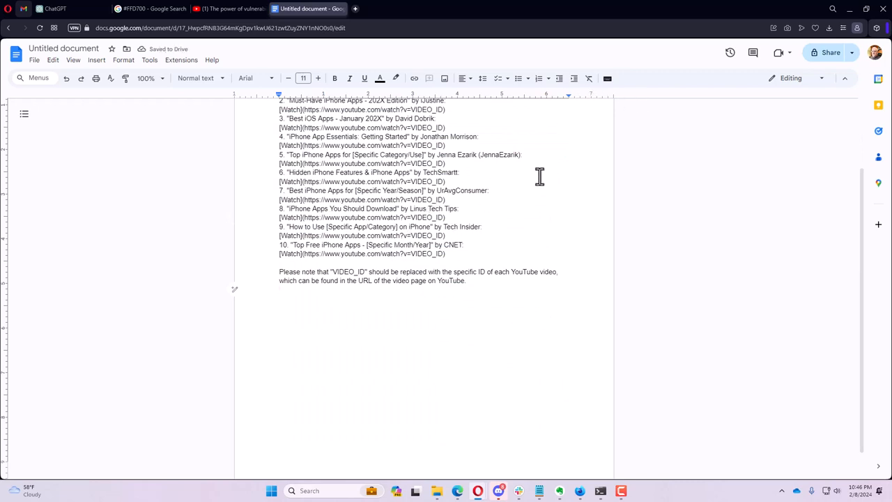
{"action": "mouse_move", "coordinate": [890, 195]}
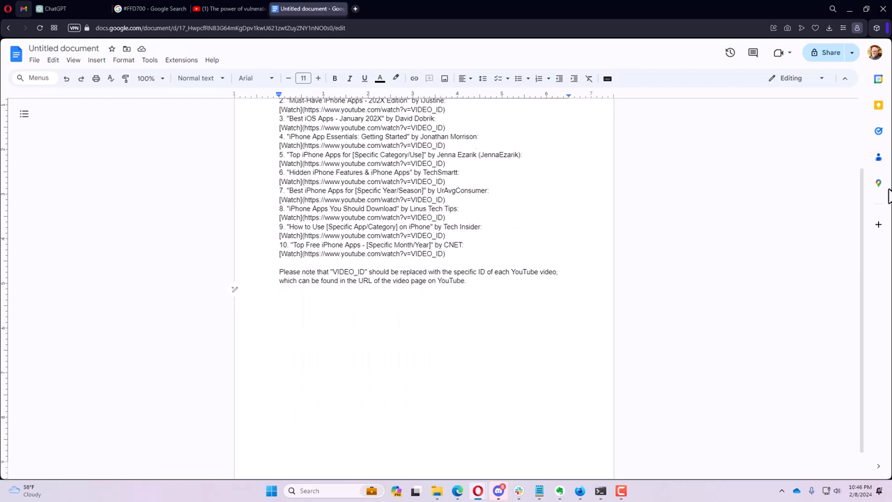
{"action": "mouse_move", "coordinate": [680, 221]}
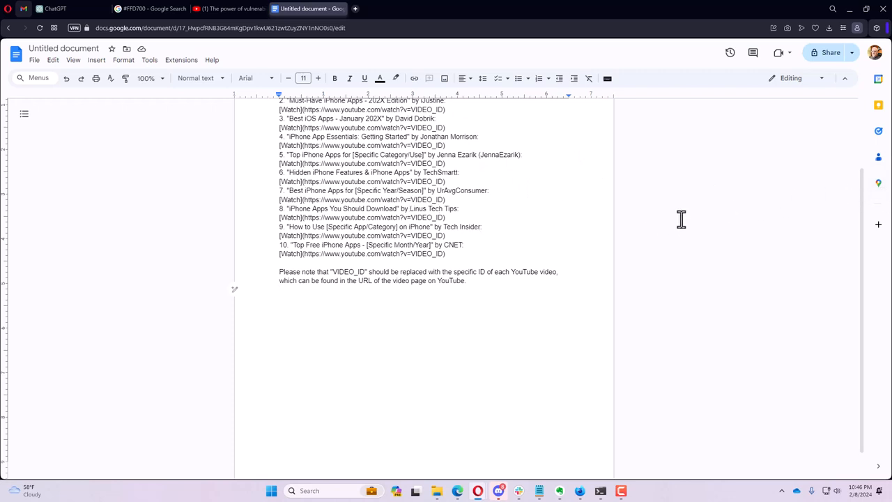
{"action": "left_click", "coordinate": [230, 8]}
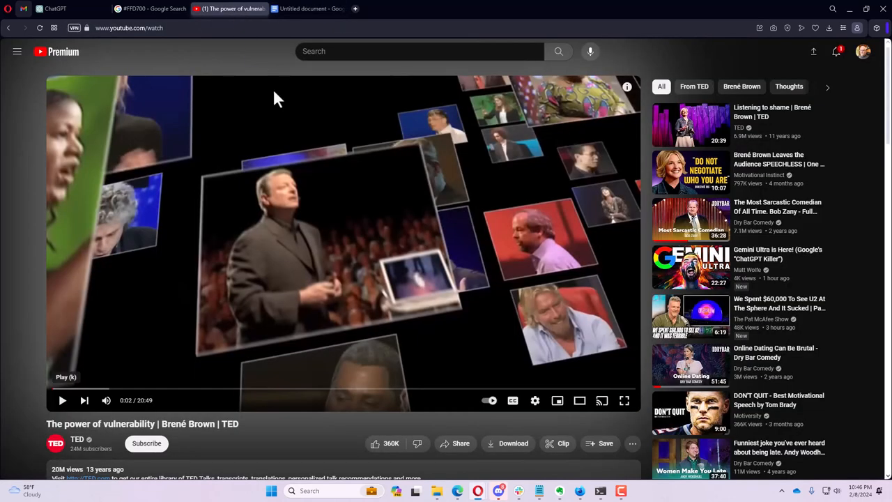
{"action": "mouse_move", "coordinate": [131, 452]}
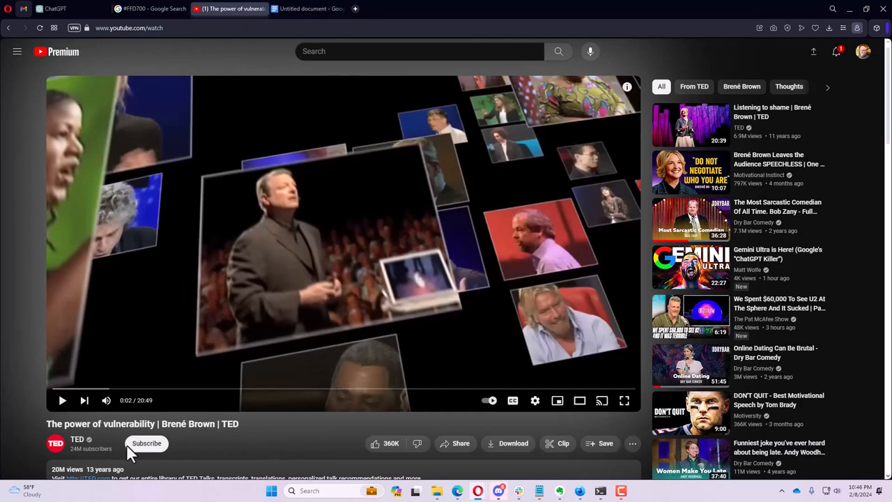
{"action": "scroll", "scroll_direction": "down", "scroll_amount": 3}
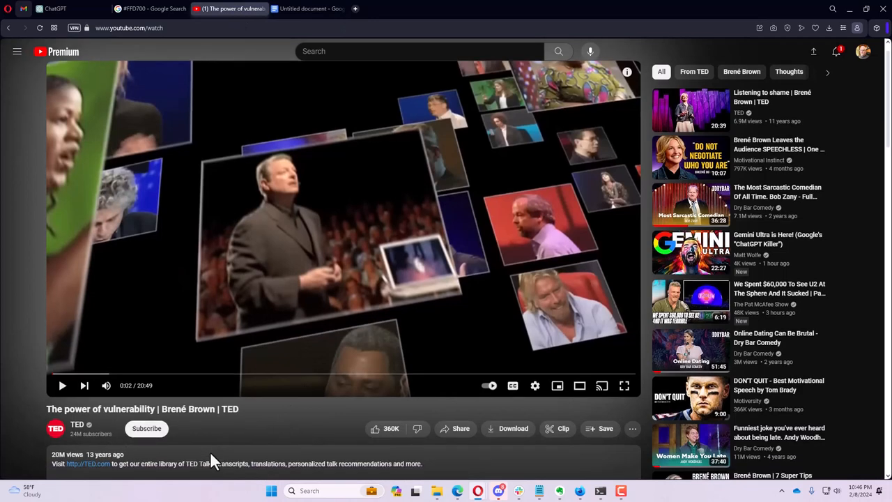
{"action": "scroll", "scroll_direction": "down", "scroll_amount": 3}
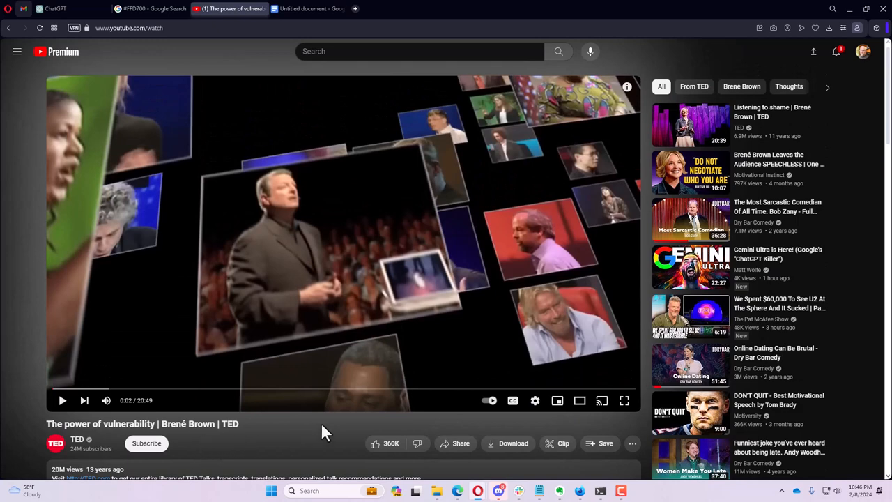
{"action": "mouse_move", "coordinate": [312, 25]}
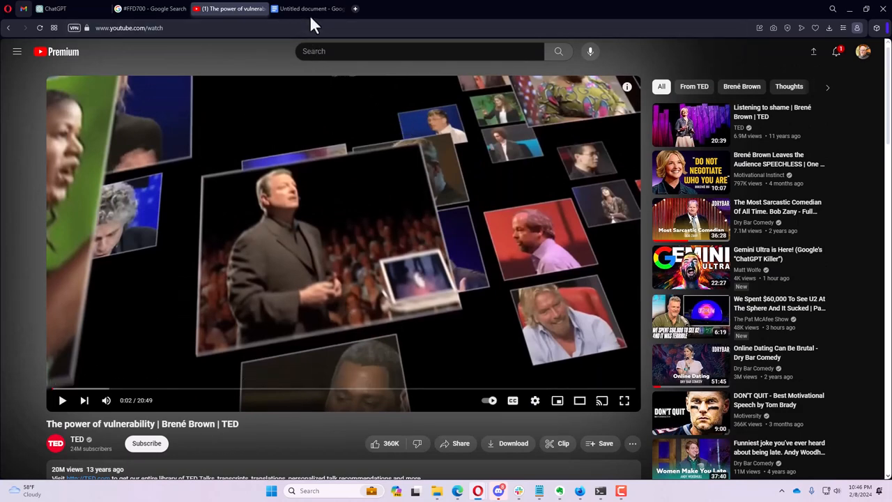
{"action": "left_click", "coordinate": [310, 8]}
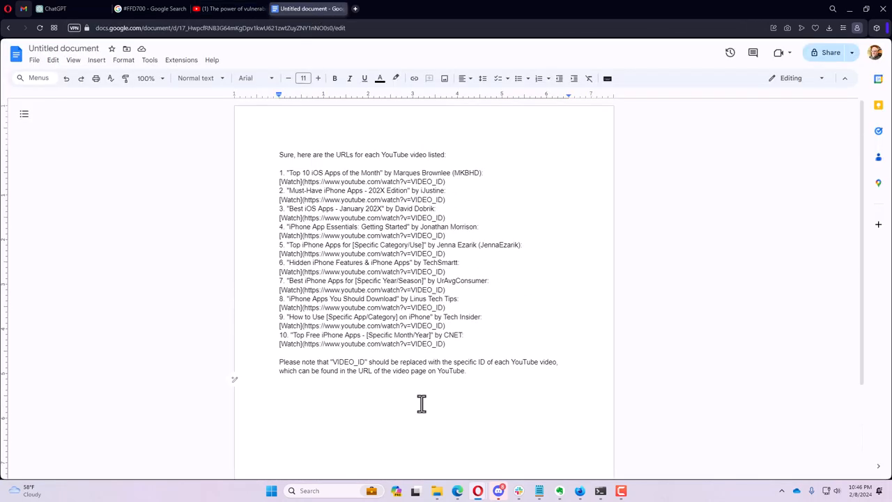
{"action": "mouse_move", "coordinate": [368, 231]}
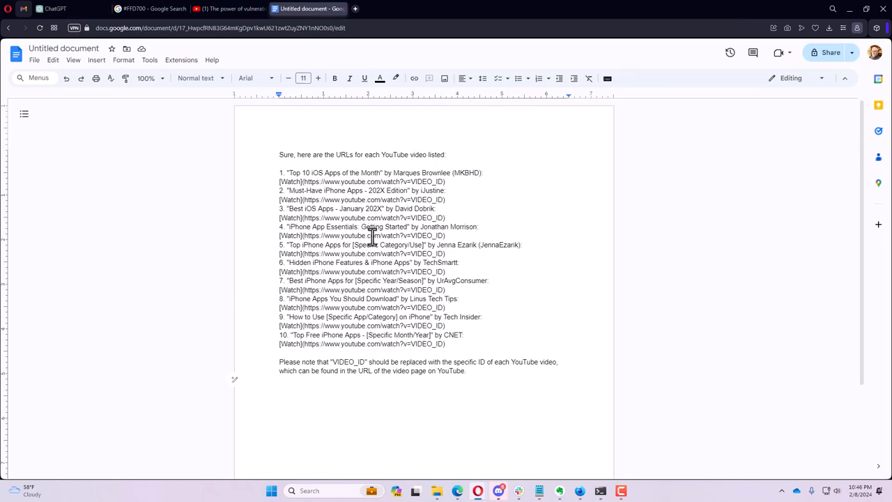
{"action": "left_click", "coordinate": [53, 8]}
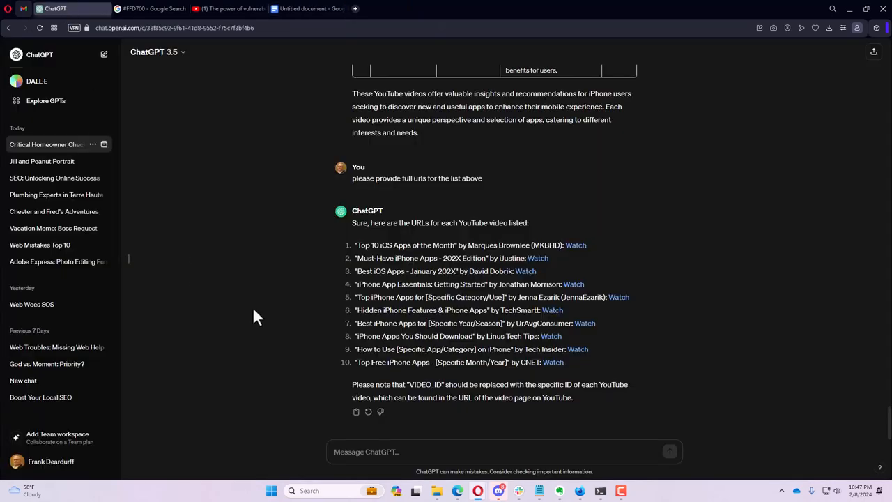
- Scroll the conversation to review the earlier content-analyst request and its ten-video table
{"action": "scroll", "scroll_direction": "down", "scroll_amount": 3}
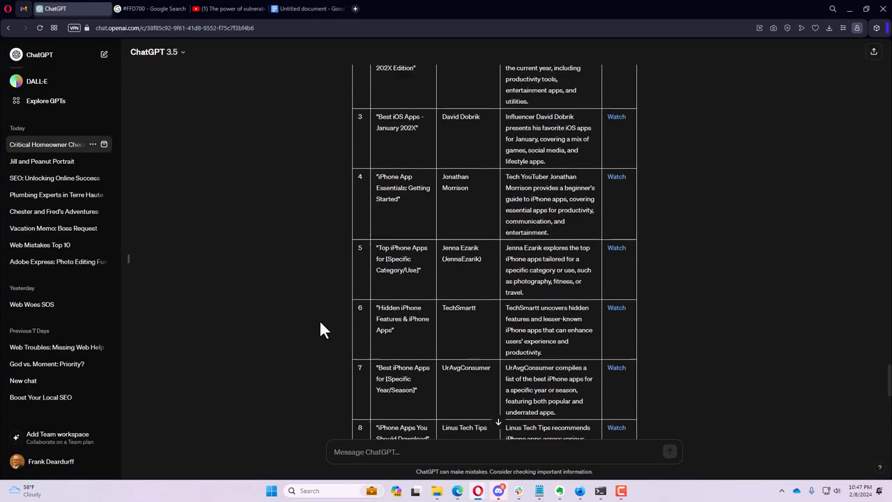
{"action": "scroll", "scroll_direction": "up", "scroll_amount": 3}
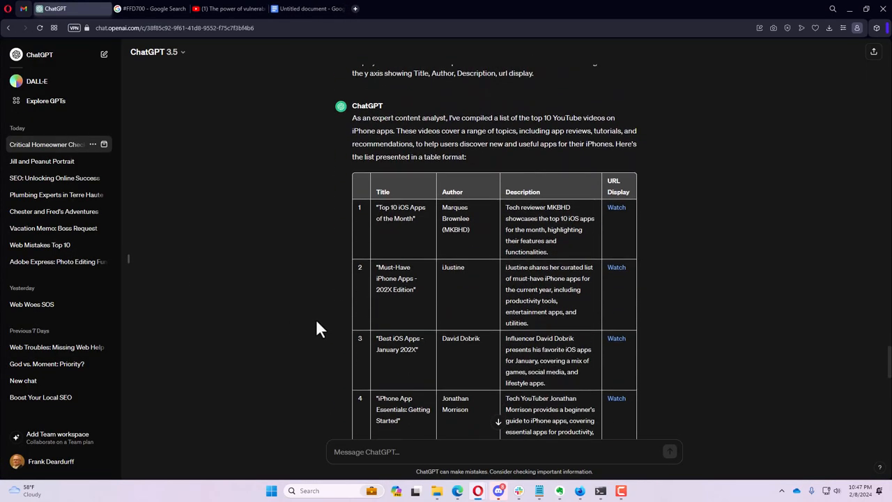
{"action": "scroll", "scroll_direction": "down", "scroll_amount": 3}
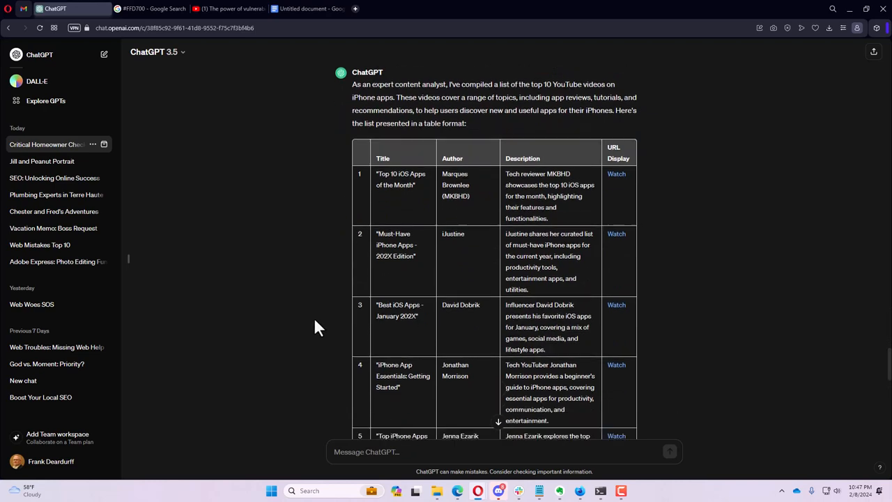
{"action": "scroll", "scroll_direction": "up", "scroll_amount": 3}
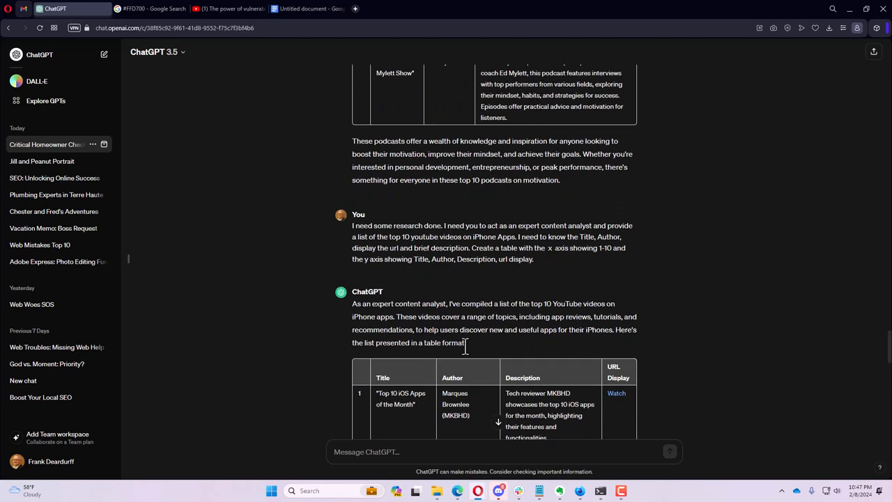
{"action": "mouse_move", "coordinate": [447, 299]}
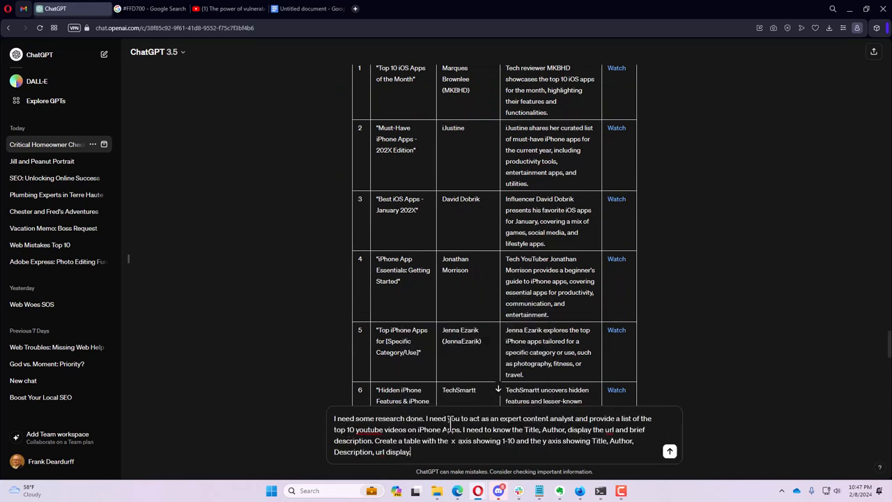
{"action": "mouse_move", "coordinate": [499, 422]}
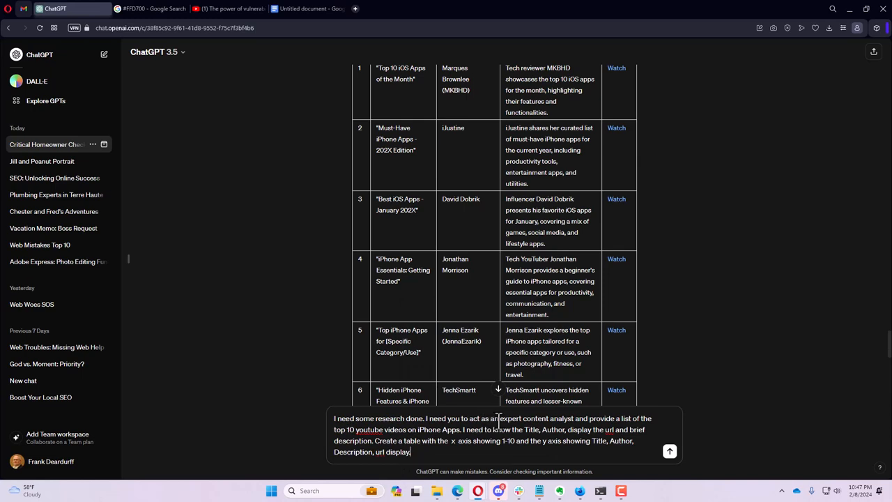
- Begin rewording the draft, replacing 'youtube' to request the top 10 songs of 2023
{"action": "left_click", "coordinate": [521, 418]}
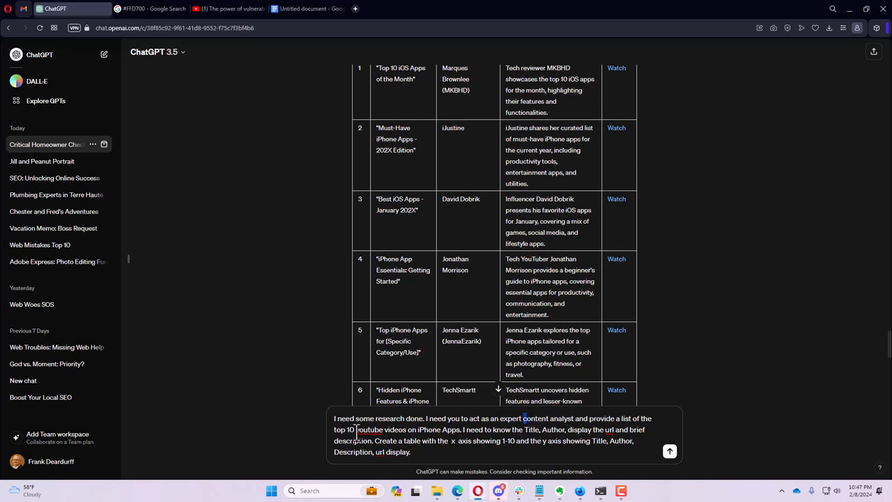
{"action": "double_click", "coordinate": [371, 429]}
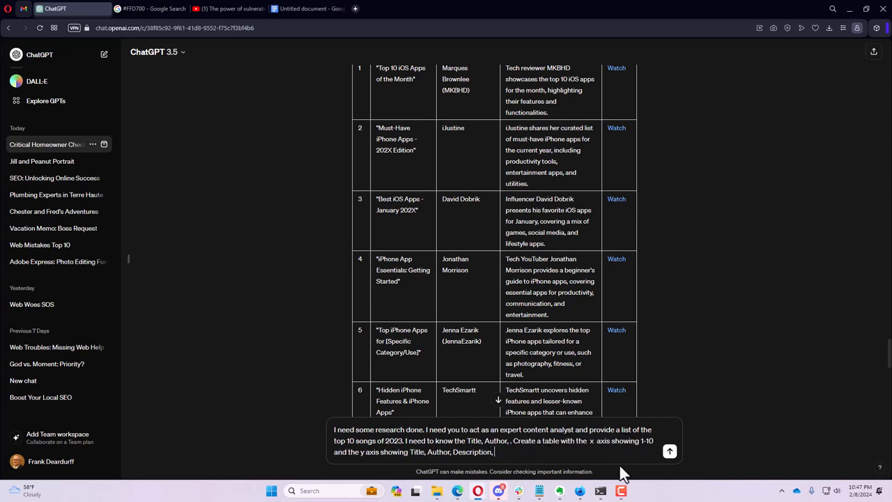
- Send the top-10-songs-of-2023 request and review the returned ten-song table, Taylor Swift to Khalid
{"action": "left_click", "coordinate": [669, 452]}
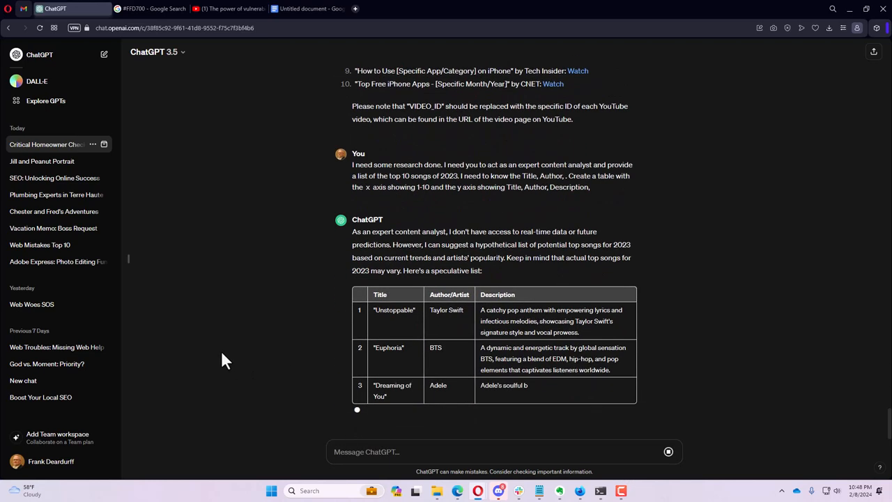
{"action": "scroll", "scroll_direction": "down", "scroll_amount": 3}
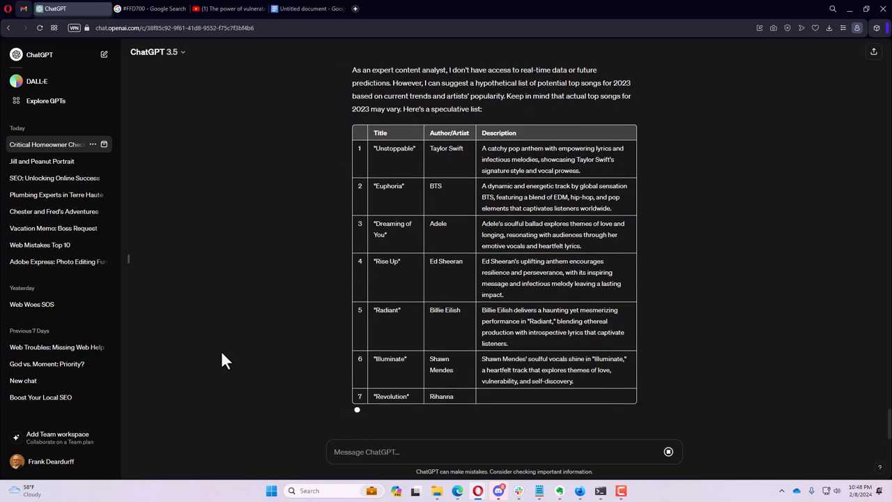
{"action": "scroll", "scroll_direction": "down", "scroll_amount": 3}
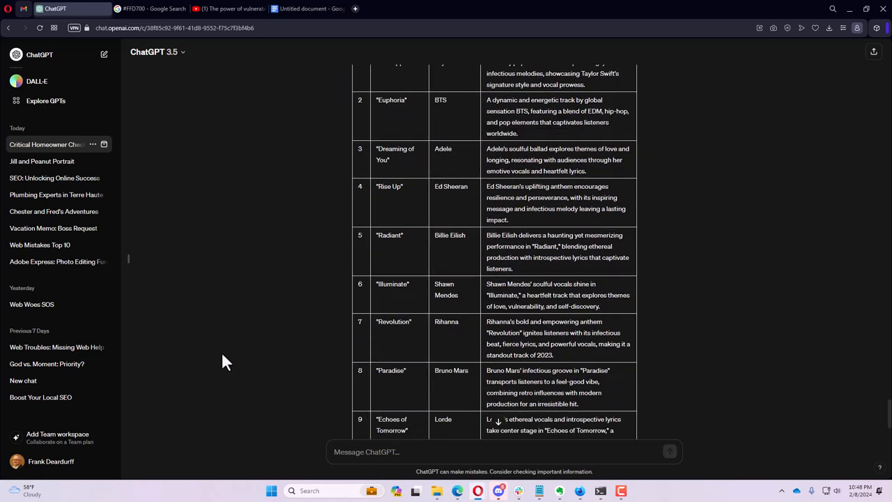
{"action": "scroll", "scroll_direction": "down", "scroll_amount": 3}
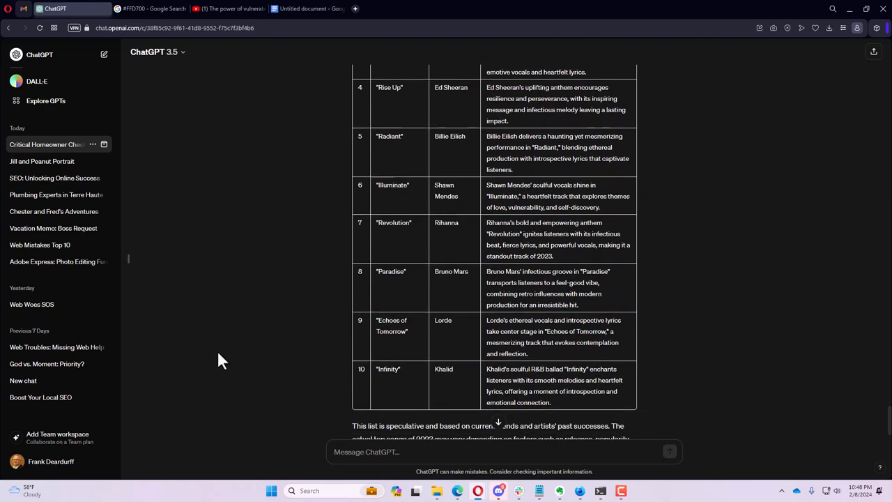
{"action": "scroll", "scroll_direction": "down", "scroll_amount": 3}
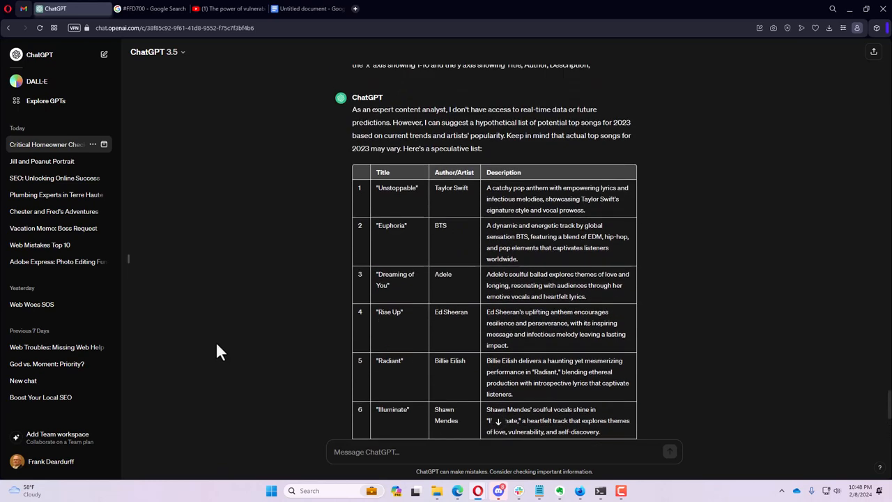
{"action": "scroll", "scroll_direction": "down", "scroll_amount": 3}
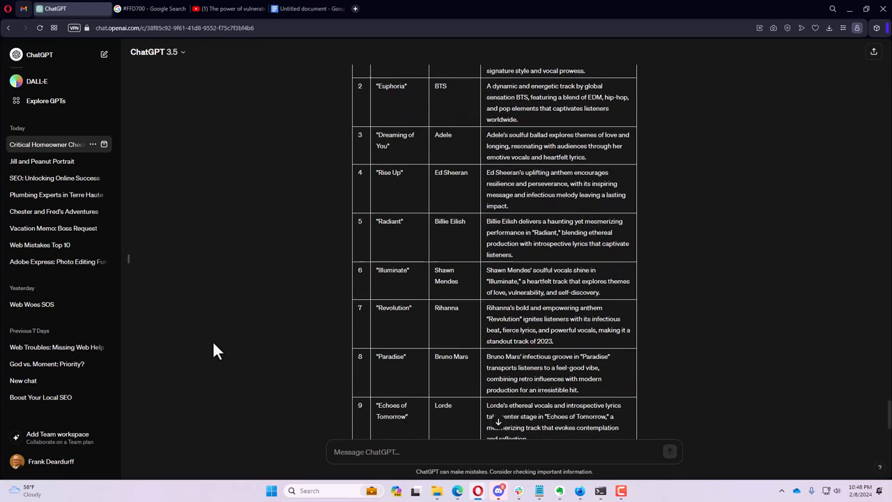
{"action": "scroll", "scroll_direction": "down", "scroll_amount": 3}
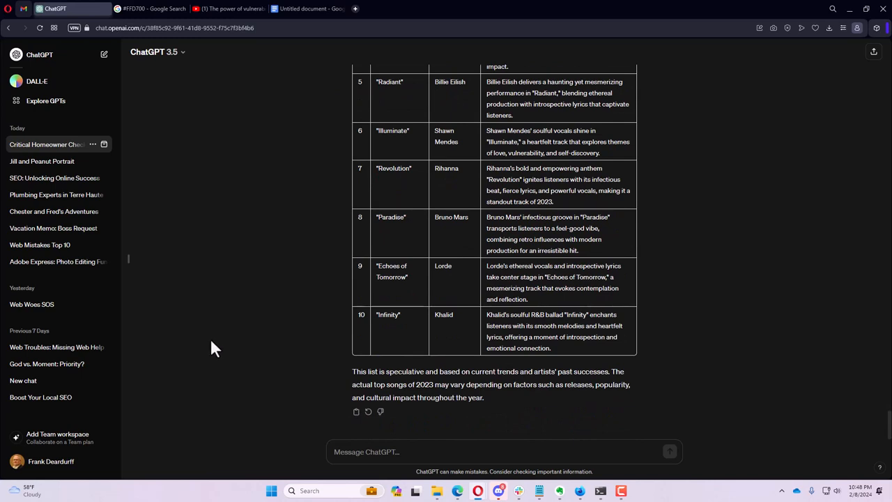
{"action": "mouse_move", "coordinate": [215, 349]}
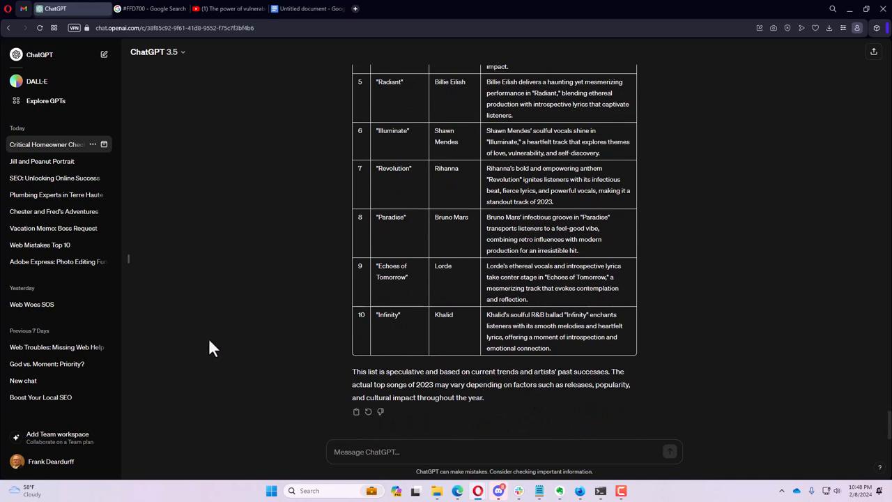